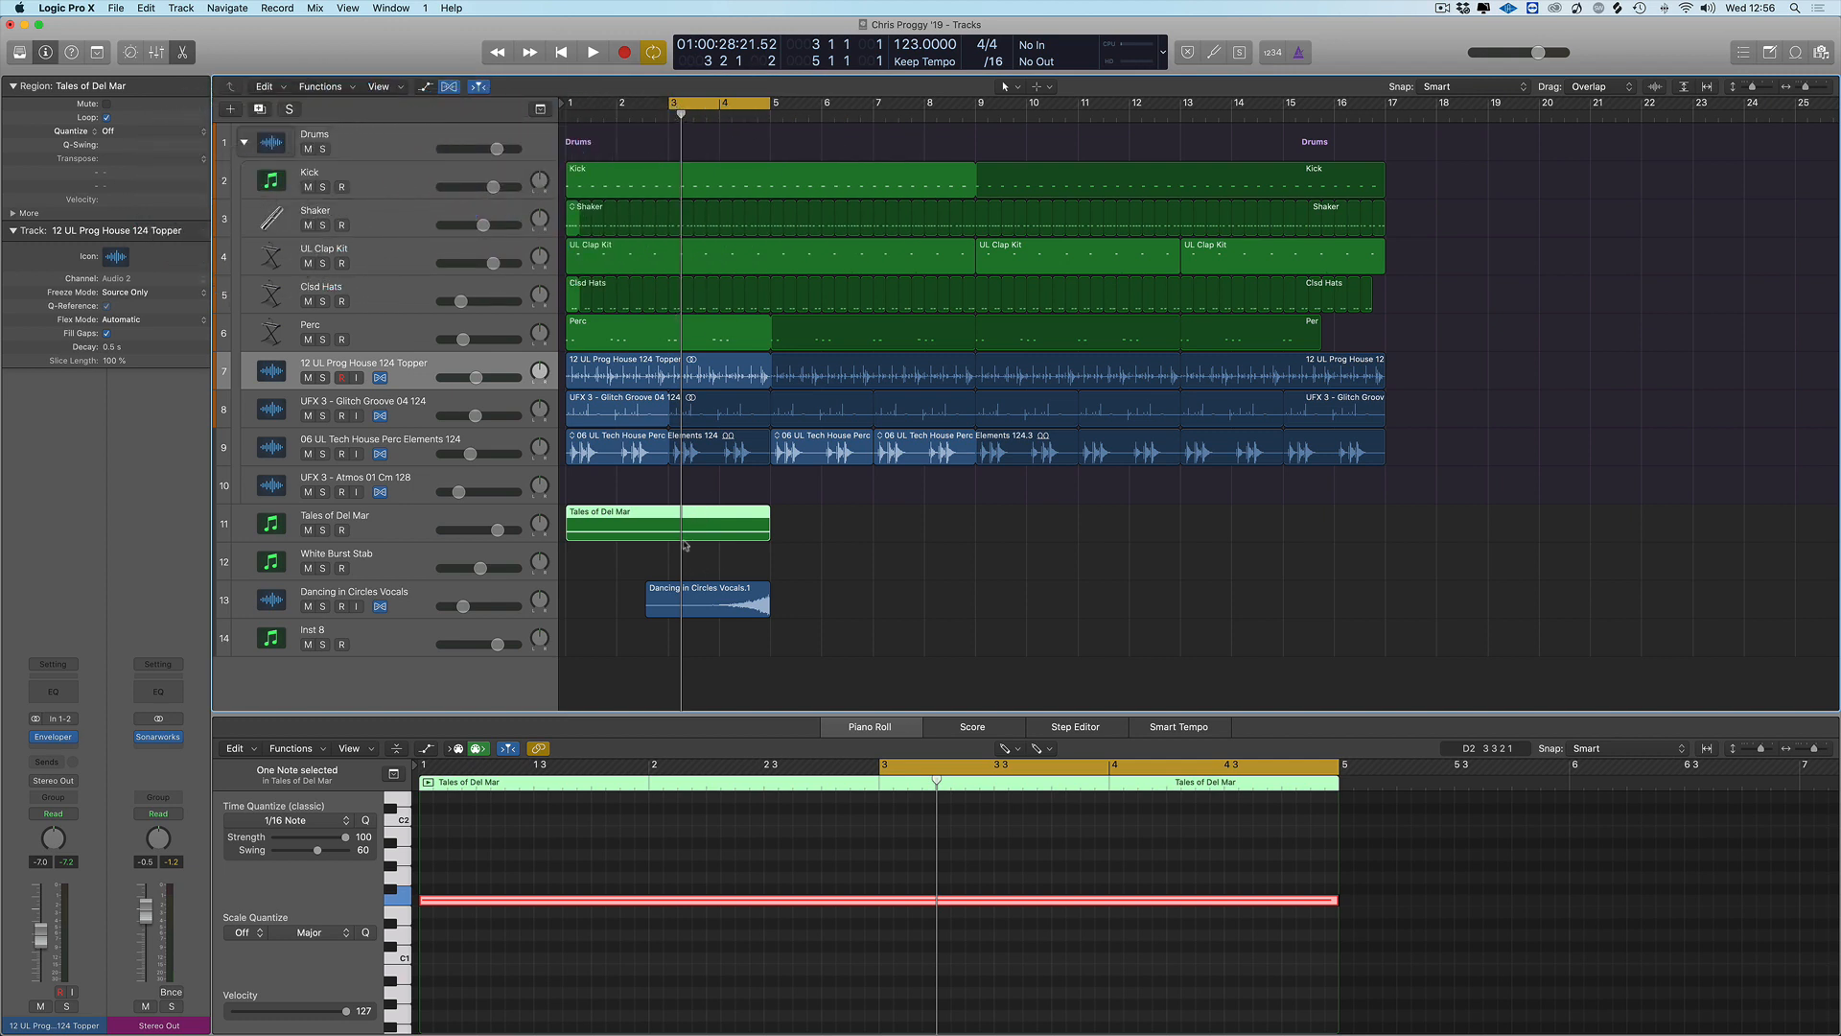
mouse_move(698, 487)
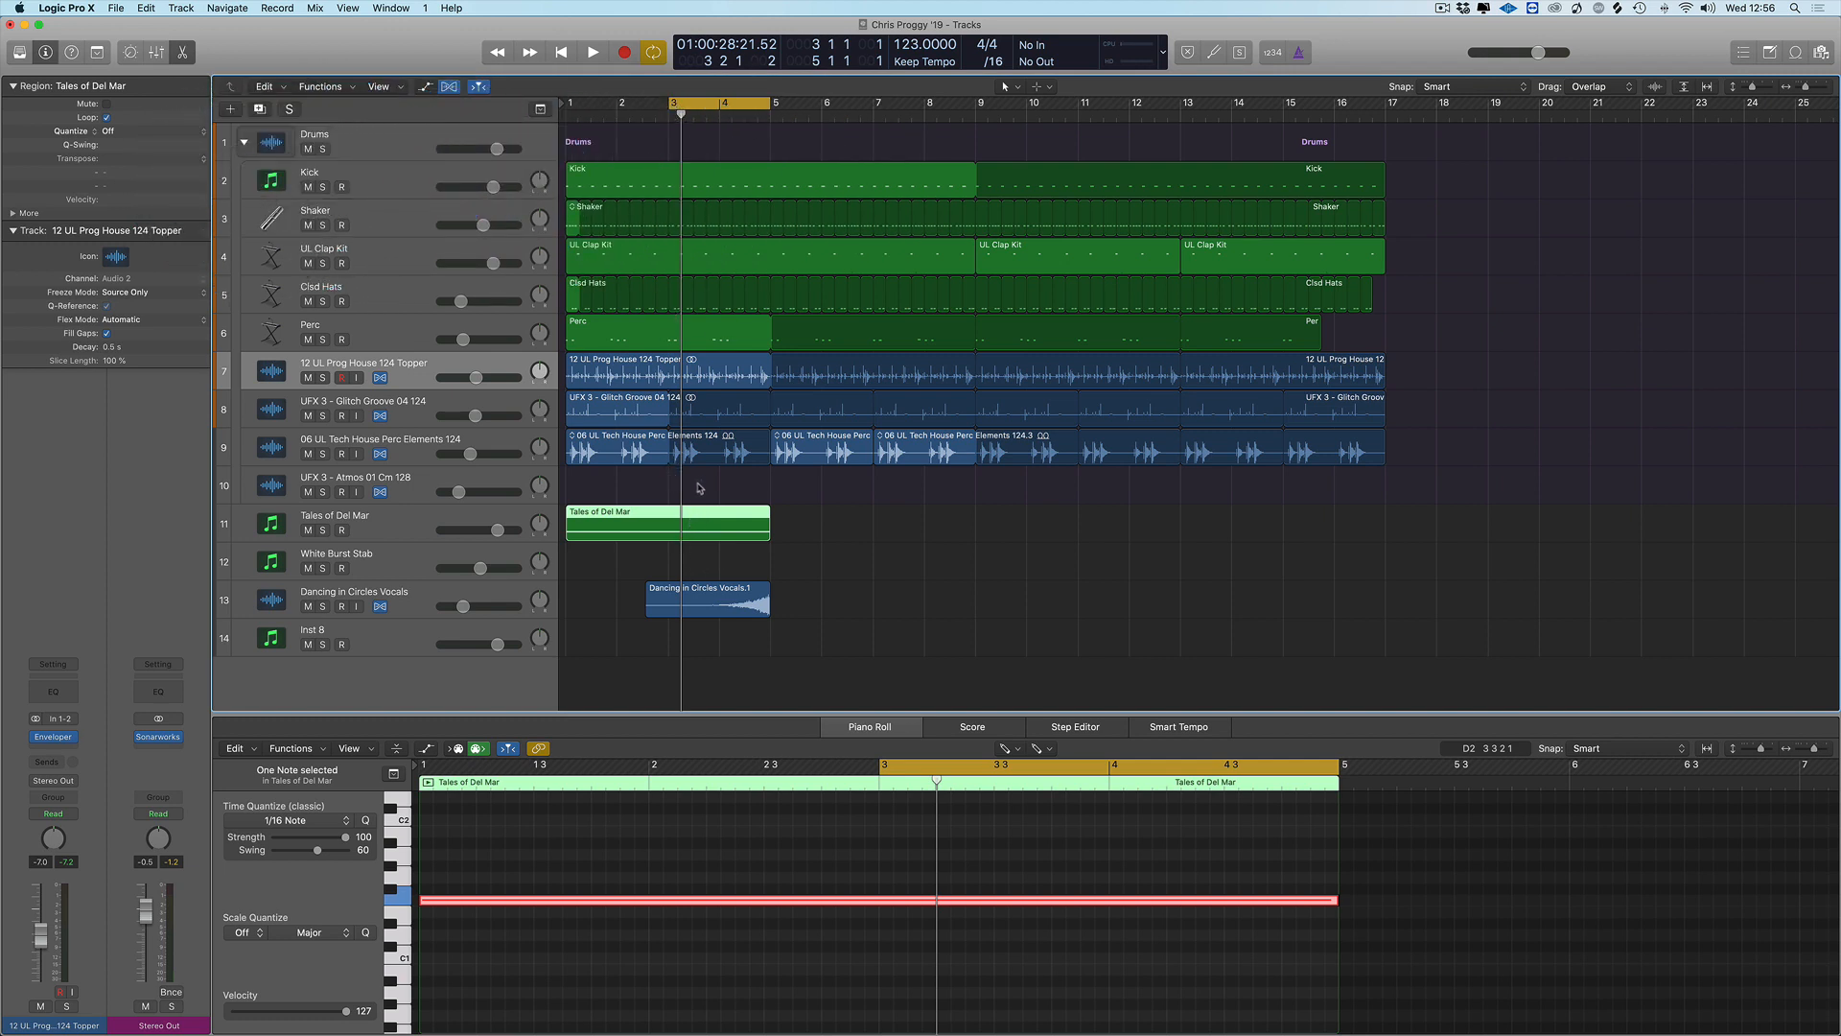
mouse_move(776, 741)
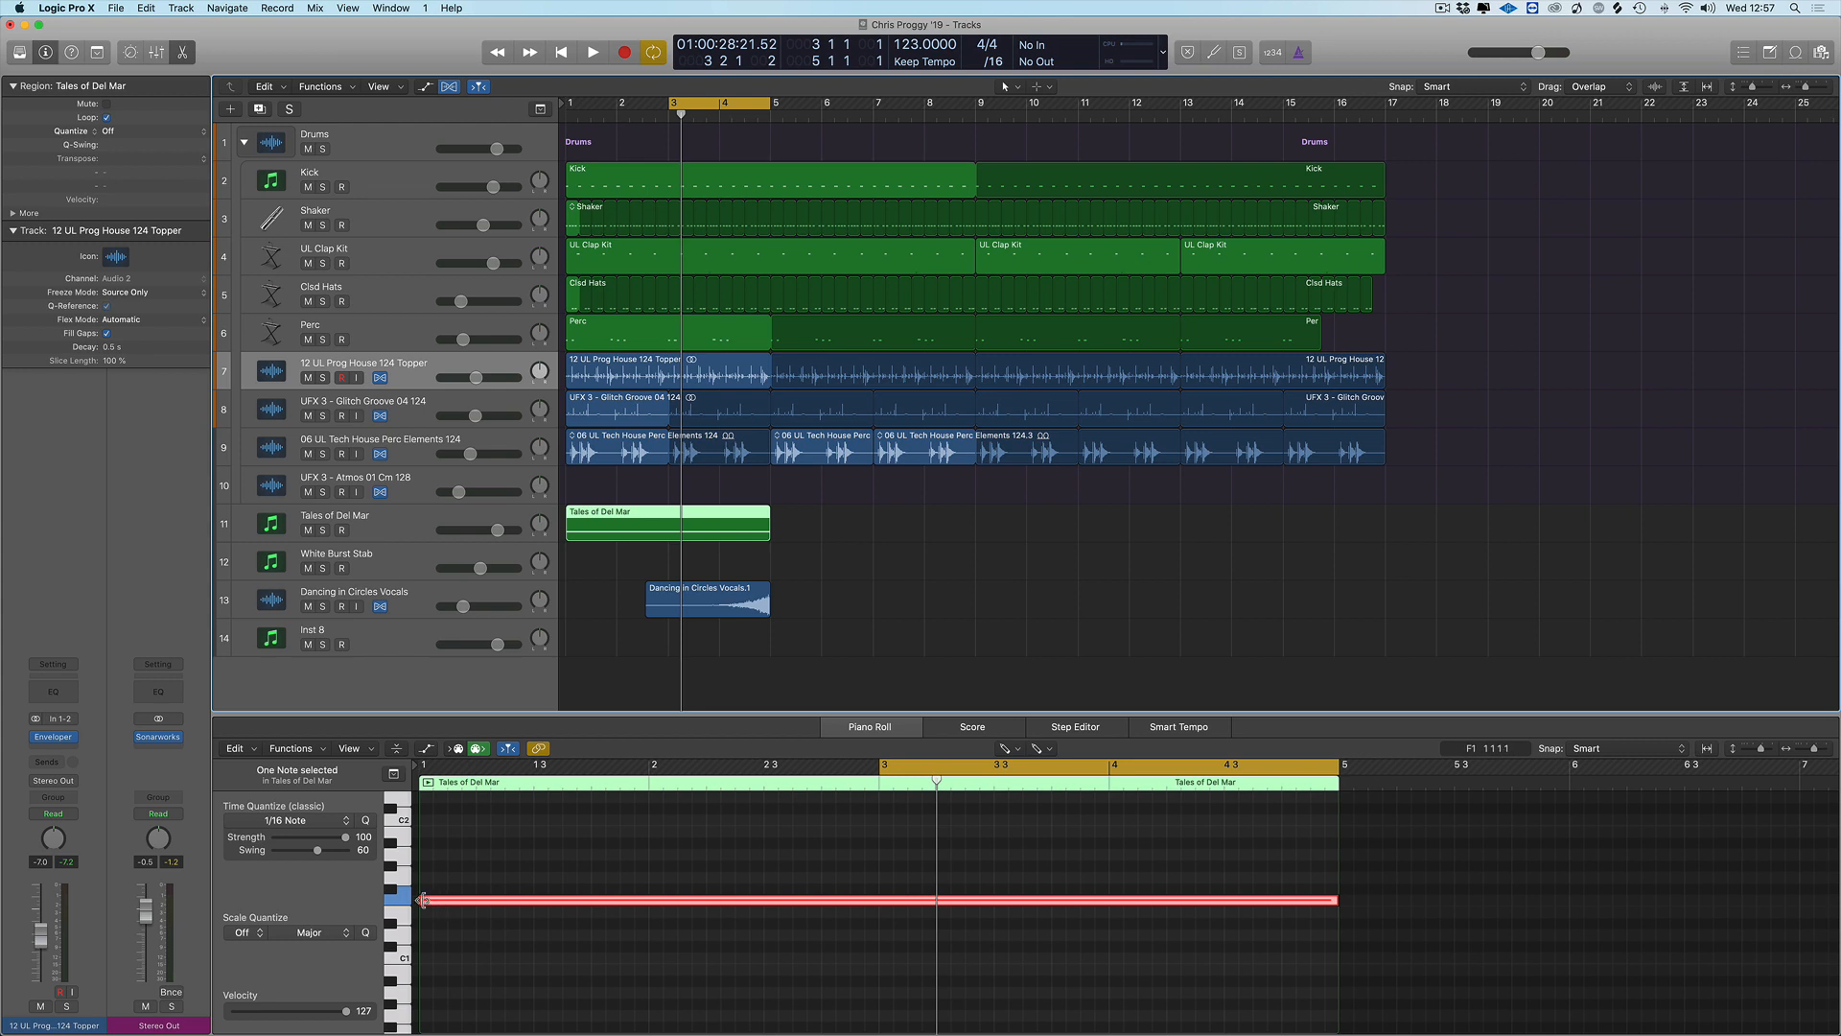
mouse_move(420, 899)
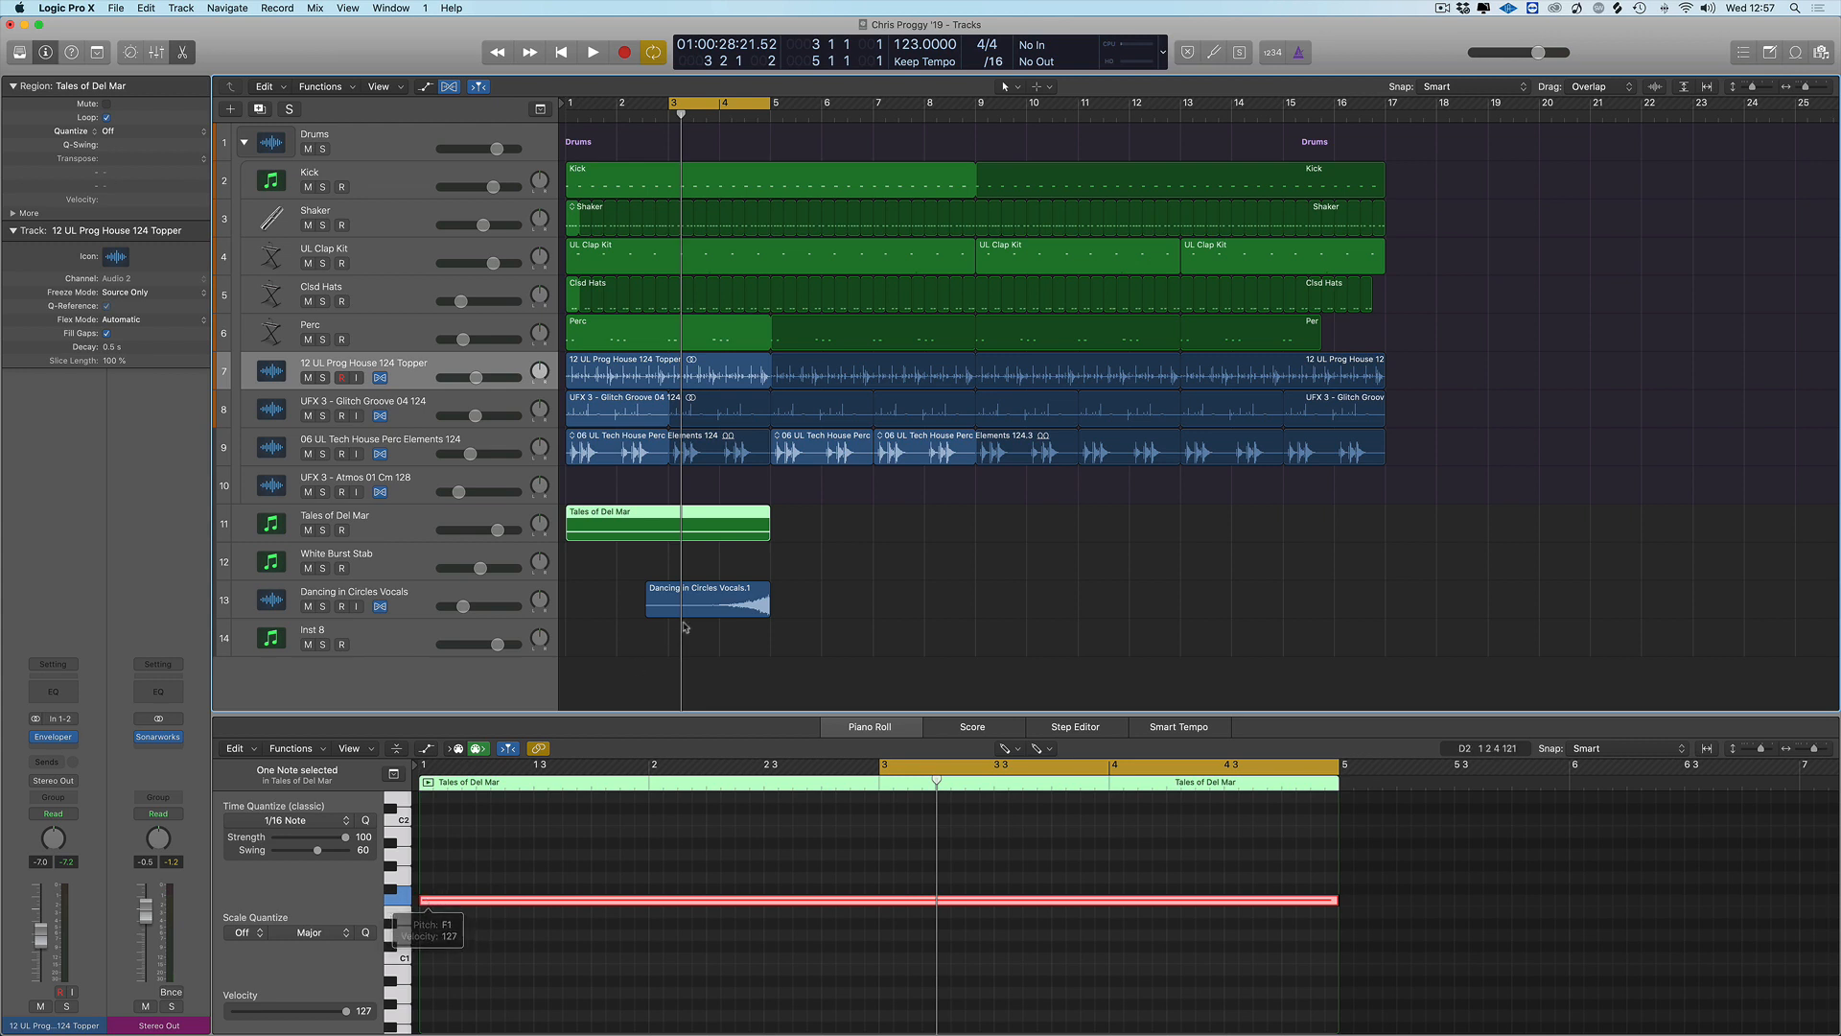
Bring up the project's MIDI settings from the File > Project Settings menu
left_click(704, 599)
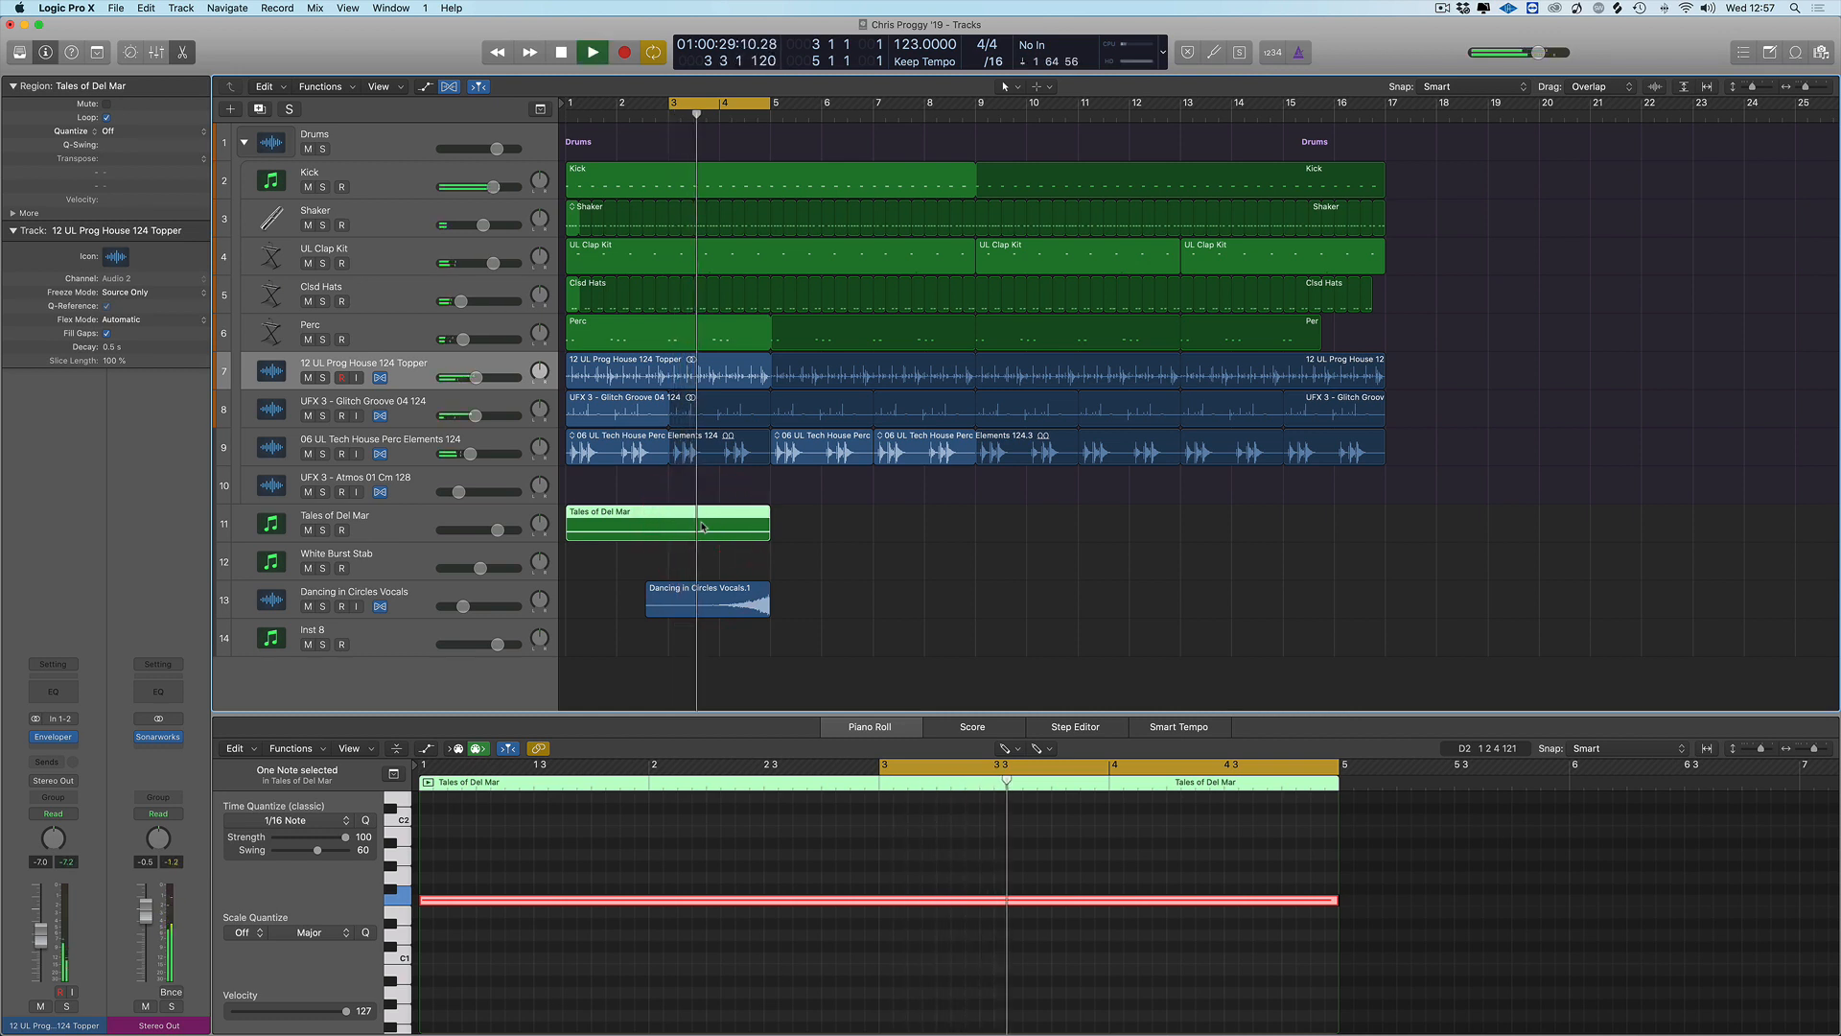
left_click(625, 52)
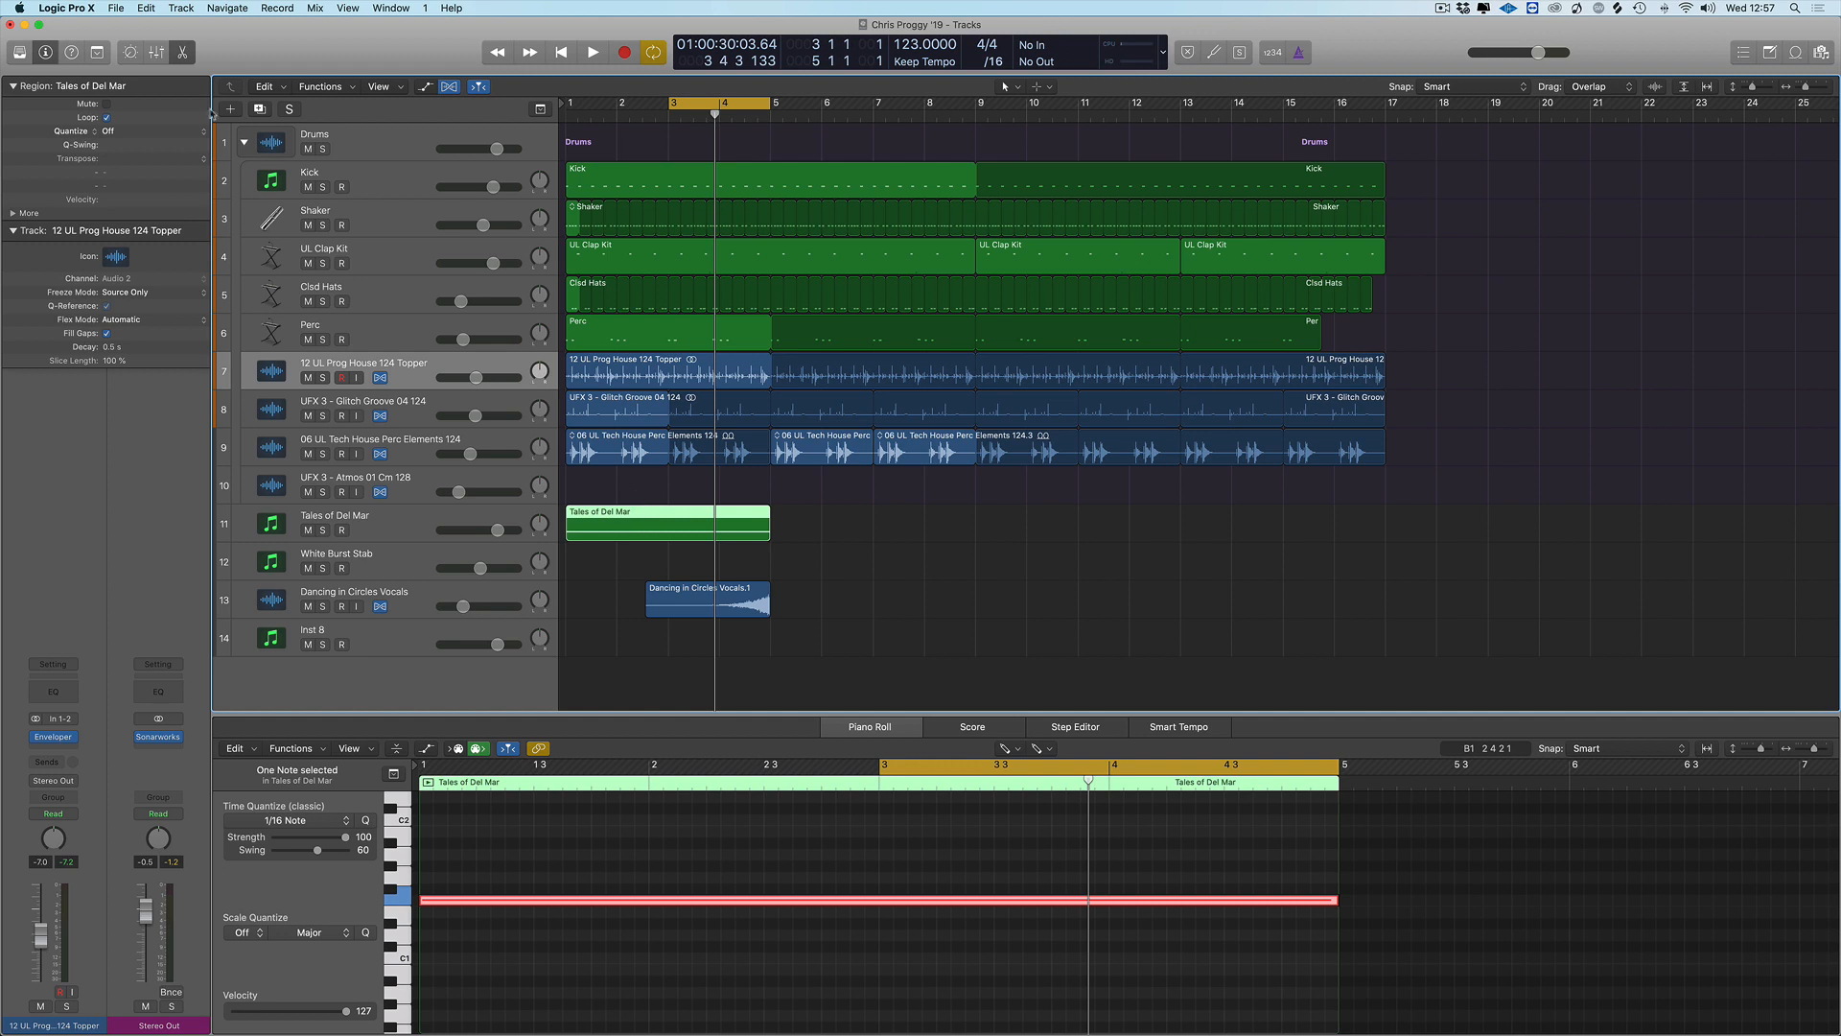
left_click(115, 8)
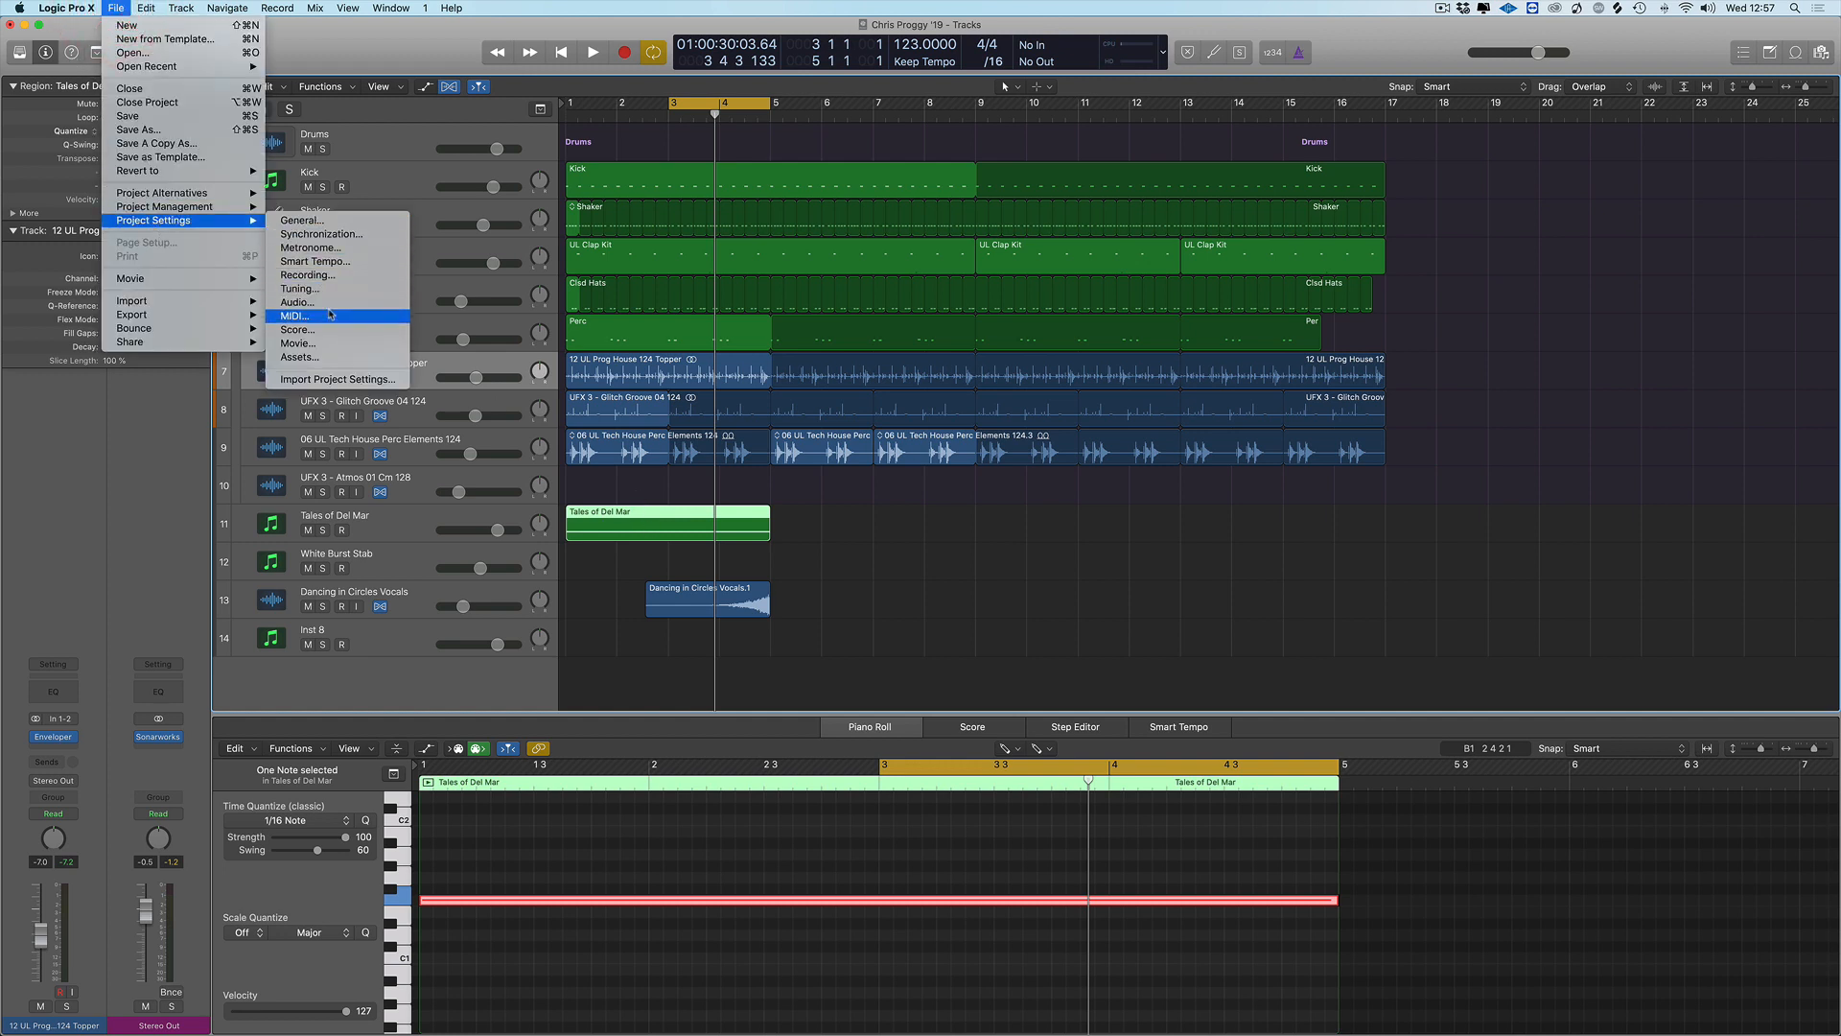
left_click(295, 317)
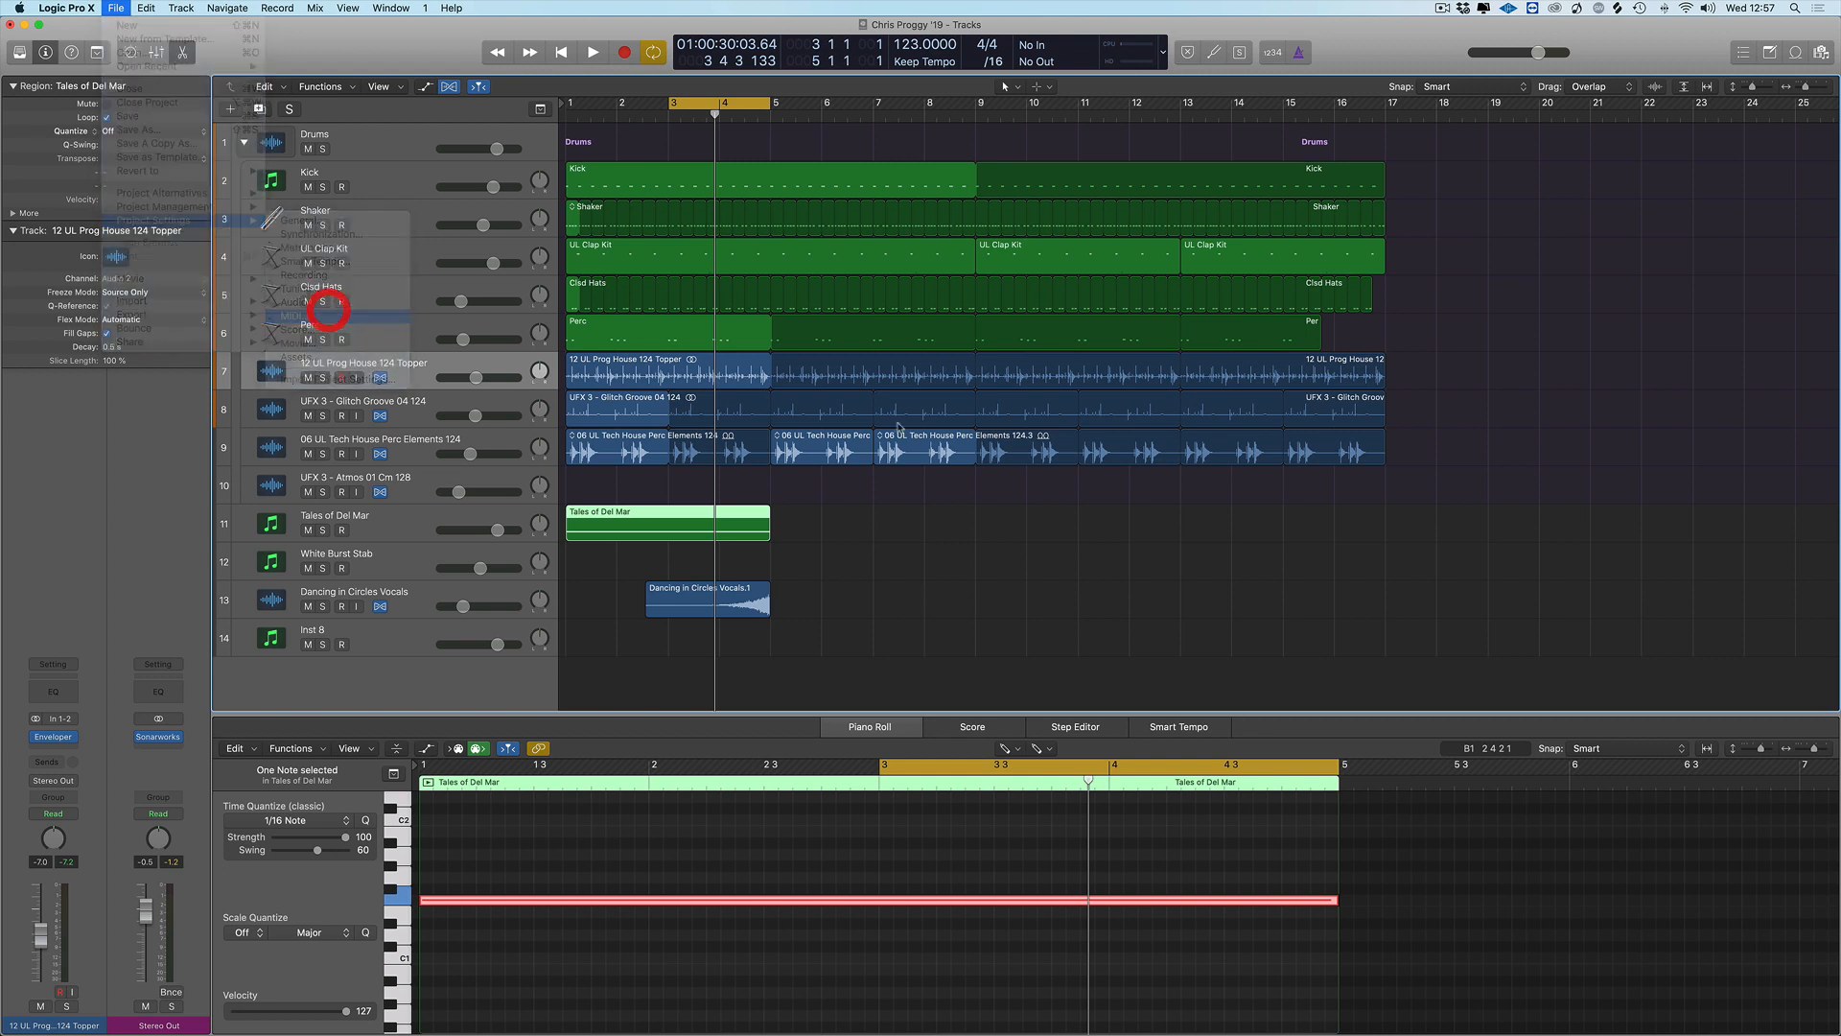
left_click(306, 317)
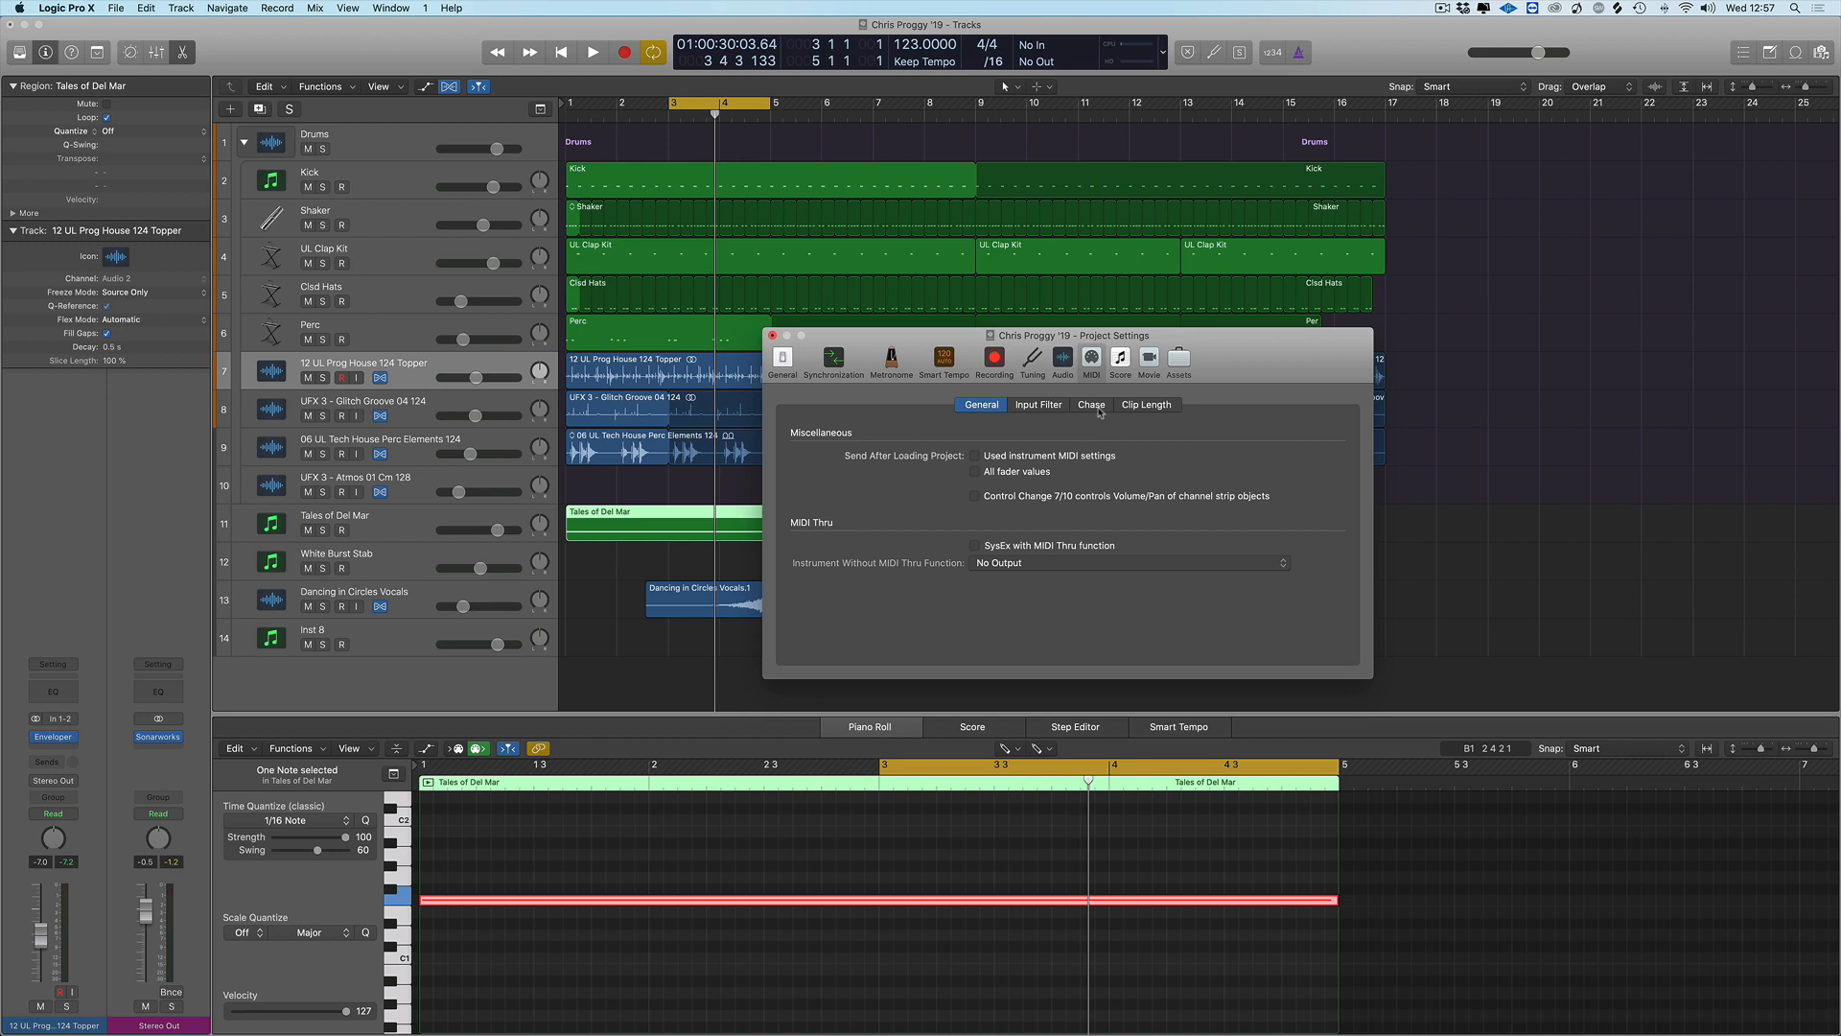
Show the Chase options and toggle whether MIDI Notes are chased
left_click(1089, 405)
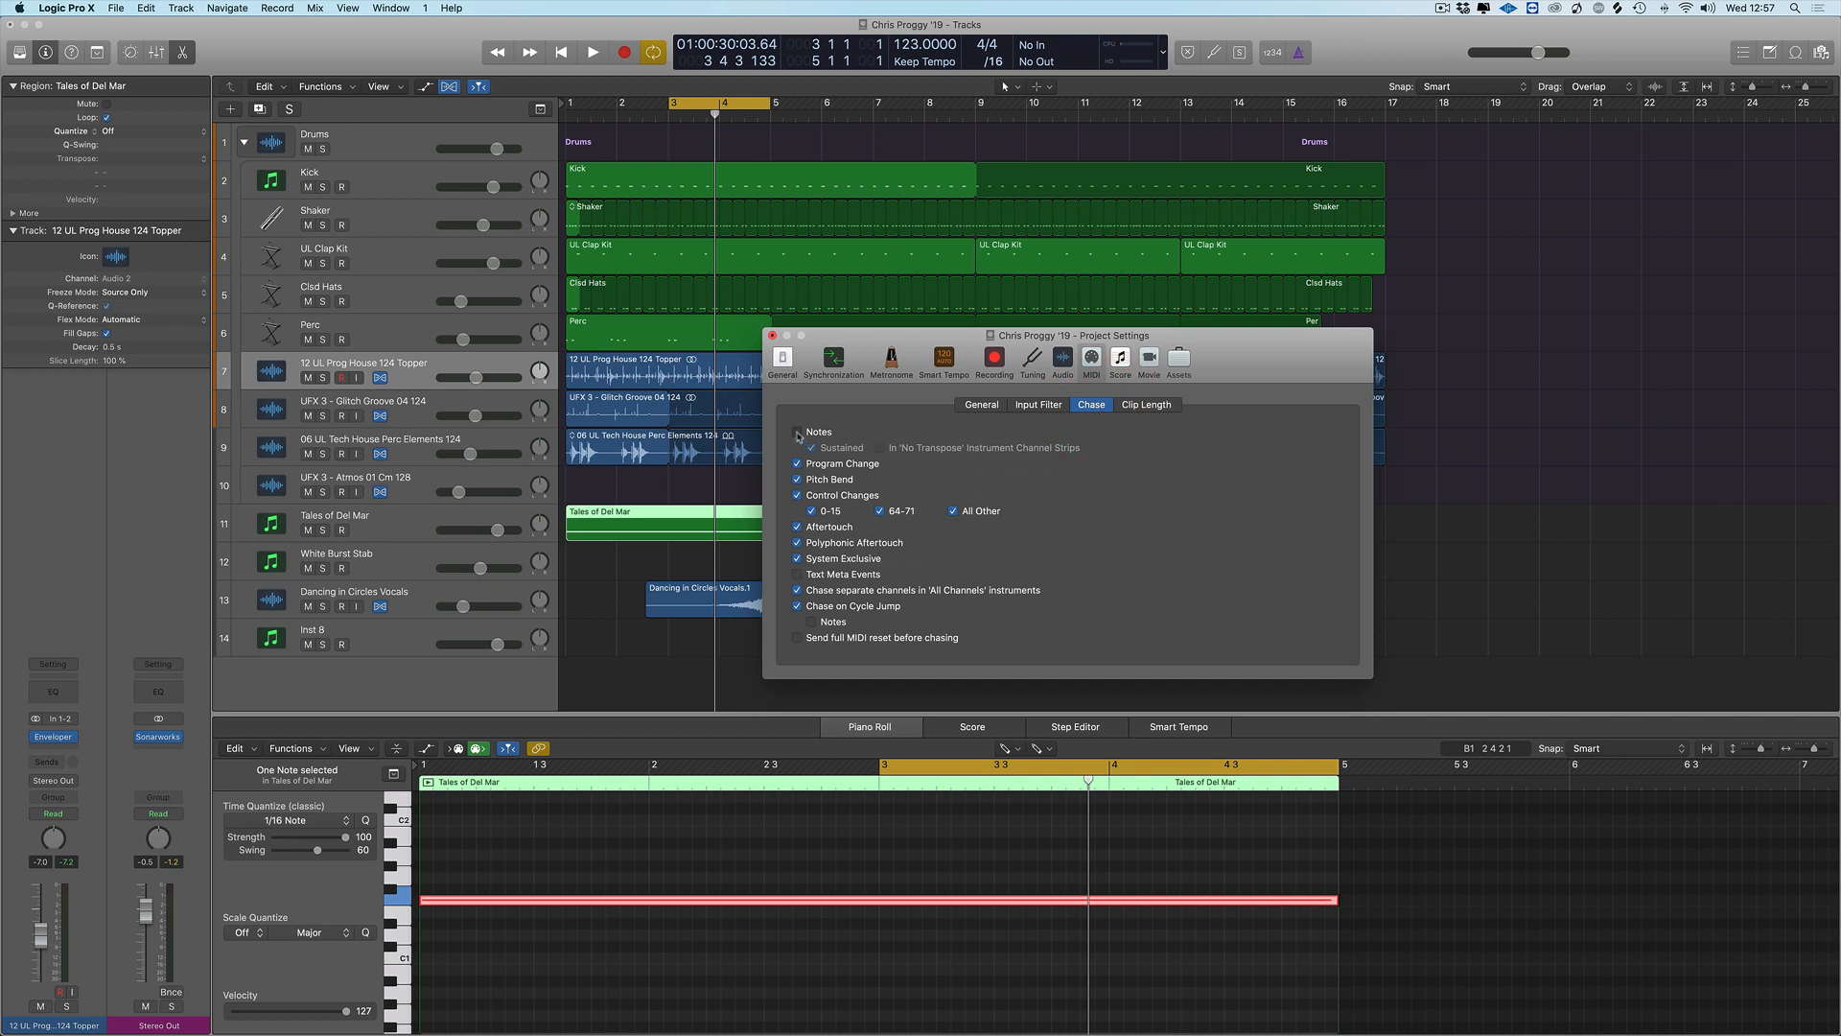
left_click(773, 336)
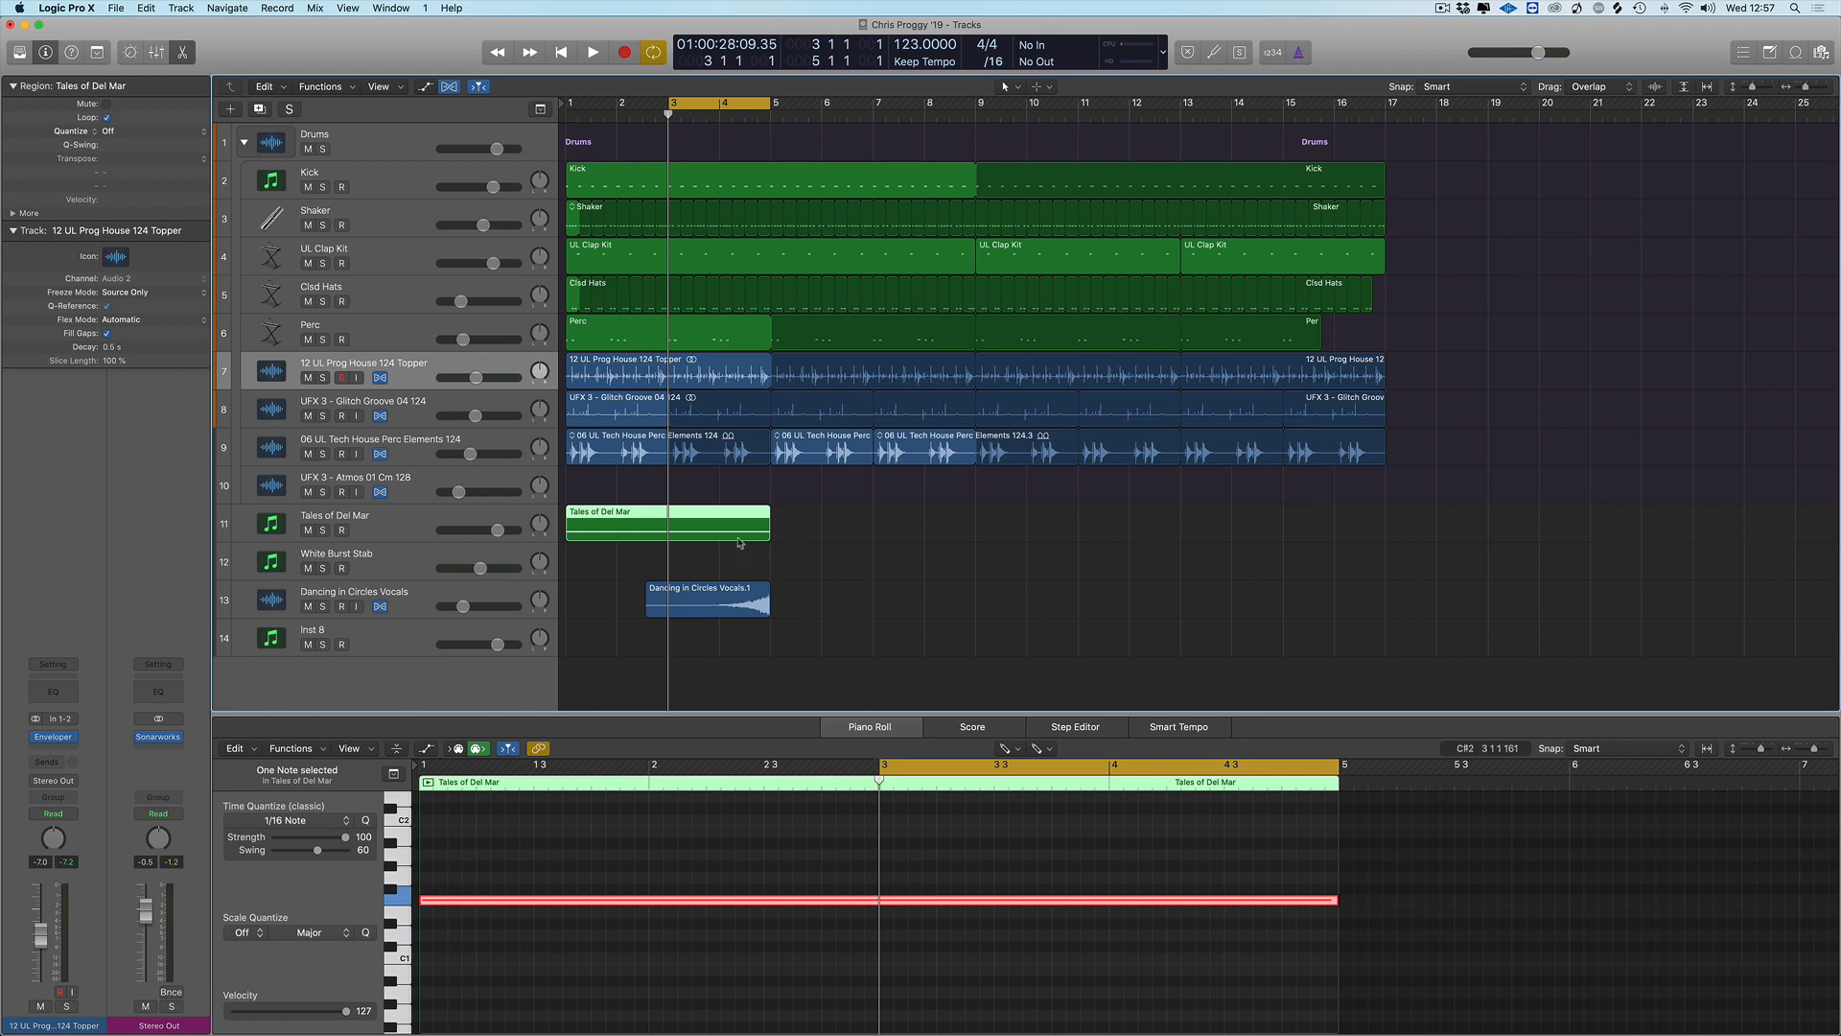
Play the section from bar 3 and stop, leaving the arrangement and piano roll showing
left_click(592, 52)
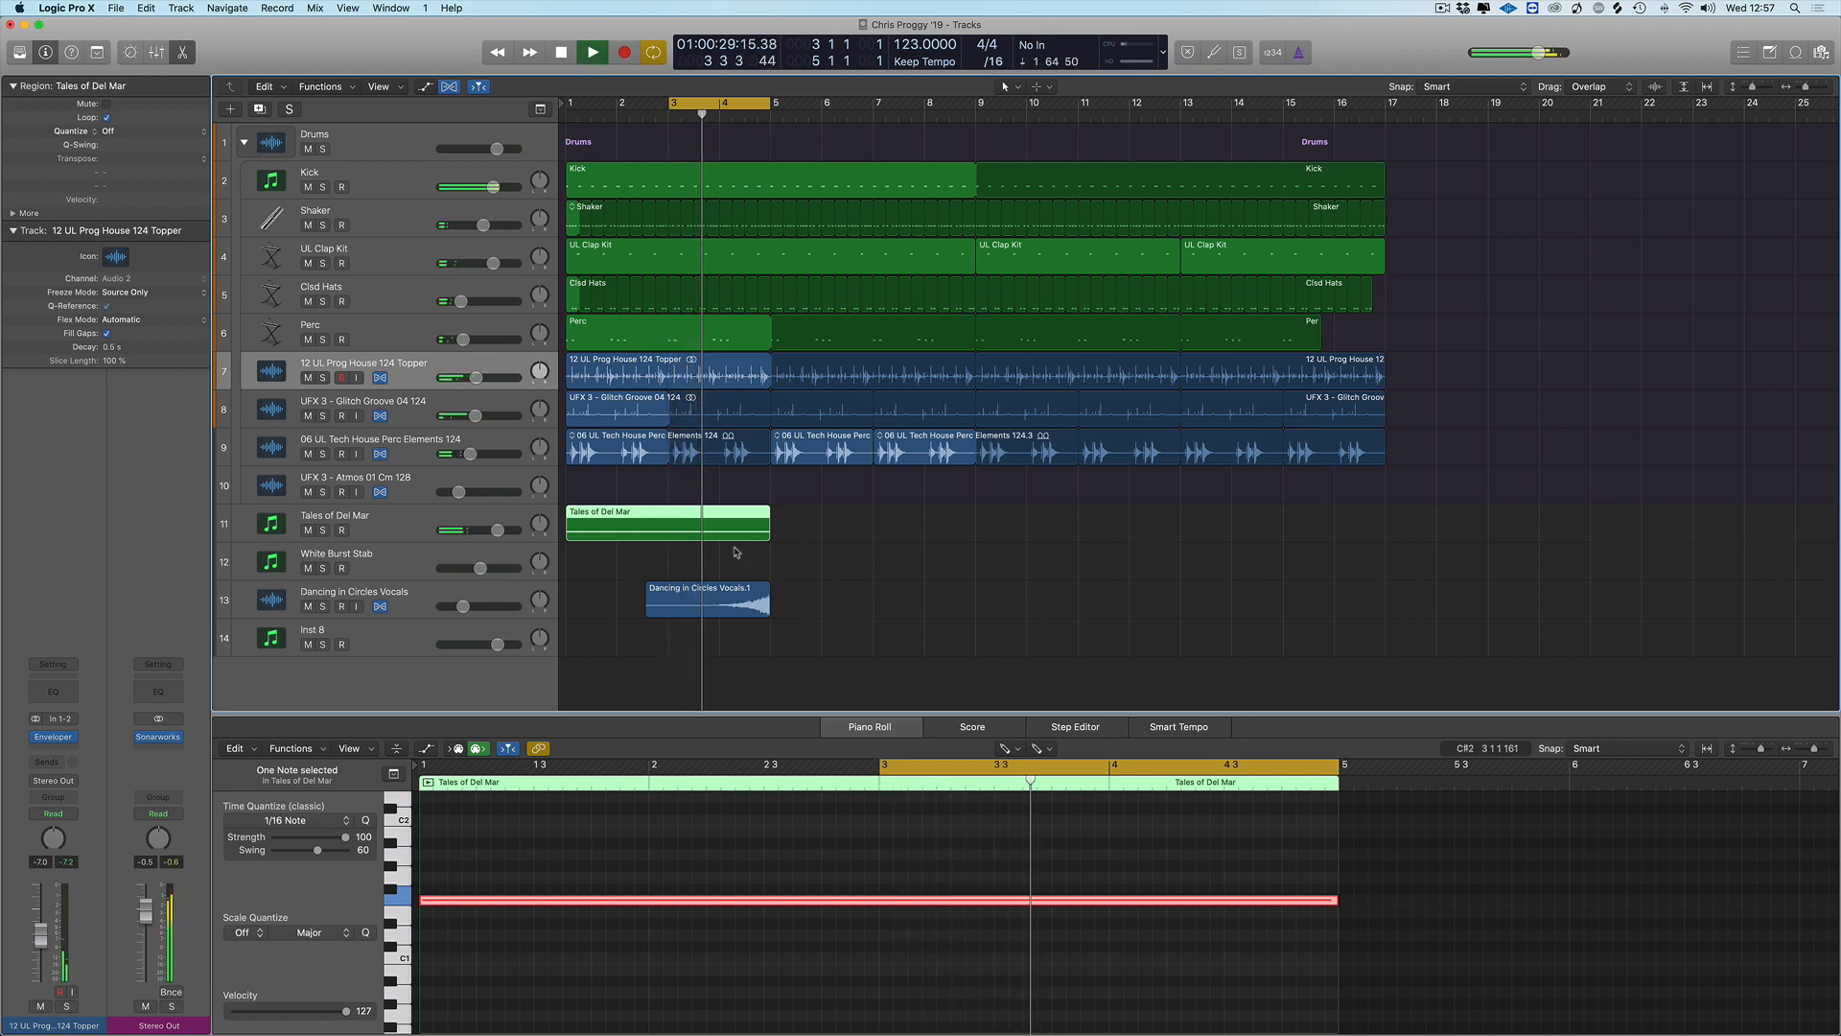
left_click(560, 51)
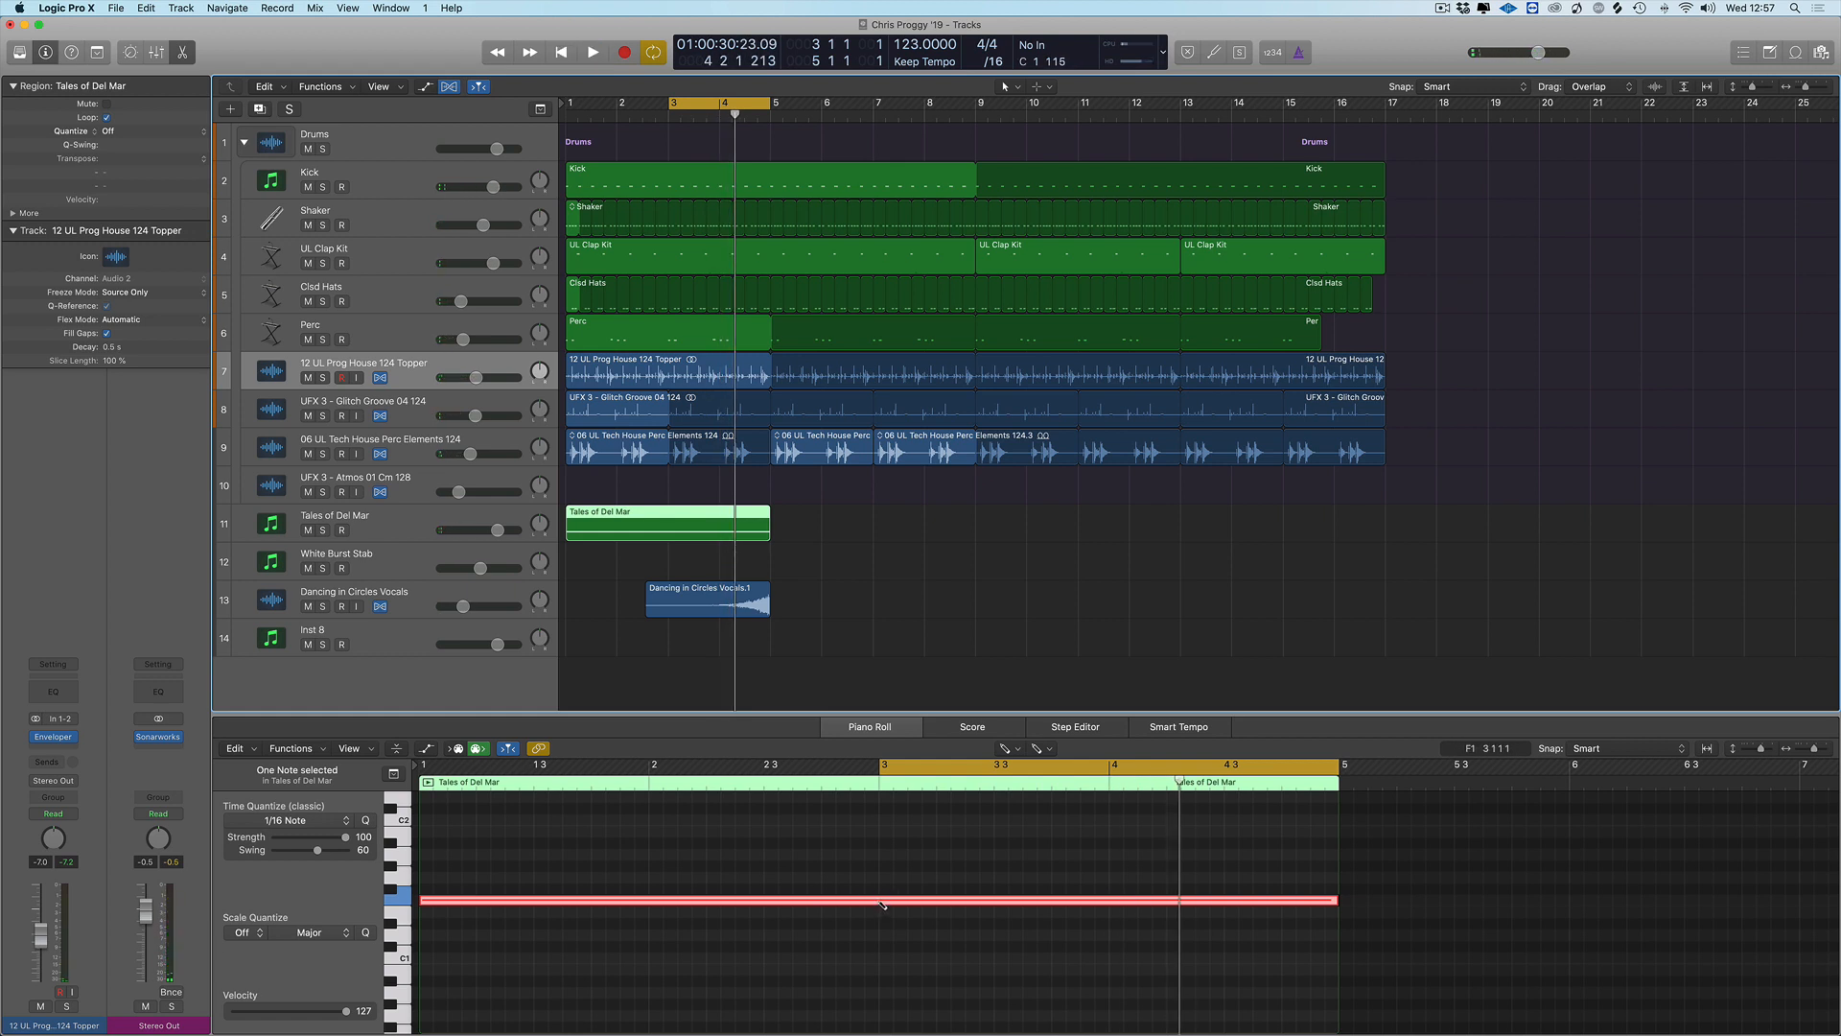
mouse_move(880, 902)
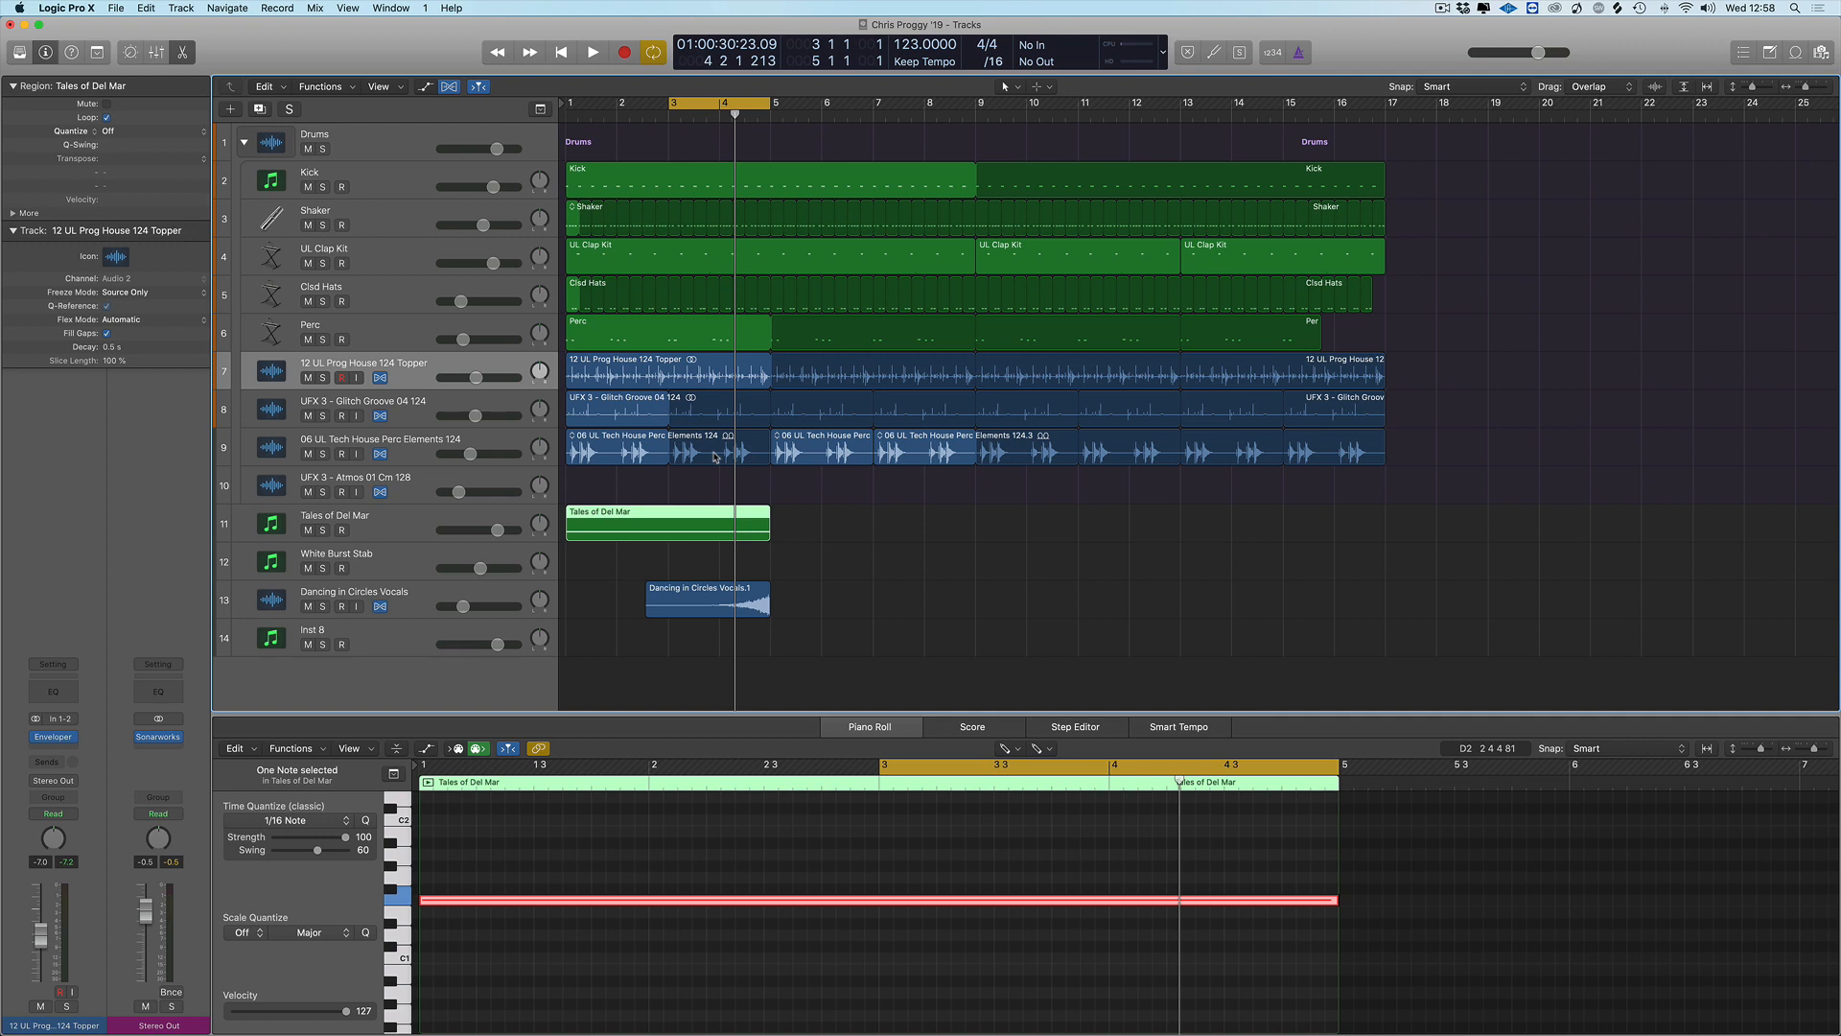
mouse_move(416, 478)
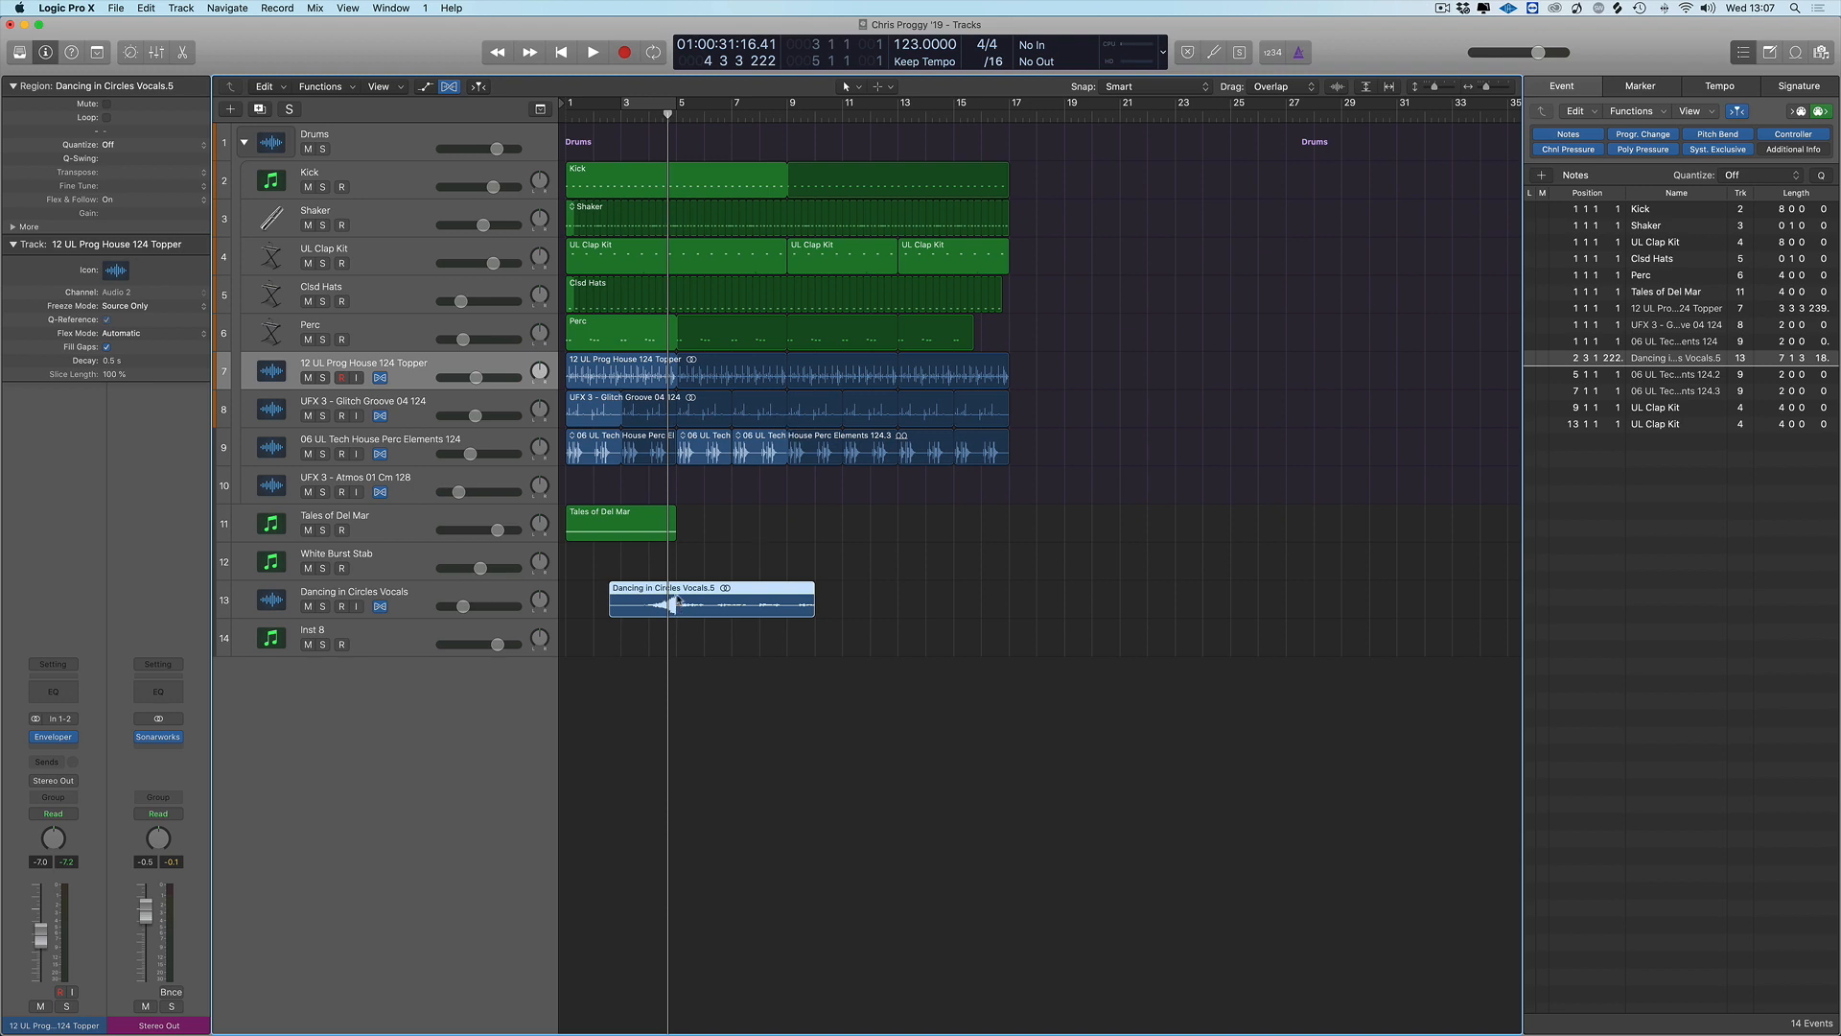
left_click(669, 604)
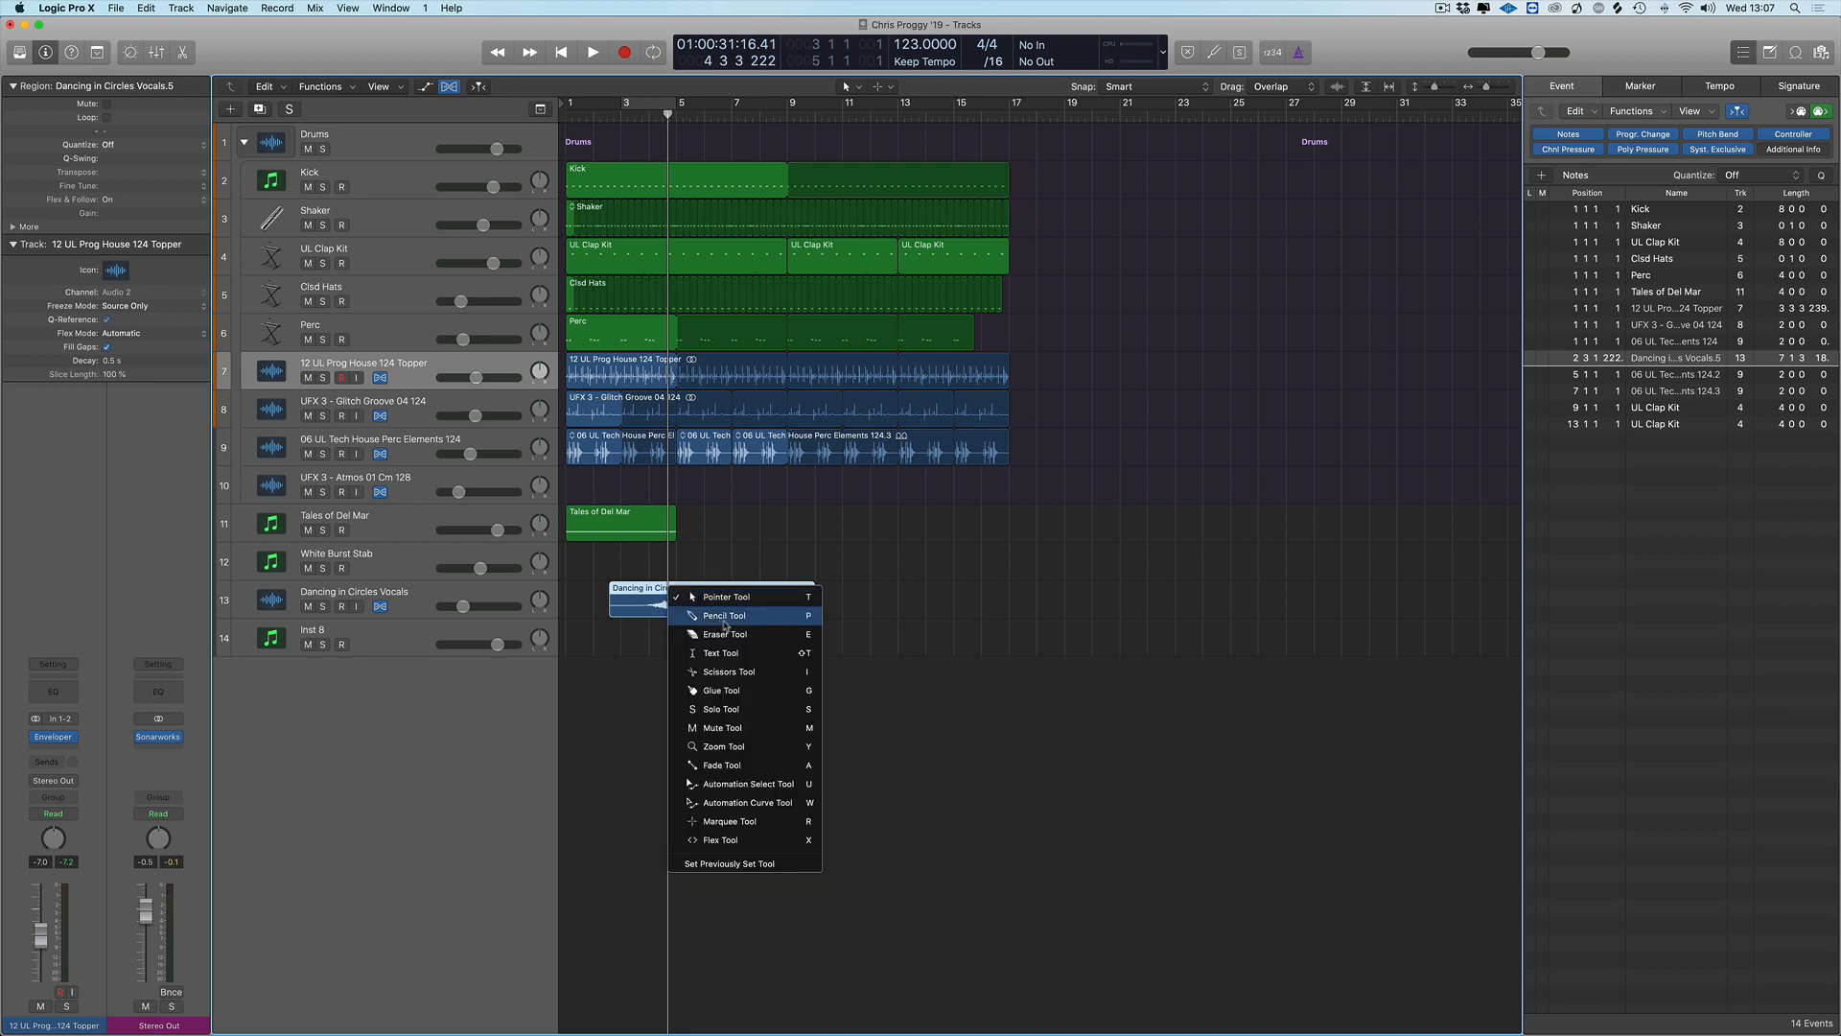
mouse_move(724, 671)
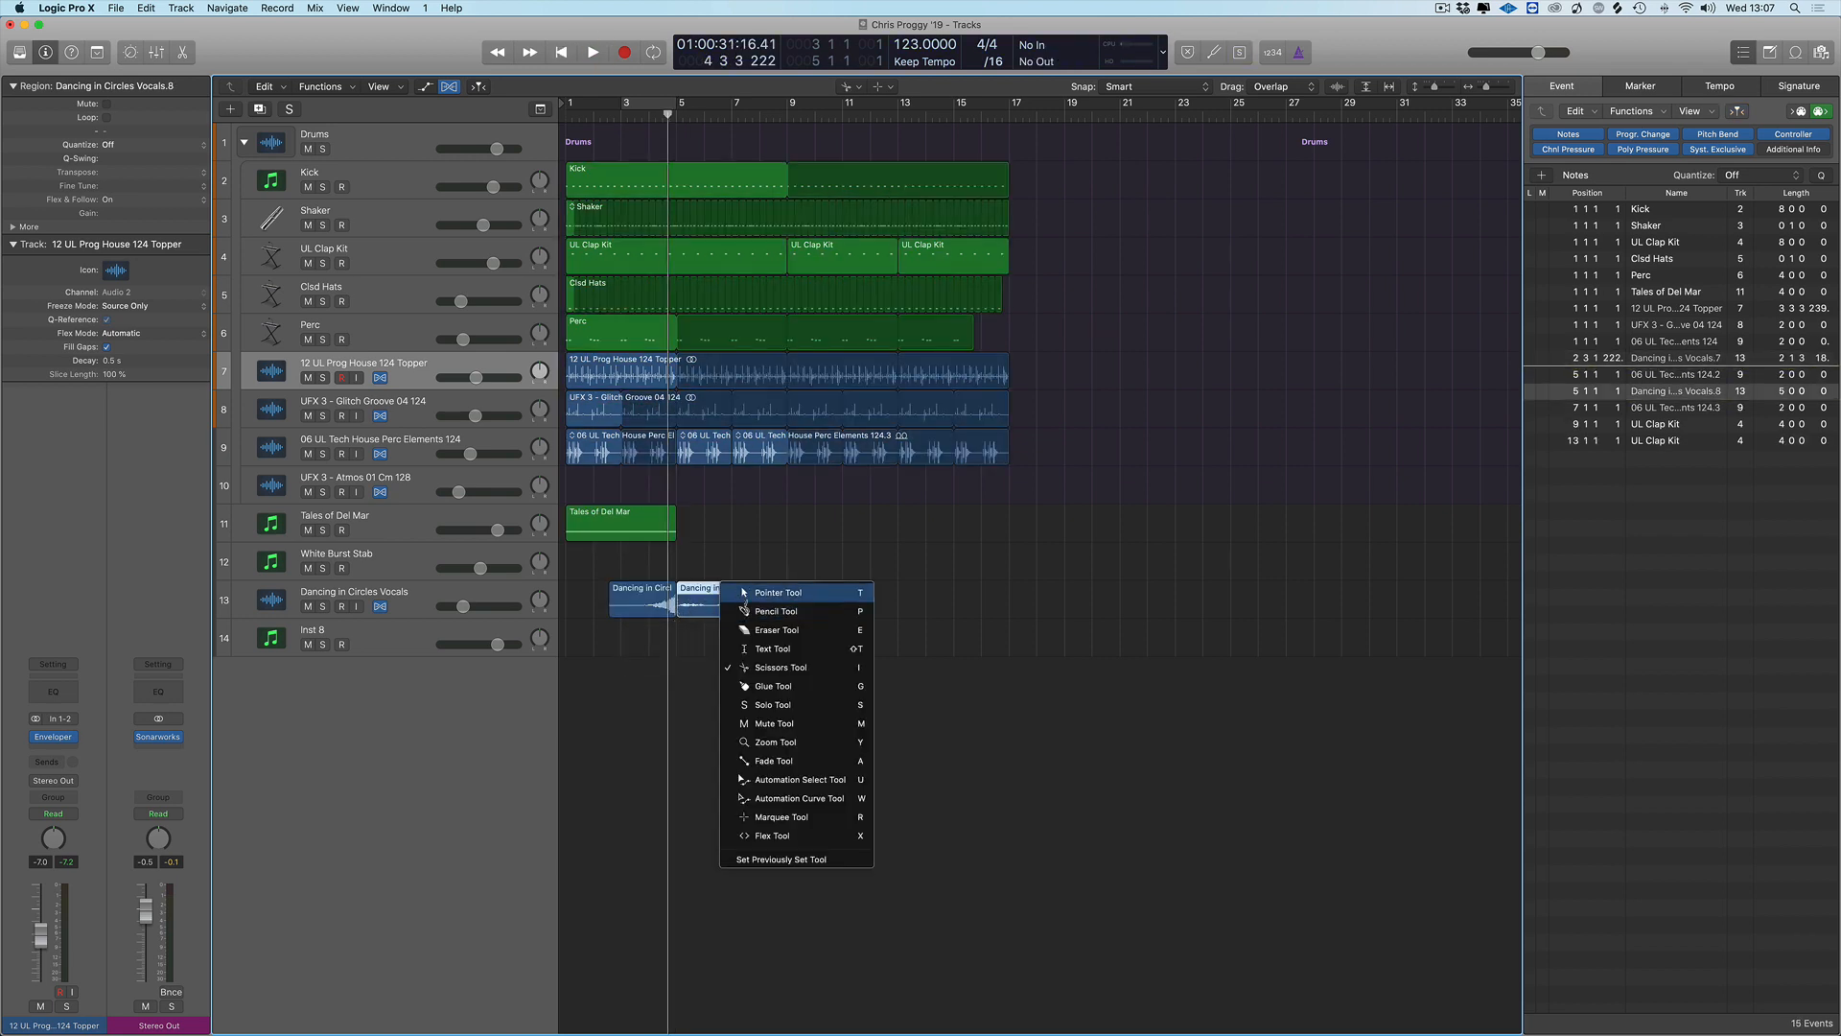
left_click(777, 592)
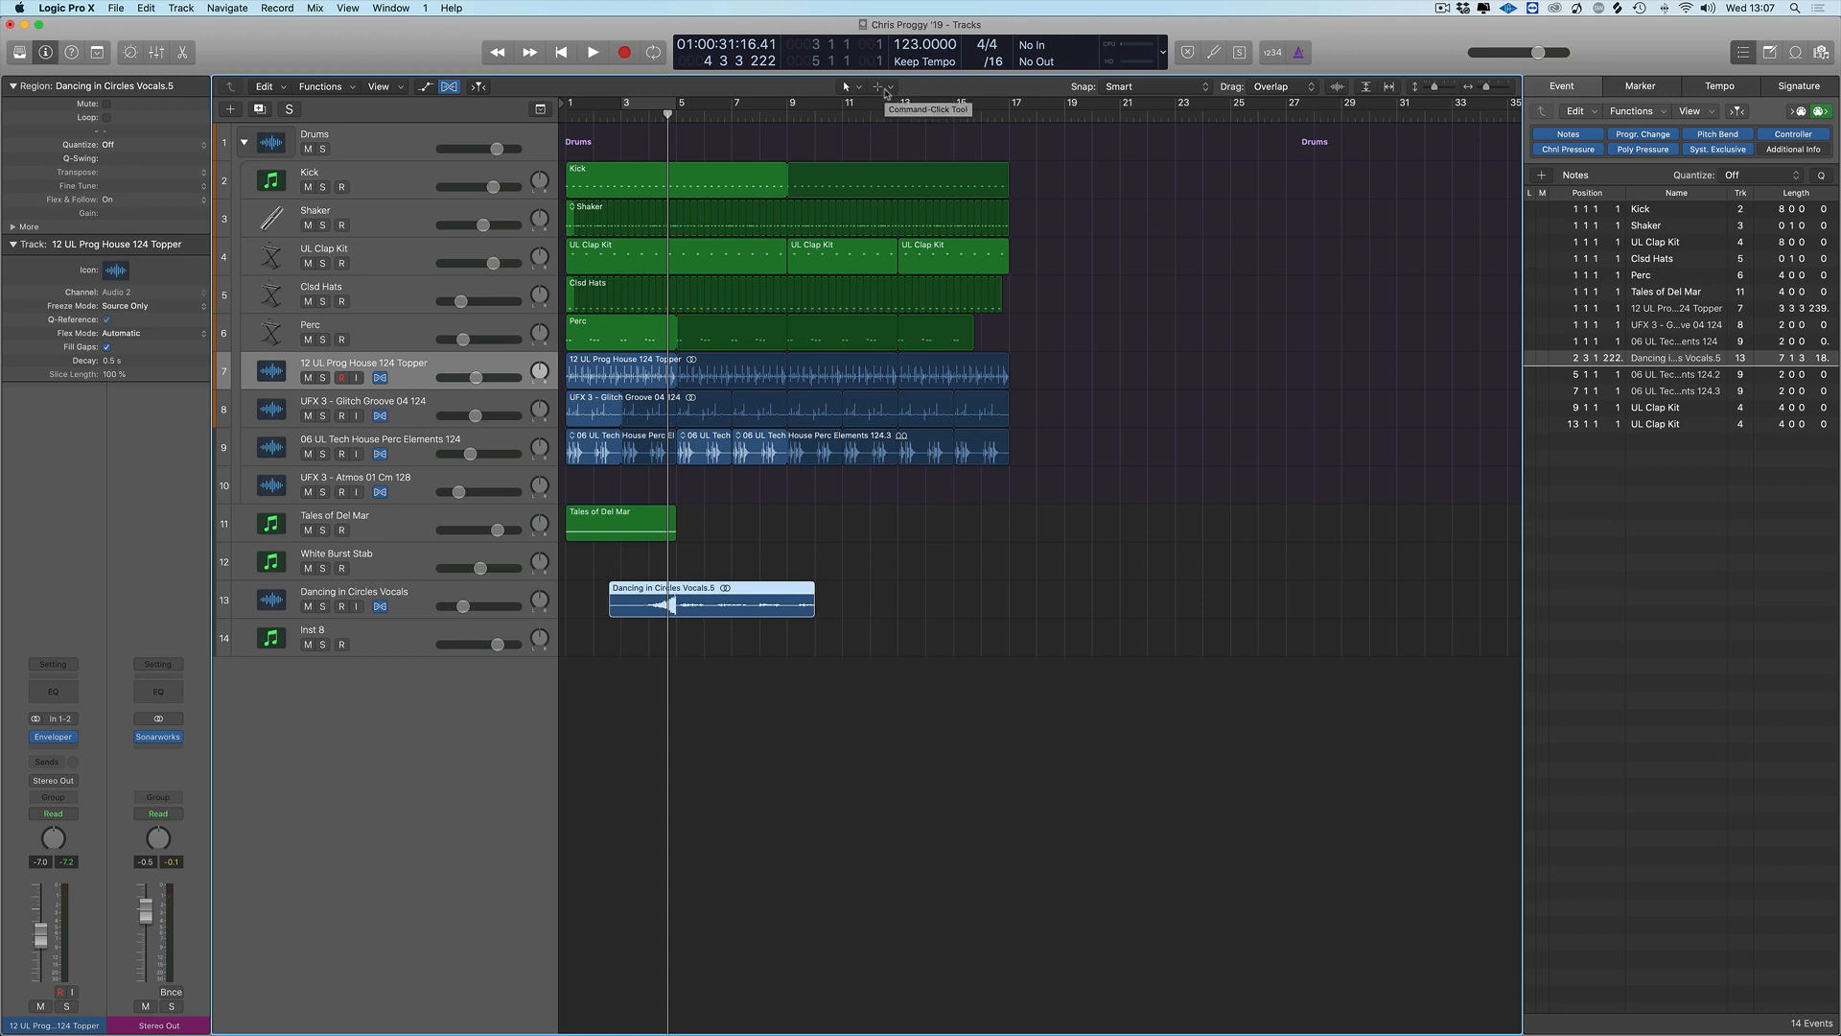
mouse_move(874, 115)
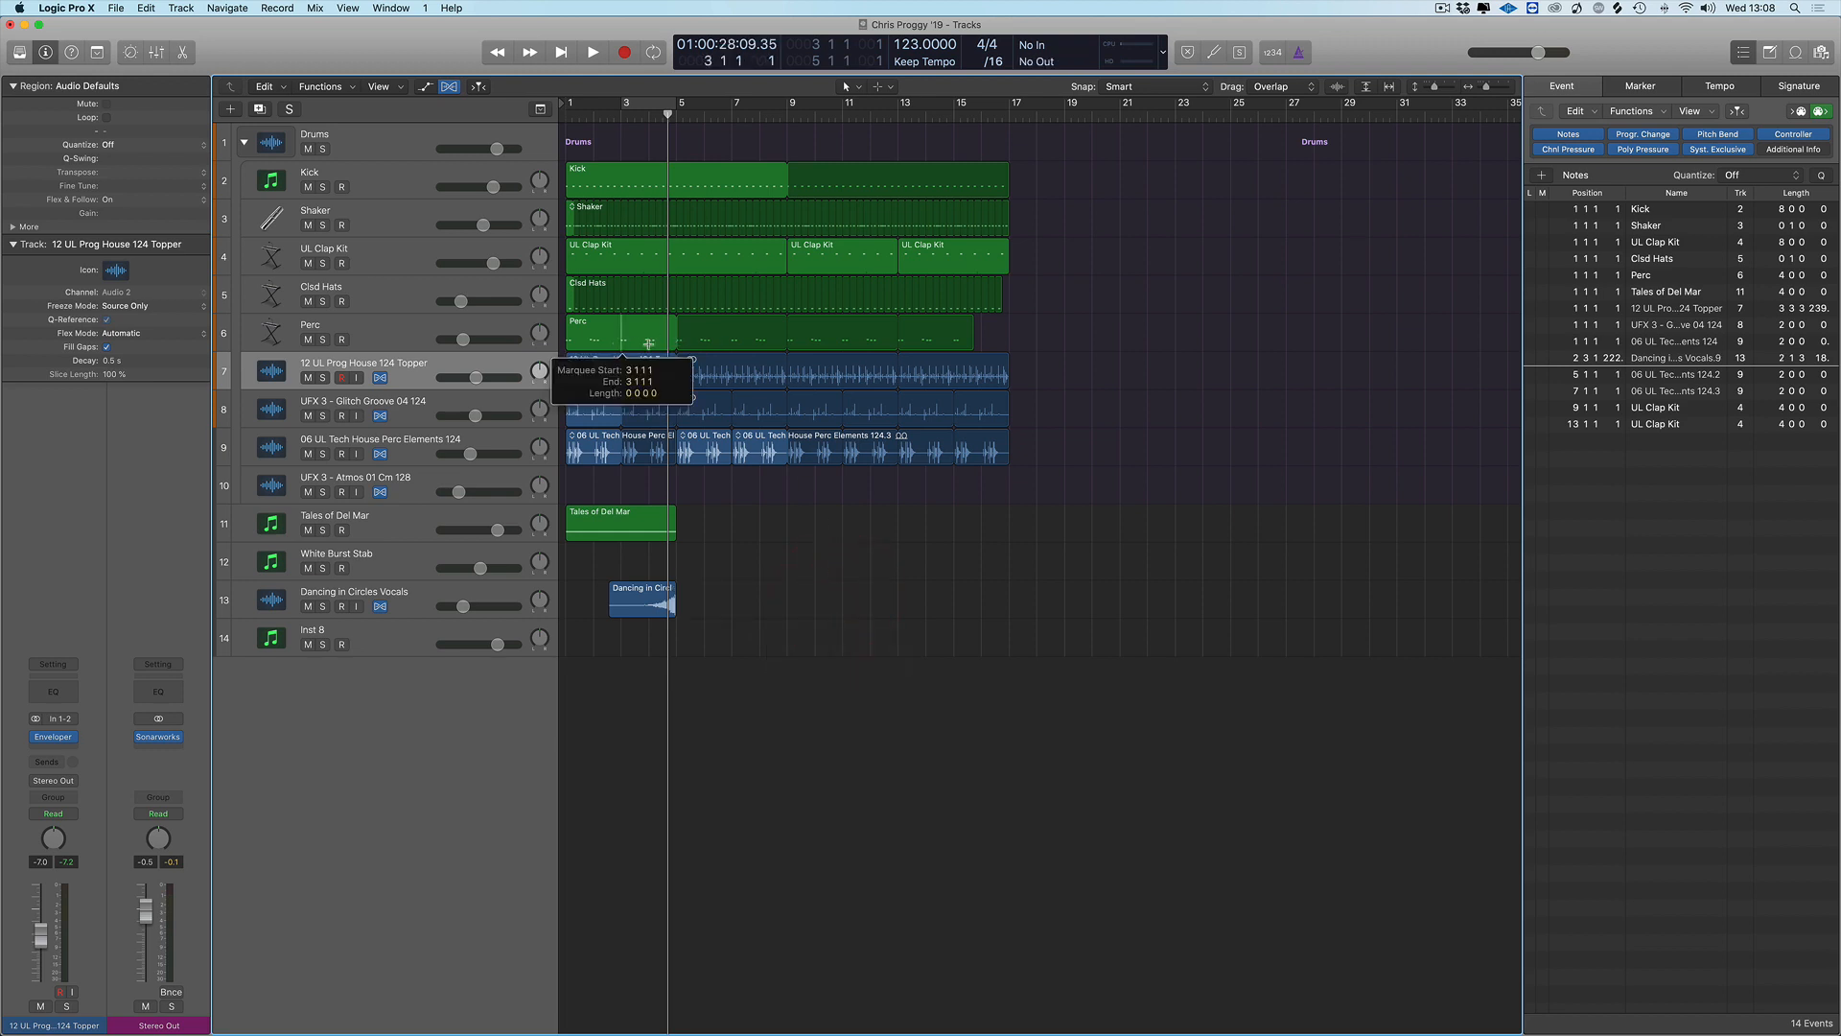
Marquee bars 3–5 of the Perc track and Option-drag a copy to bar 17
left_click_drag(648, 342, 675, 342)
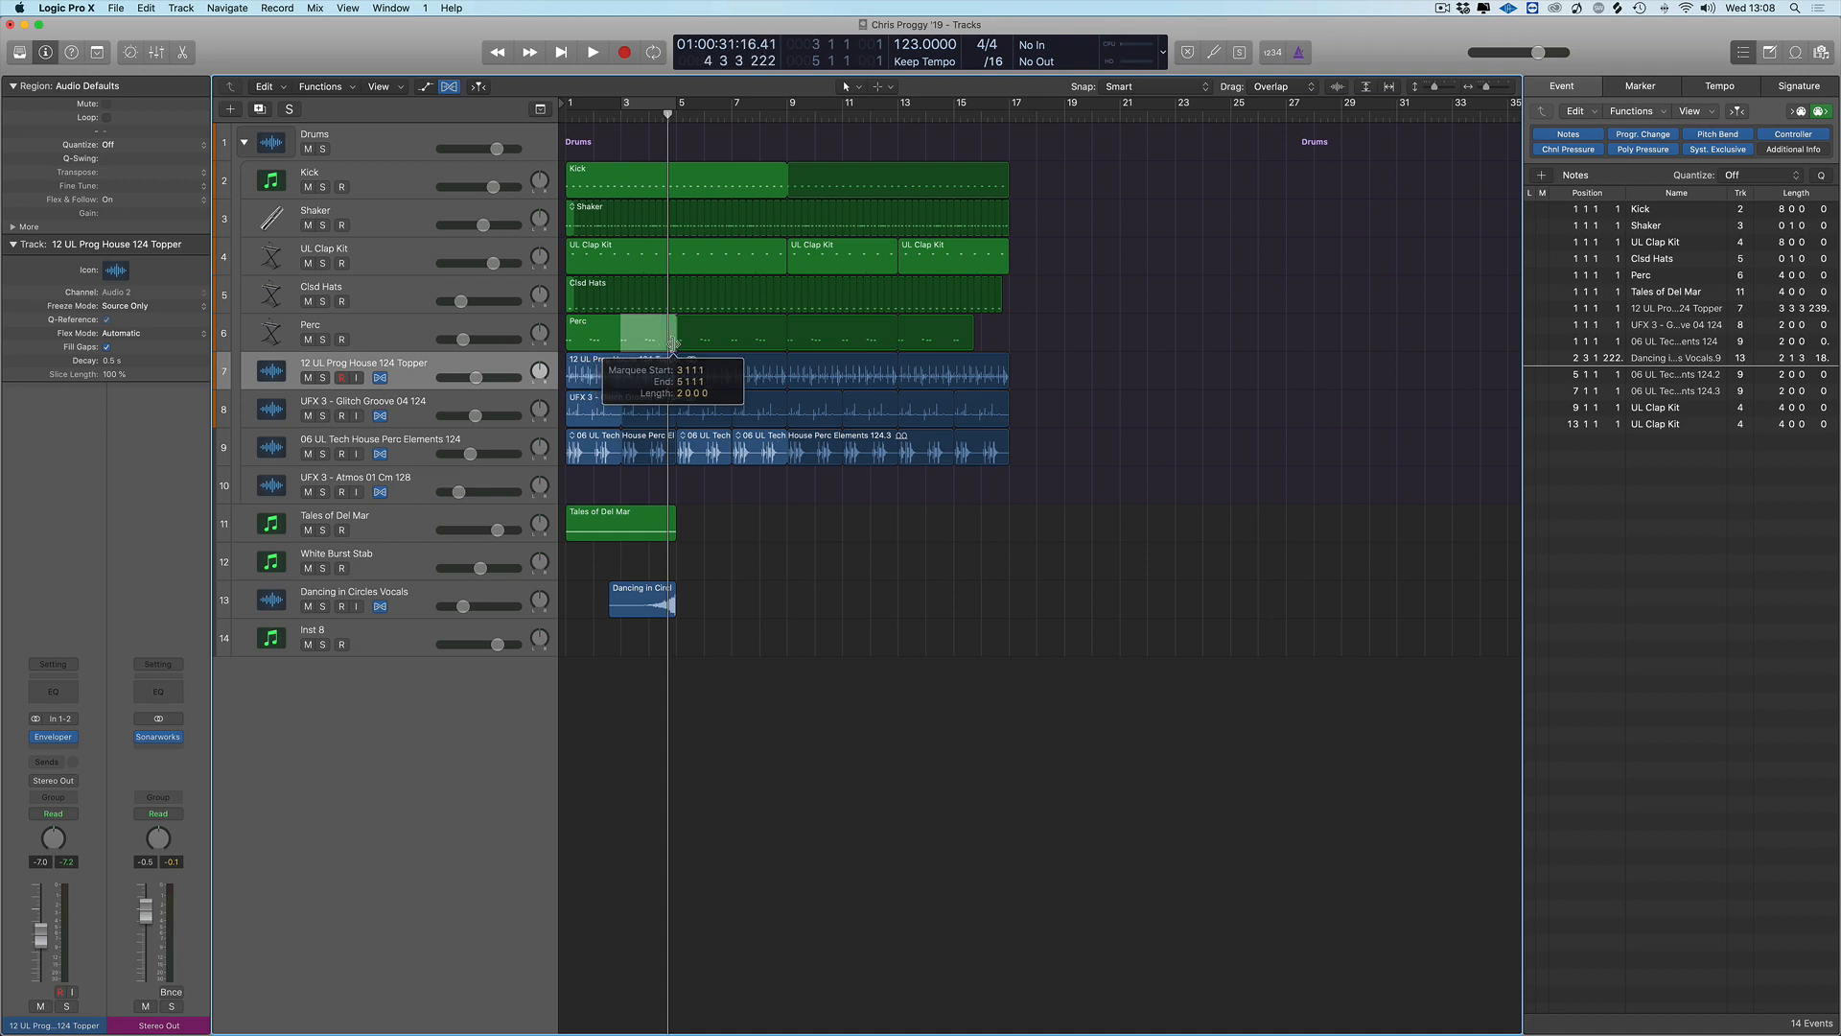
left_click_drag(675, 332, 1022, 332)
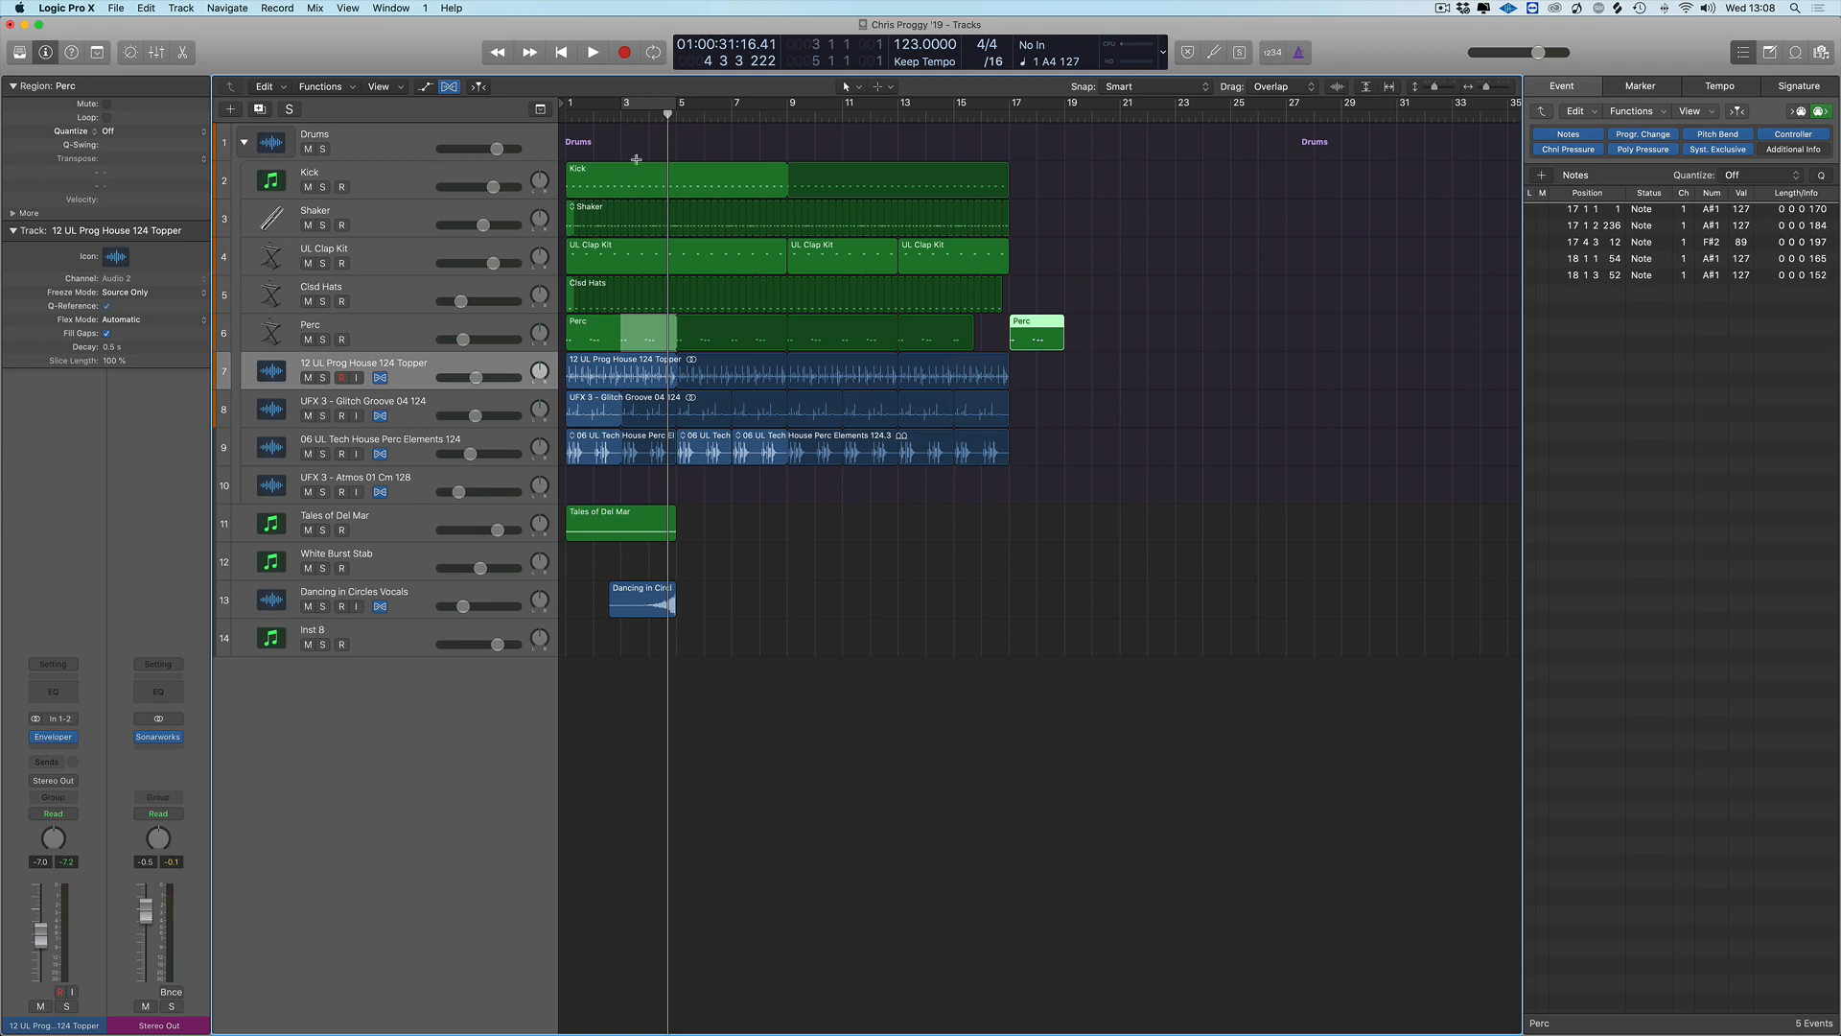
Marquee bars 3–5 across all five drum tracks and copy them to bar 19
left_click_drag(609, 182, 675, 254)
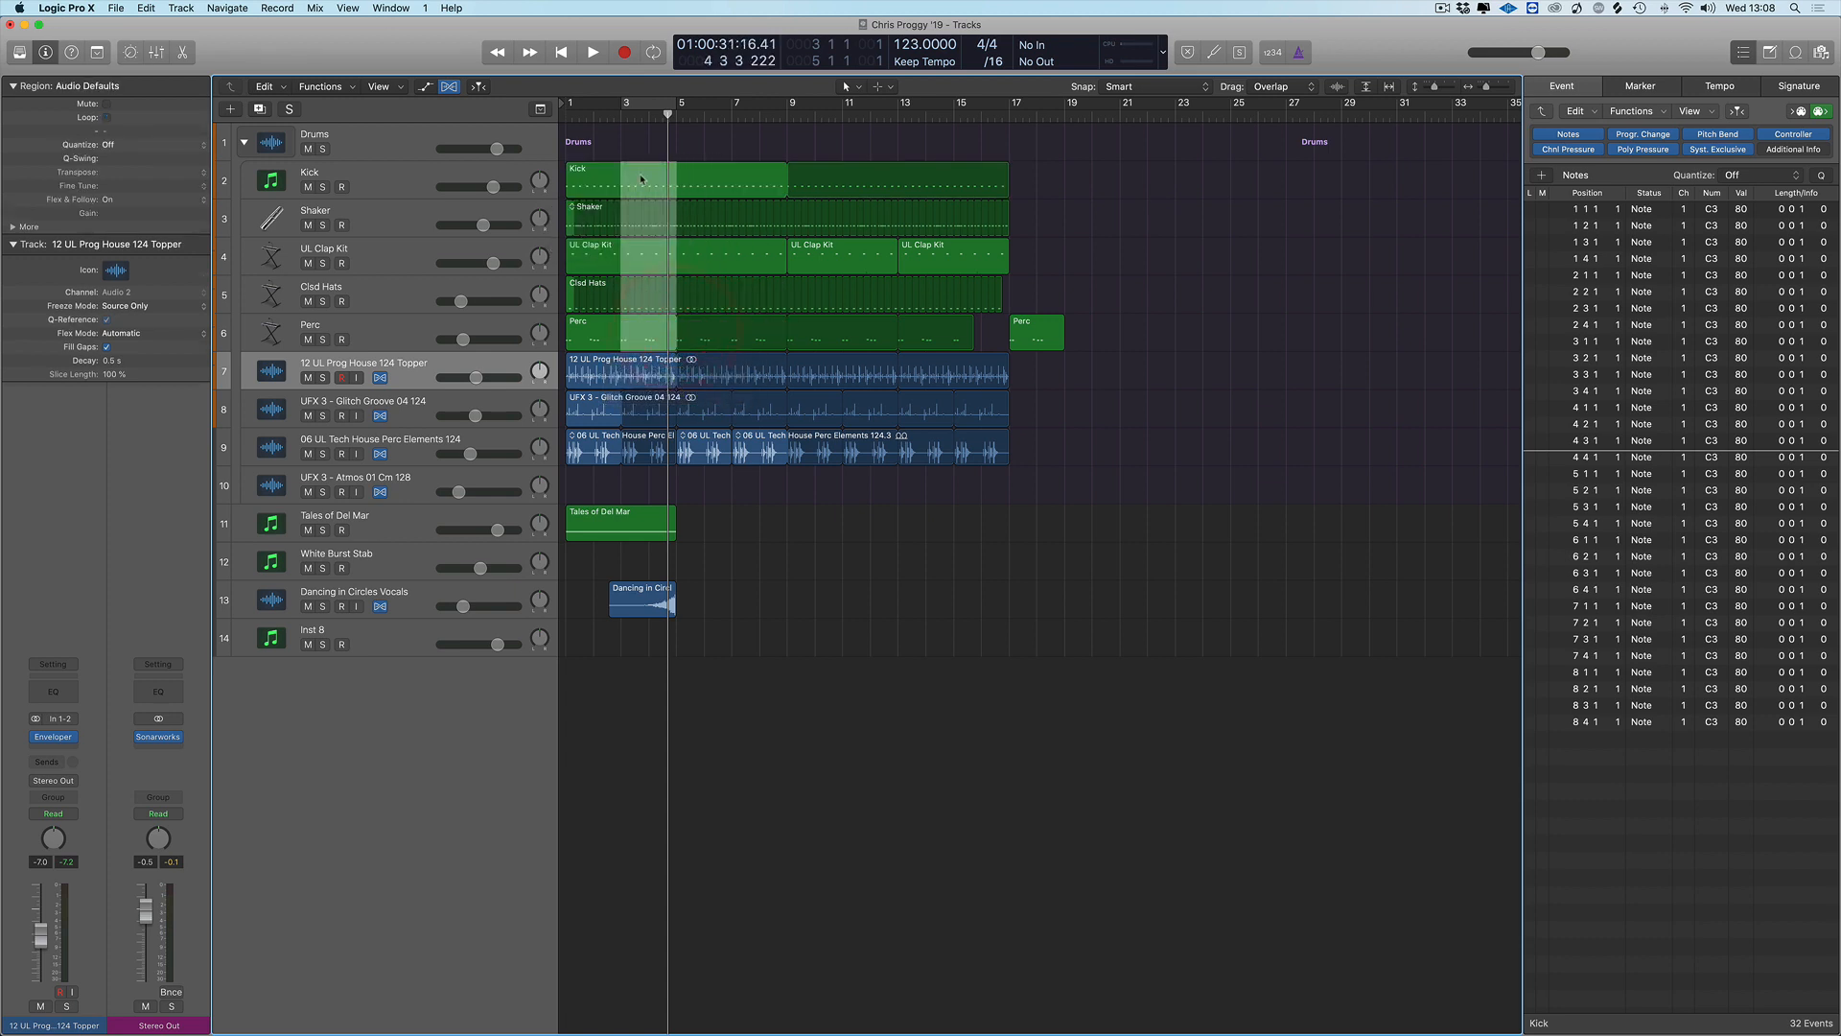
left_click_drag(621, 182, 1085, 182)
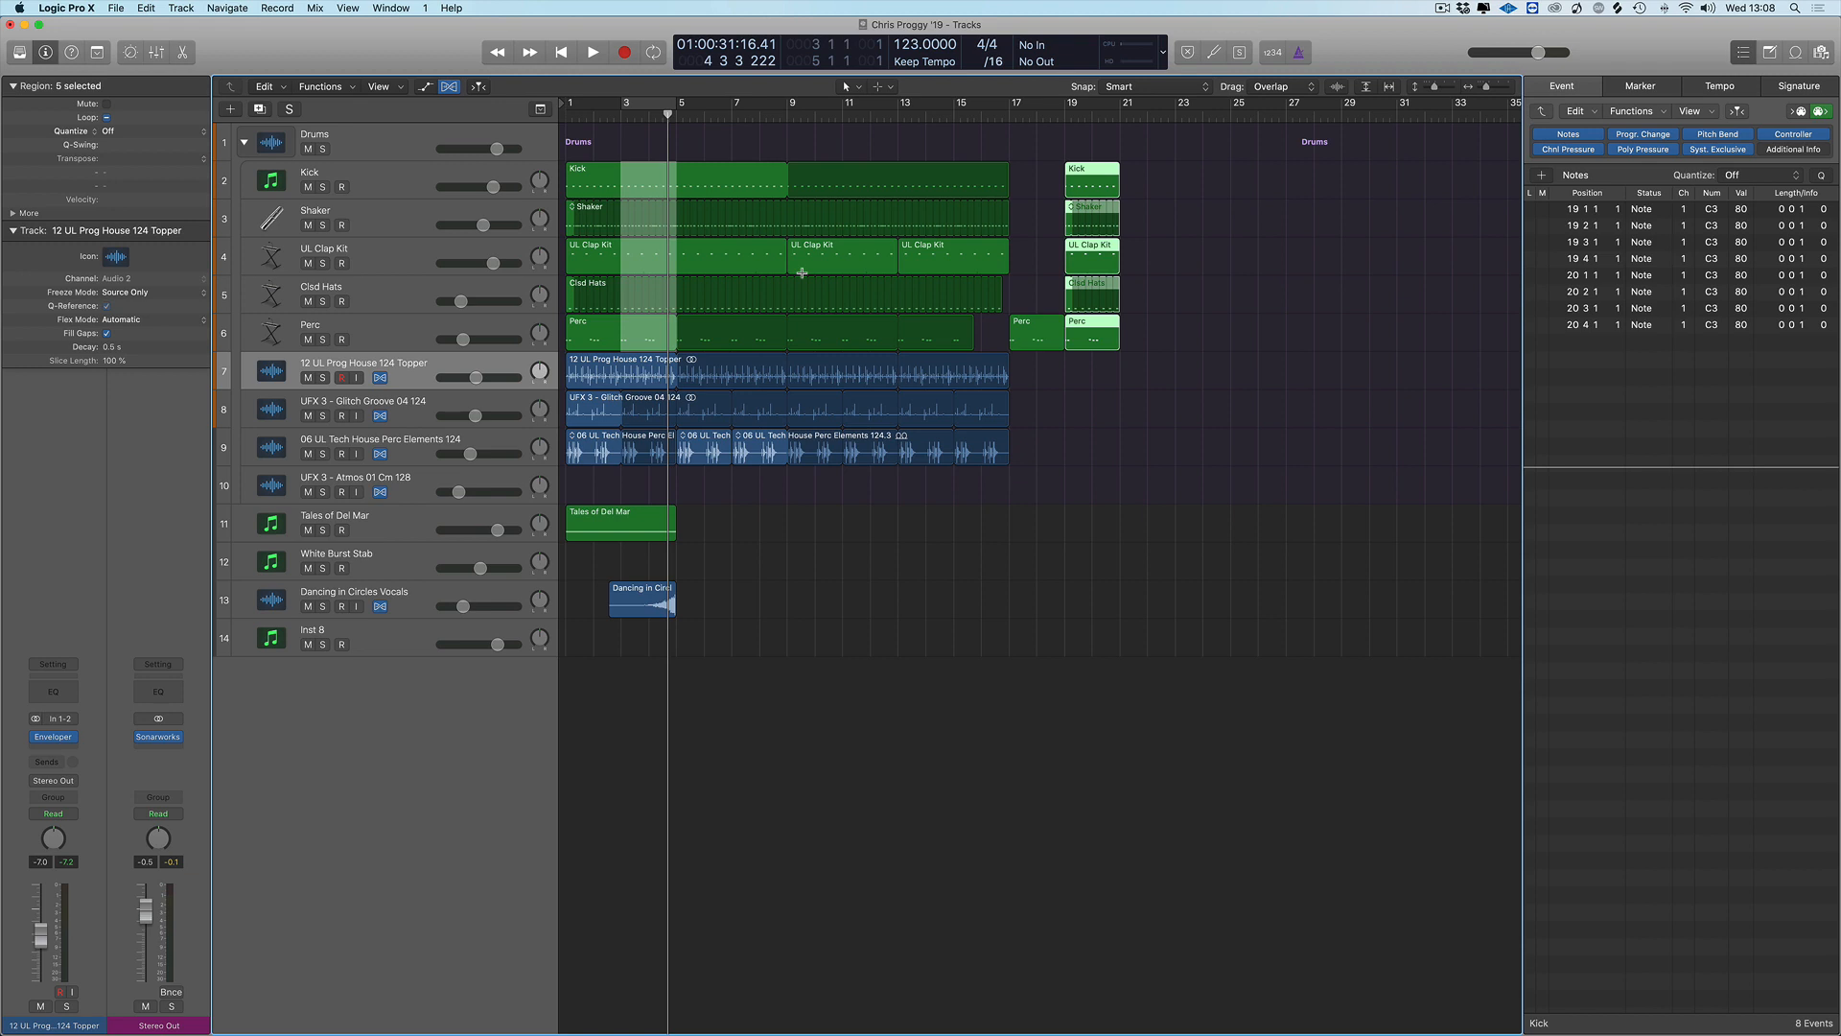
left_click(65, 8)
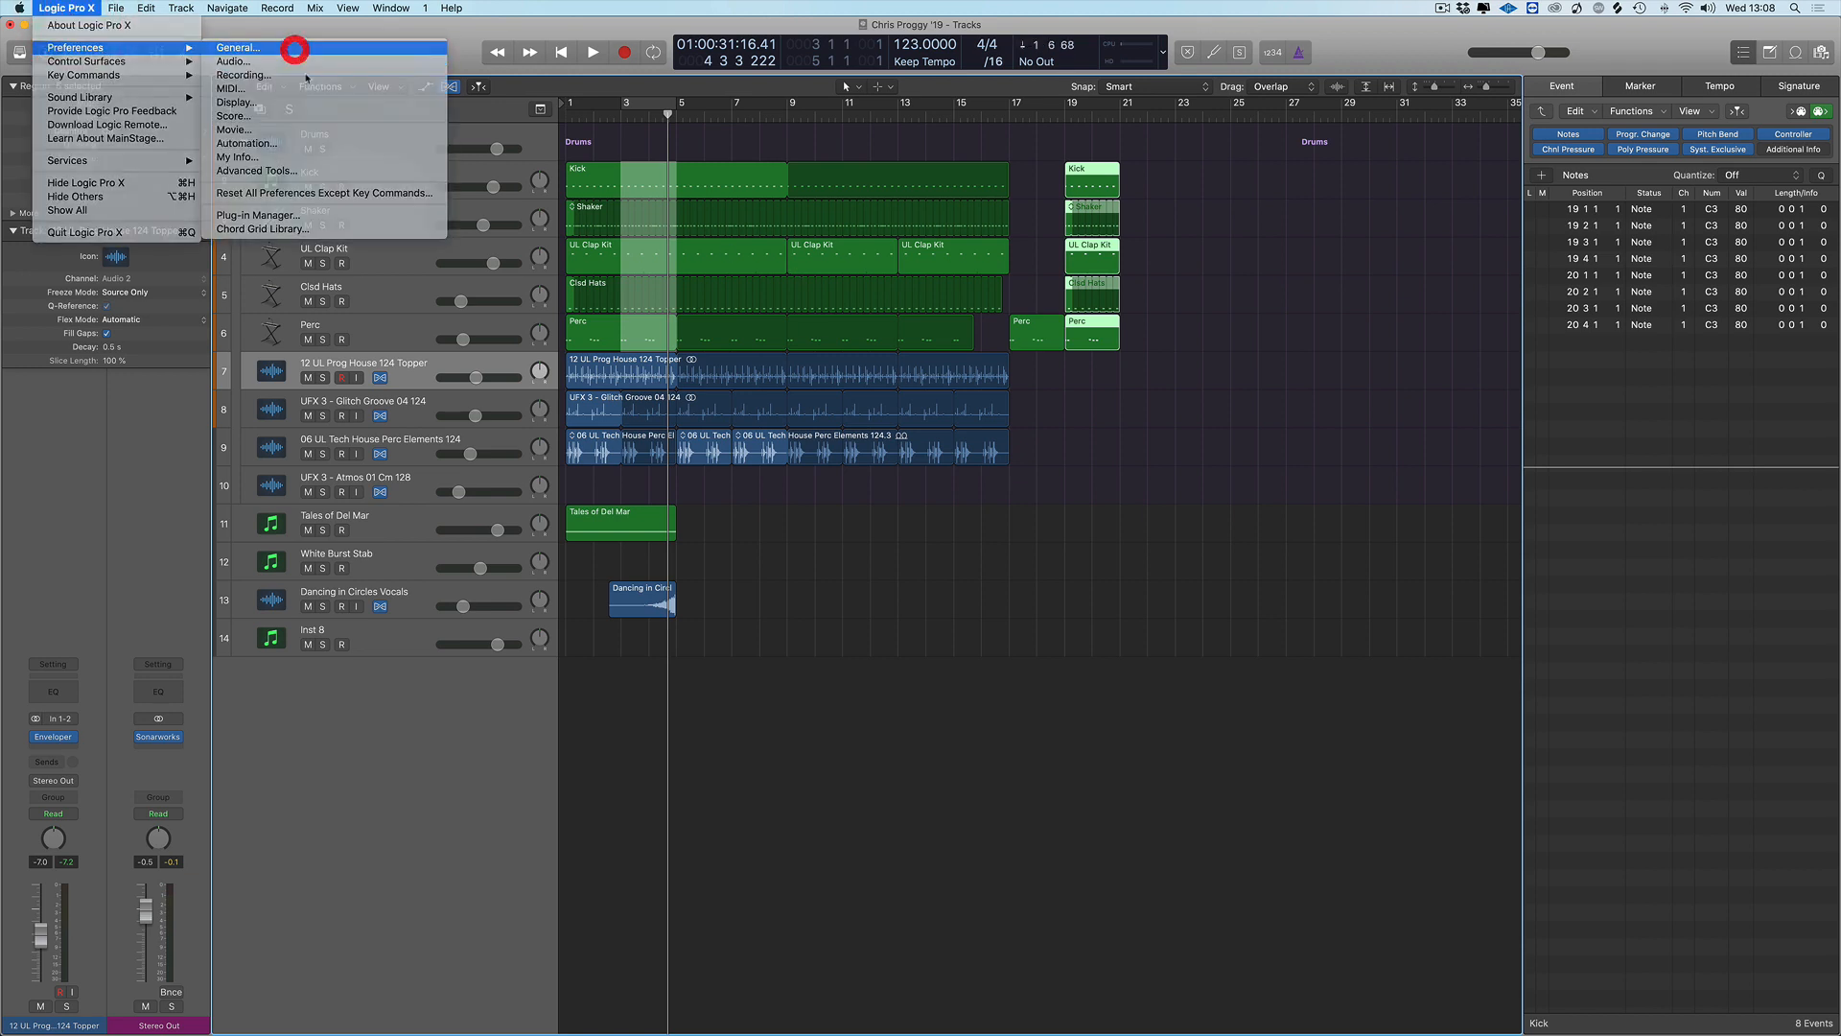
left_click(238, 46)
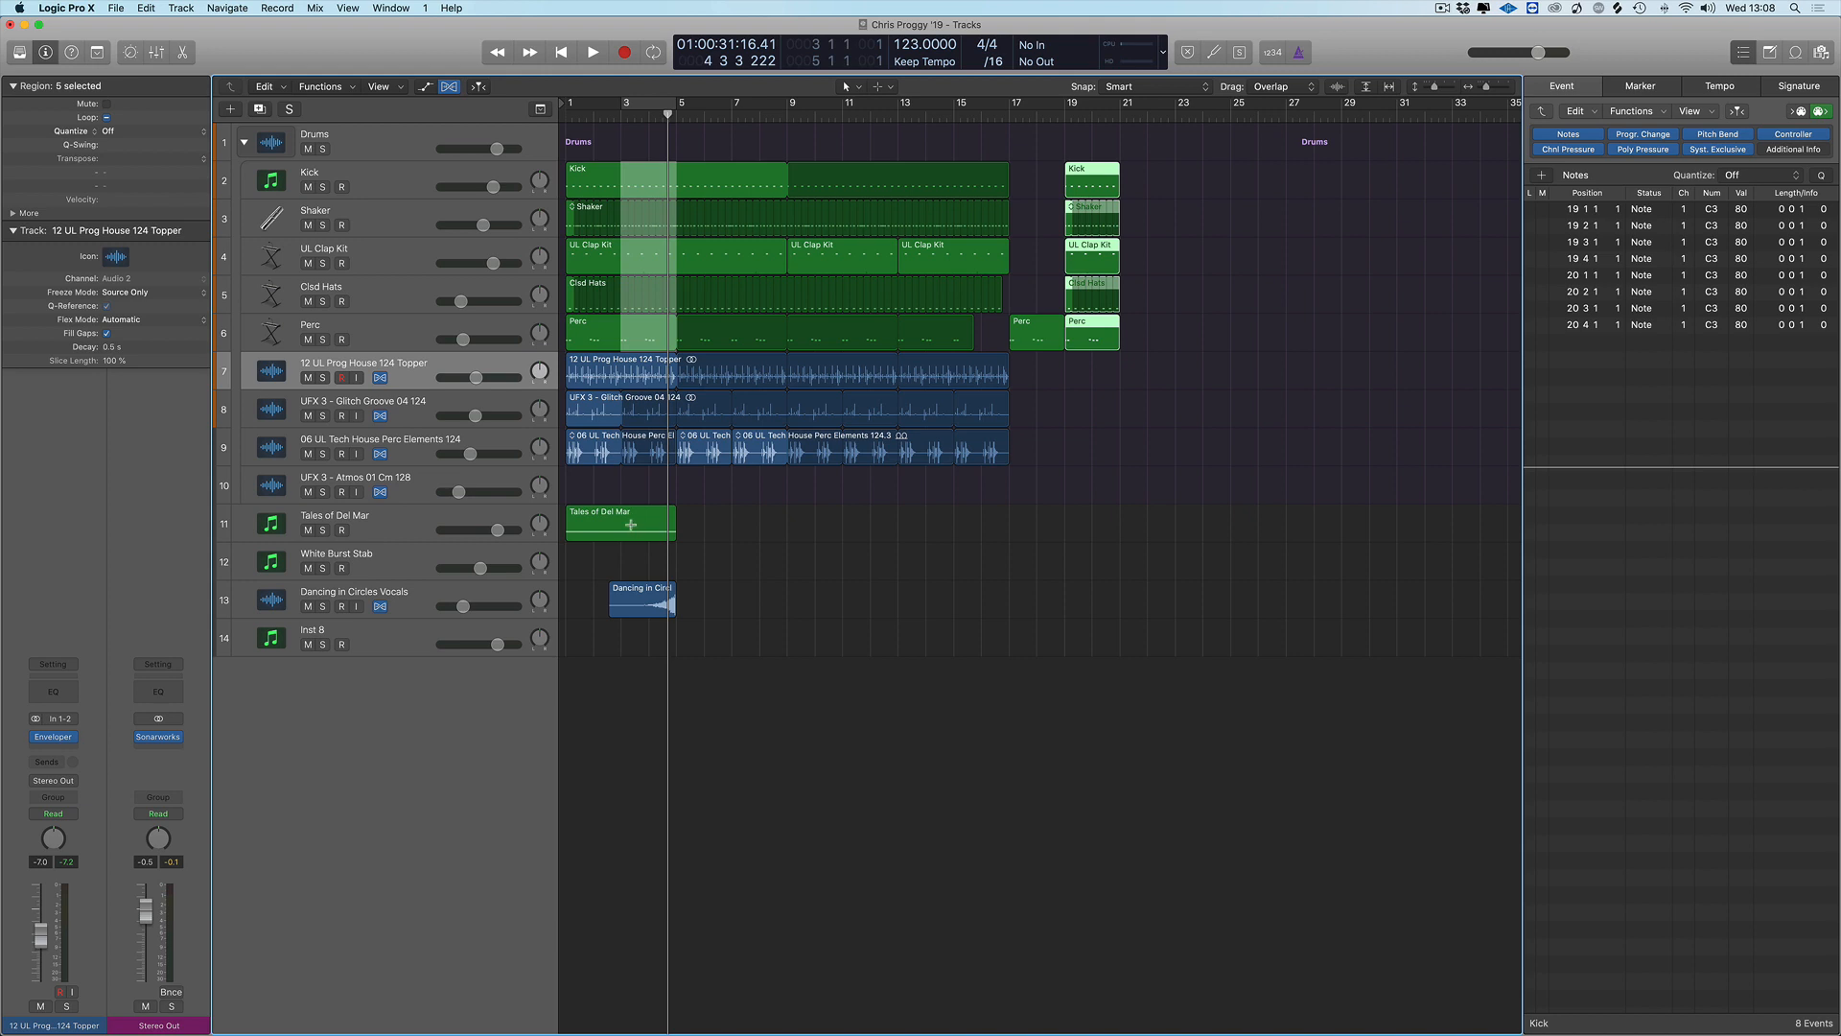
mouse_move(637, 525)
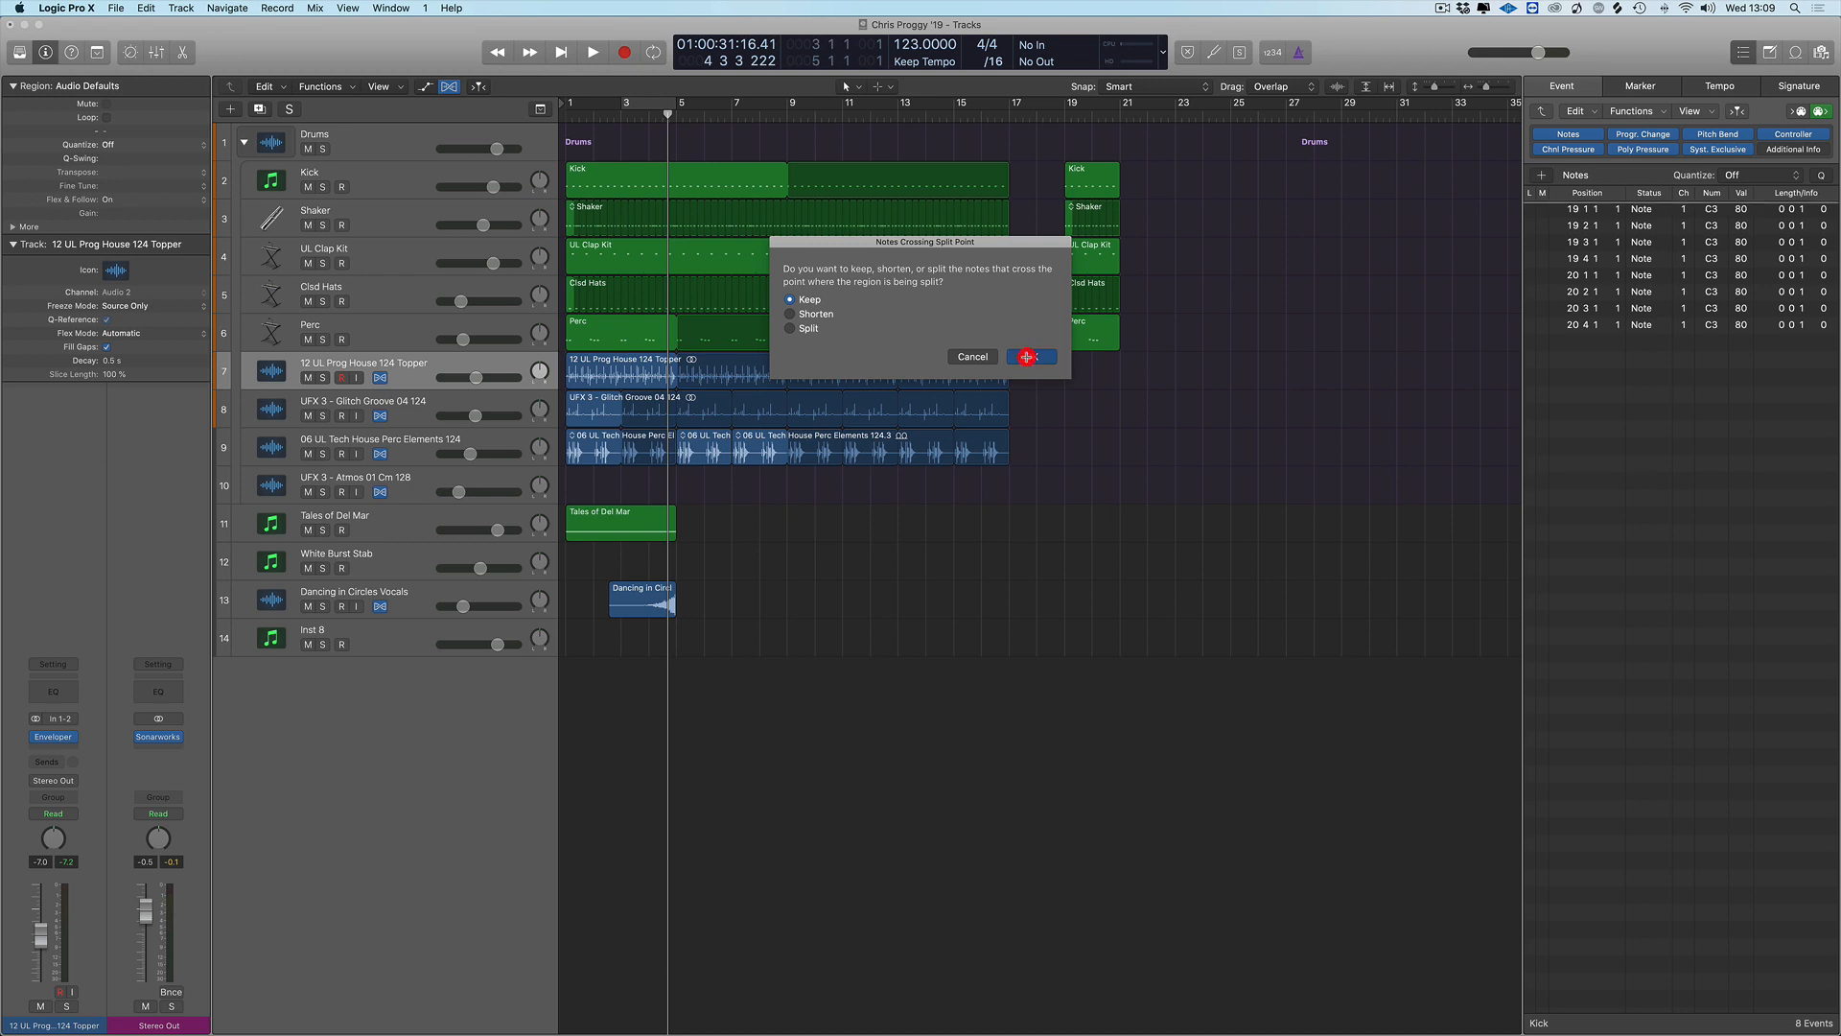
Keep notes crossing the split point and adjust the Tales of Del Mar region's length by a bar
left_click(1032, 357)
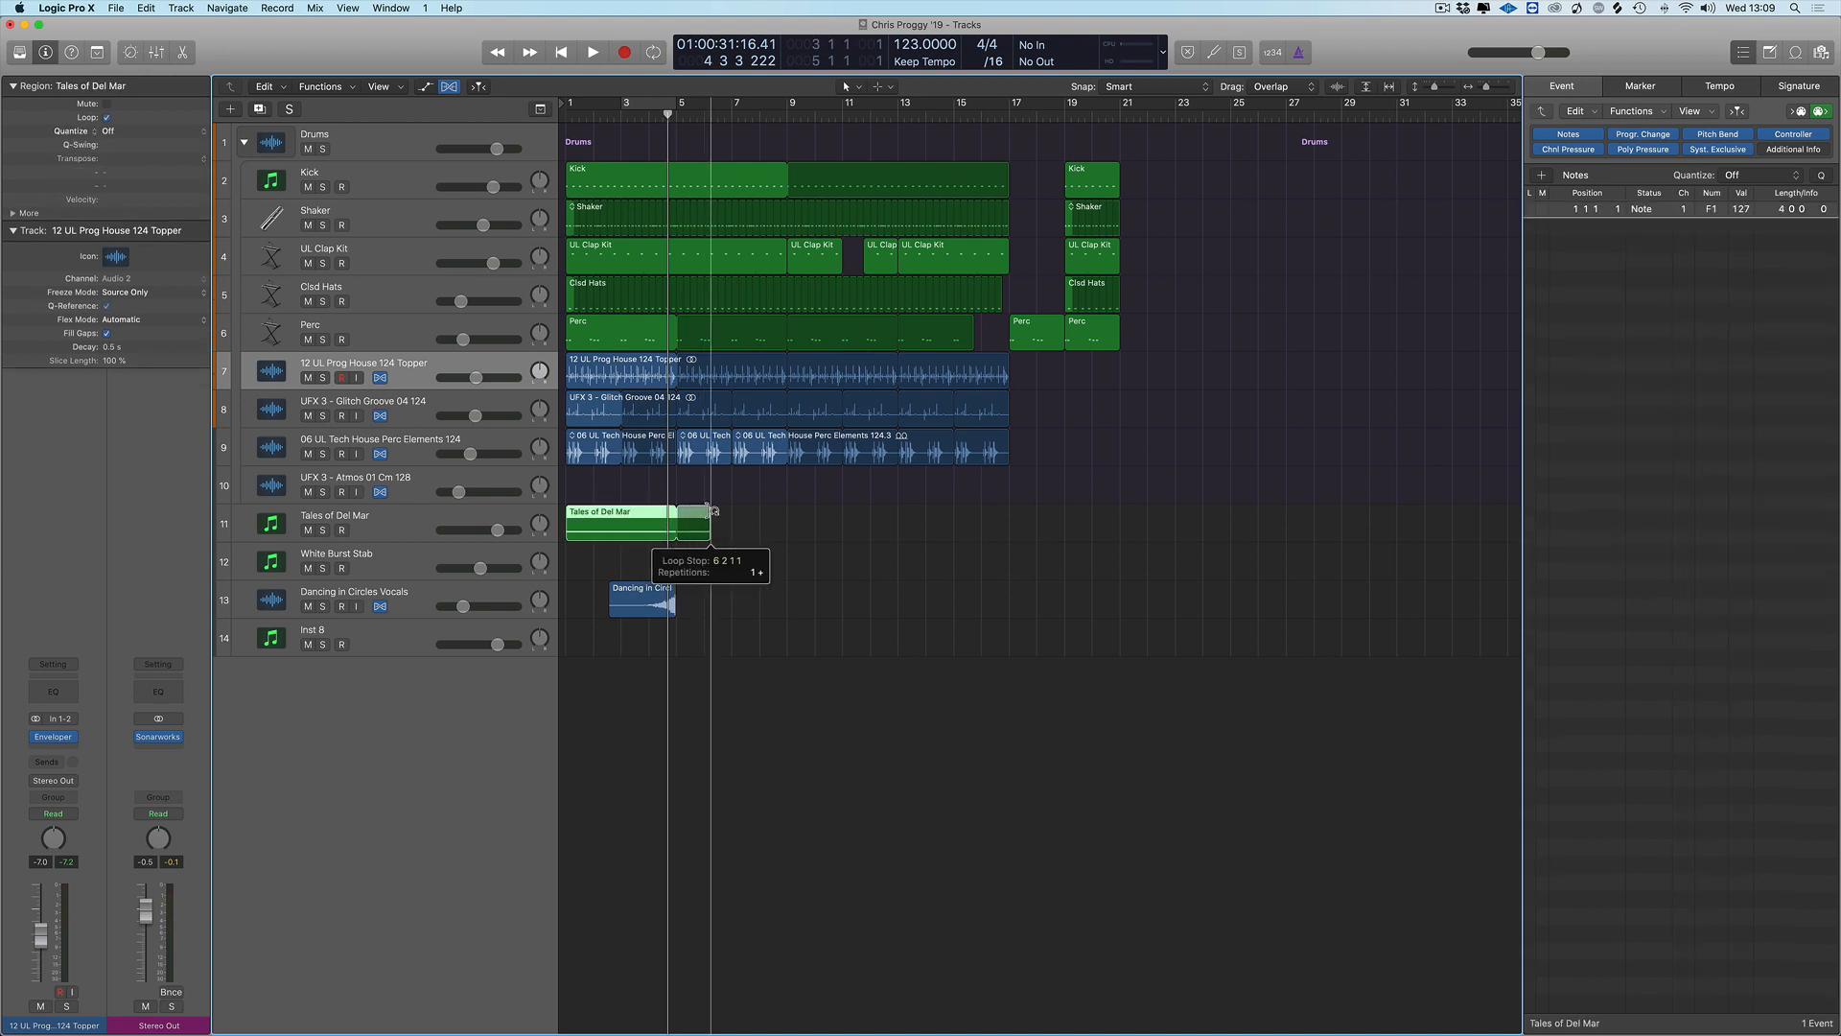
left_click_drag(707, 529, 704, 535)
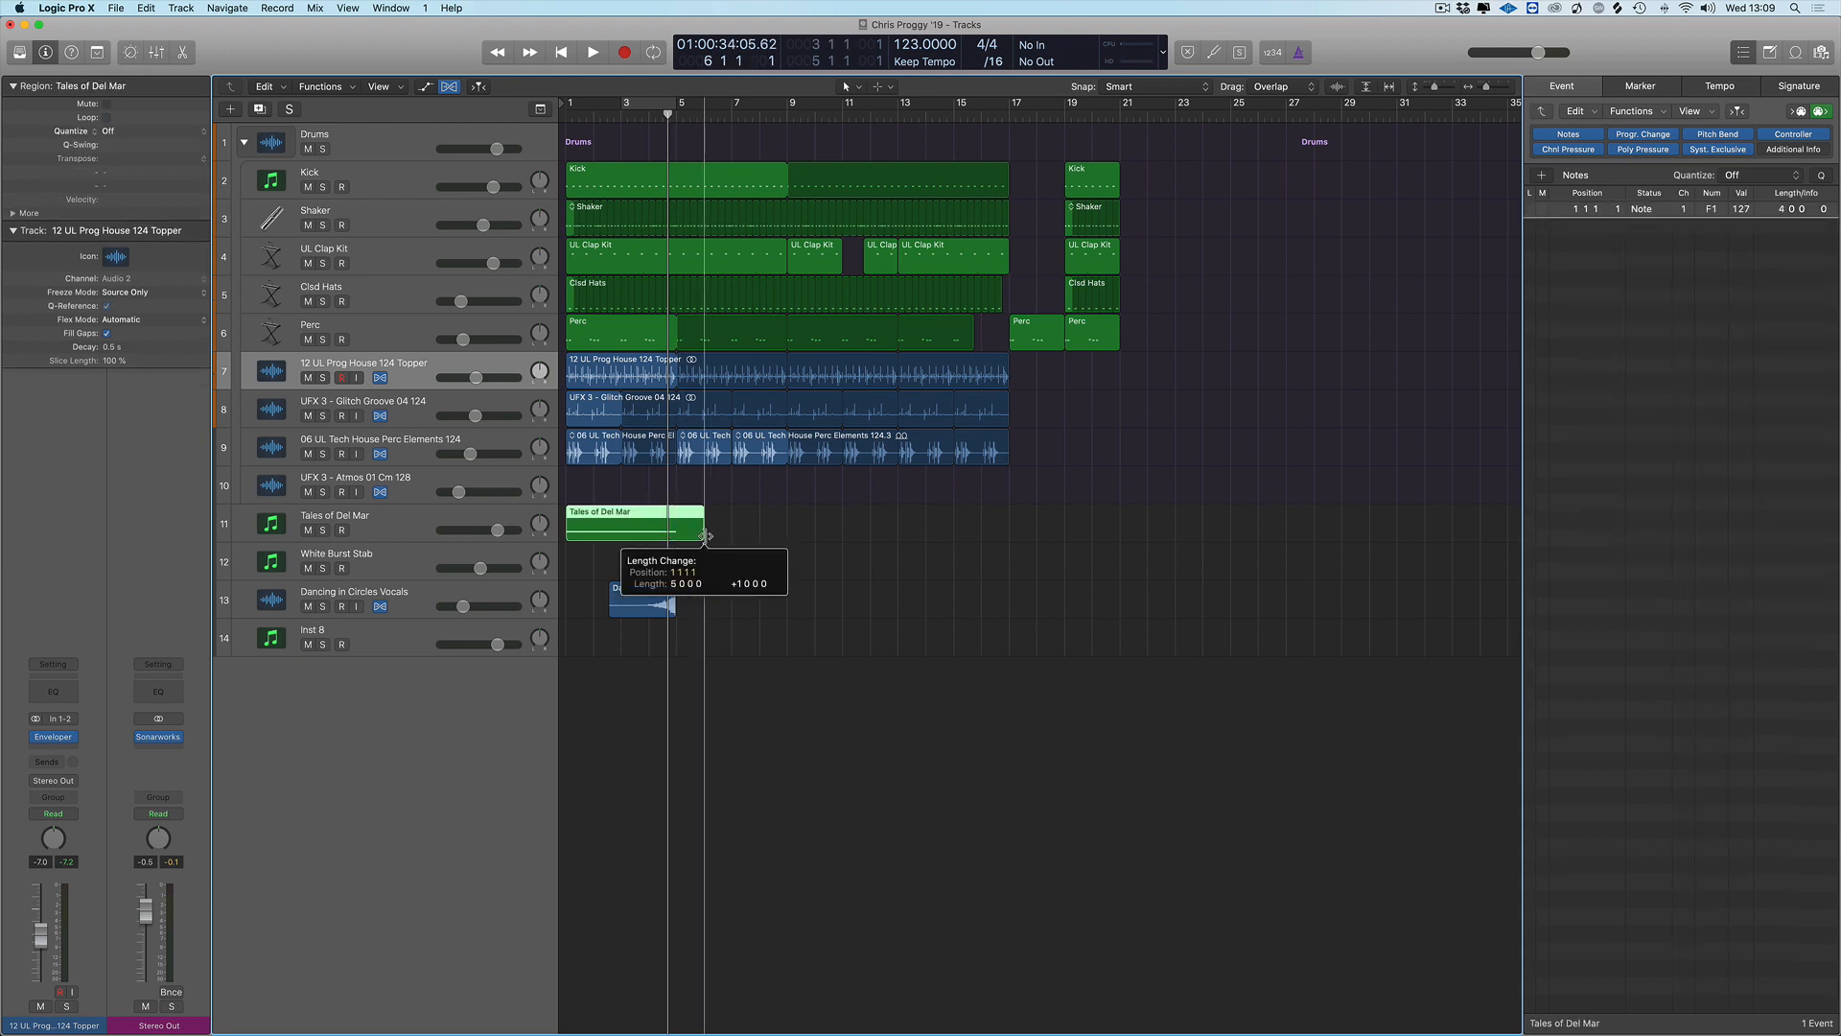
left_click_drag(704, 535, 675, 535)
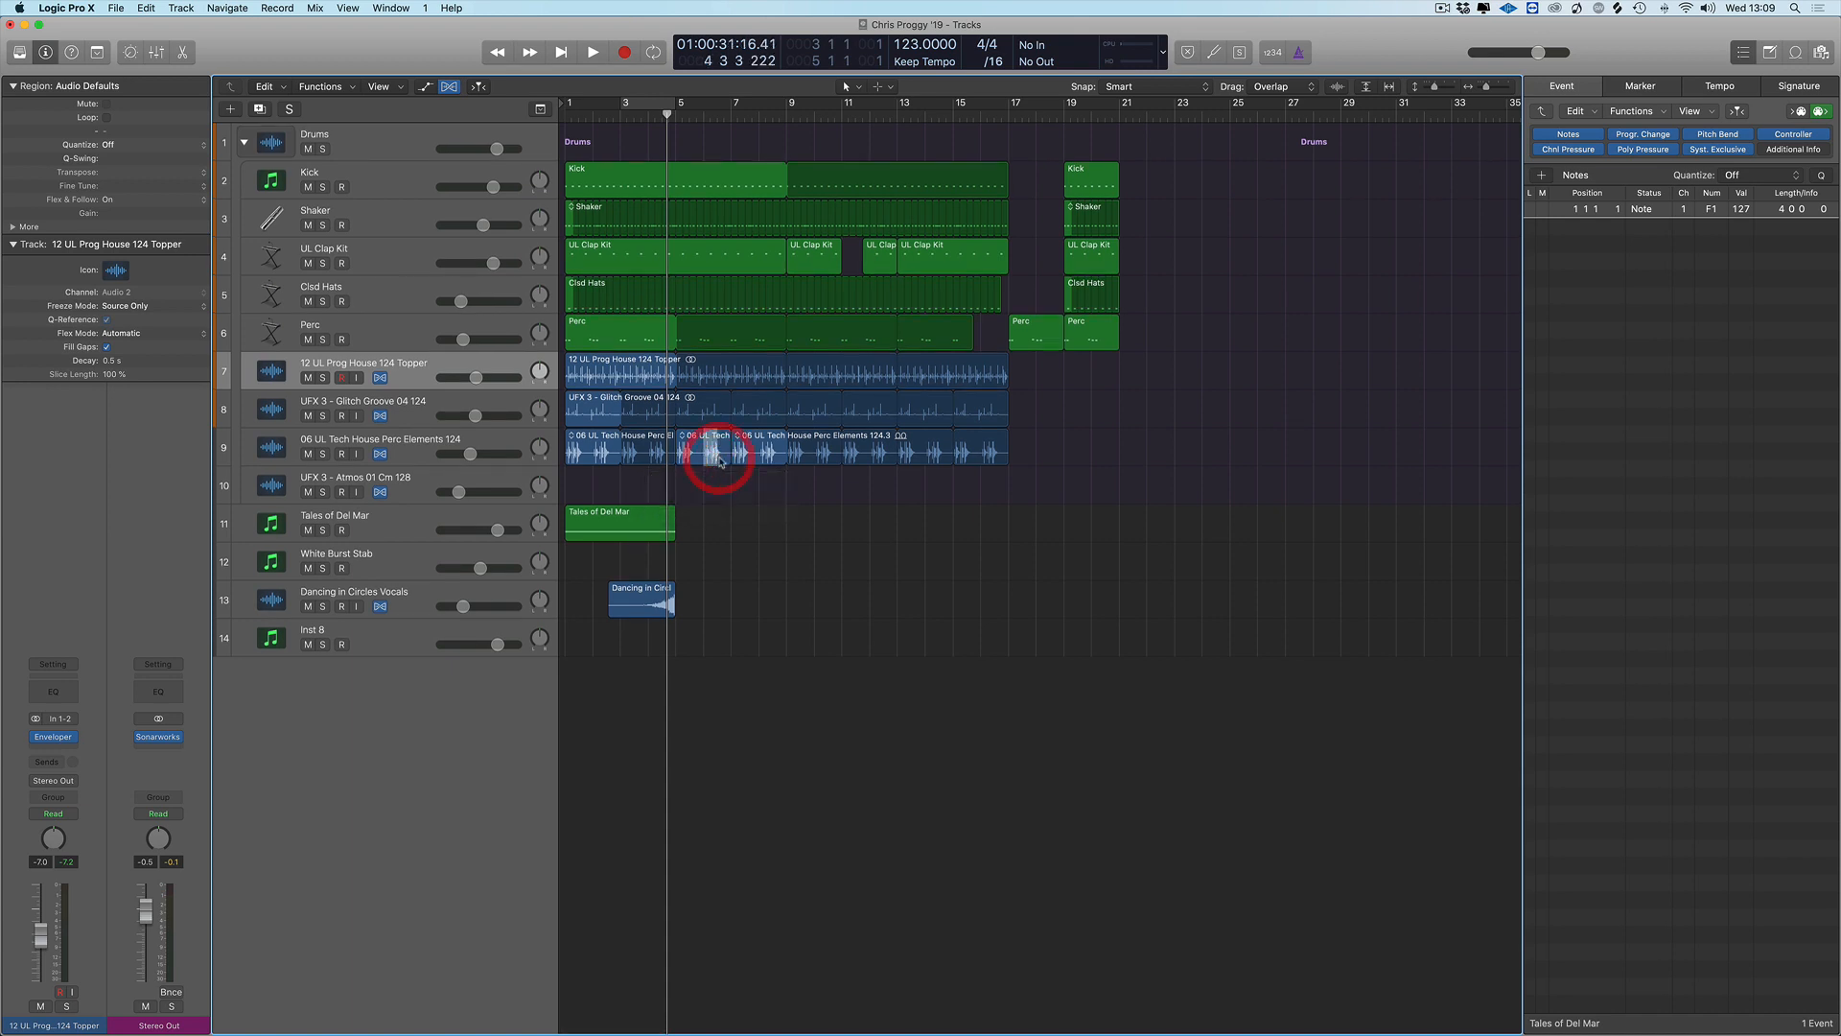
Select the short middle Perc Elements region for removal
left_click(716, 456)
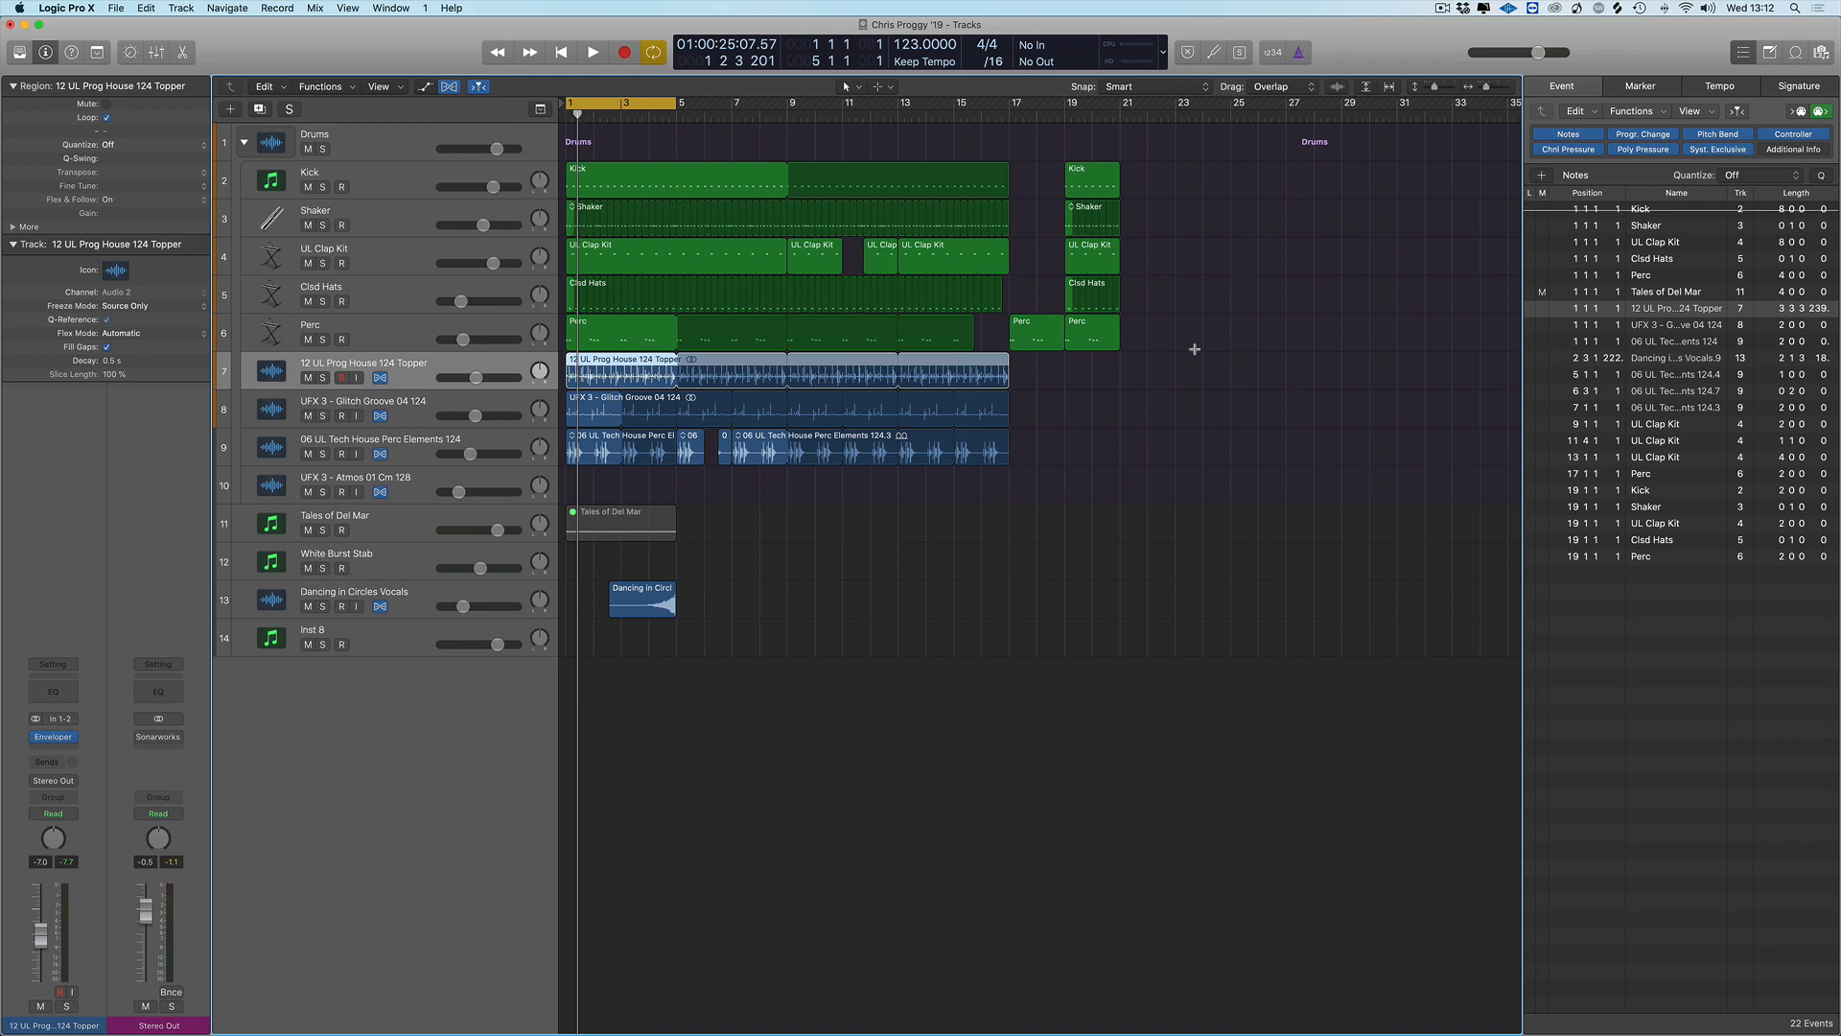
mouse_move(431, 219)
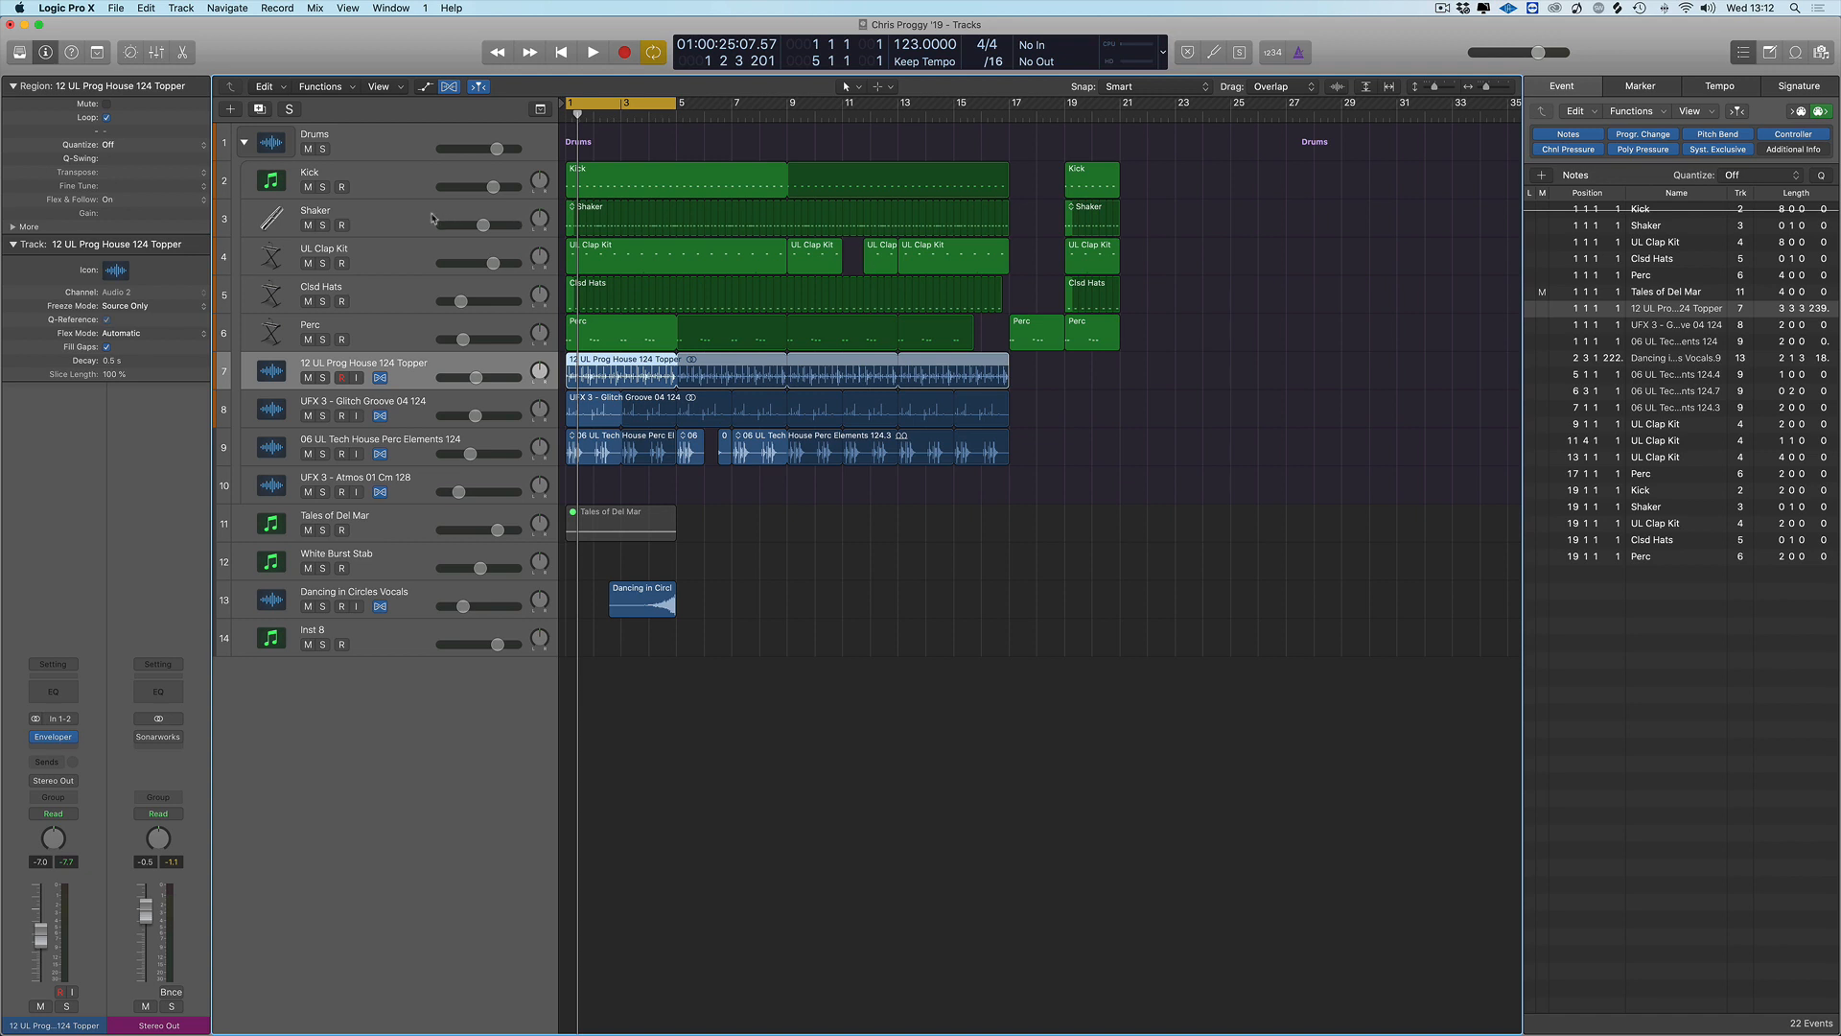
Select the Shaker track and briefly run playback from the top, then stop
left_click(315, 211)
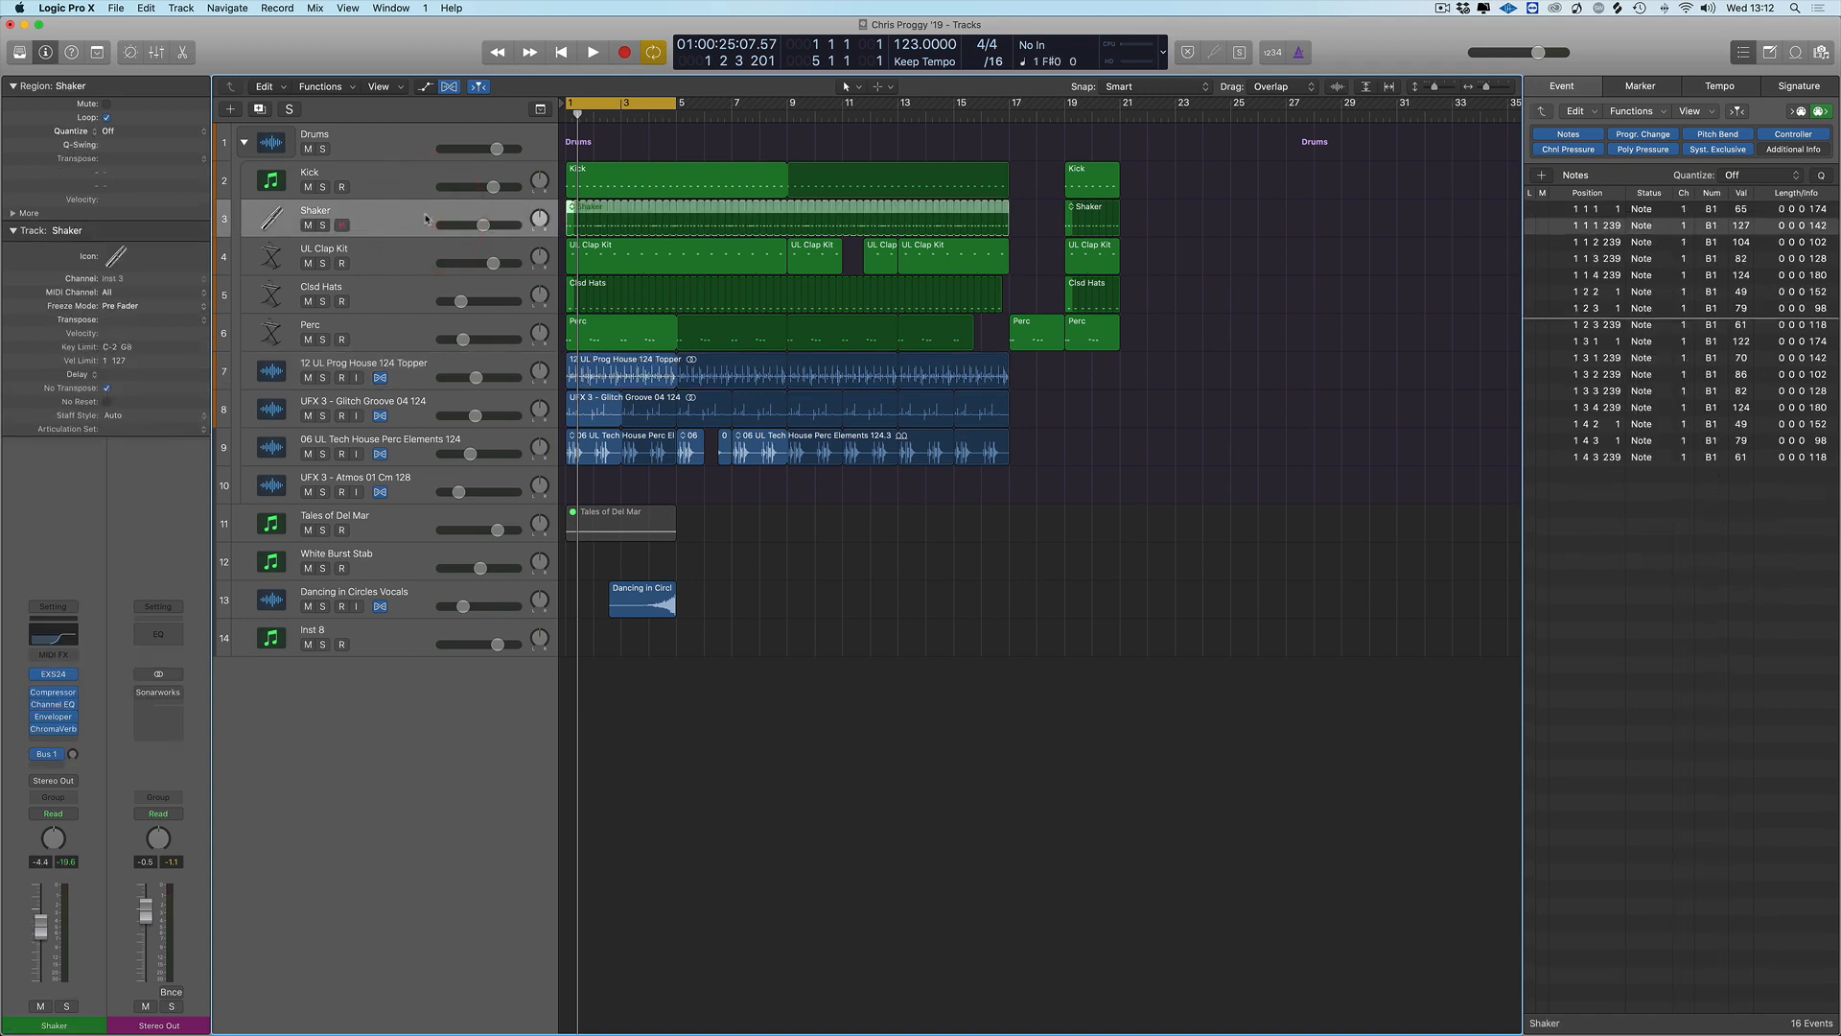
left_click(592, 52)
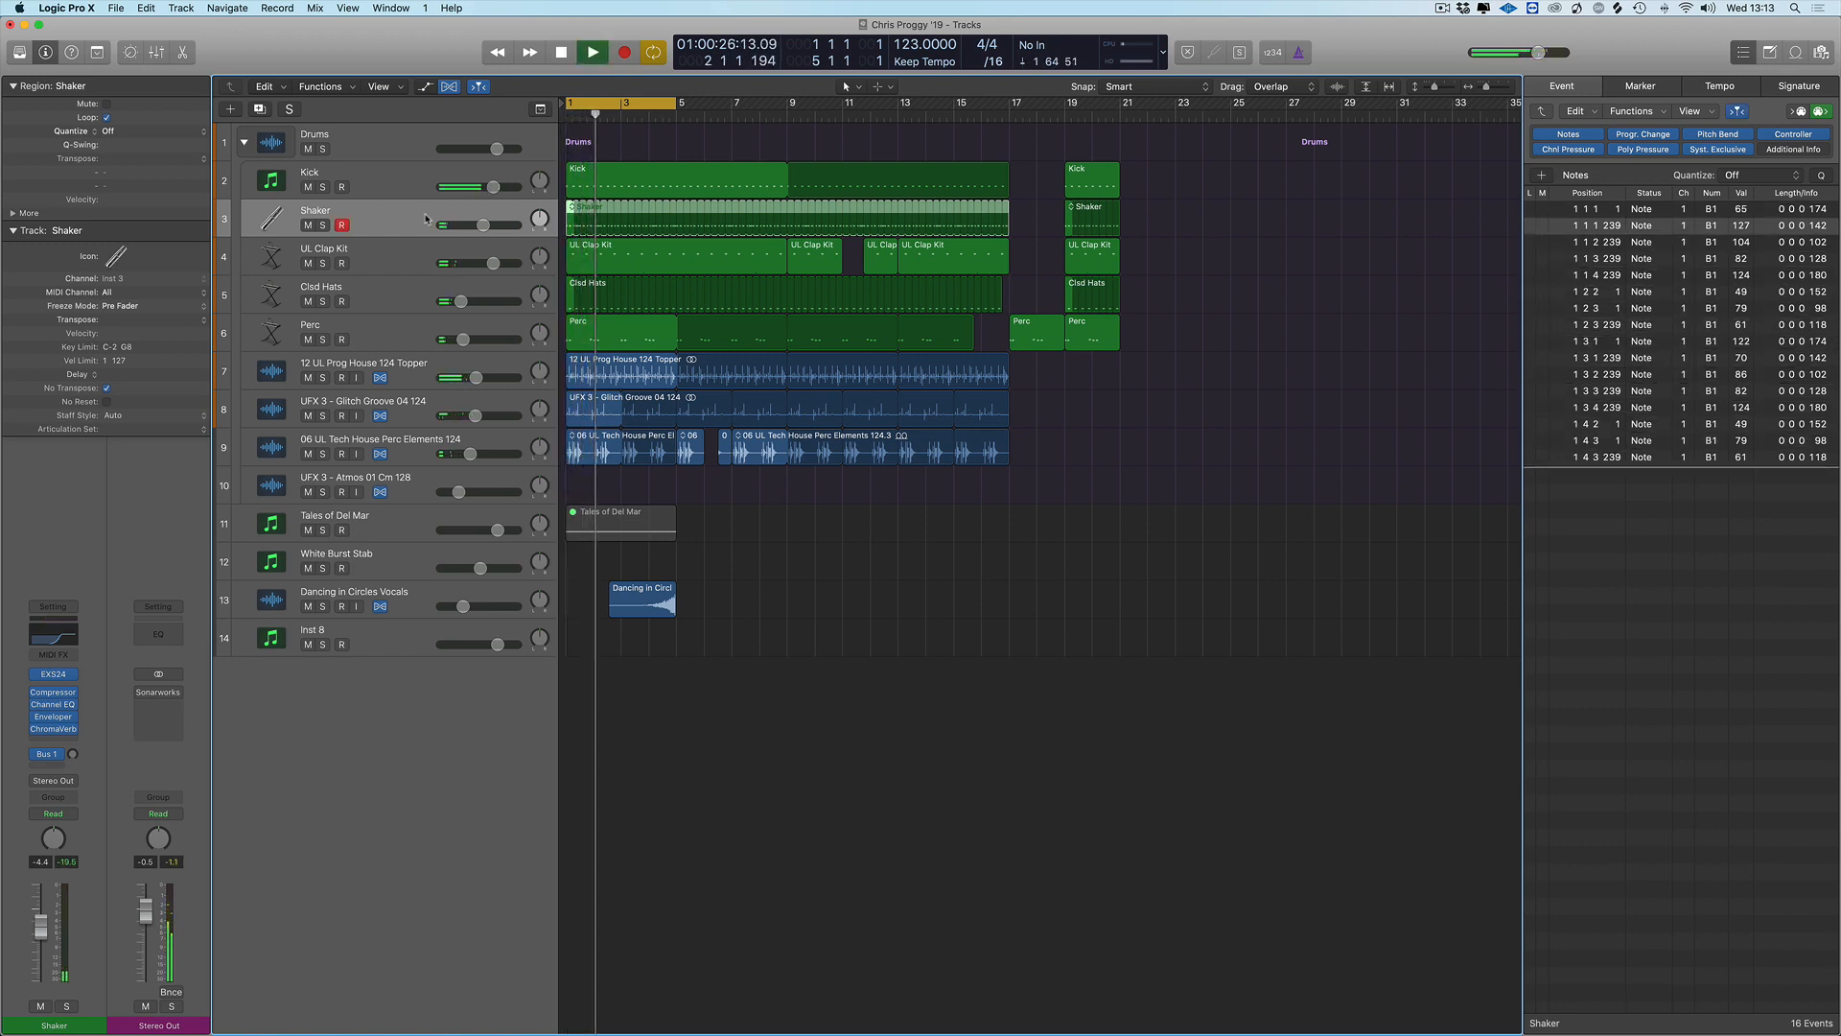
left_click(593, 51)
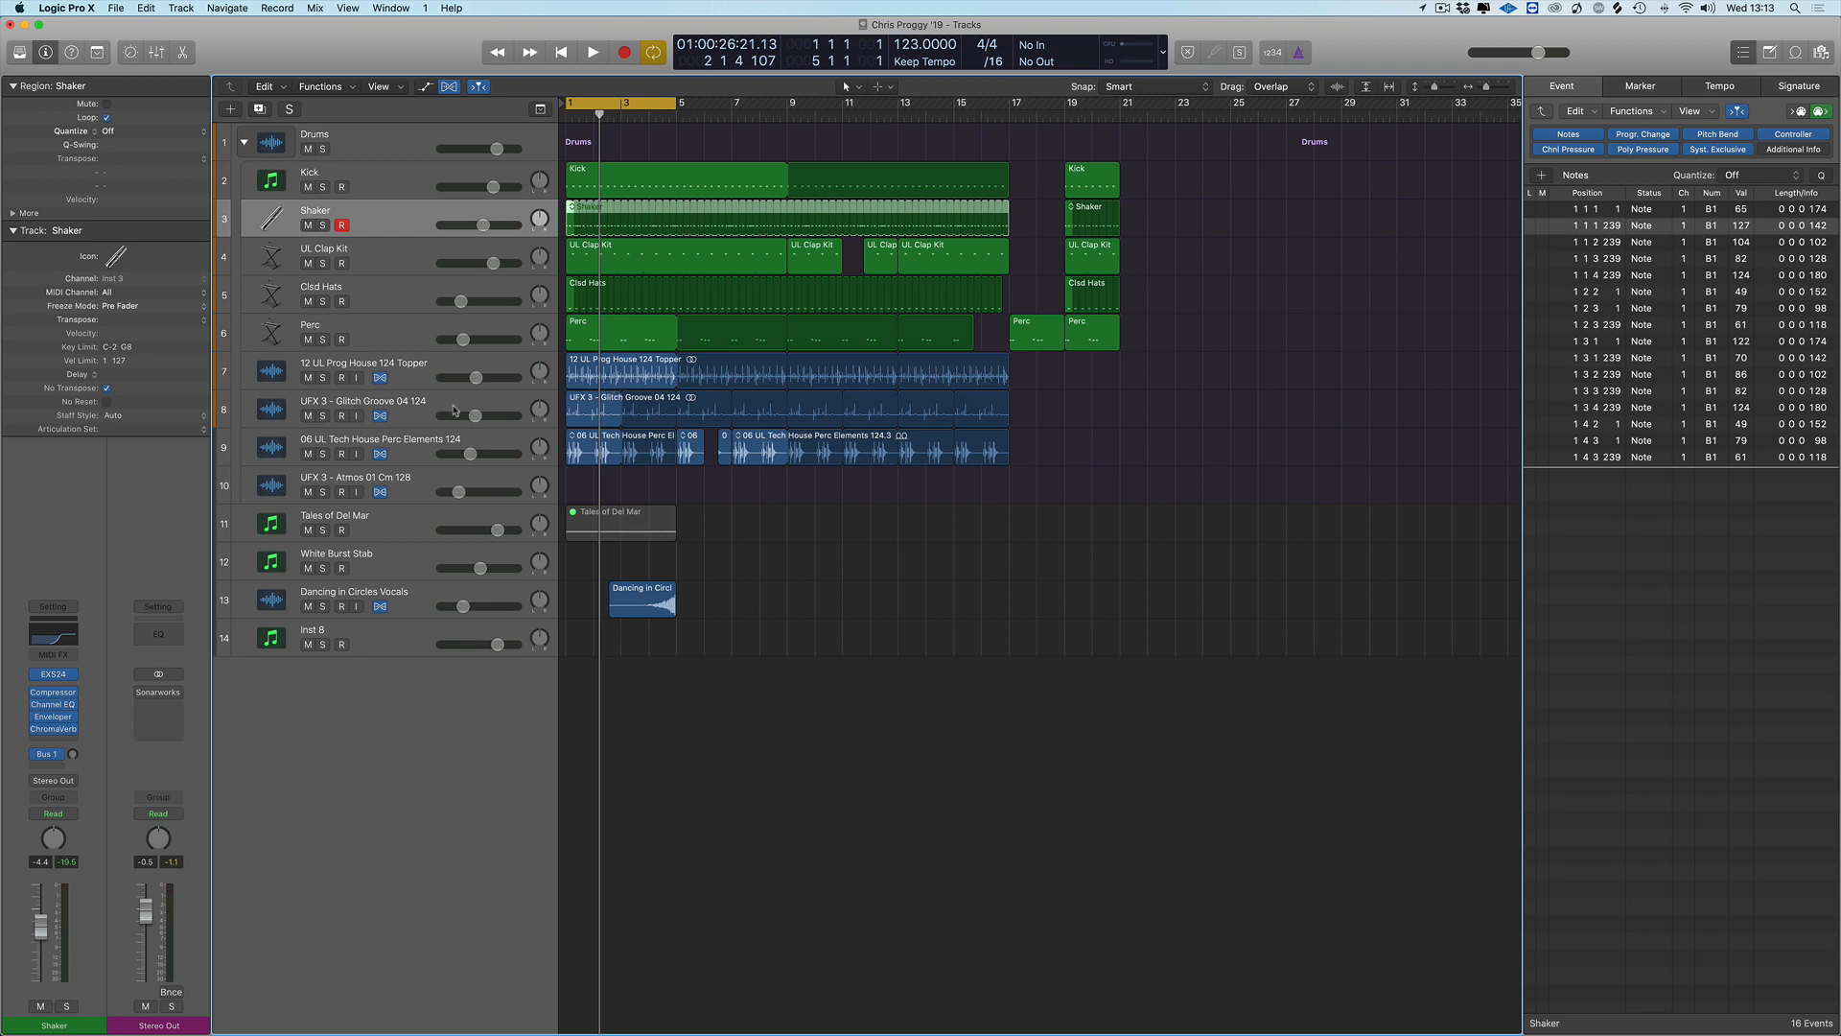
mouse_move(492, 362)
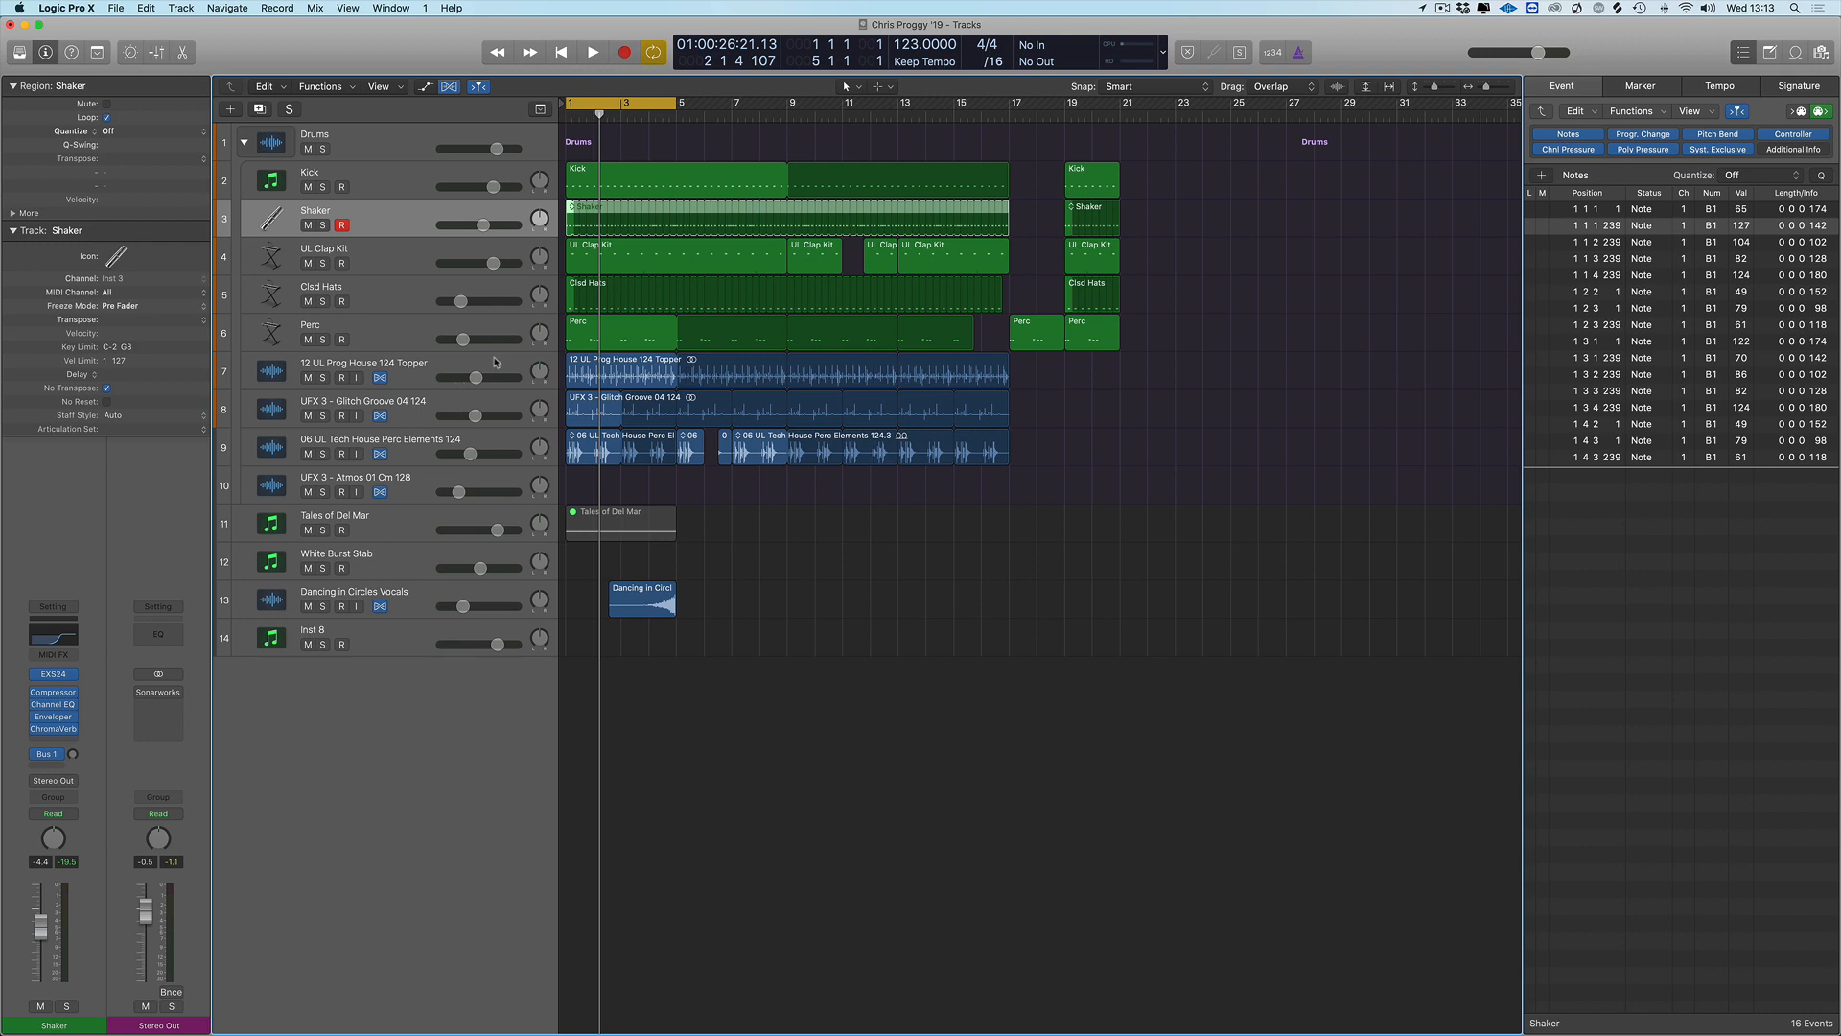
mouse_move(493, 363)
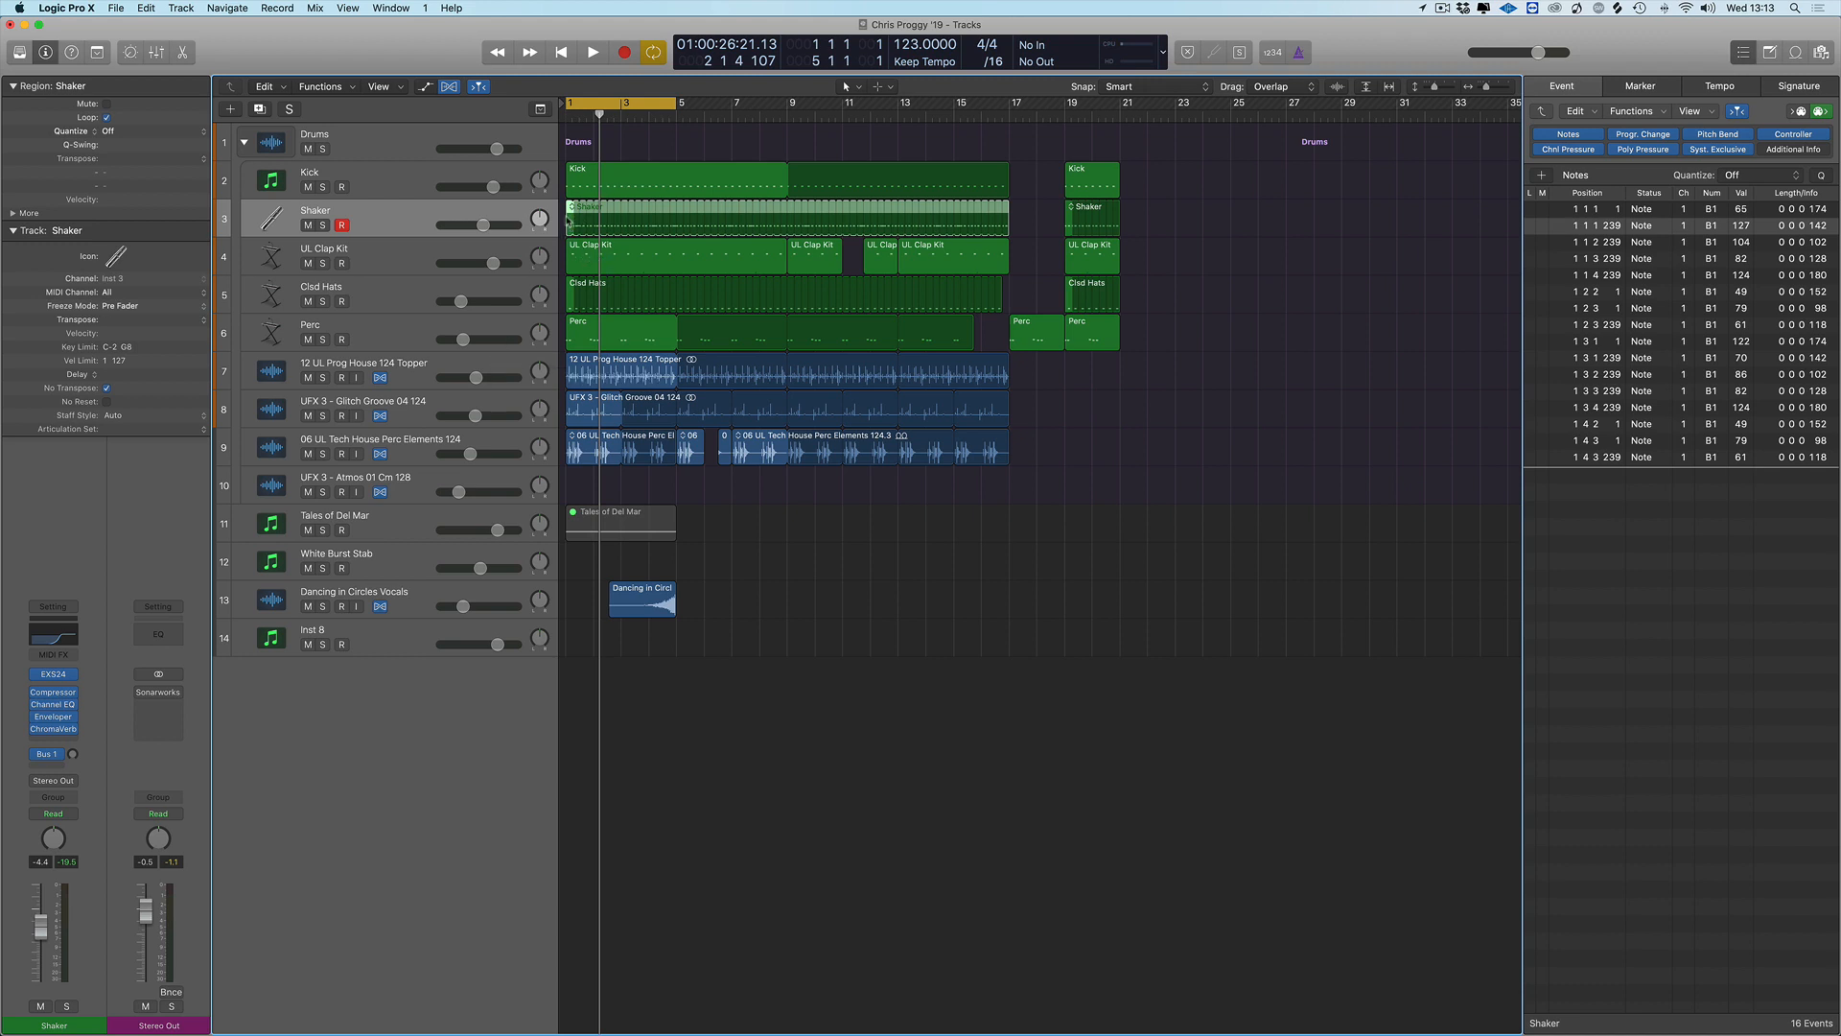
mouse_move(407, 385)
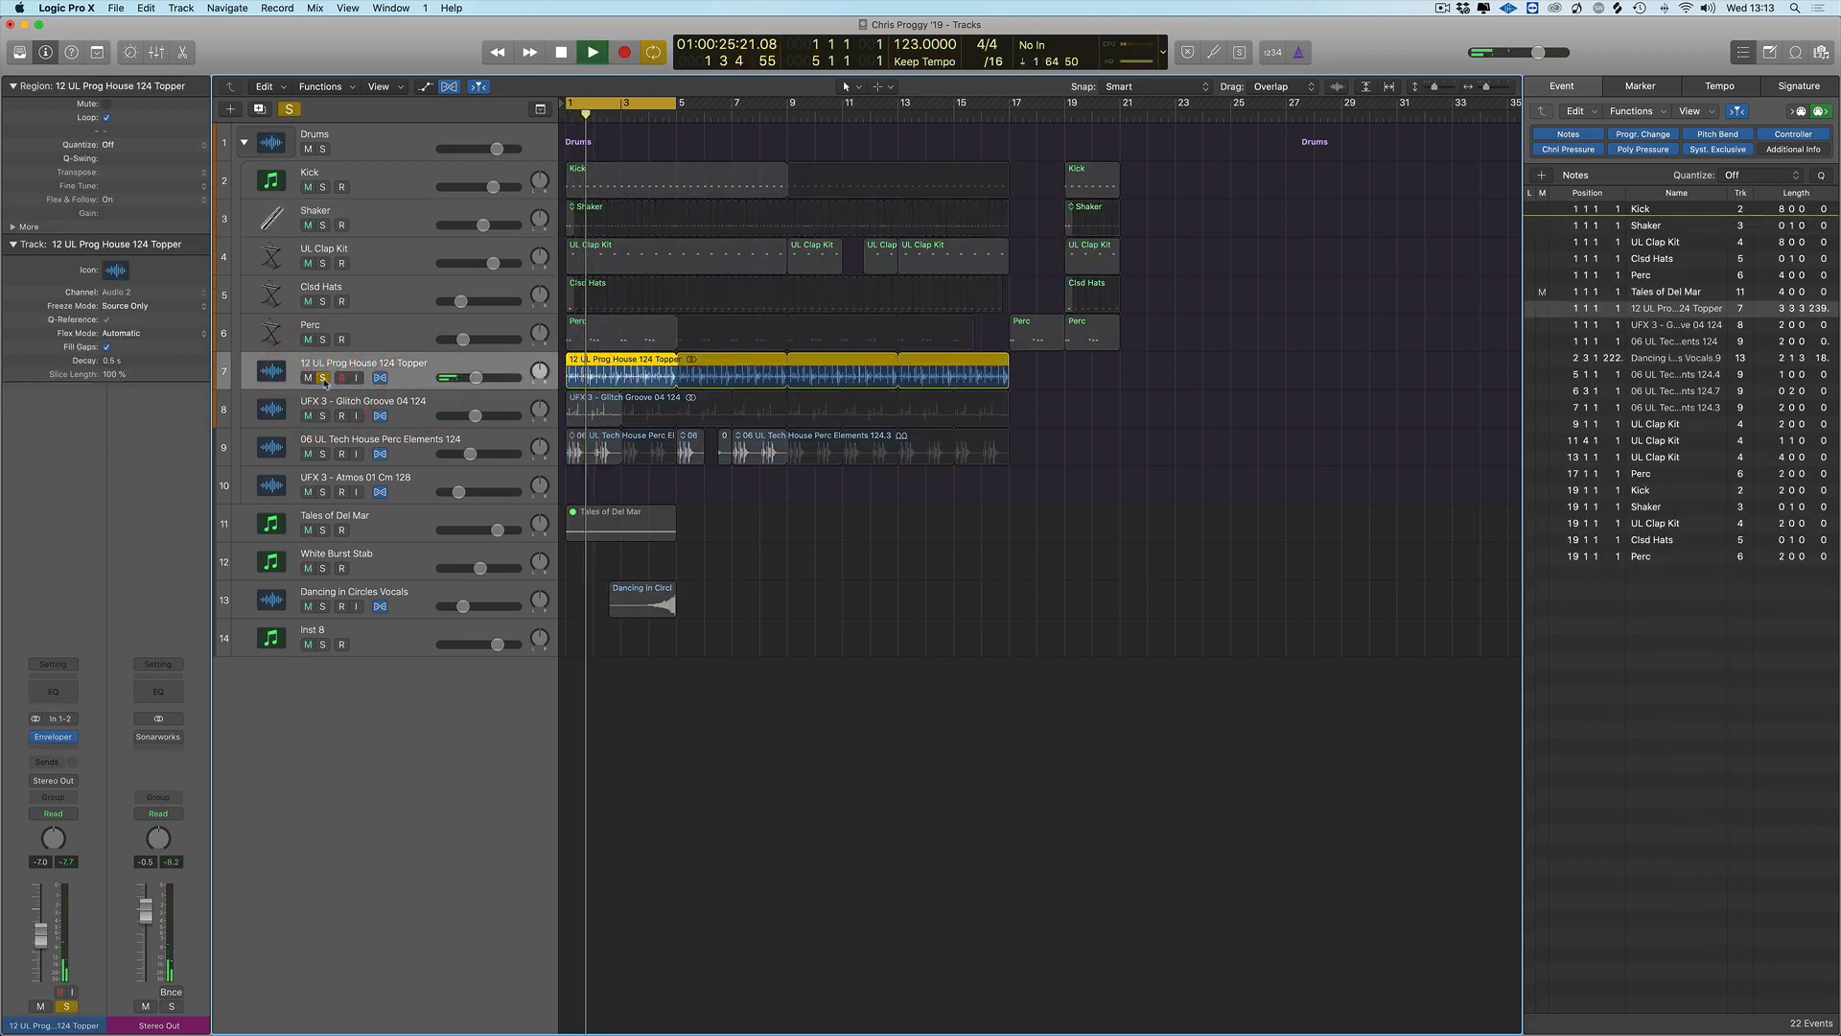
Stop playback and enable the Groove Track column in the track header components
left_click(593, 52)
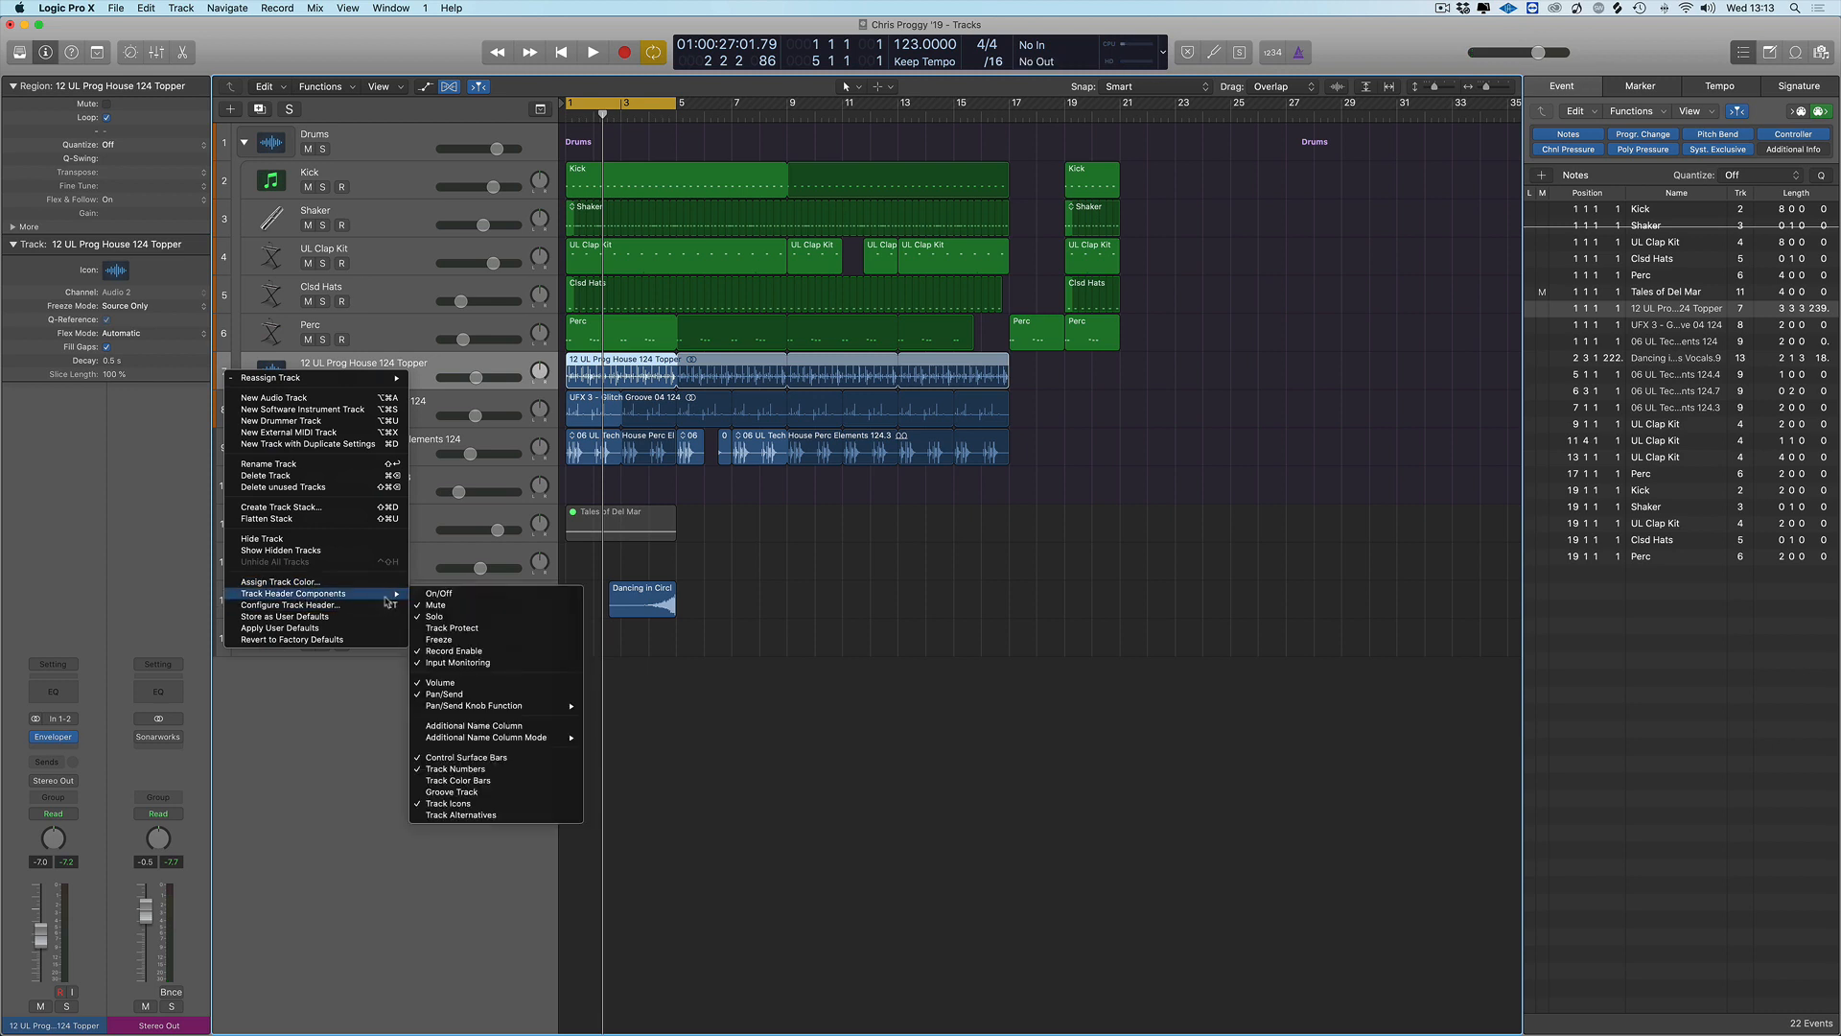
mouse_move(450, 792)
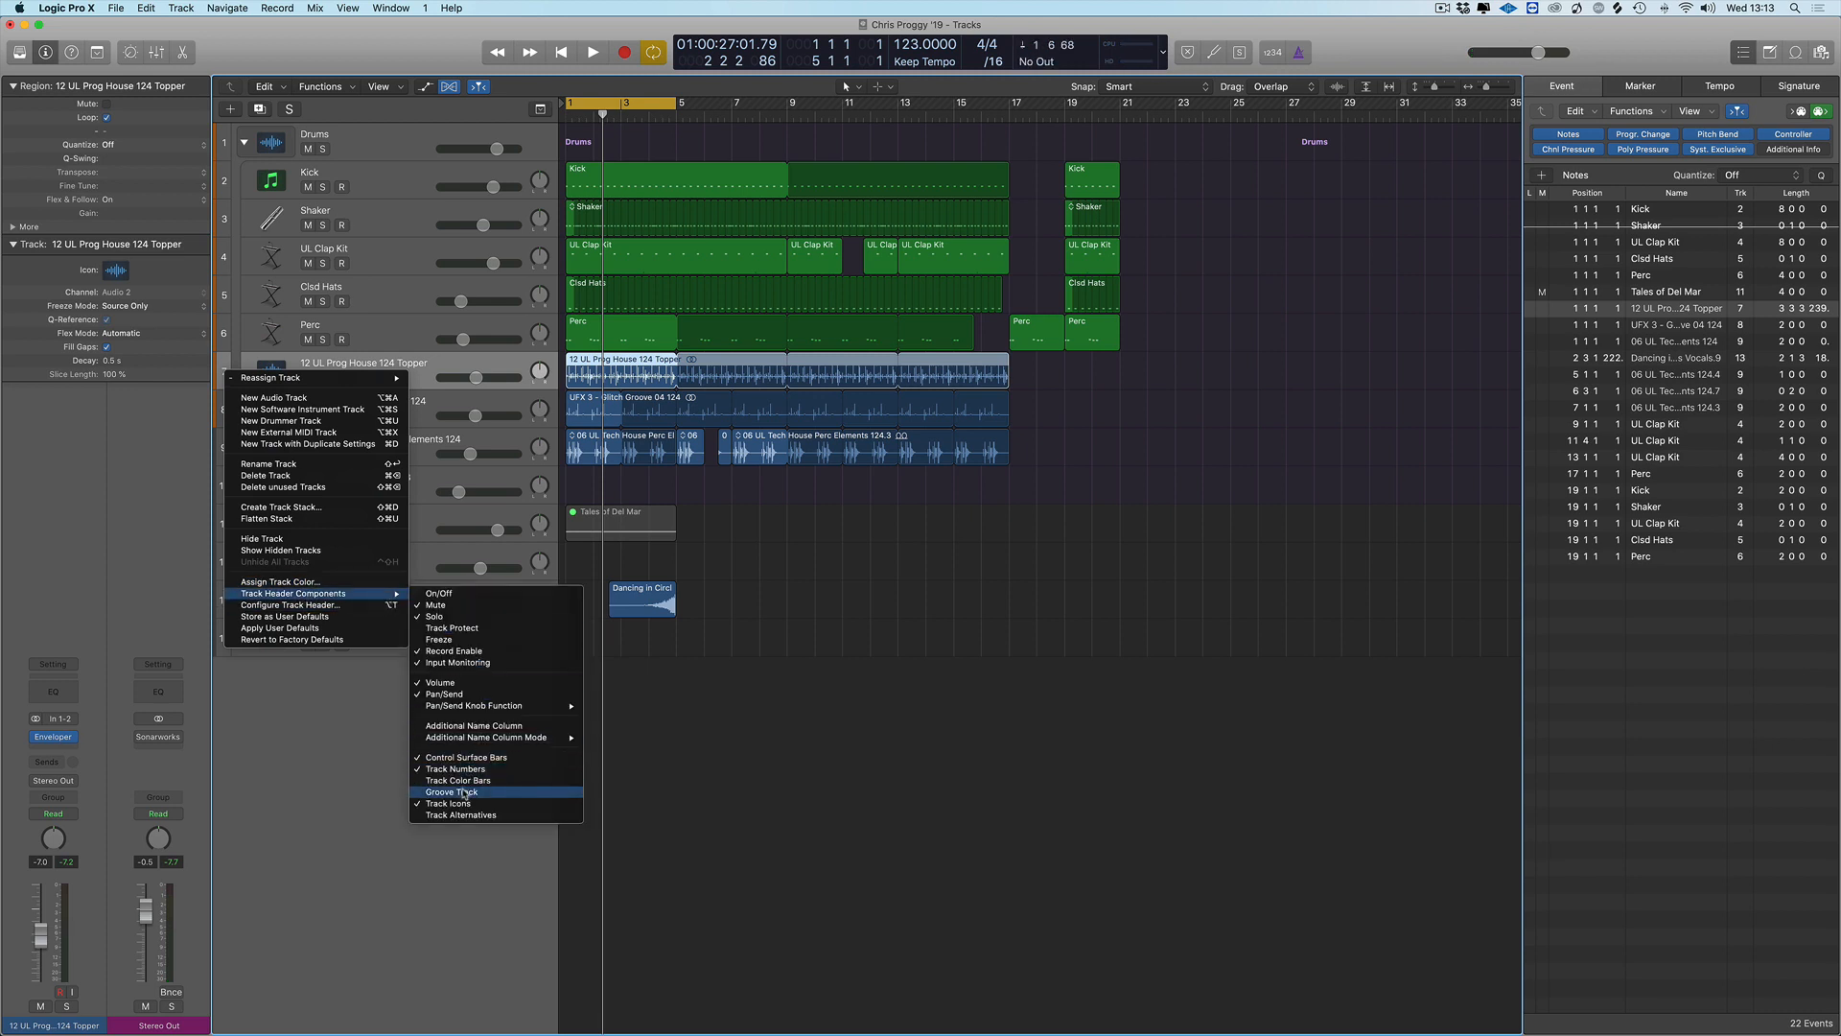
left_click(453, 792)
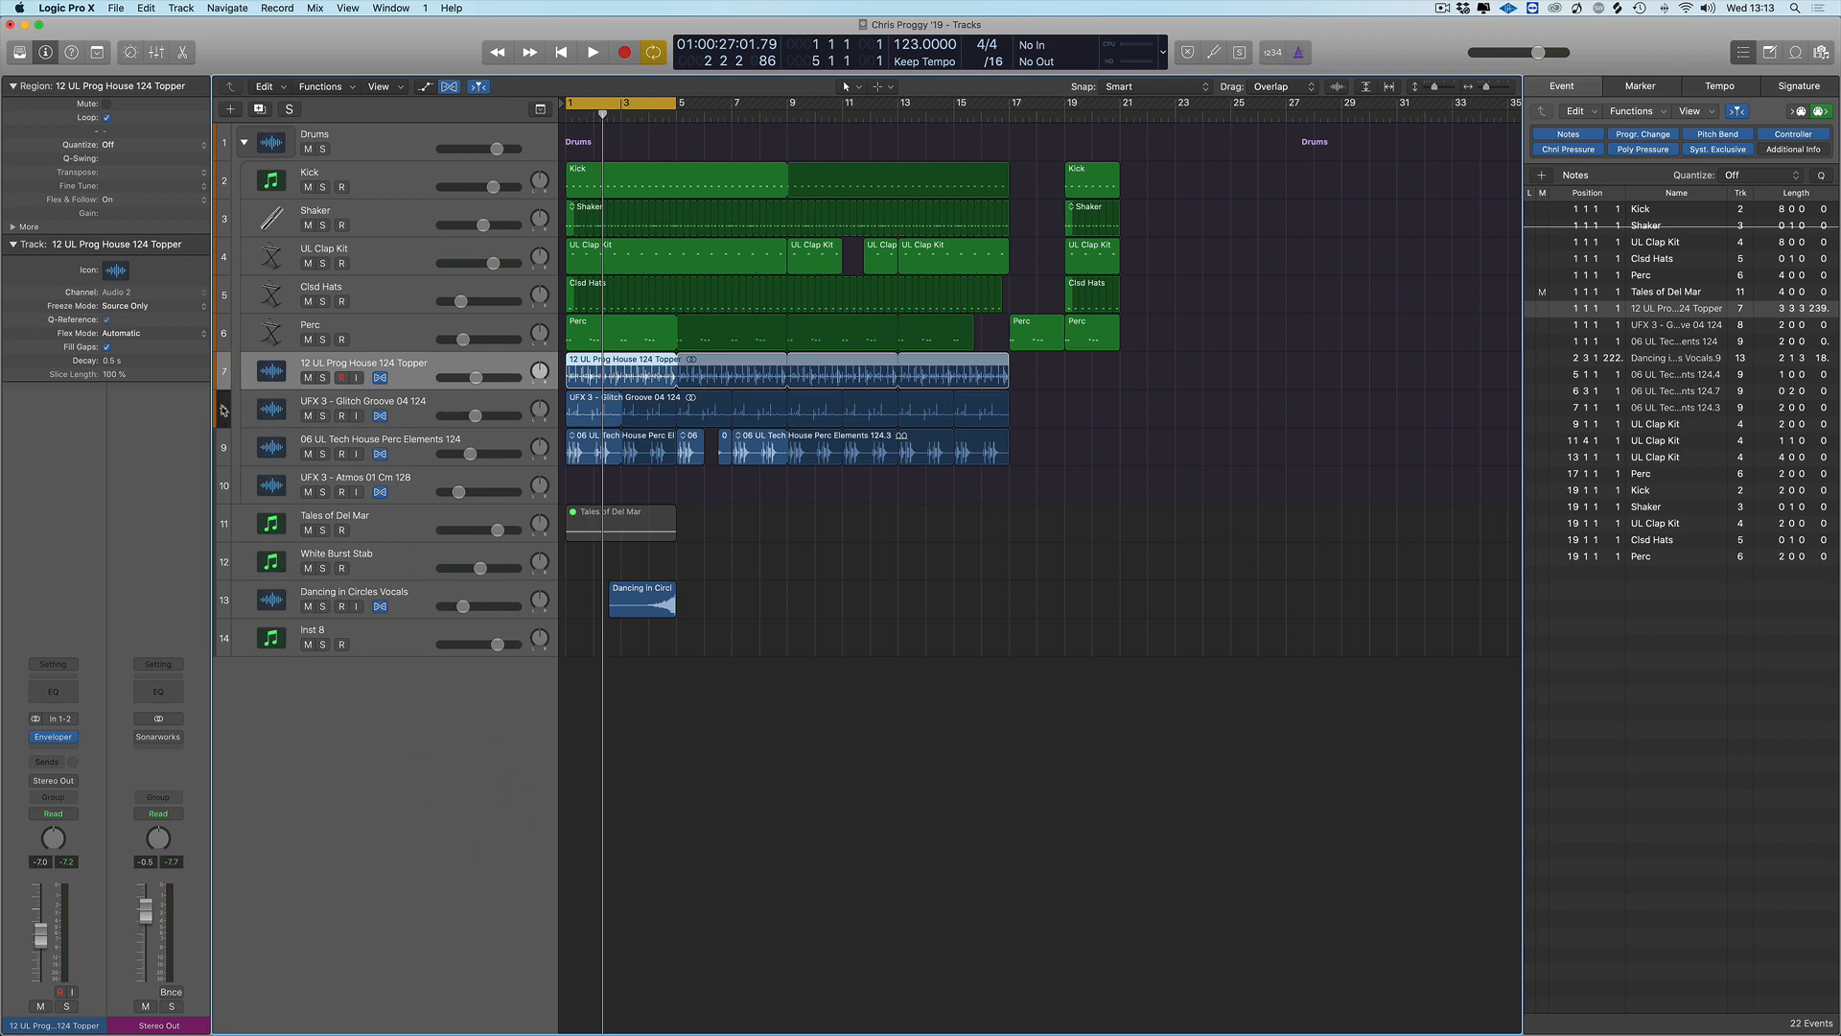
mouse_move(222, 374)
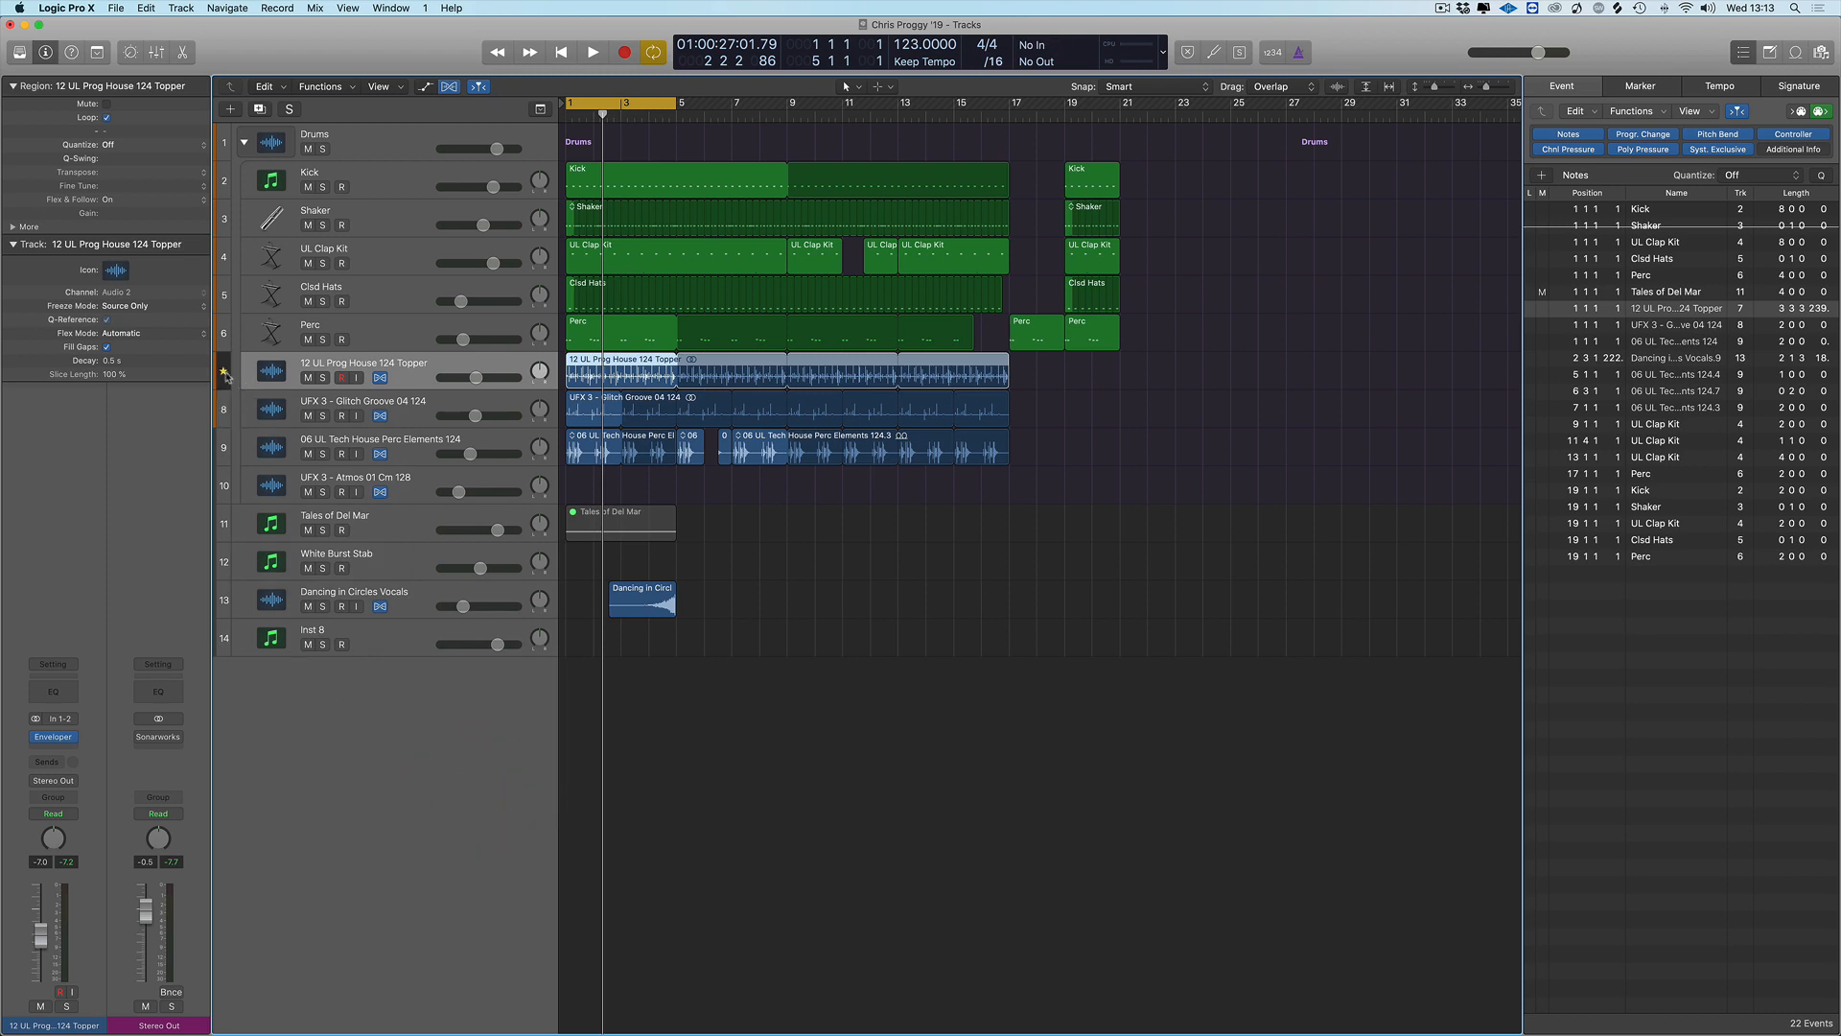
mouse_move(222, 370)
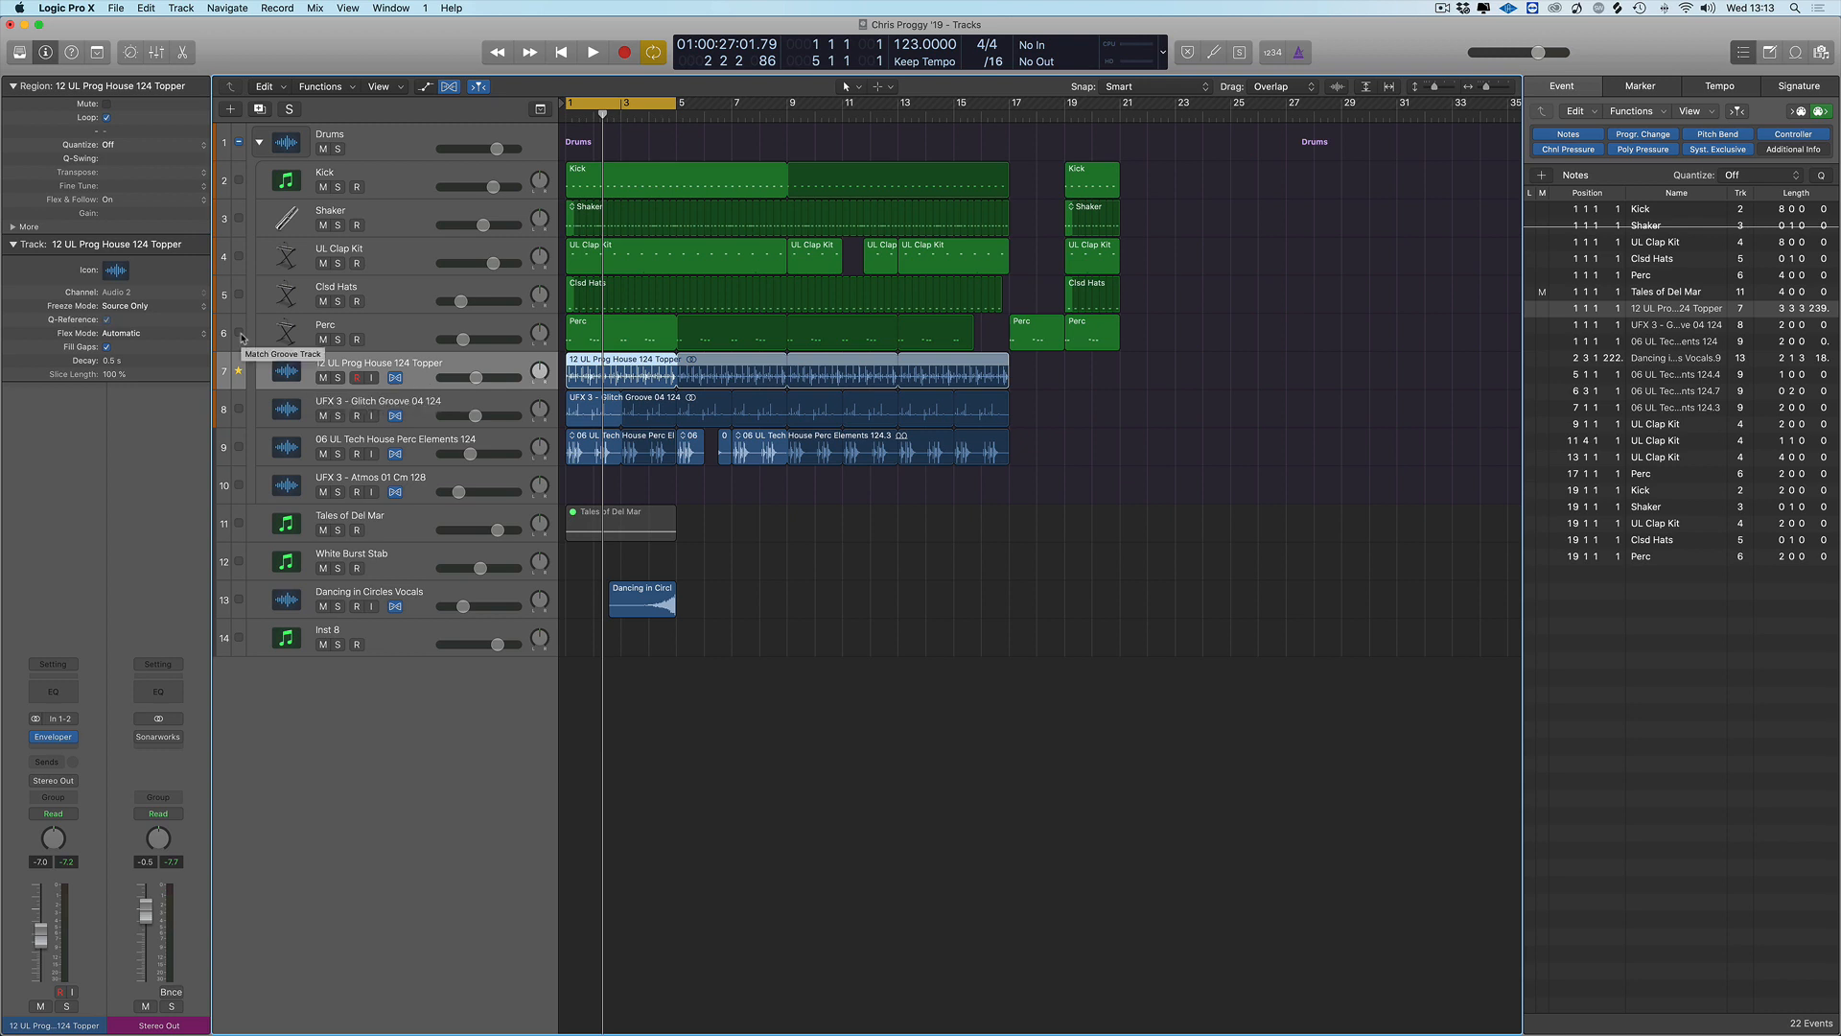
mouse_move(359, 374)
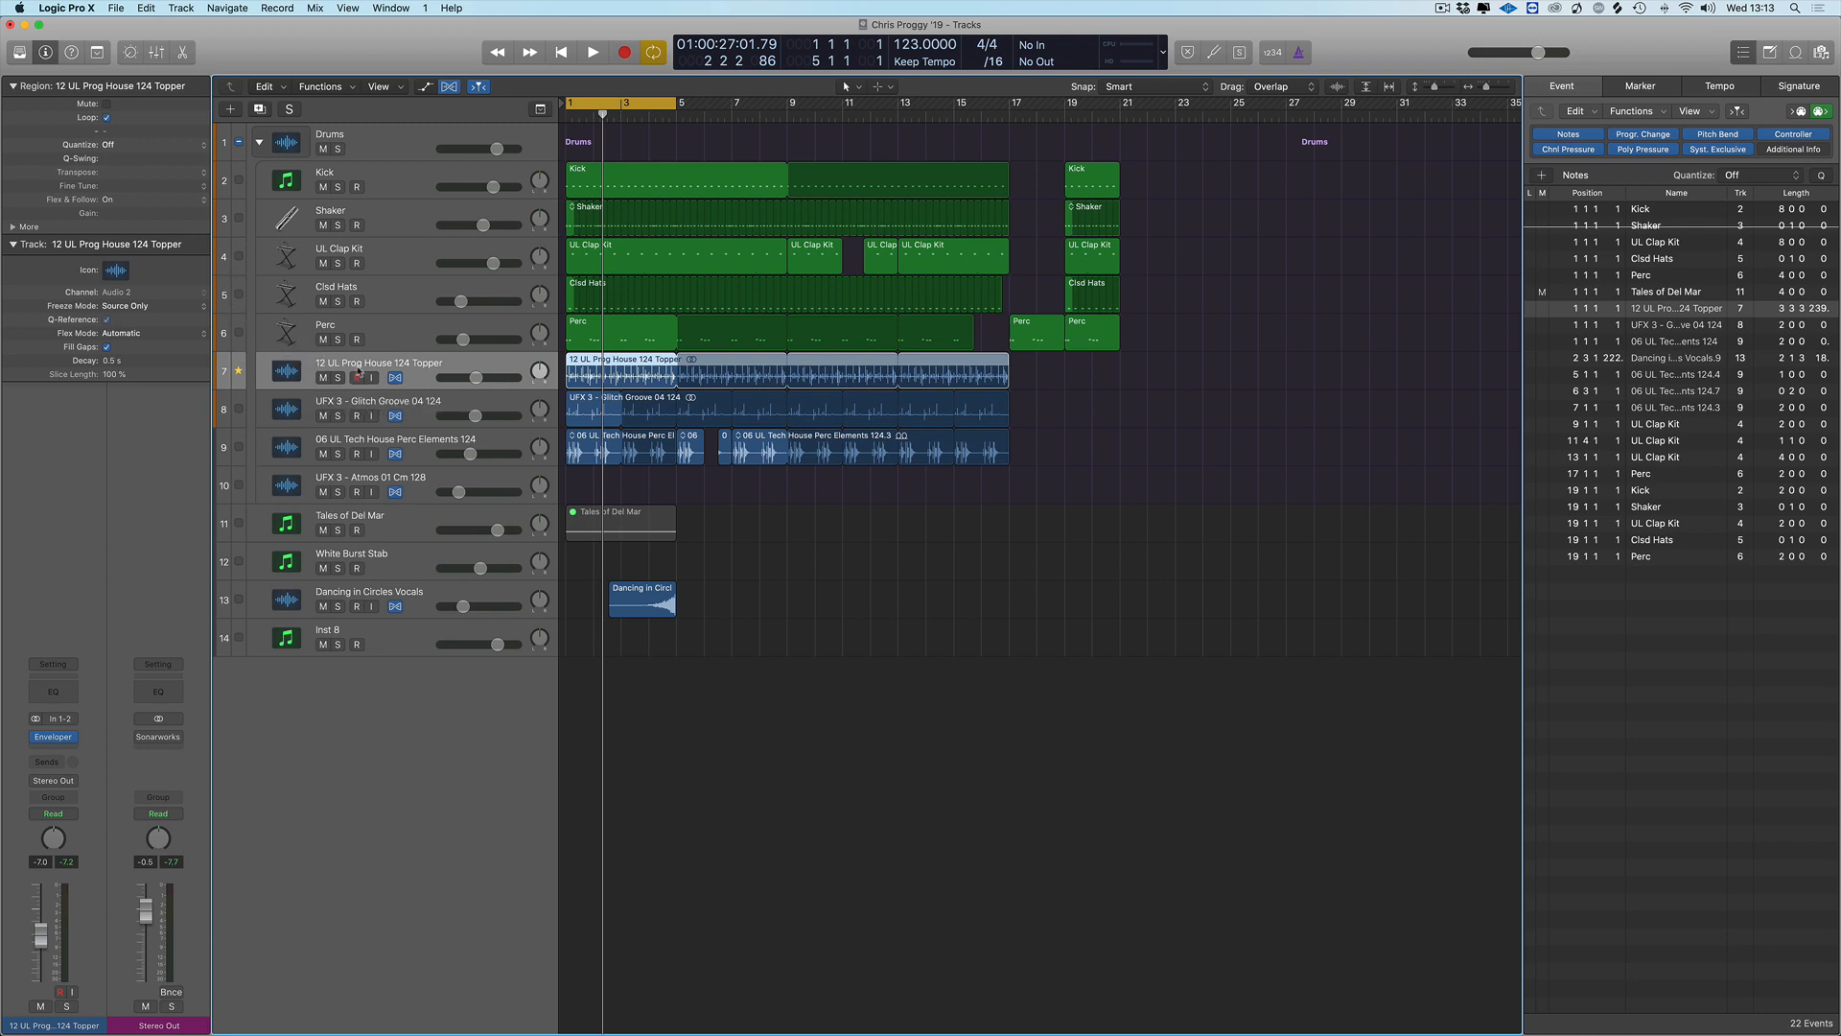
Star 12 UL Prog House 124 Topper as the groove track and start playback
left_click(365, 366)
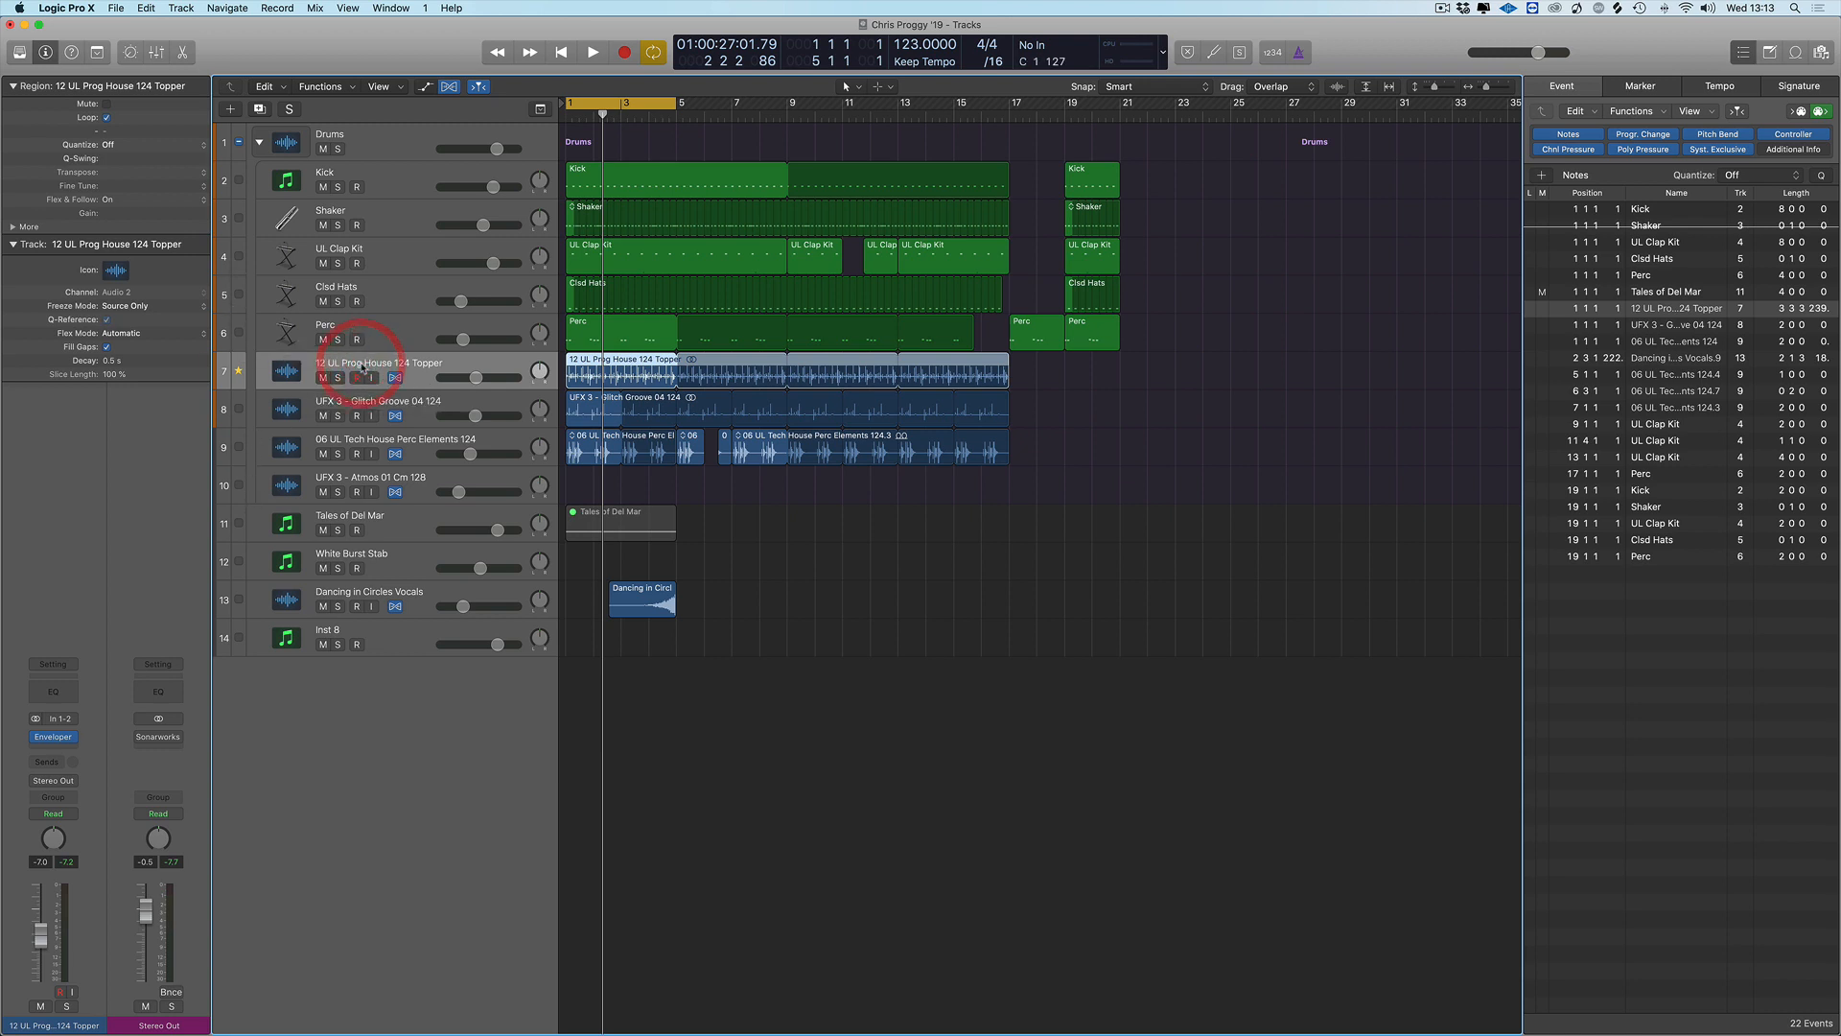
left_click(592, 52)
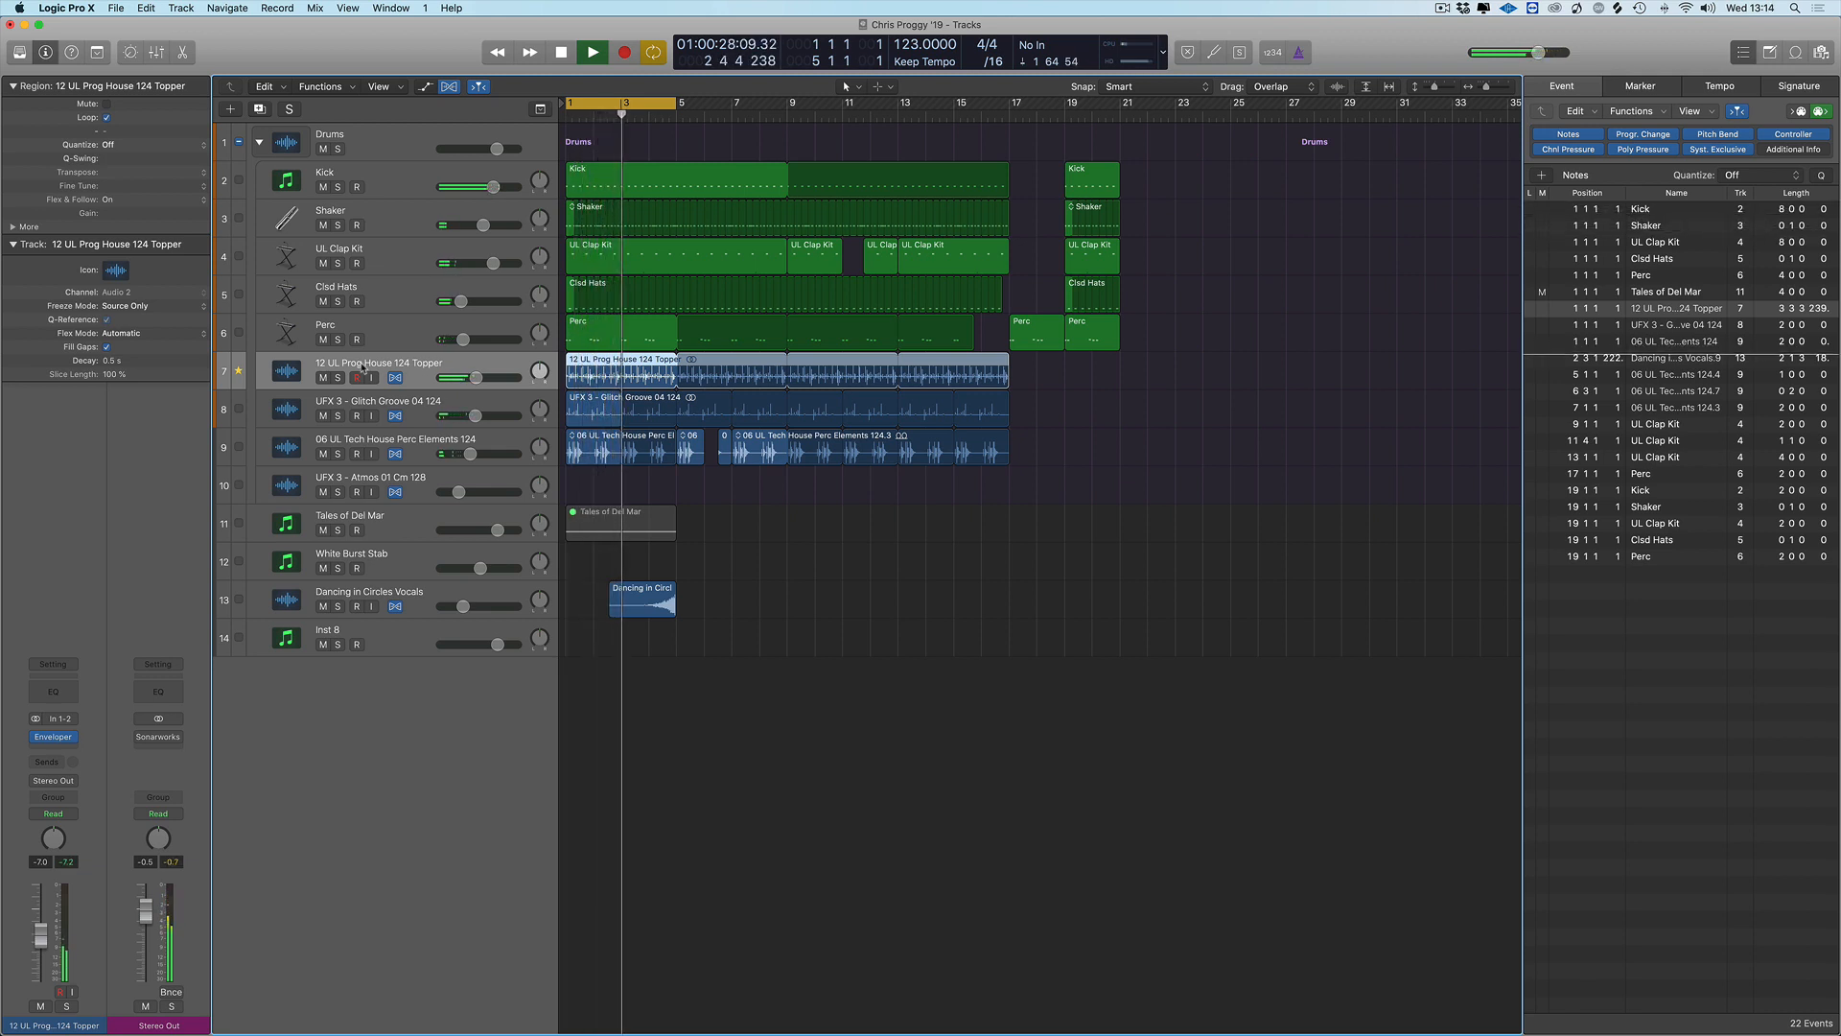
Stop playback and tick Match Groove Track on the percussion elements track
left_click(593, 52)
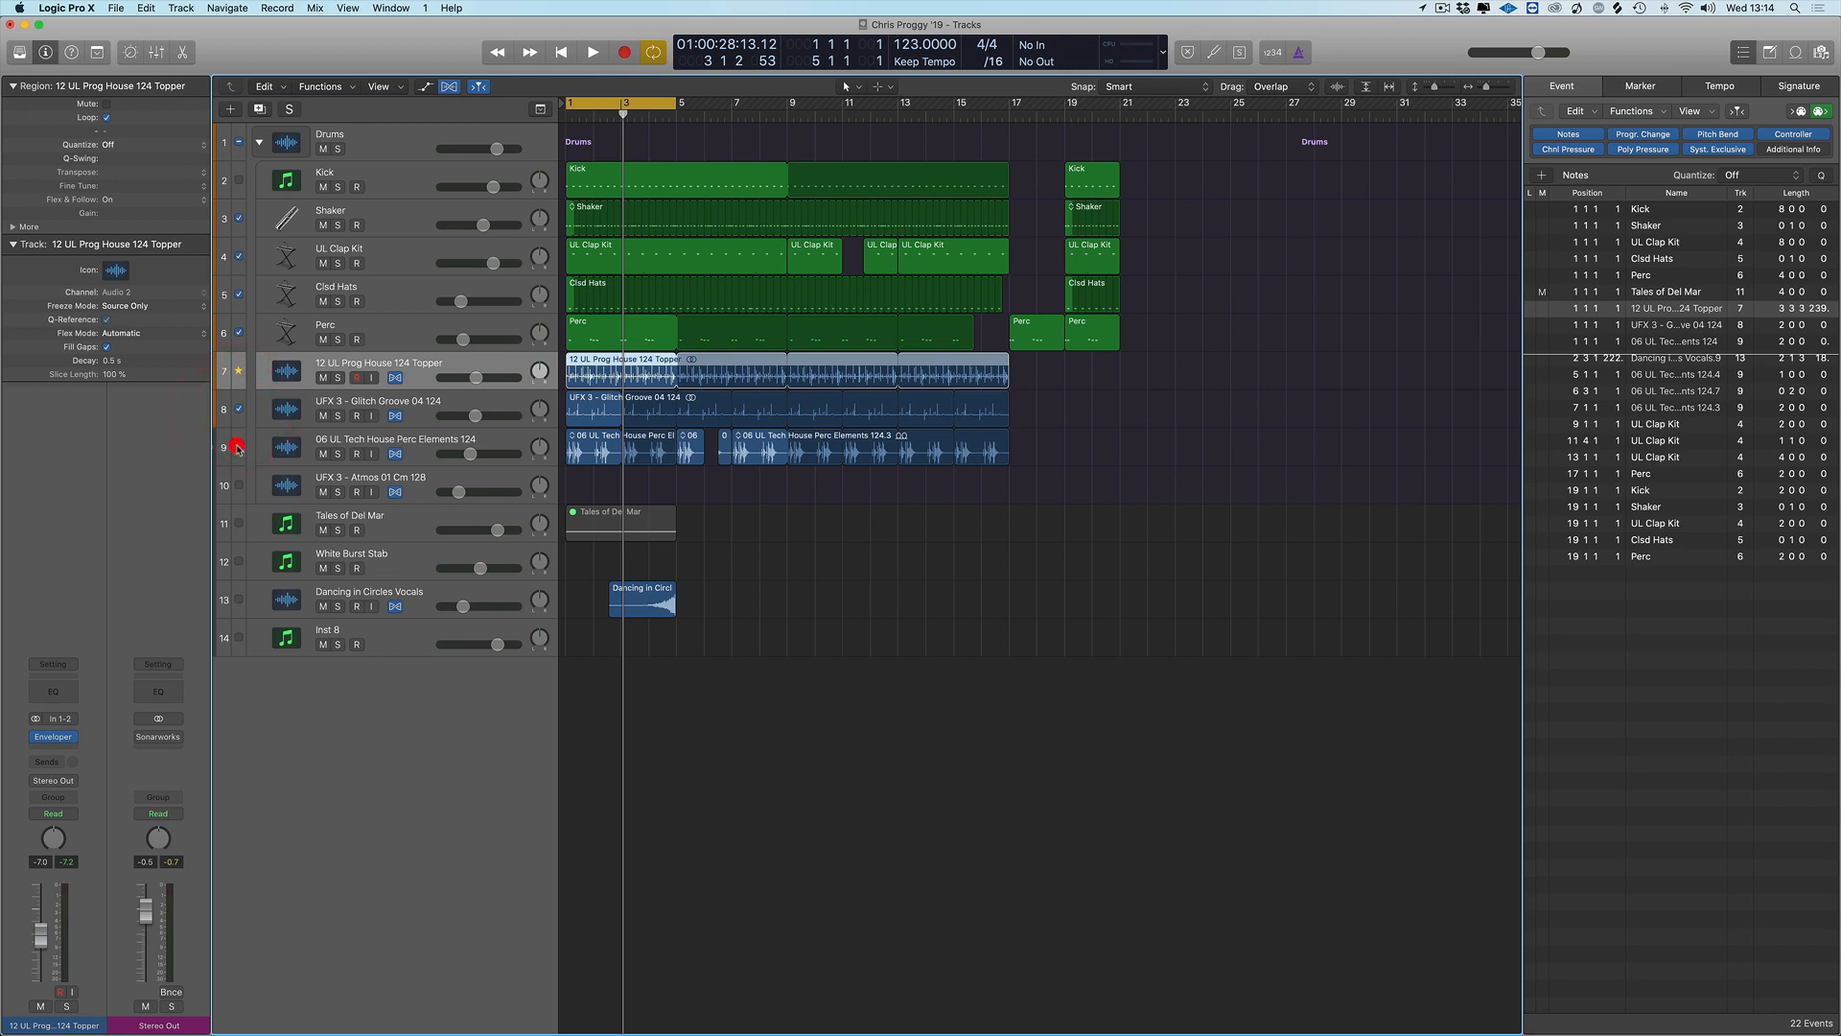
left_click(238, 449)
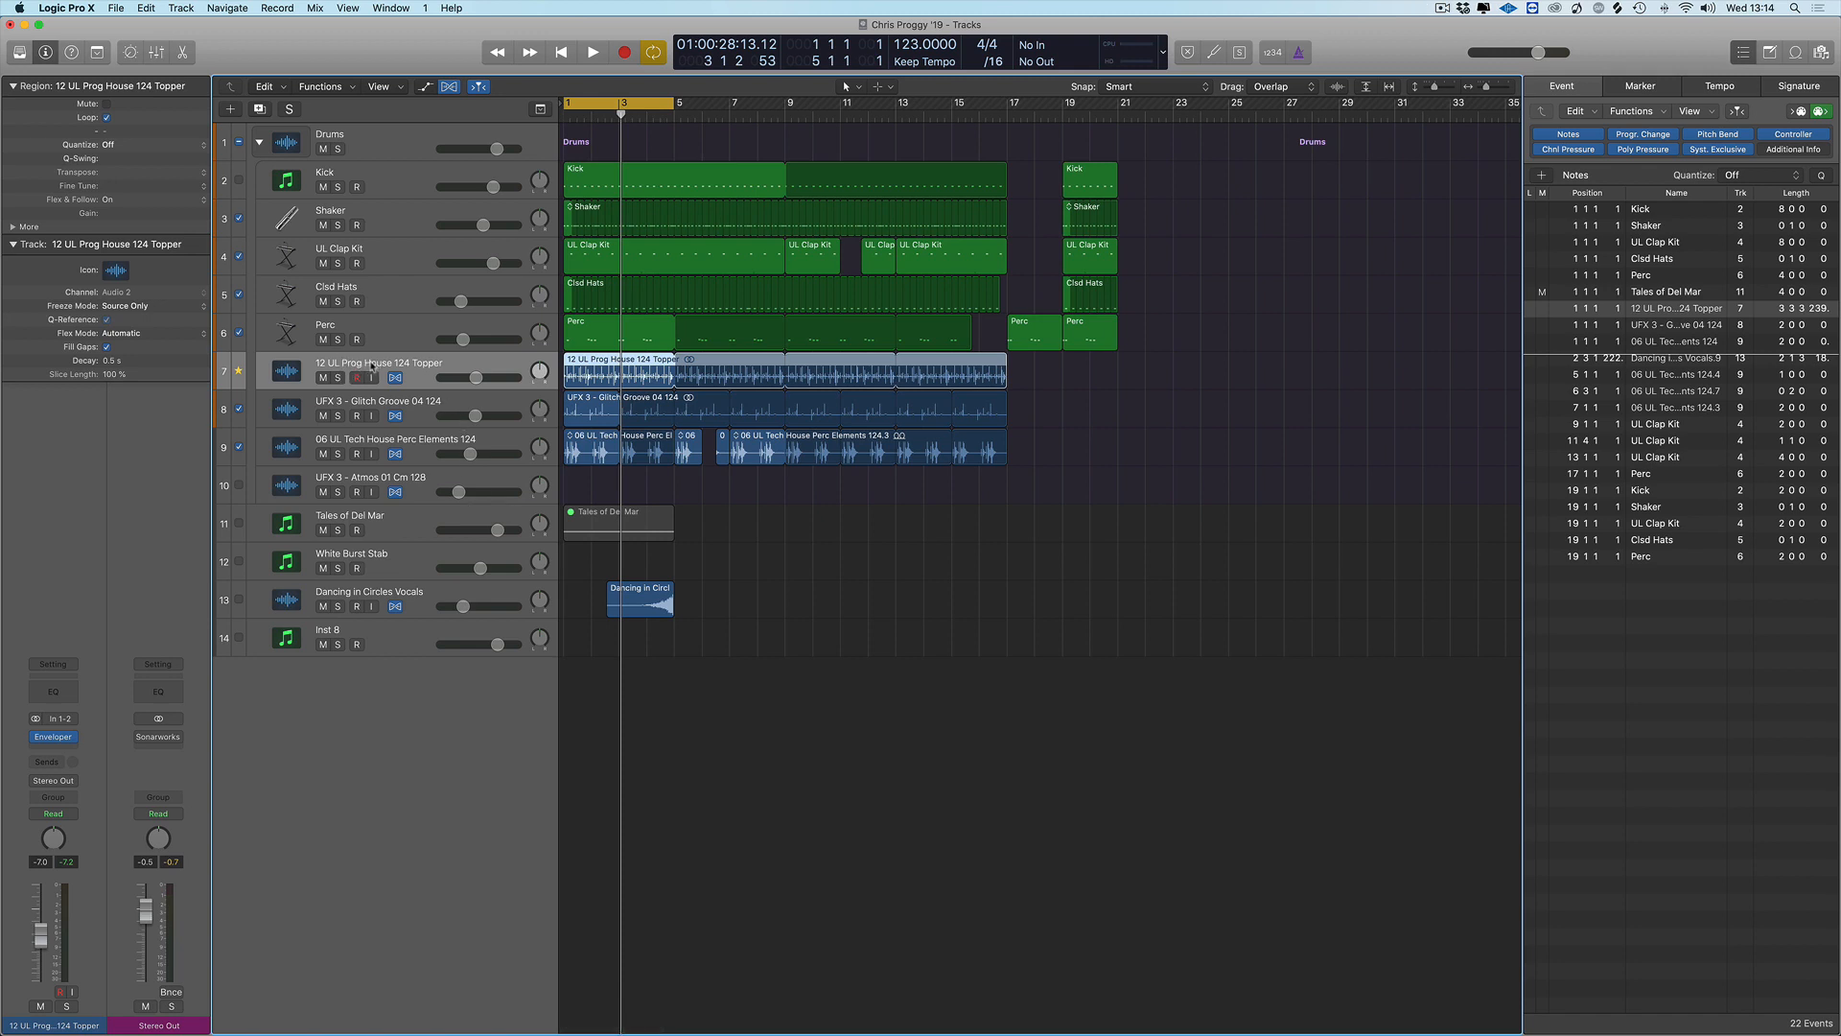
Play back the groove-matched drums a few times, starting and stopping from the transport
left_click(593, 52)
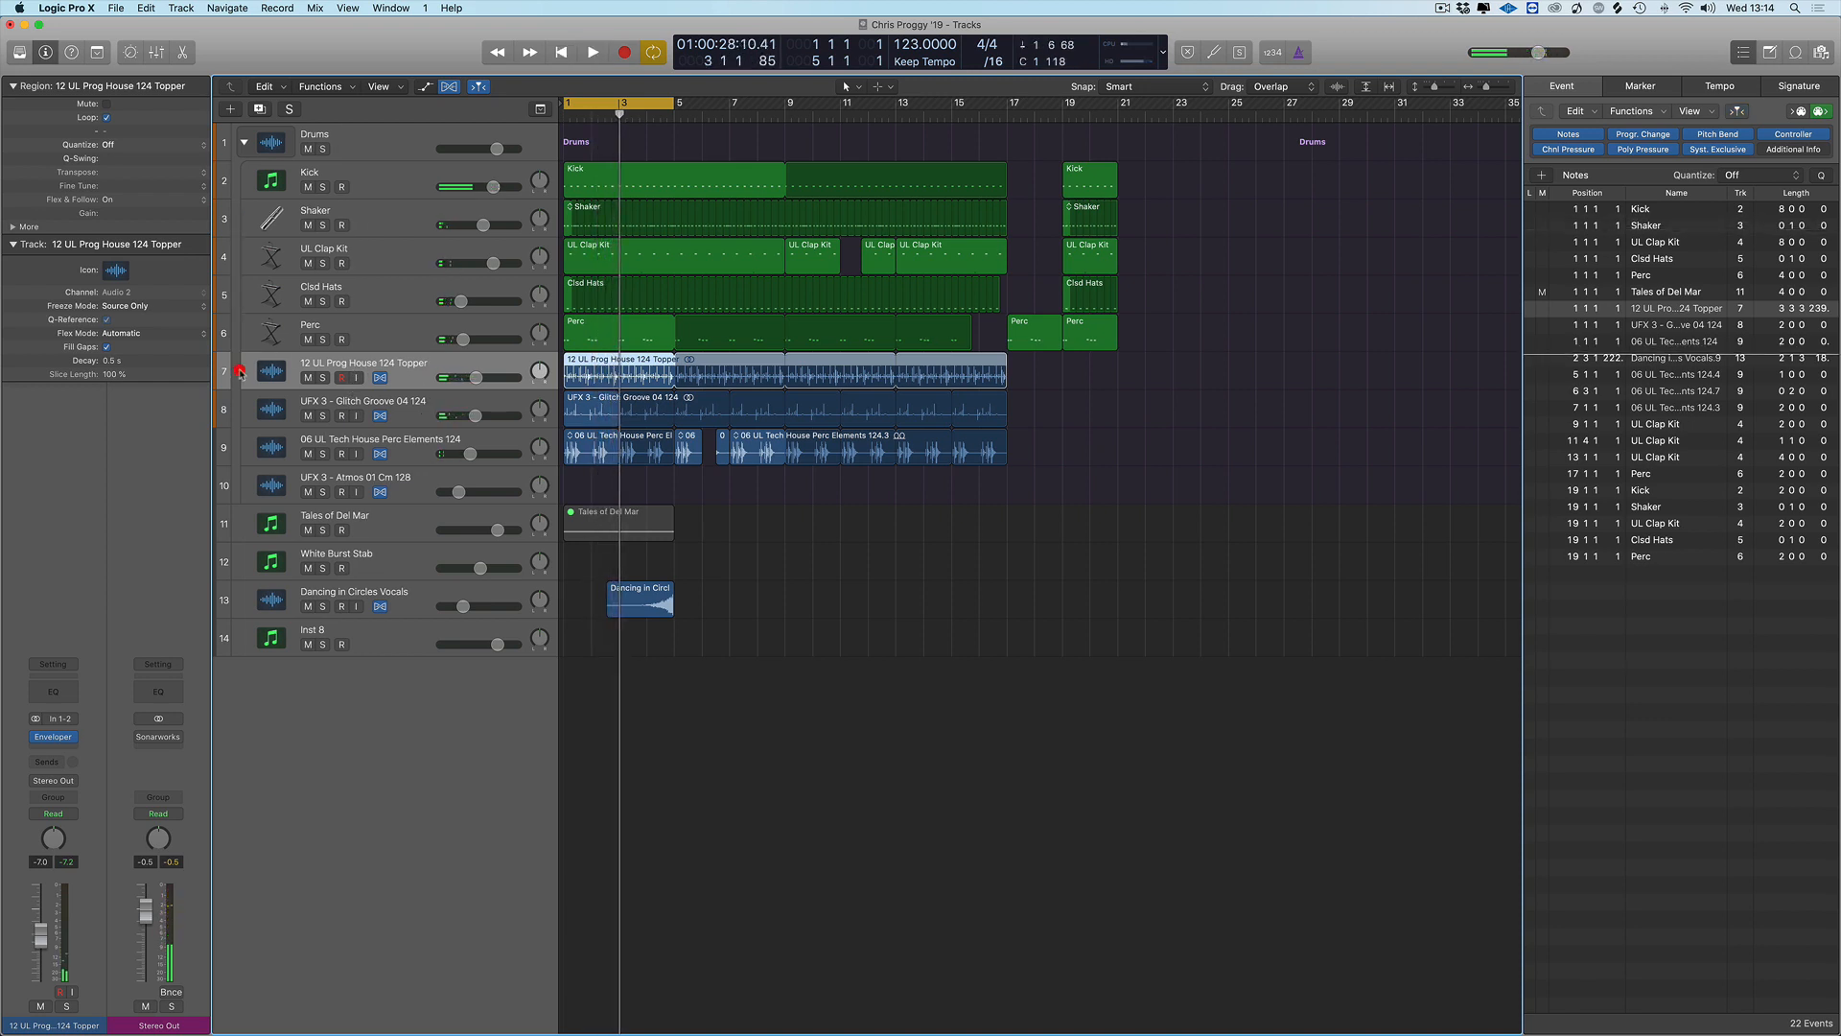
left_click(593, 52)
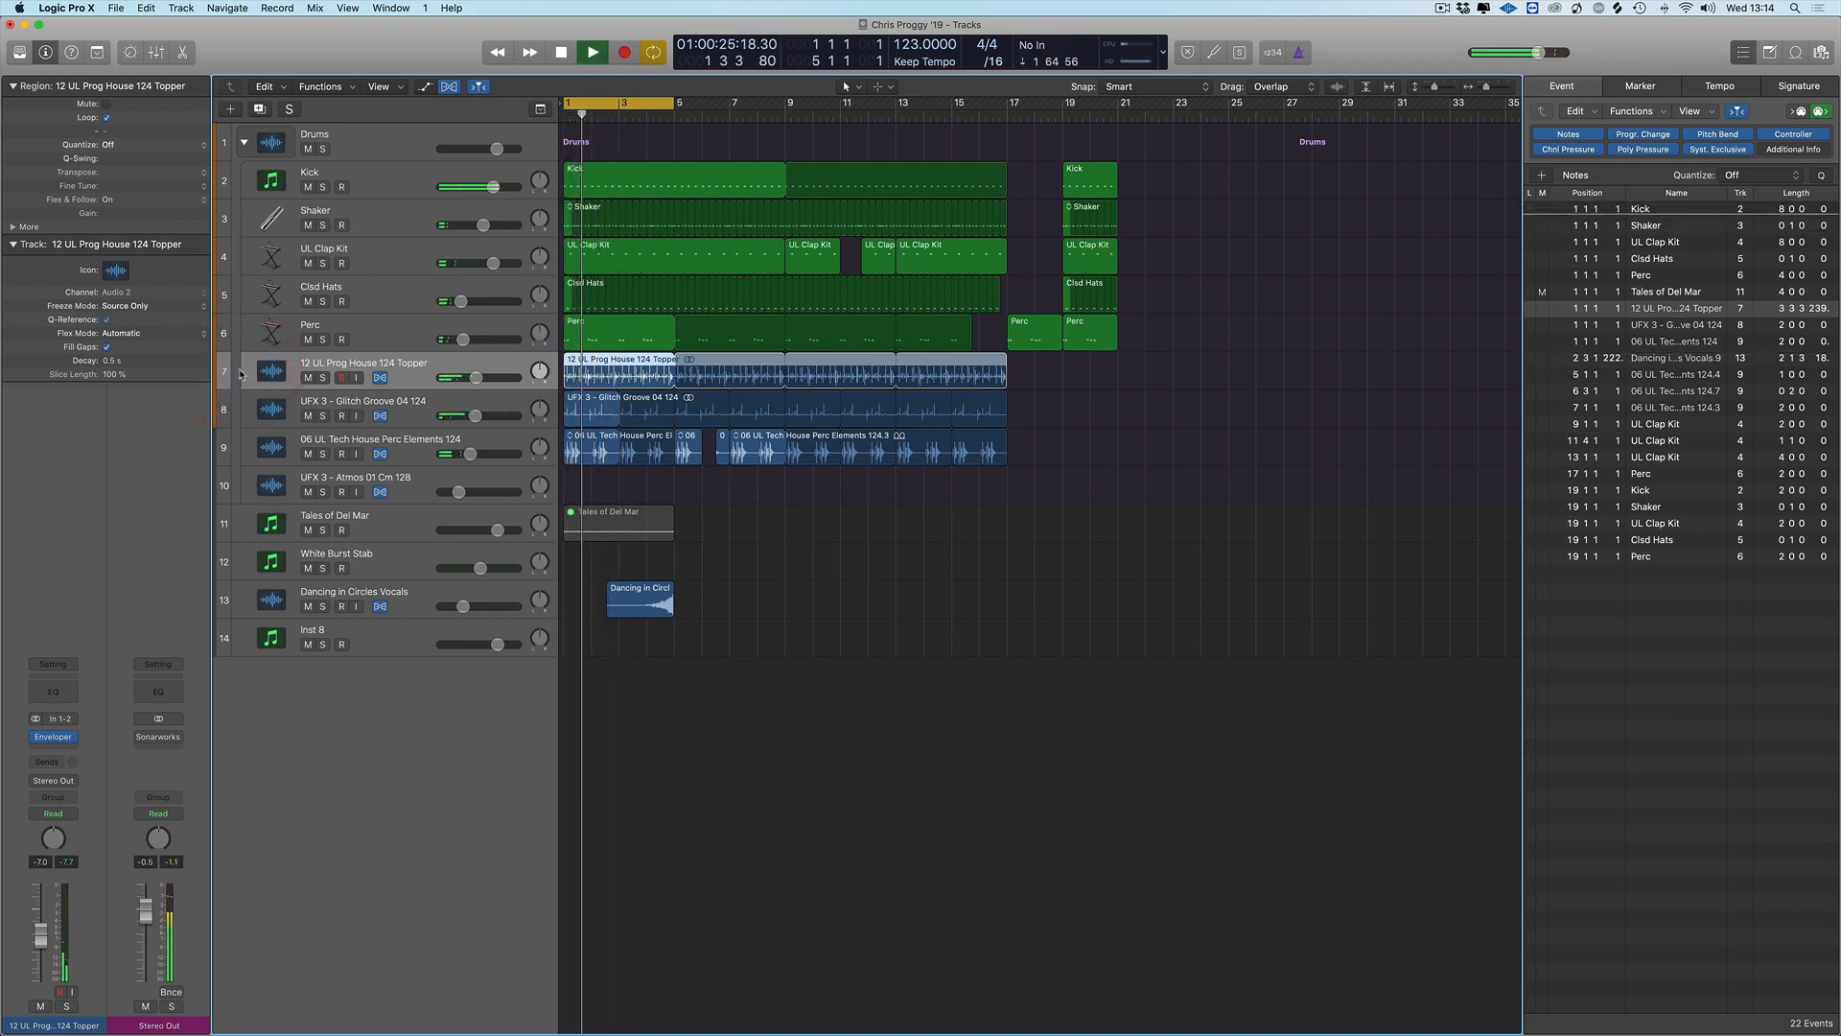
left_click(590, 52)
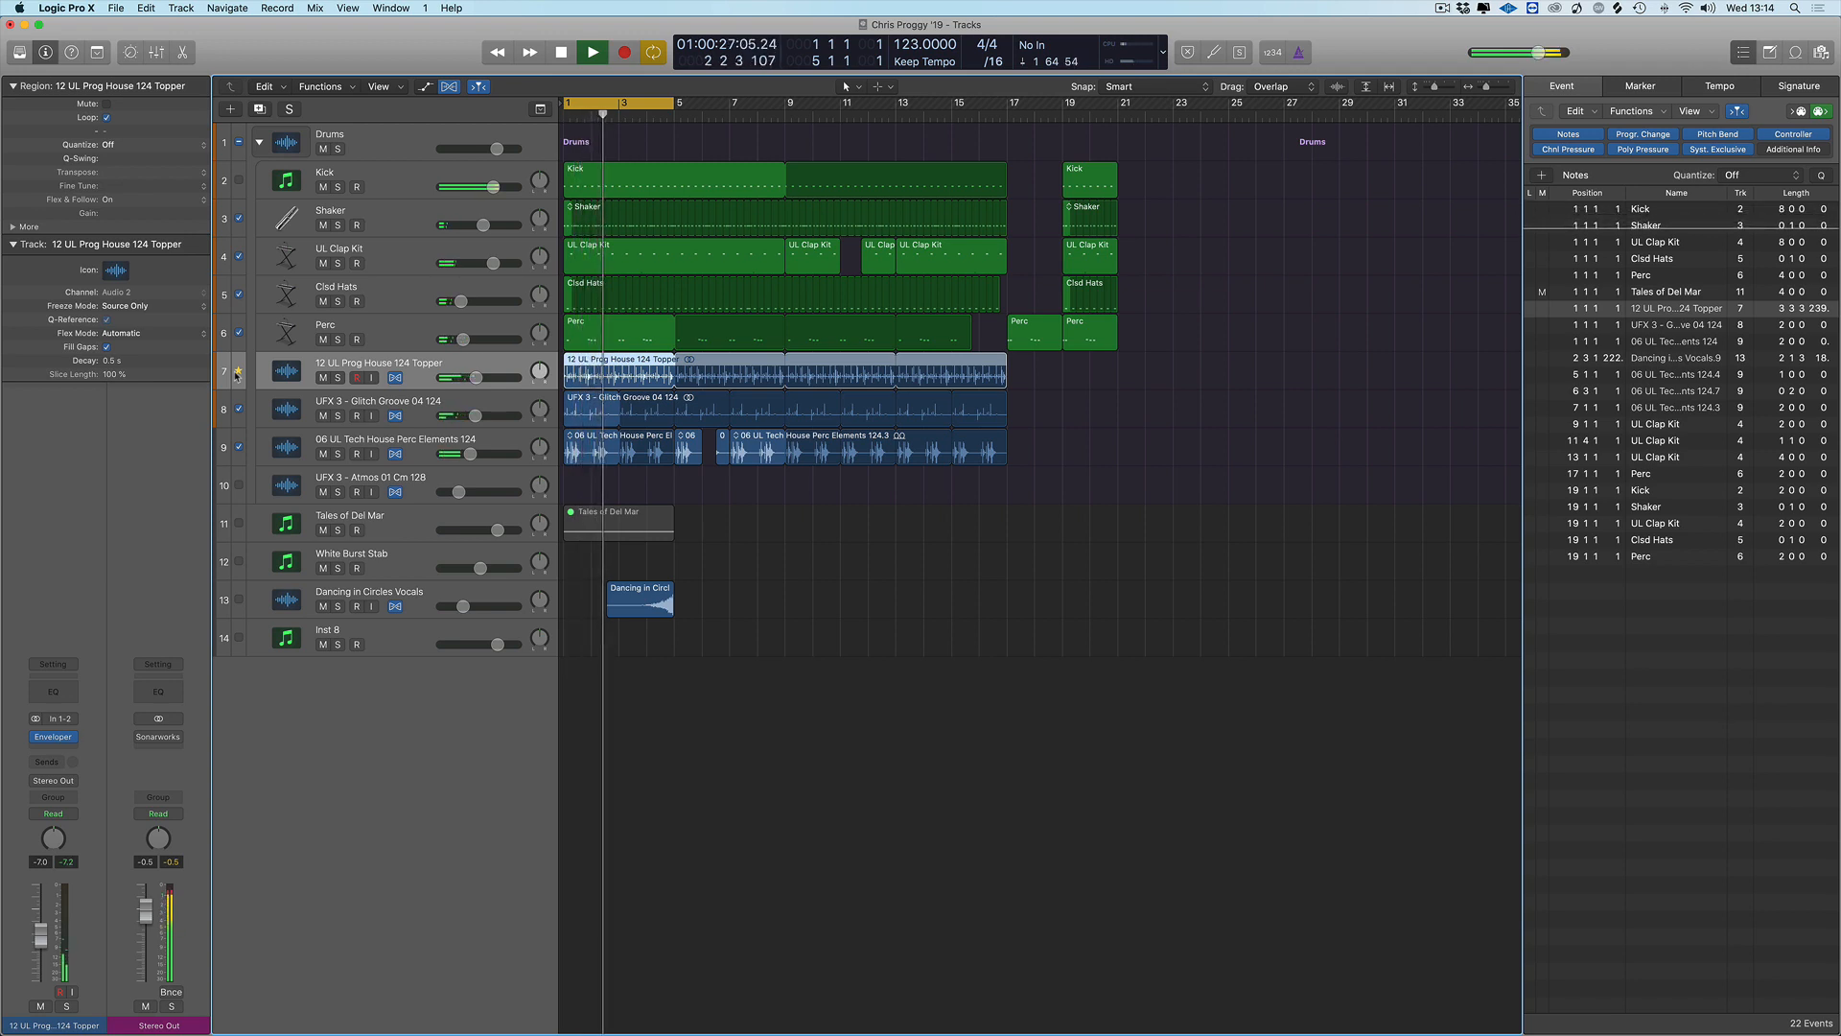
left_click(592, 51)
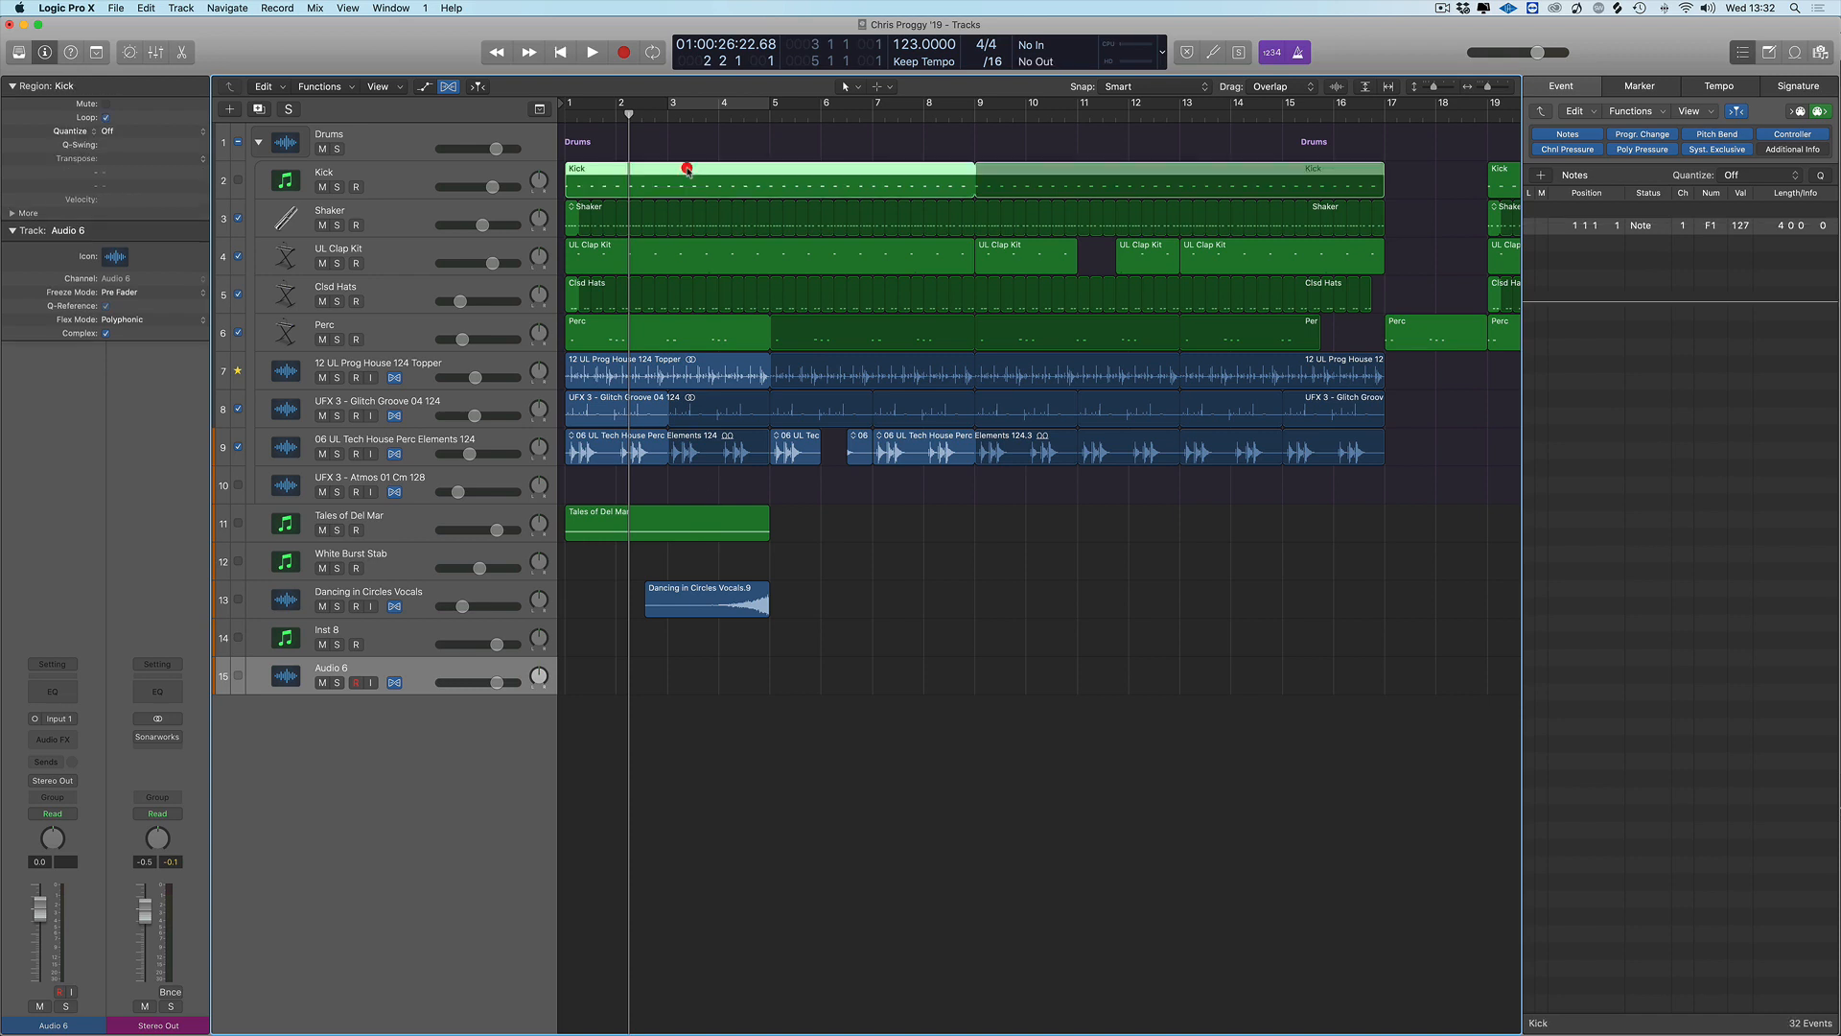
Turn on Cycle so the locators follow the Kick region, then the Tales of Del Mar region
left_click(652, 54)
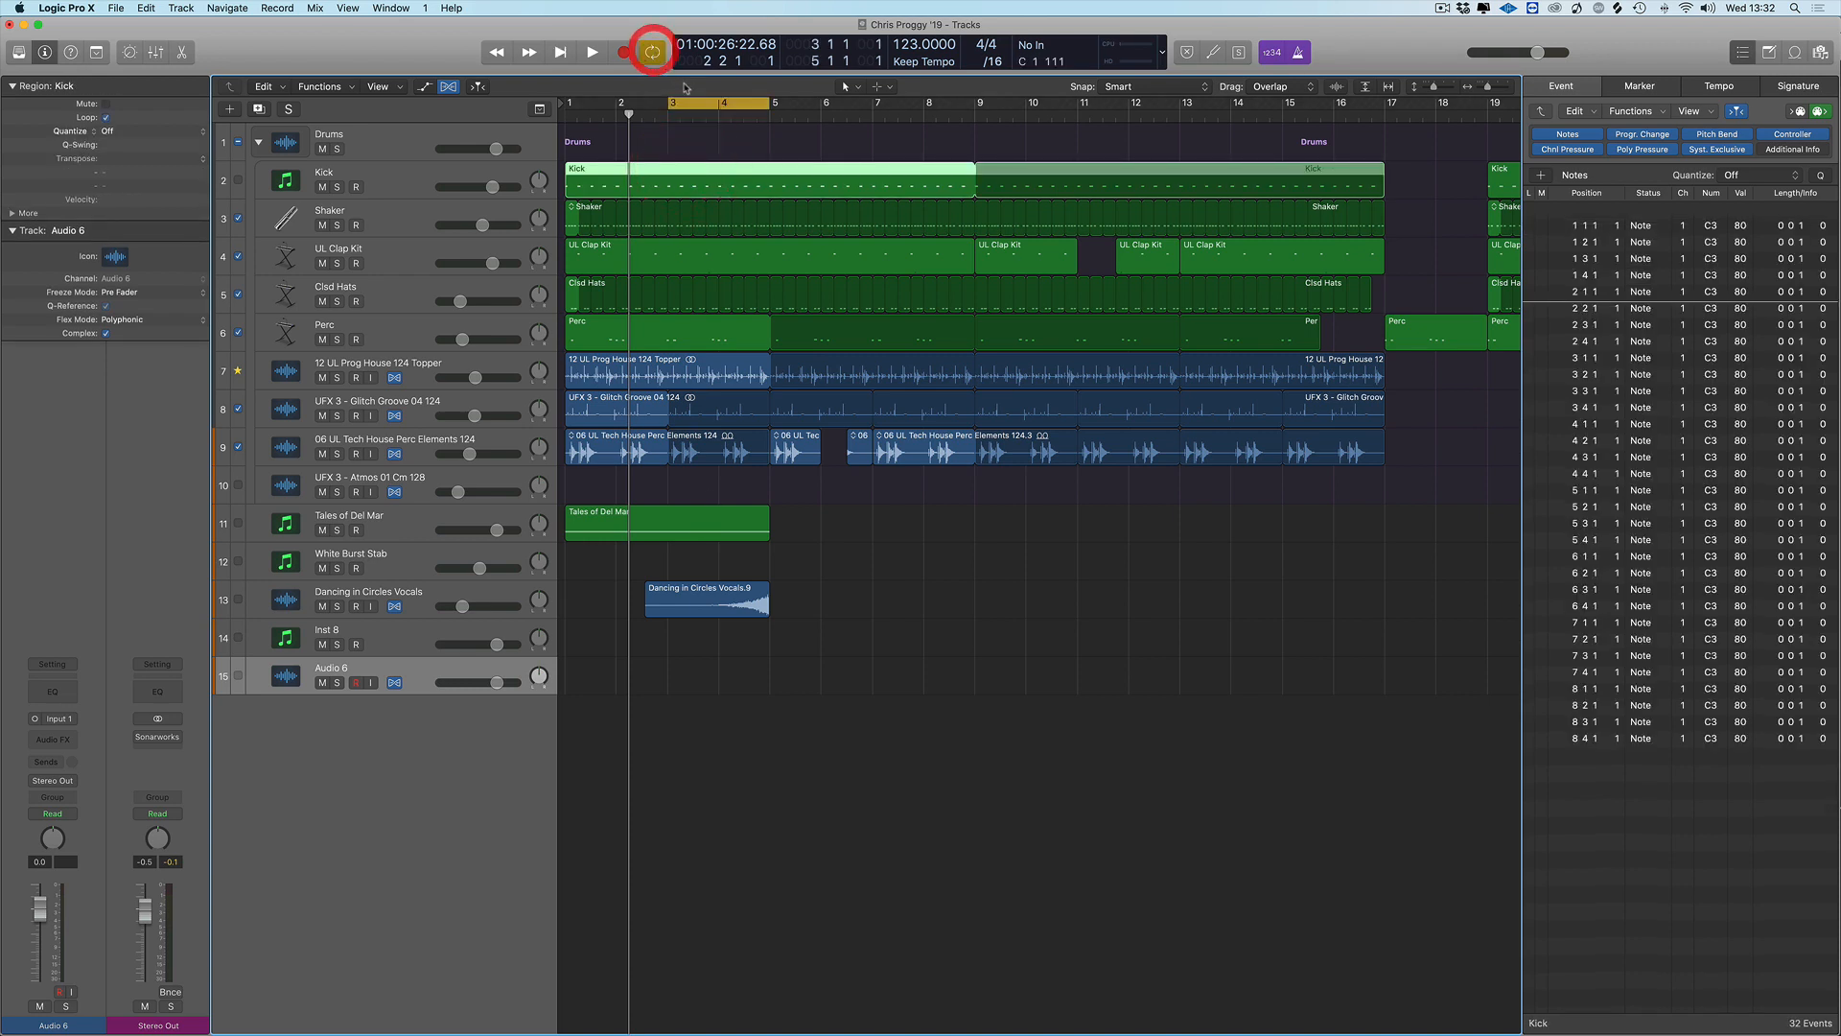
left_click(644, 52)
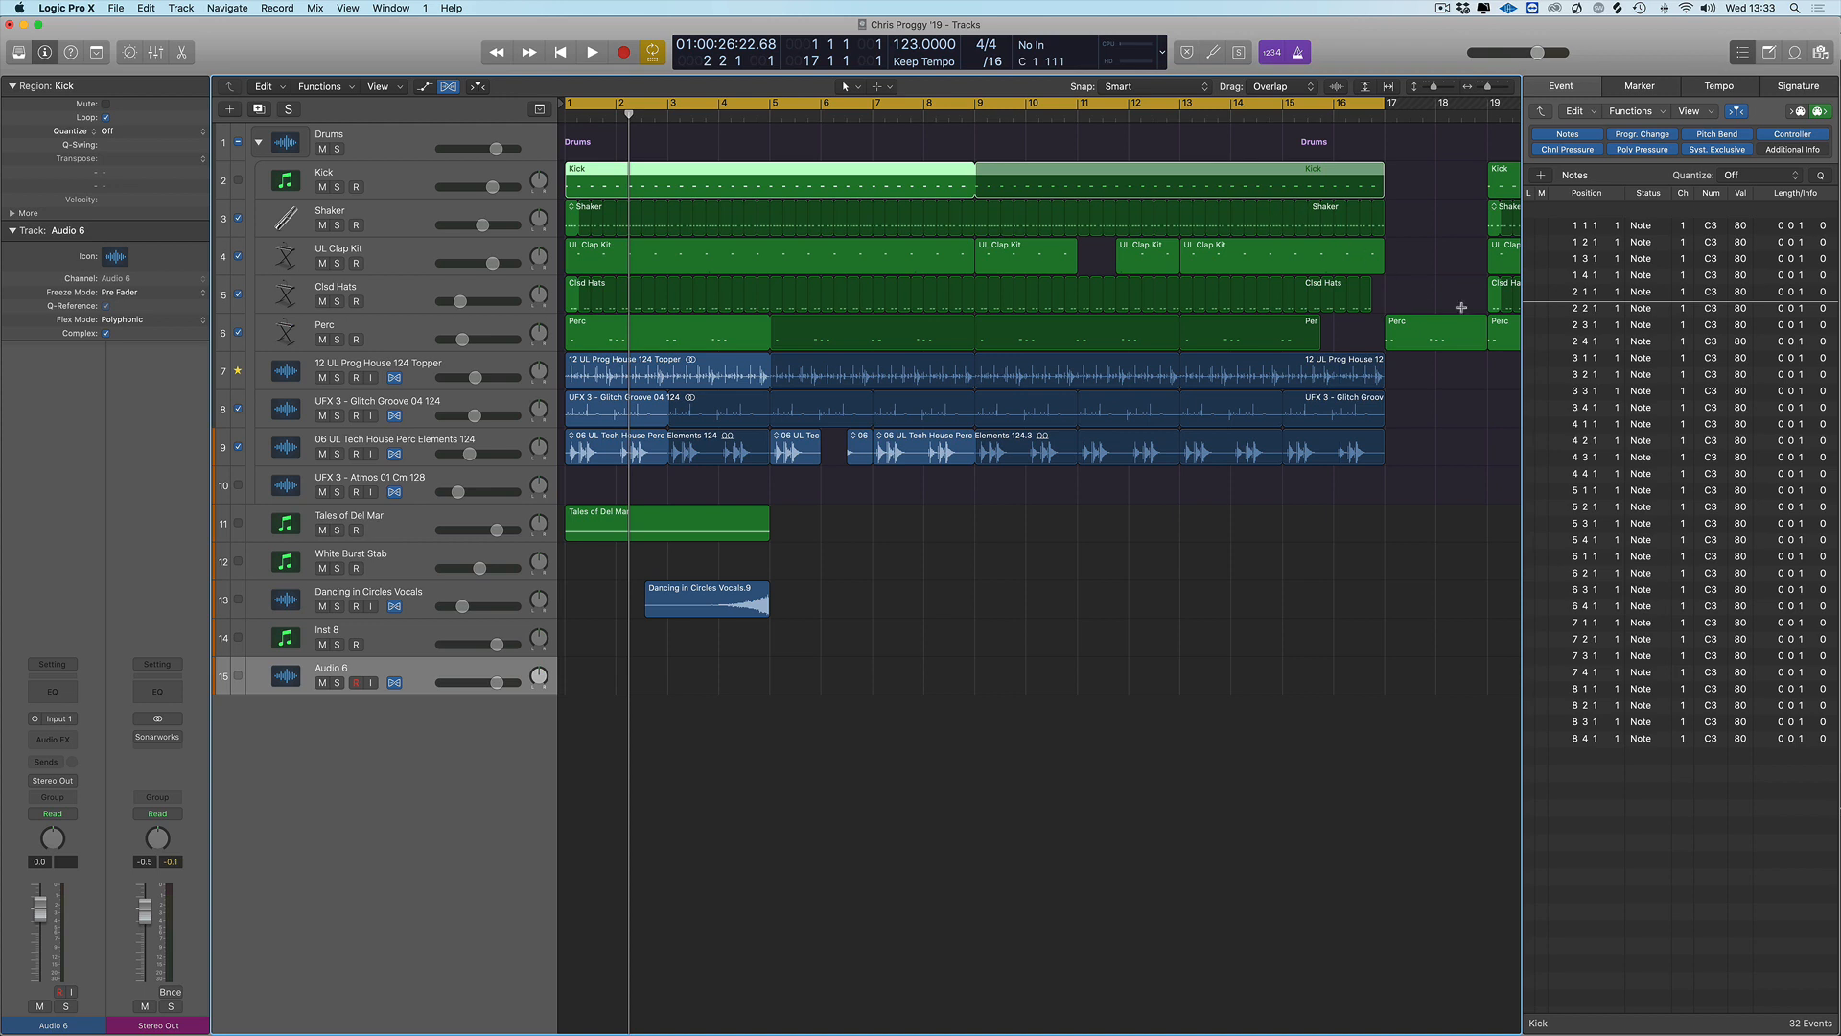
left_click(1432, 337)
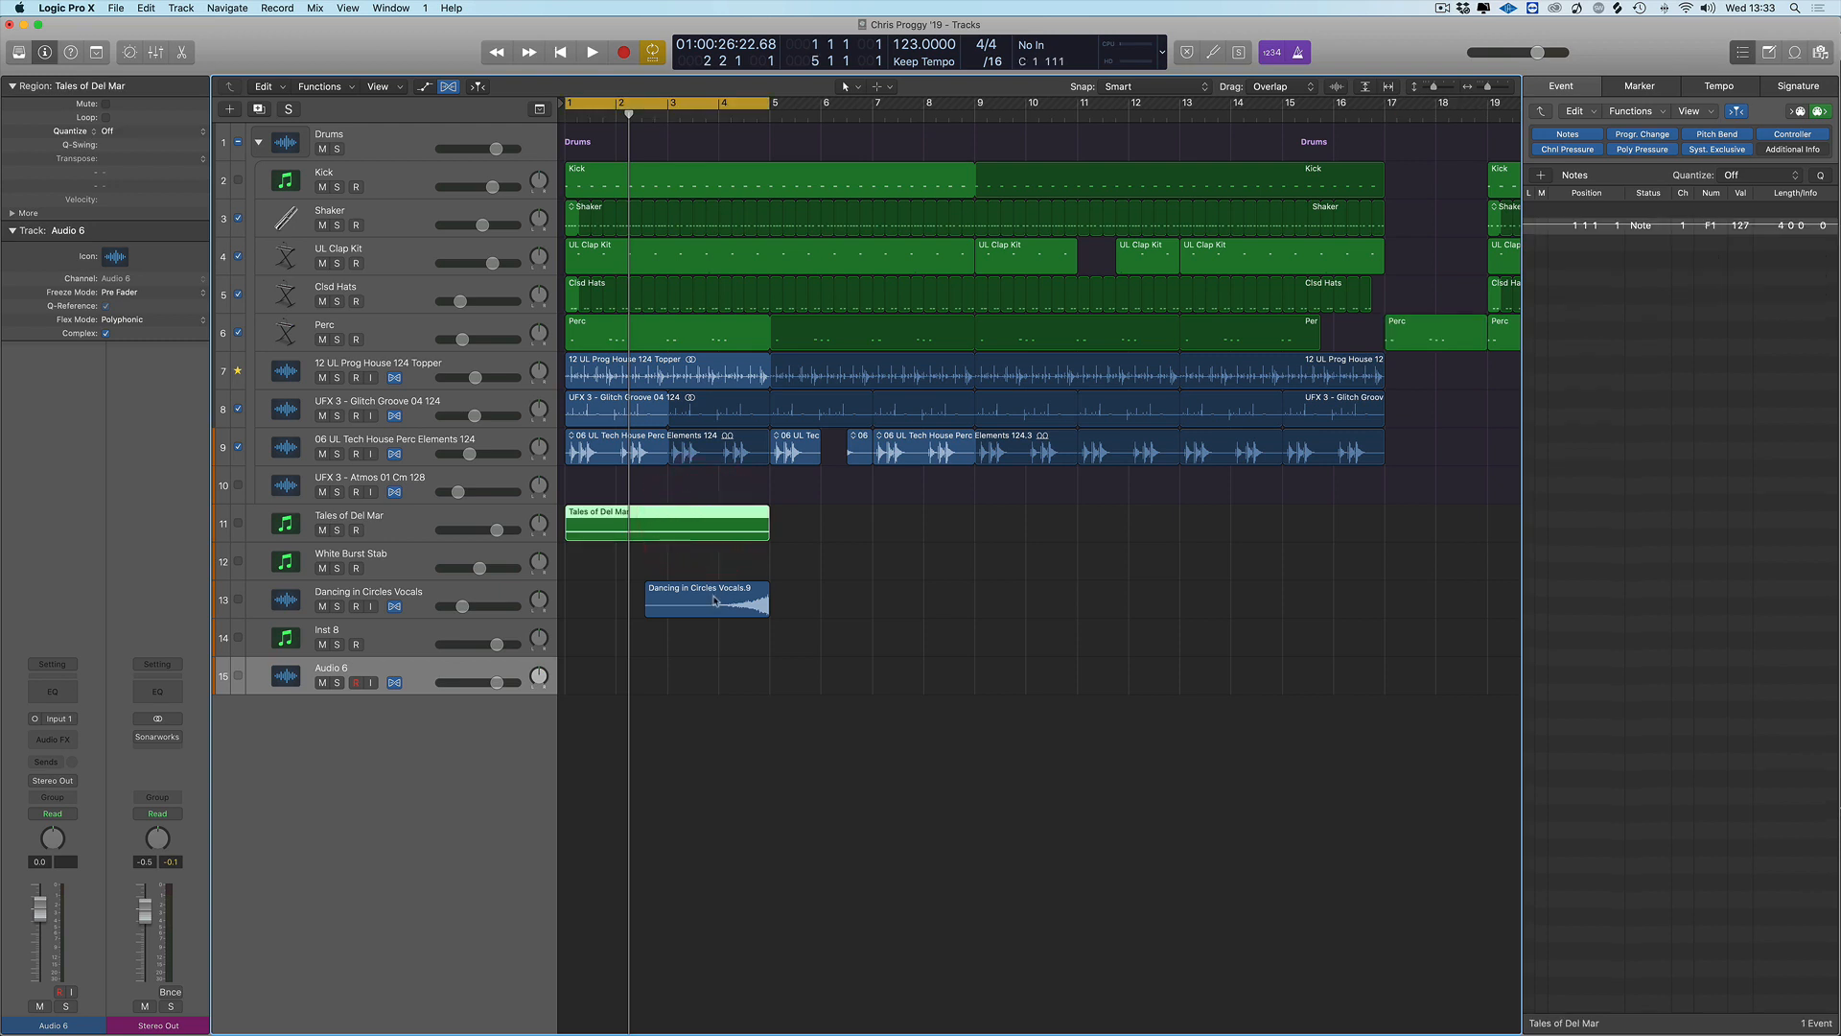
Deselect, then choose the two UL Clap Kit regions while watching the cycle locators
left_click(798, 181)
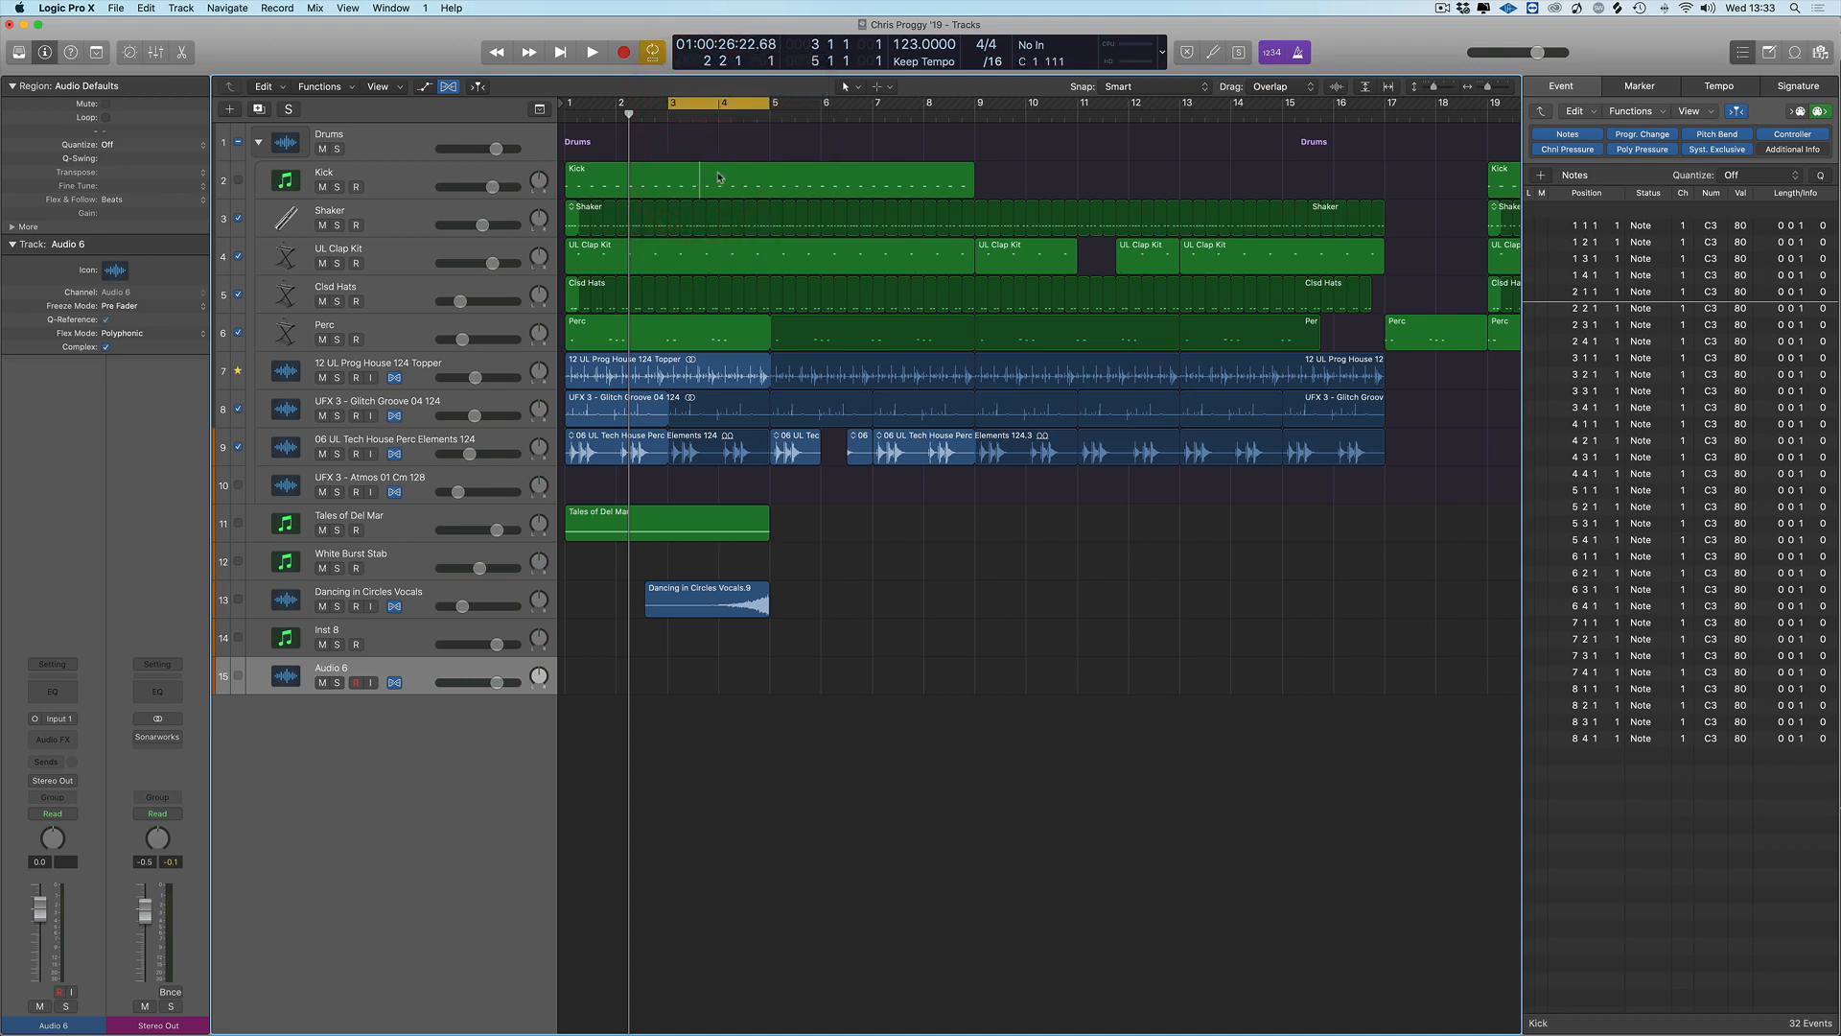
left_click(721, 248)
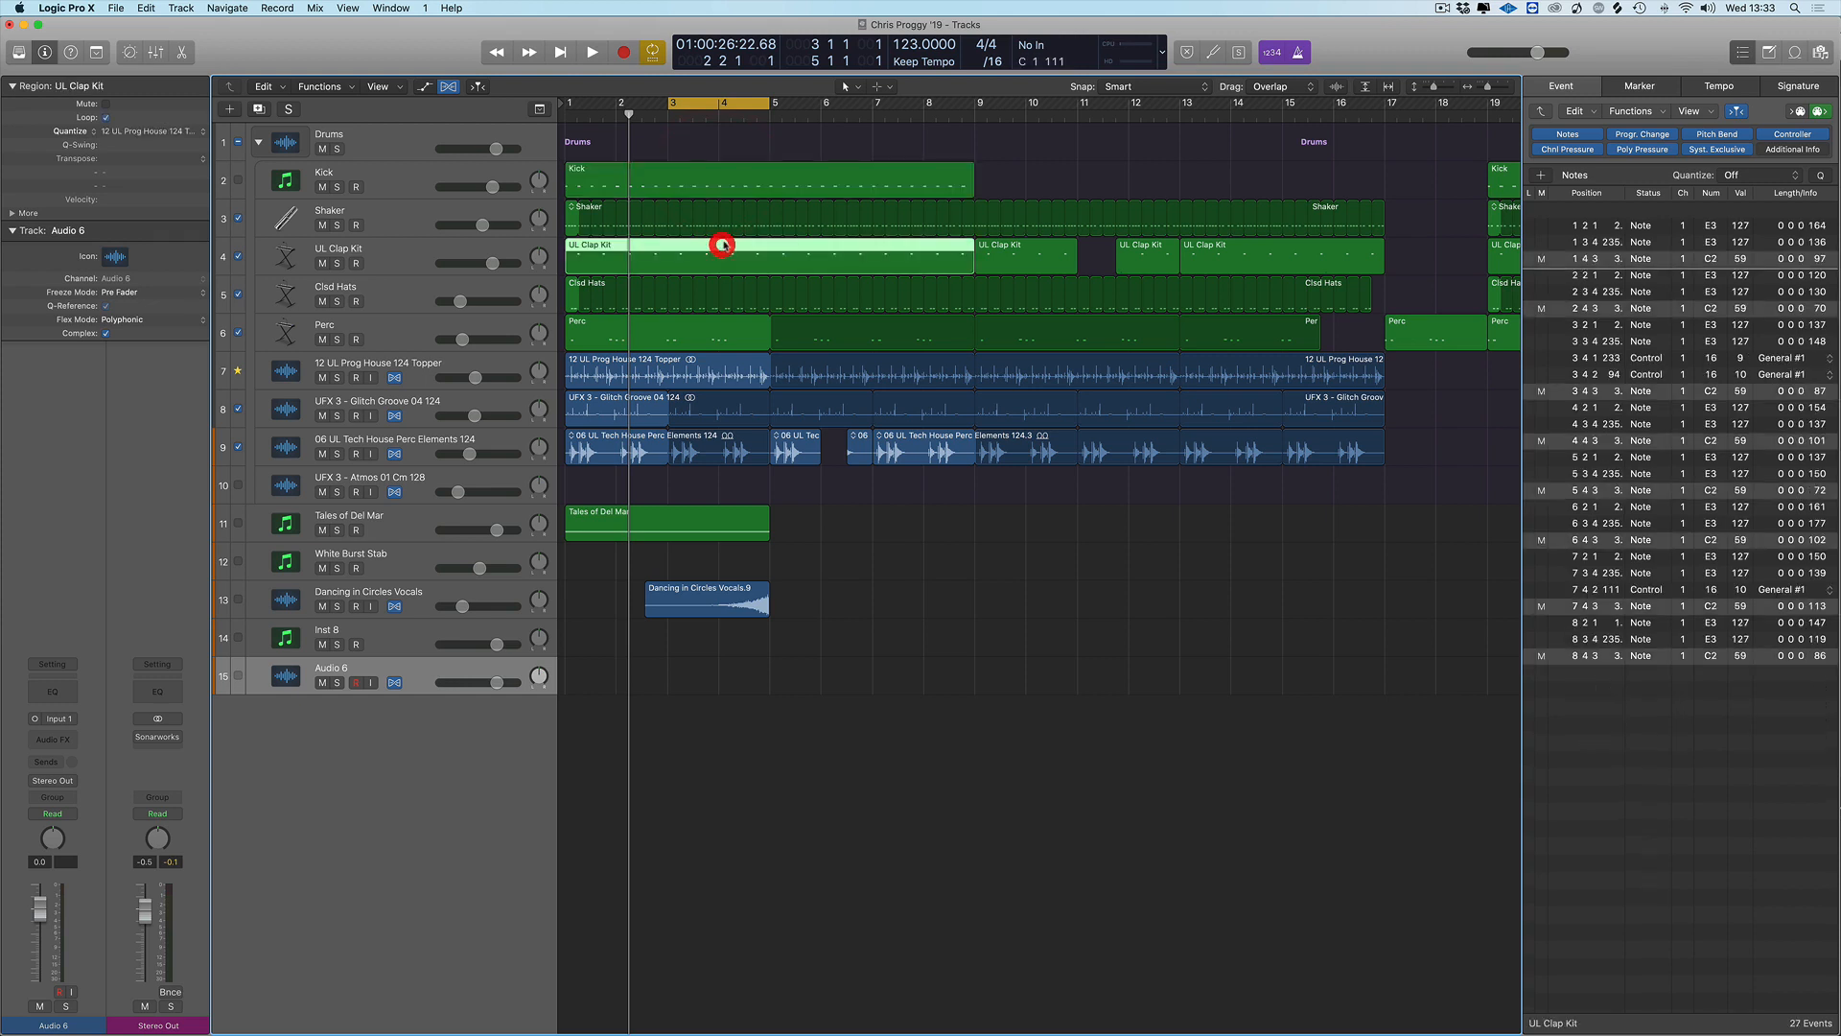
left_click(1023, 248)
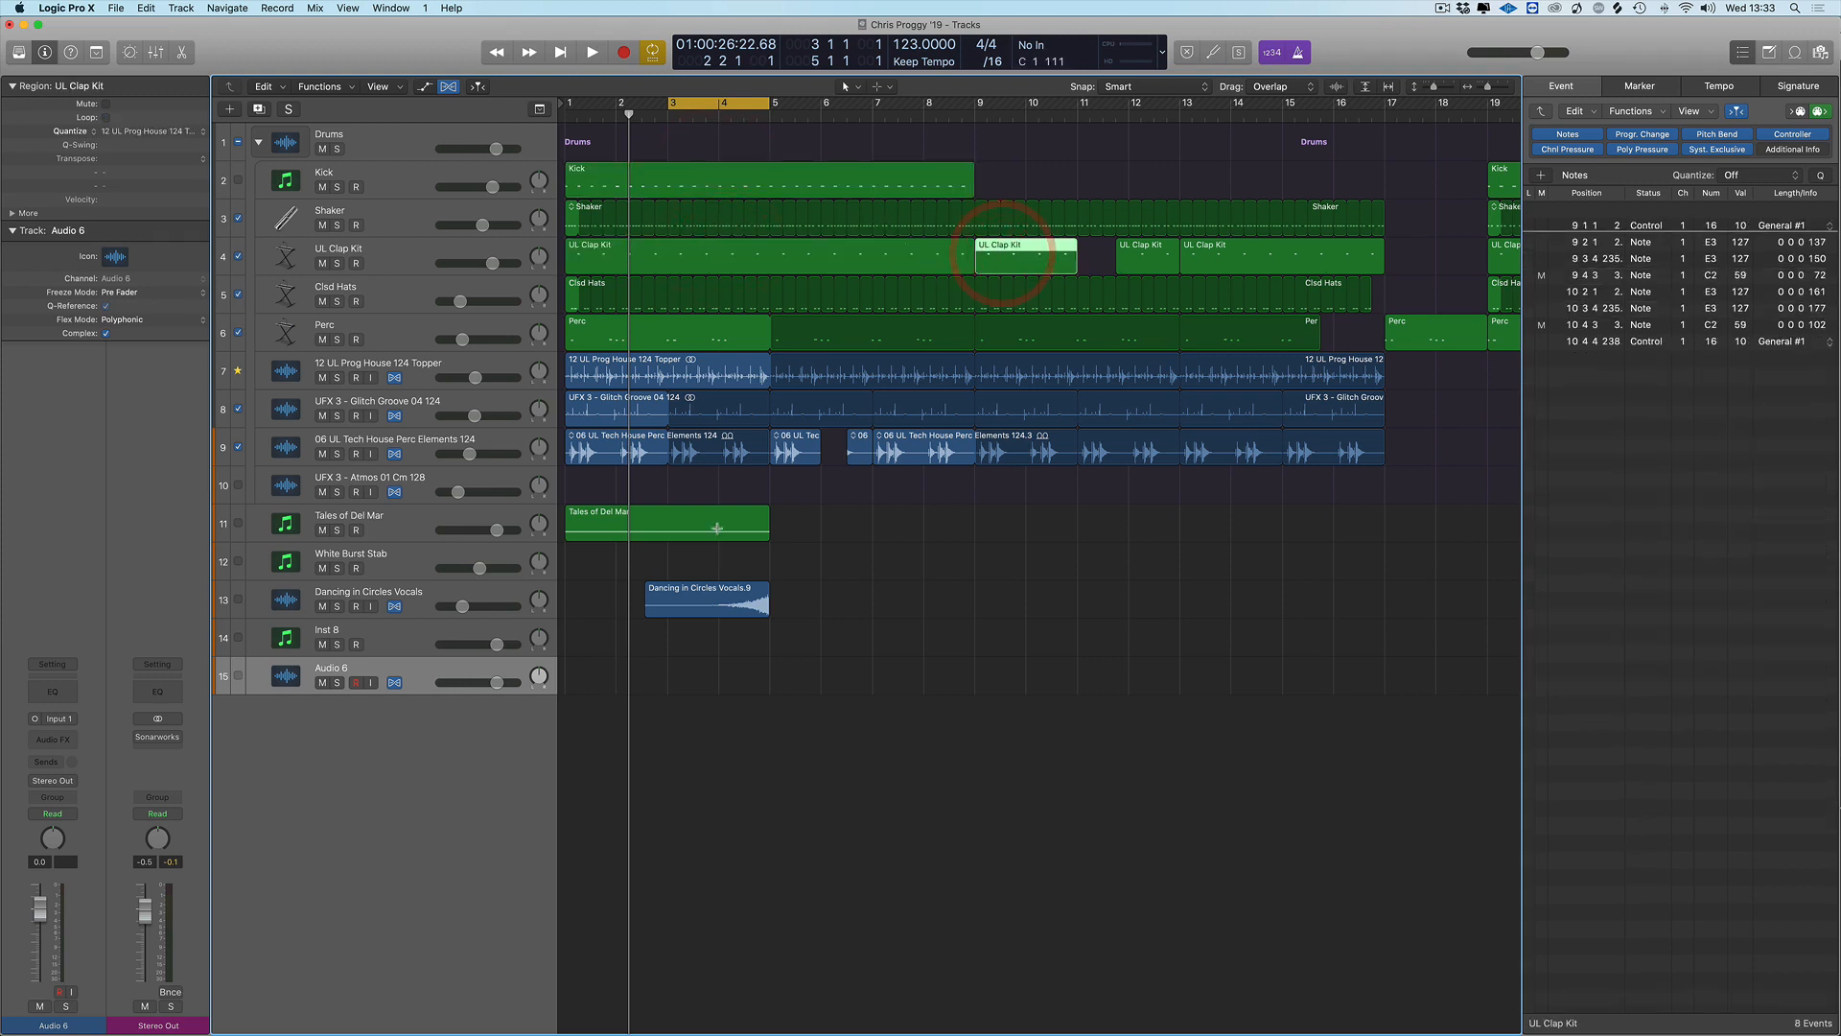
Choose the Tales of Del Mar region, then the first Kick region, so the cycle spans bars 1–9
left_click(704, 598)
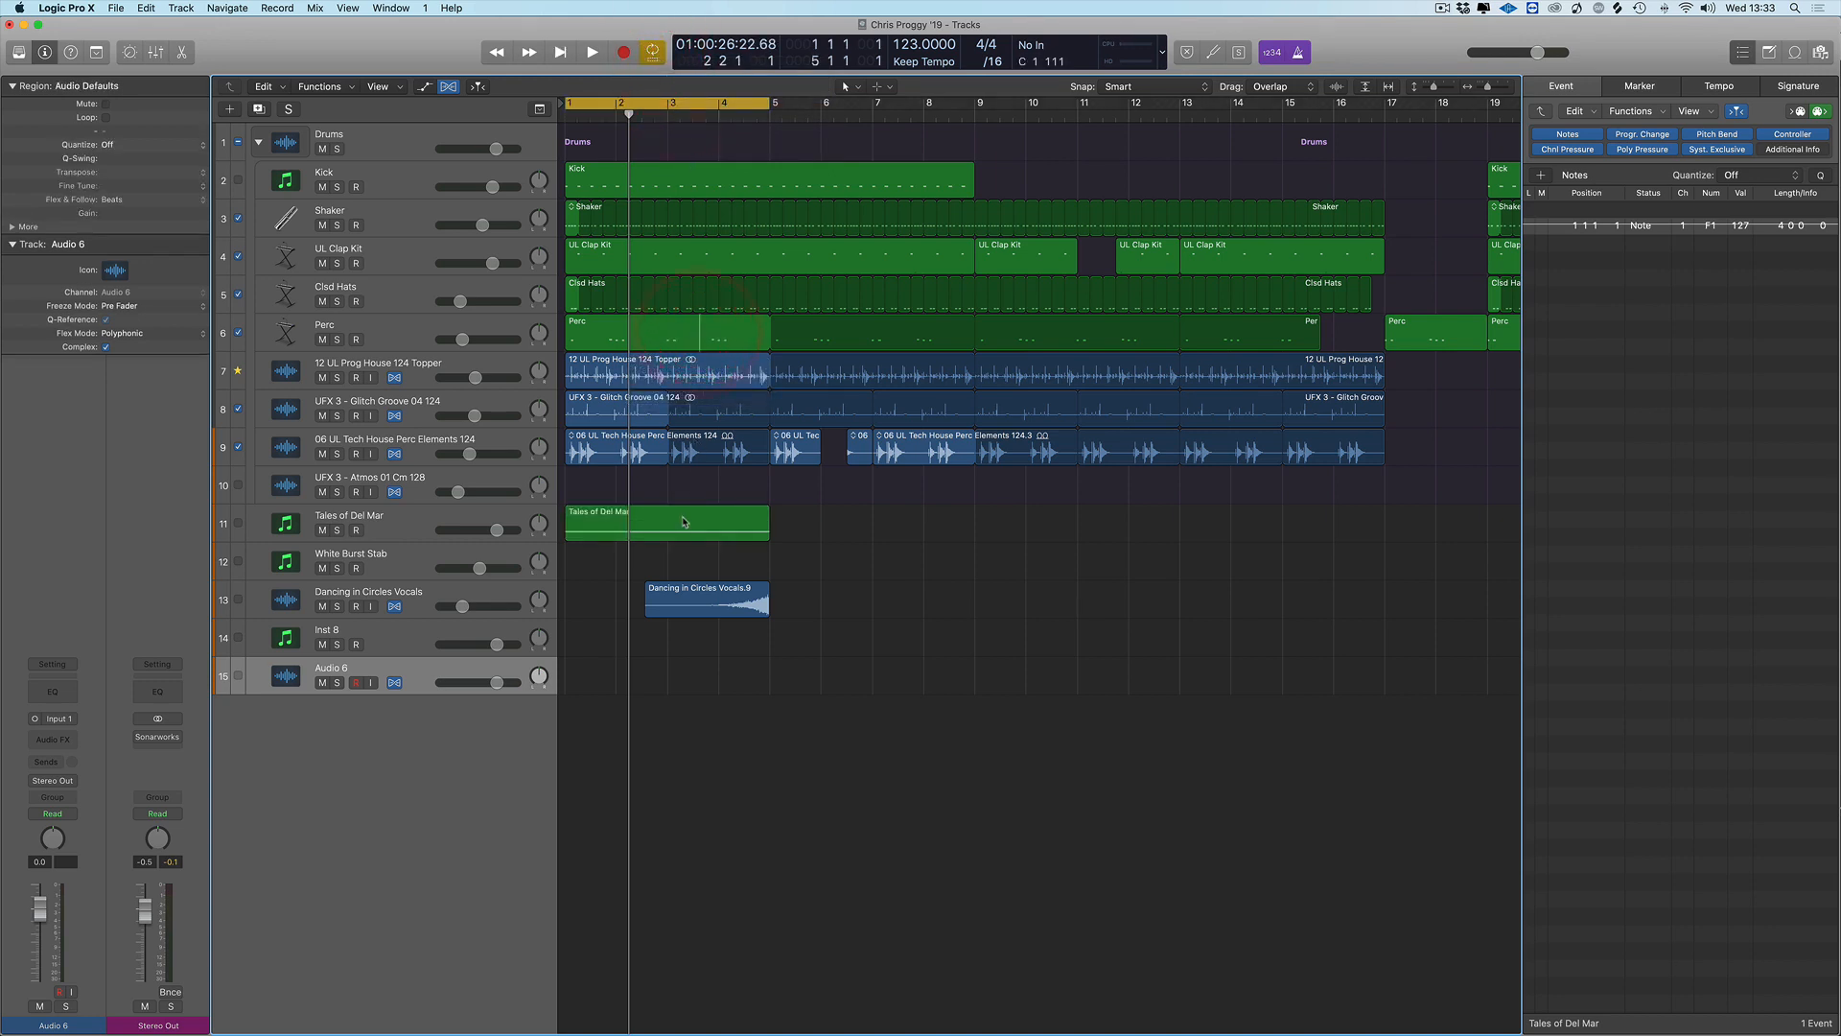
left_click(704, 599)
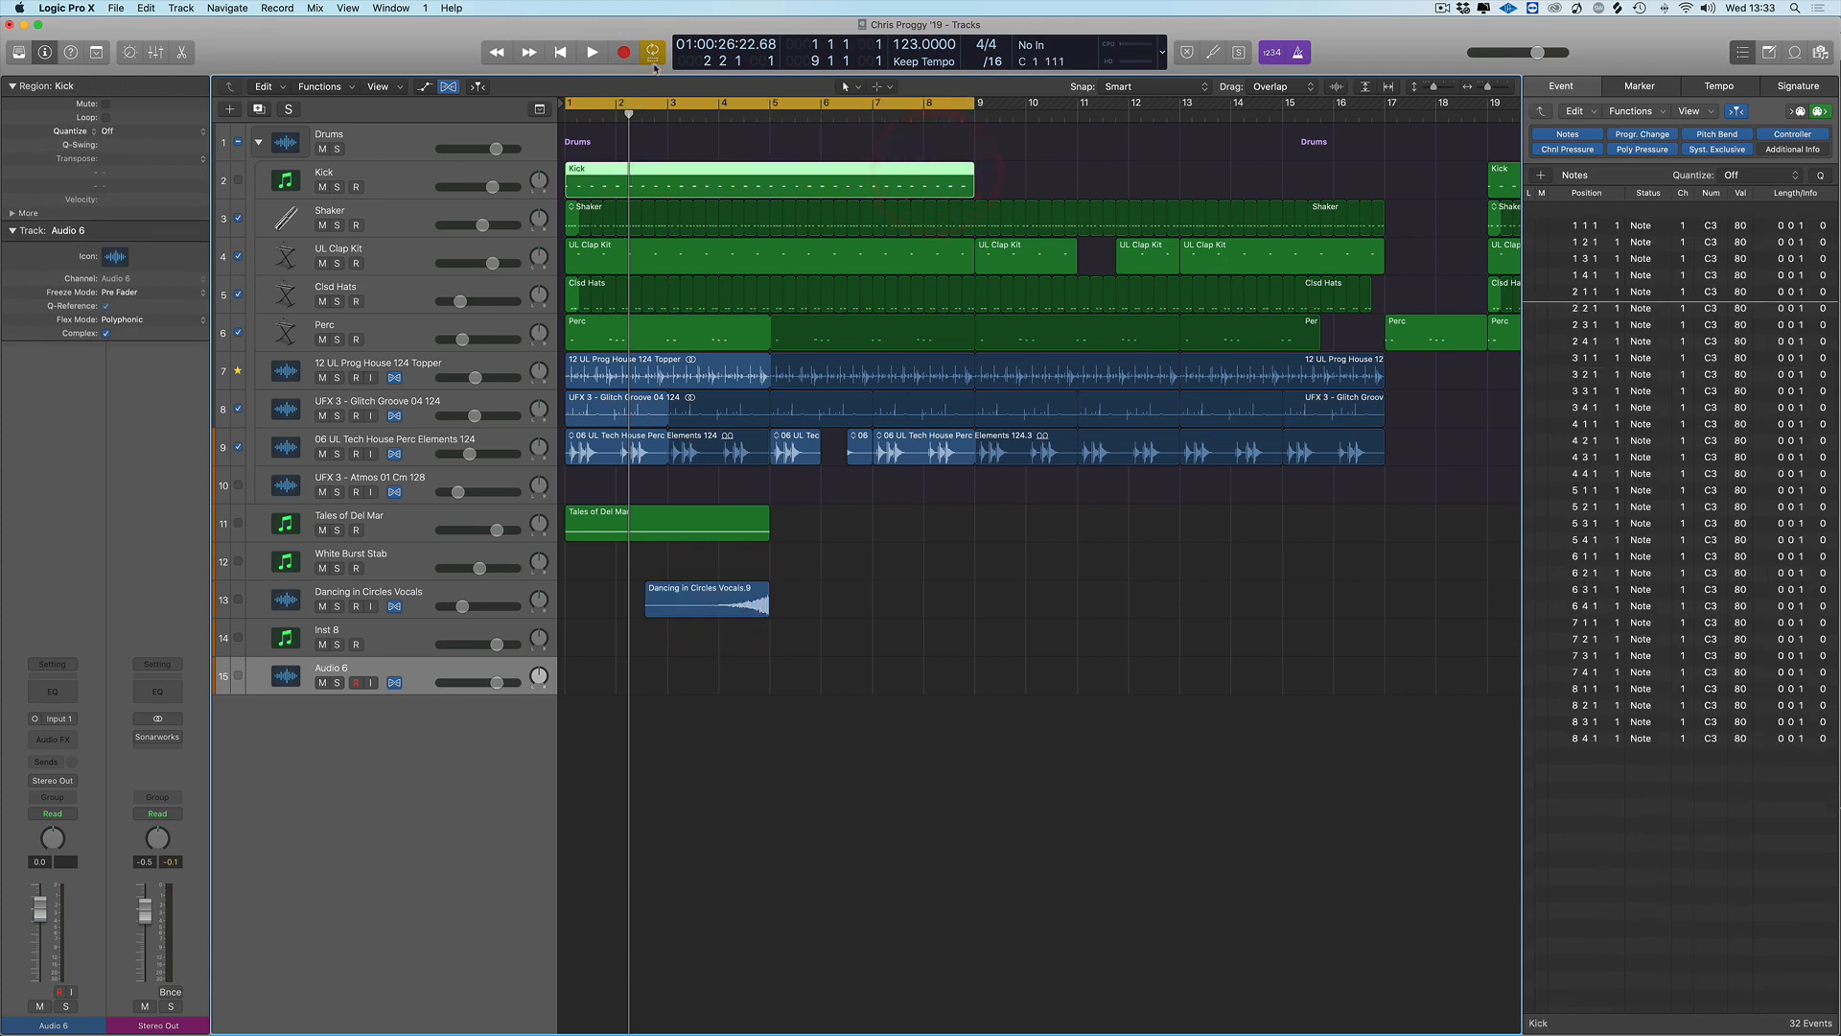
Show the Auto Set Locators options from the Cycle button
left_click(652, 51)
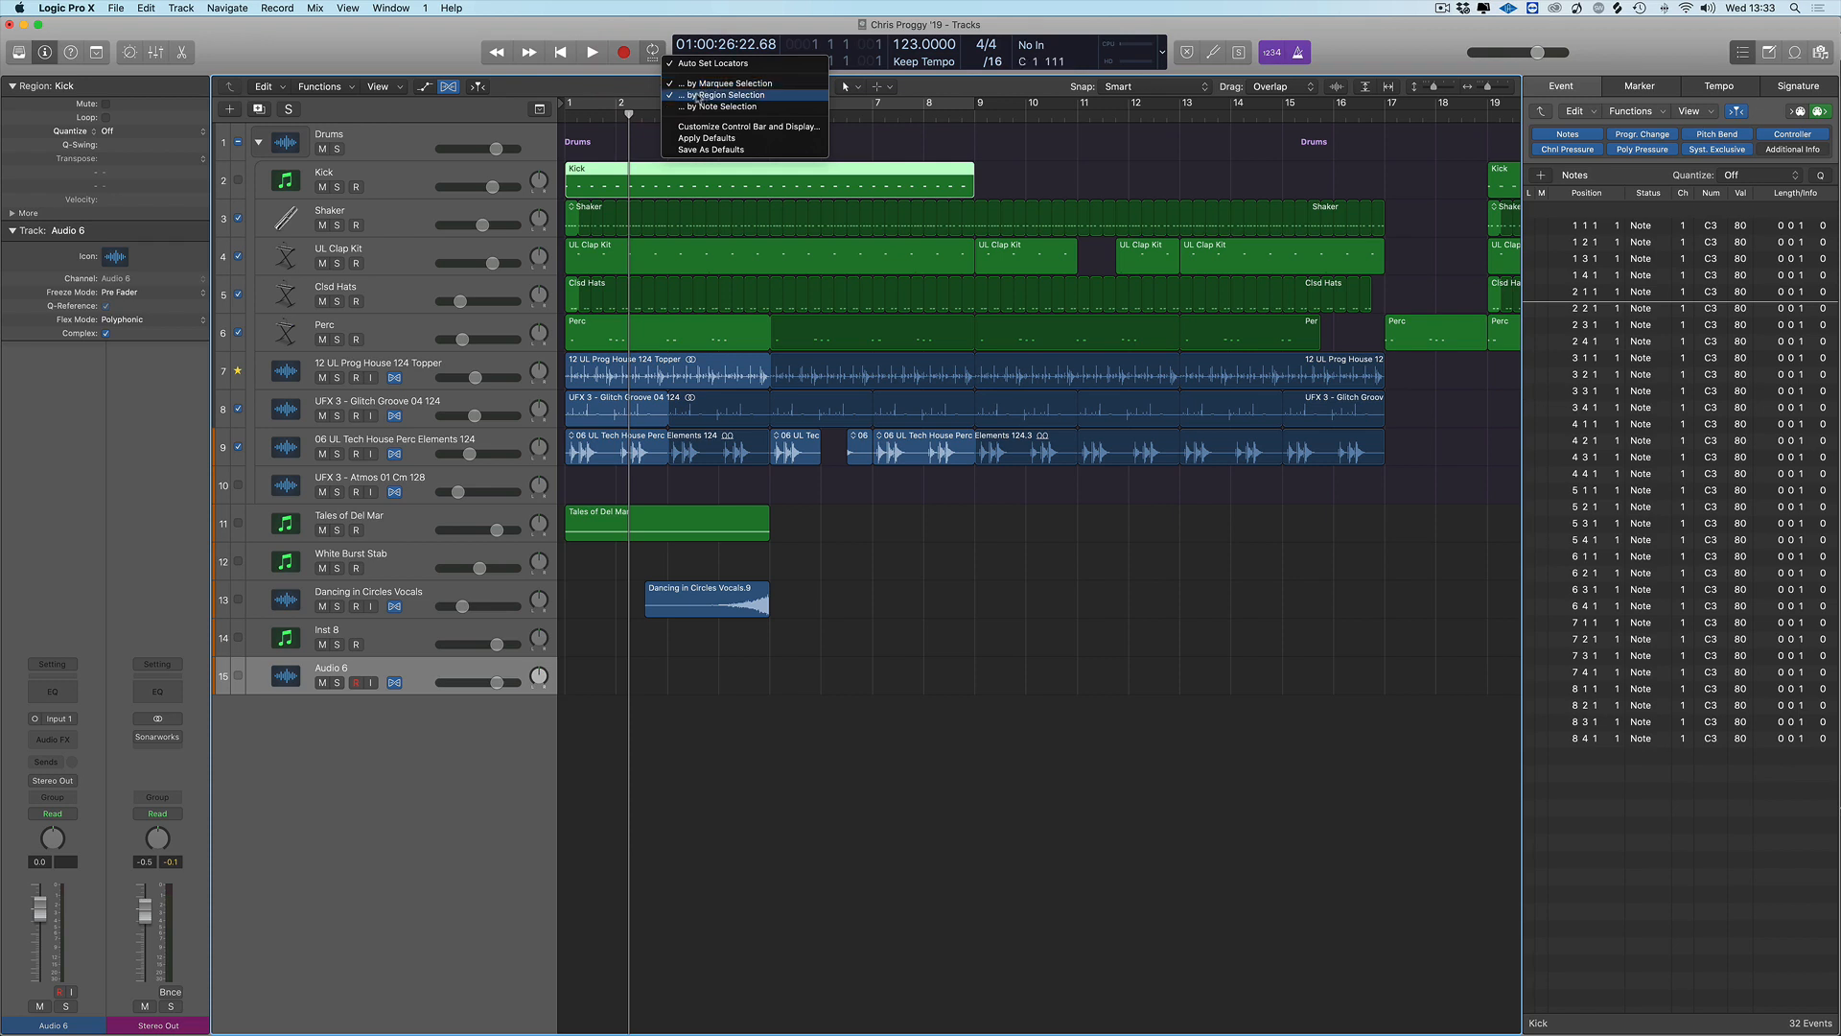
mouse_move(715, 106)
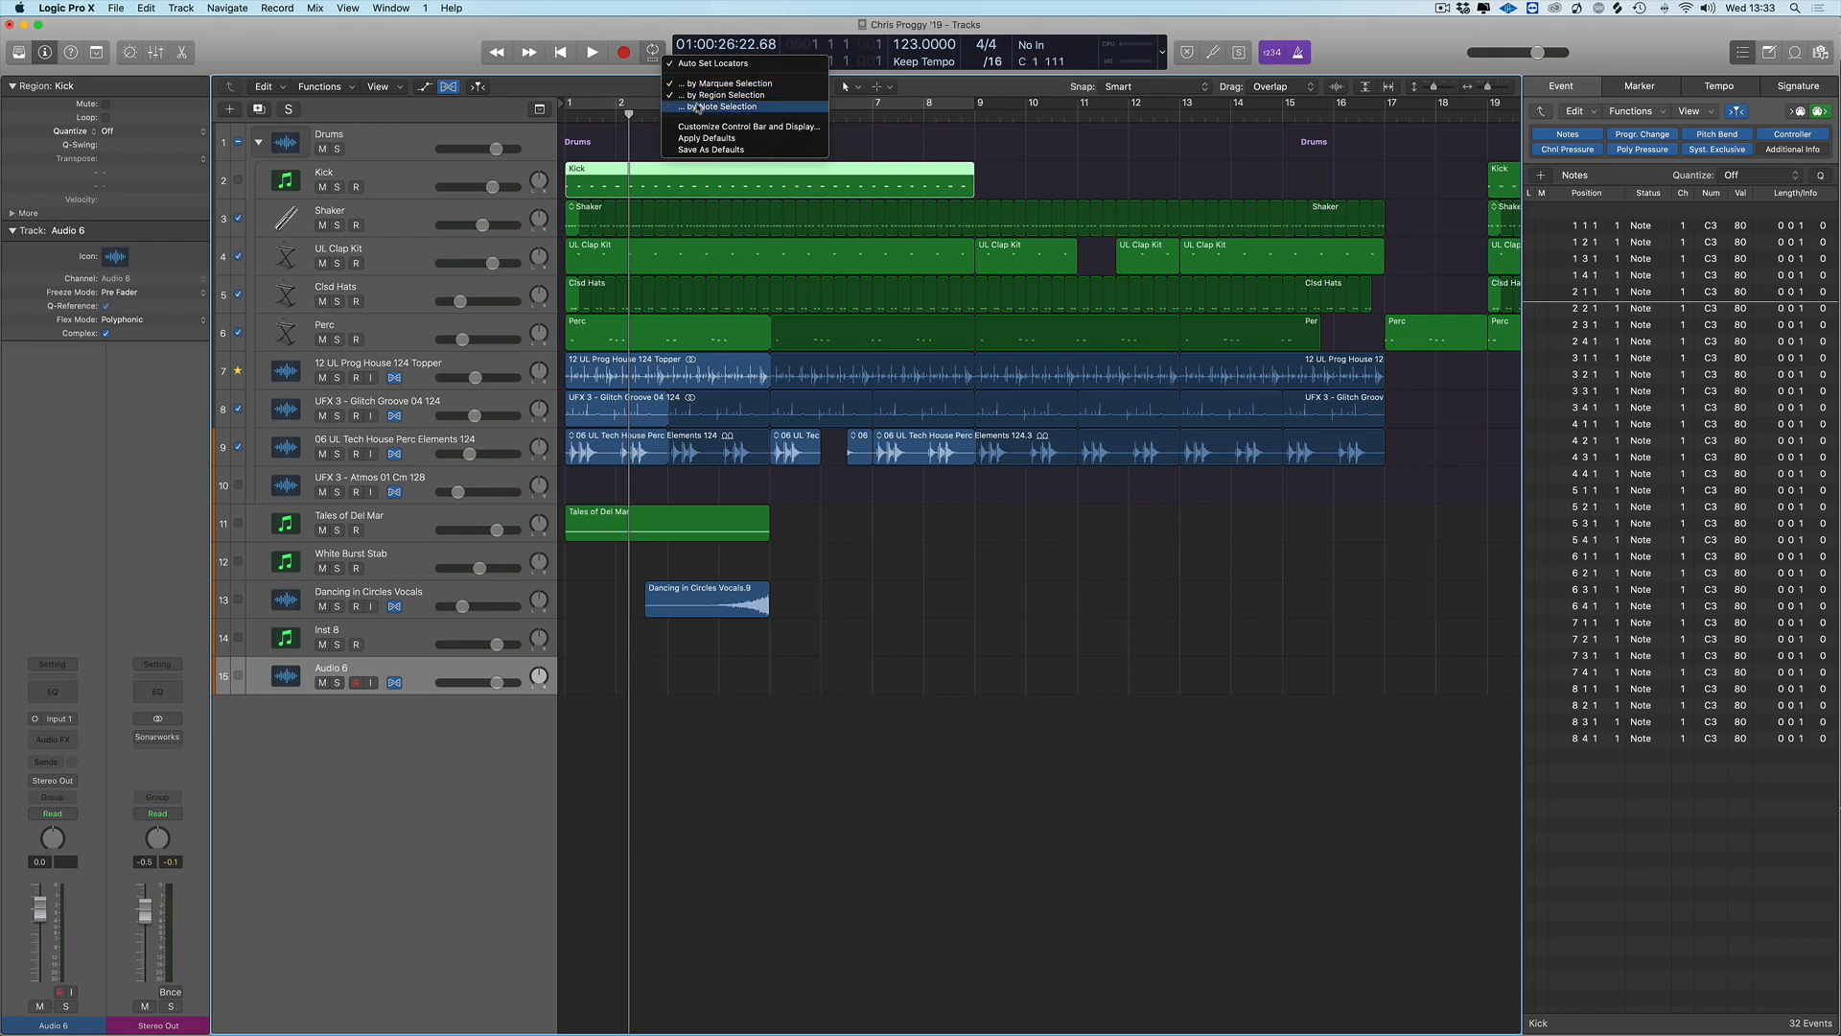
mouse_move(710, 64)
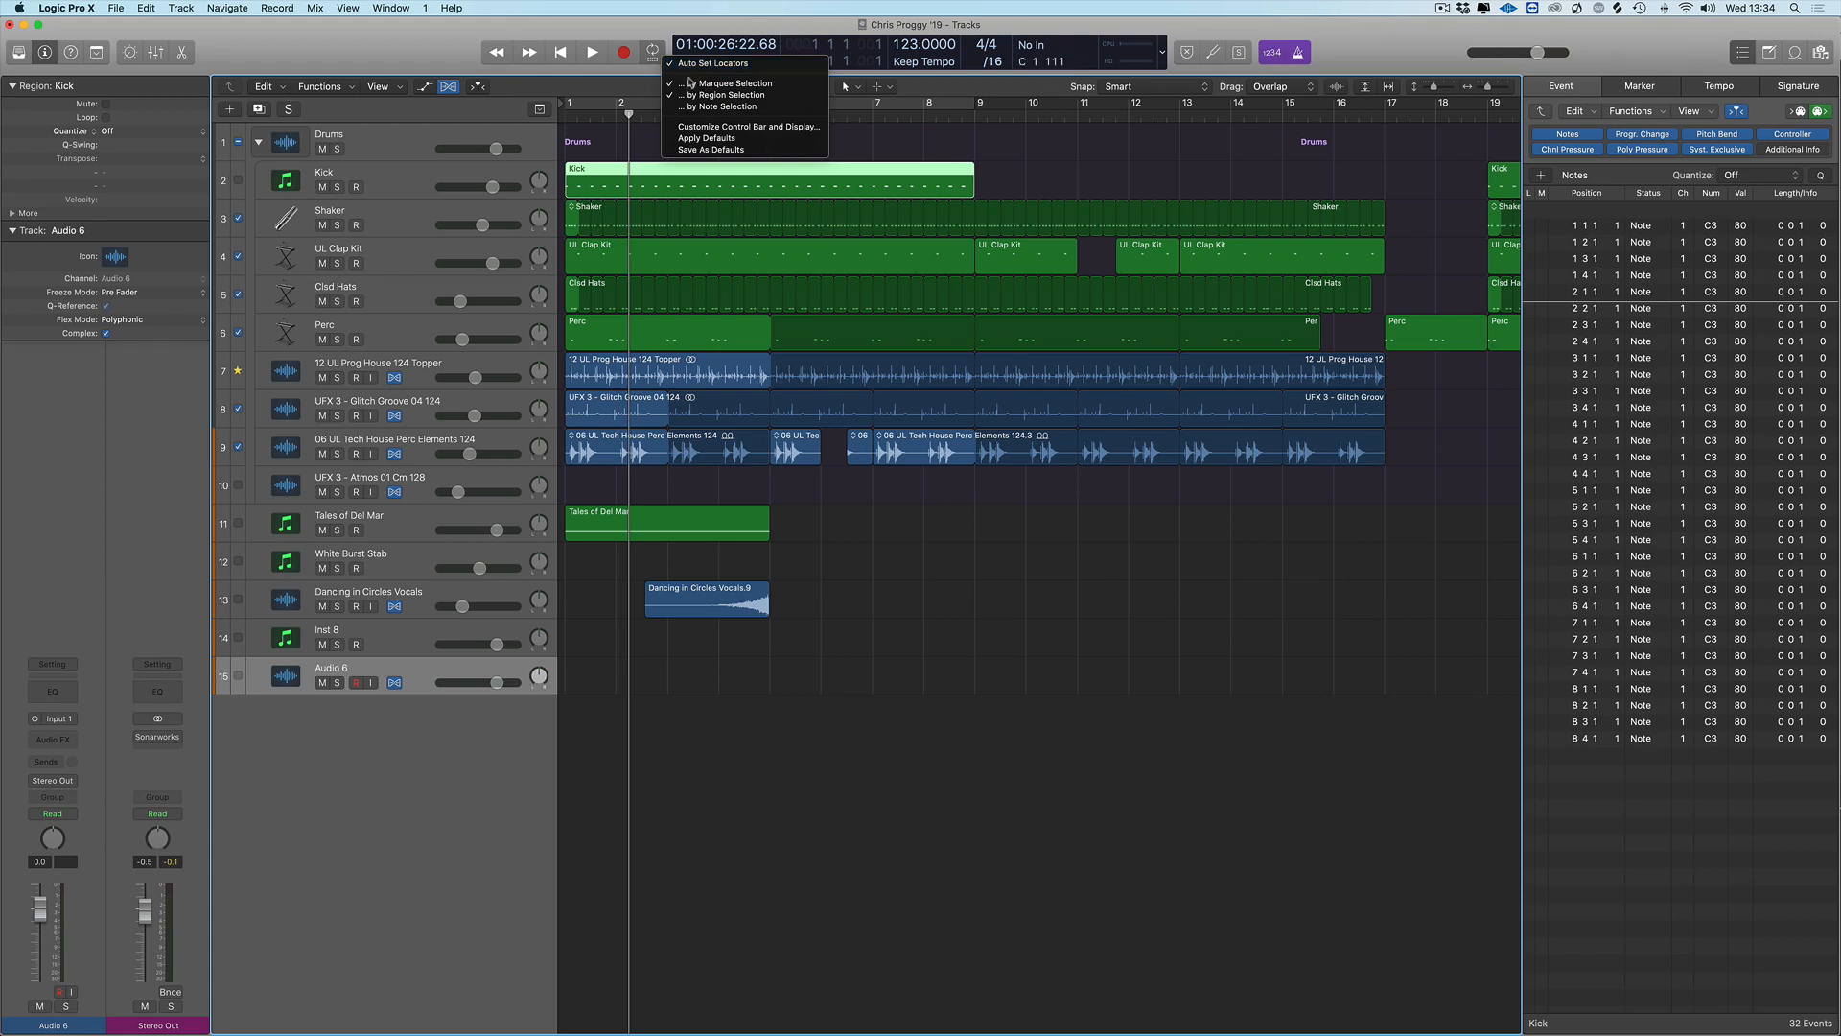
mouse_move(723, 94)
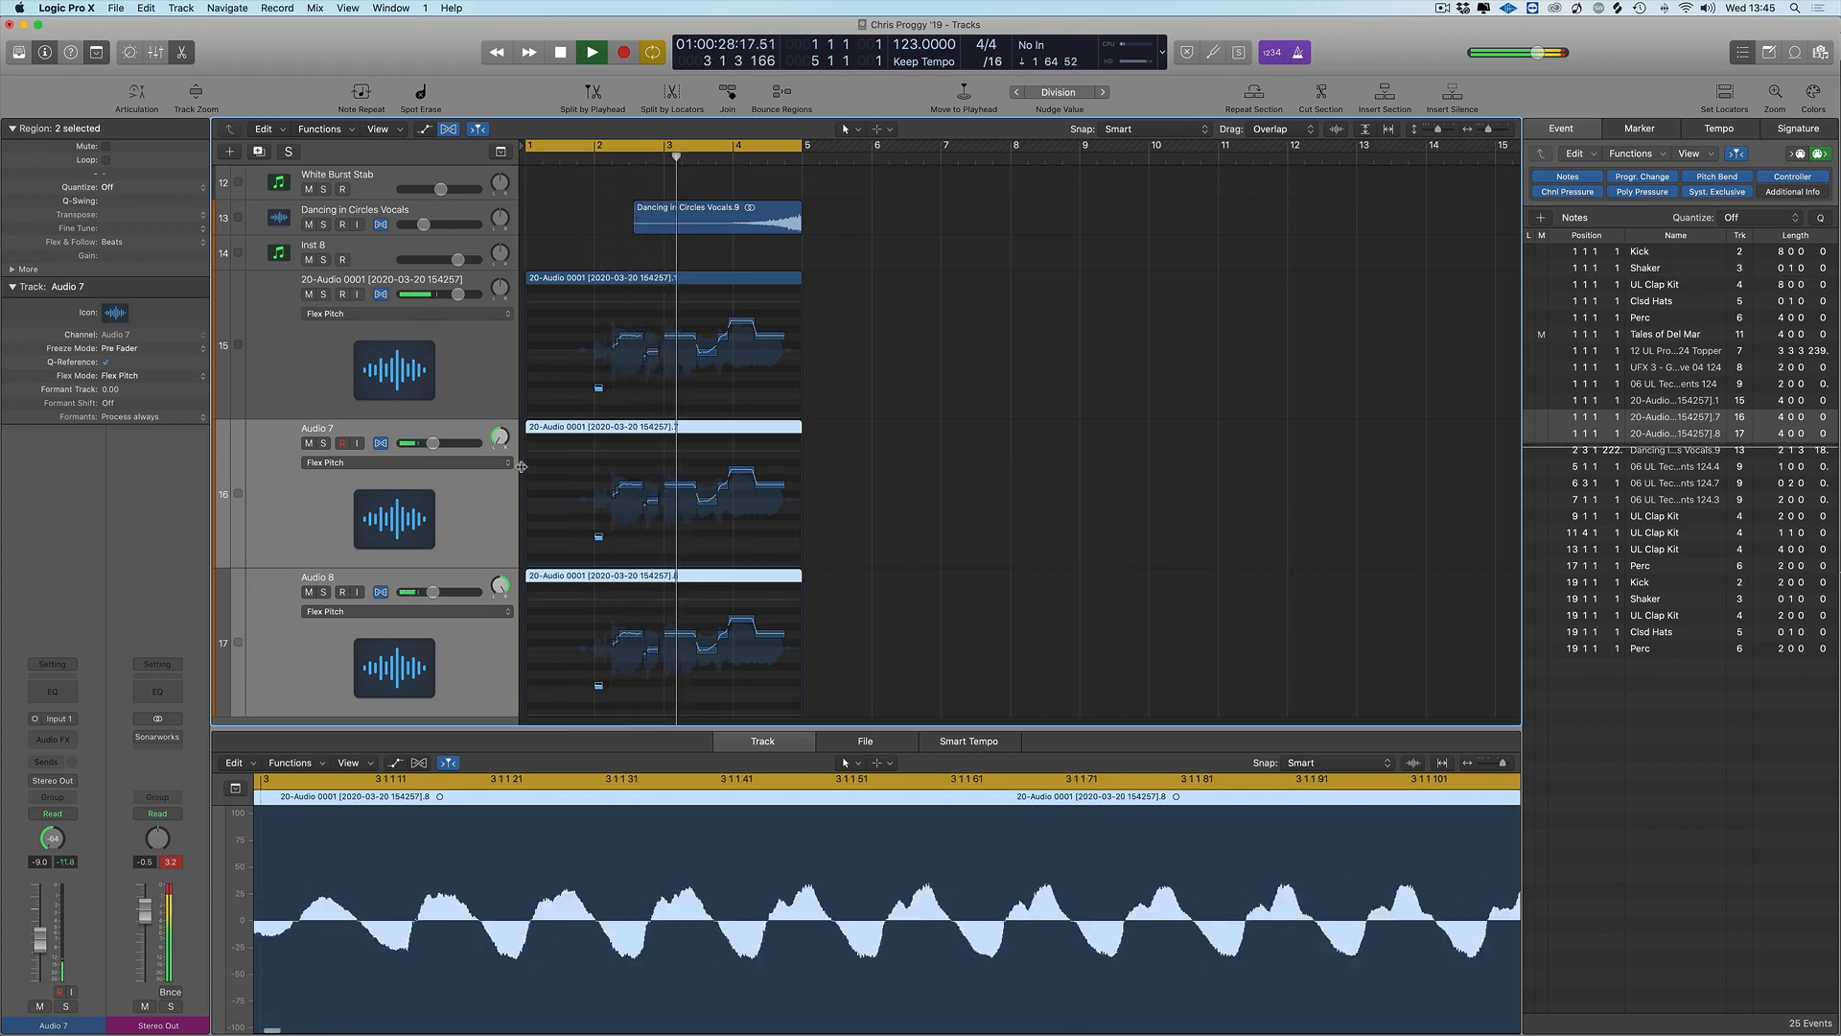
Mute the original vocal and insert a mono Pitch Shifter on Audio 7
left_click(591, 51)
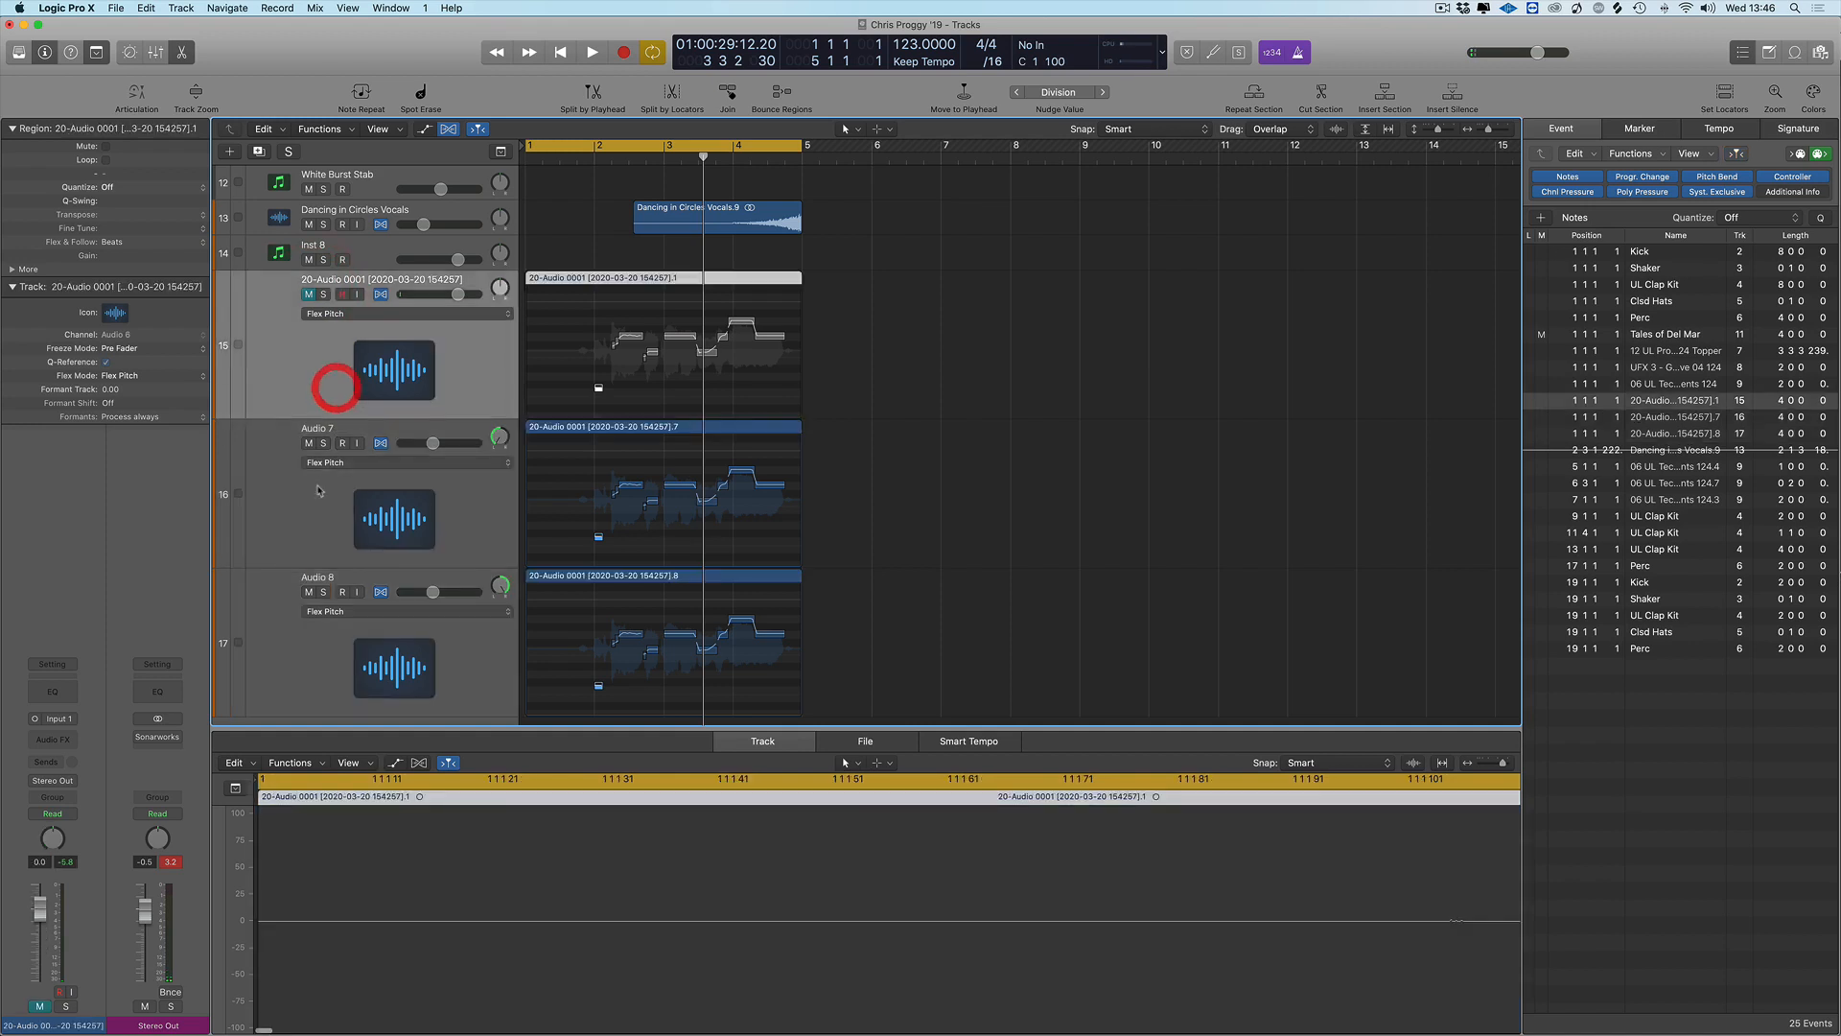
left_click(51, 719)
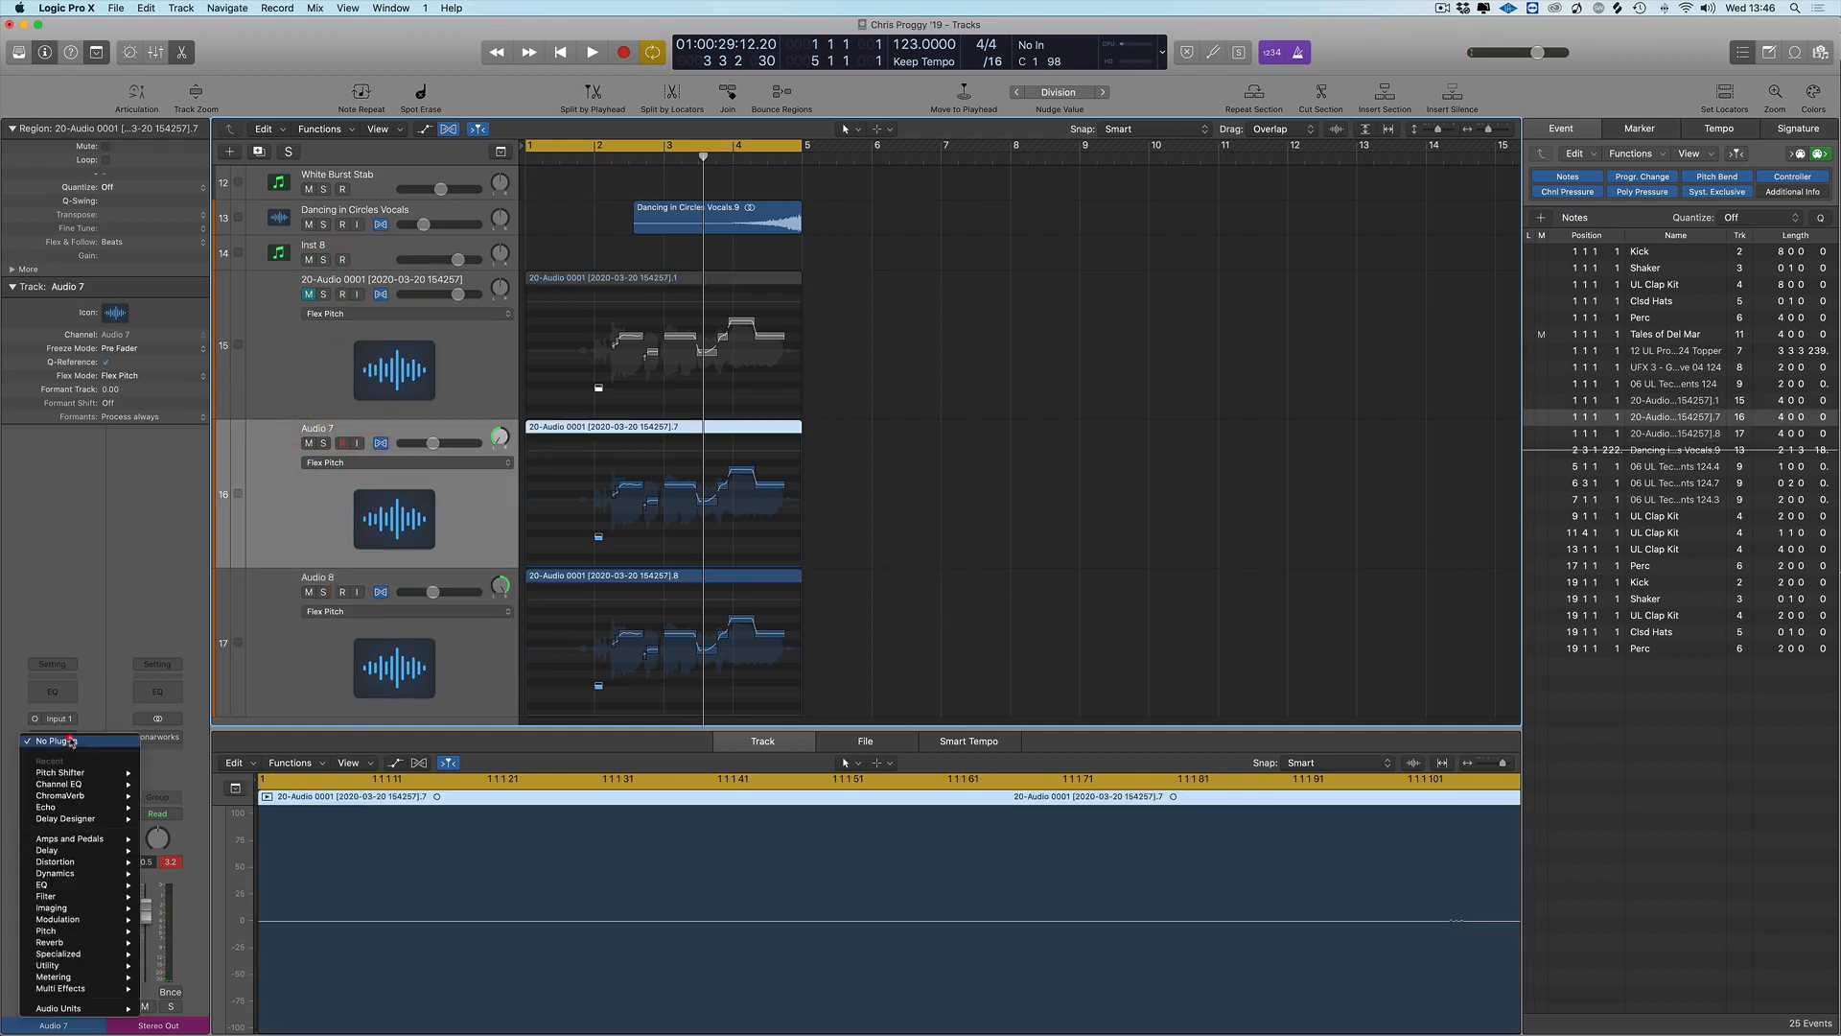
mouse_move(56, 919)
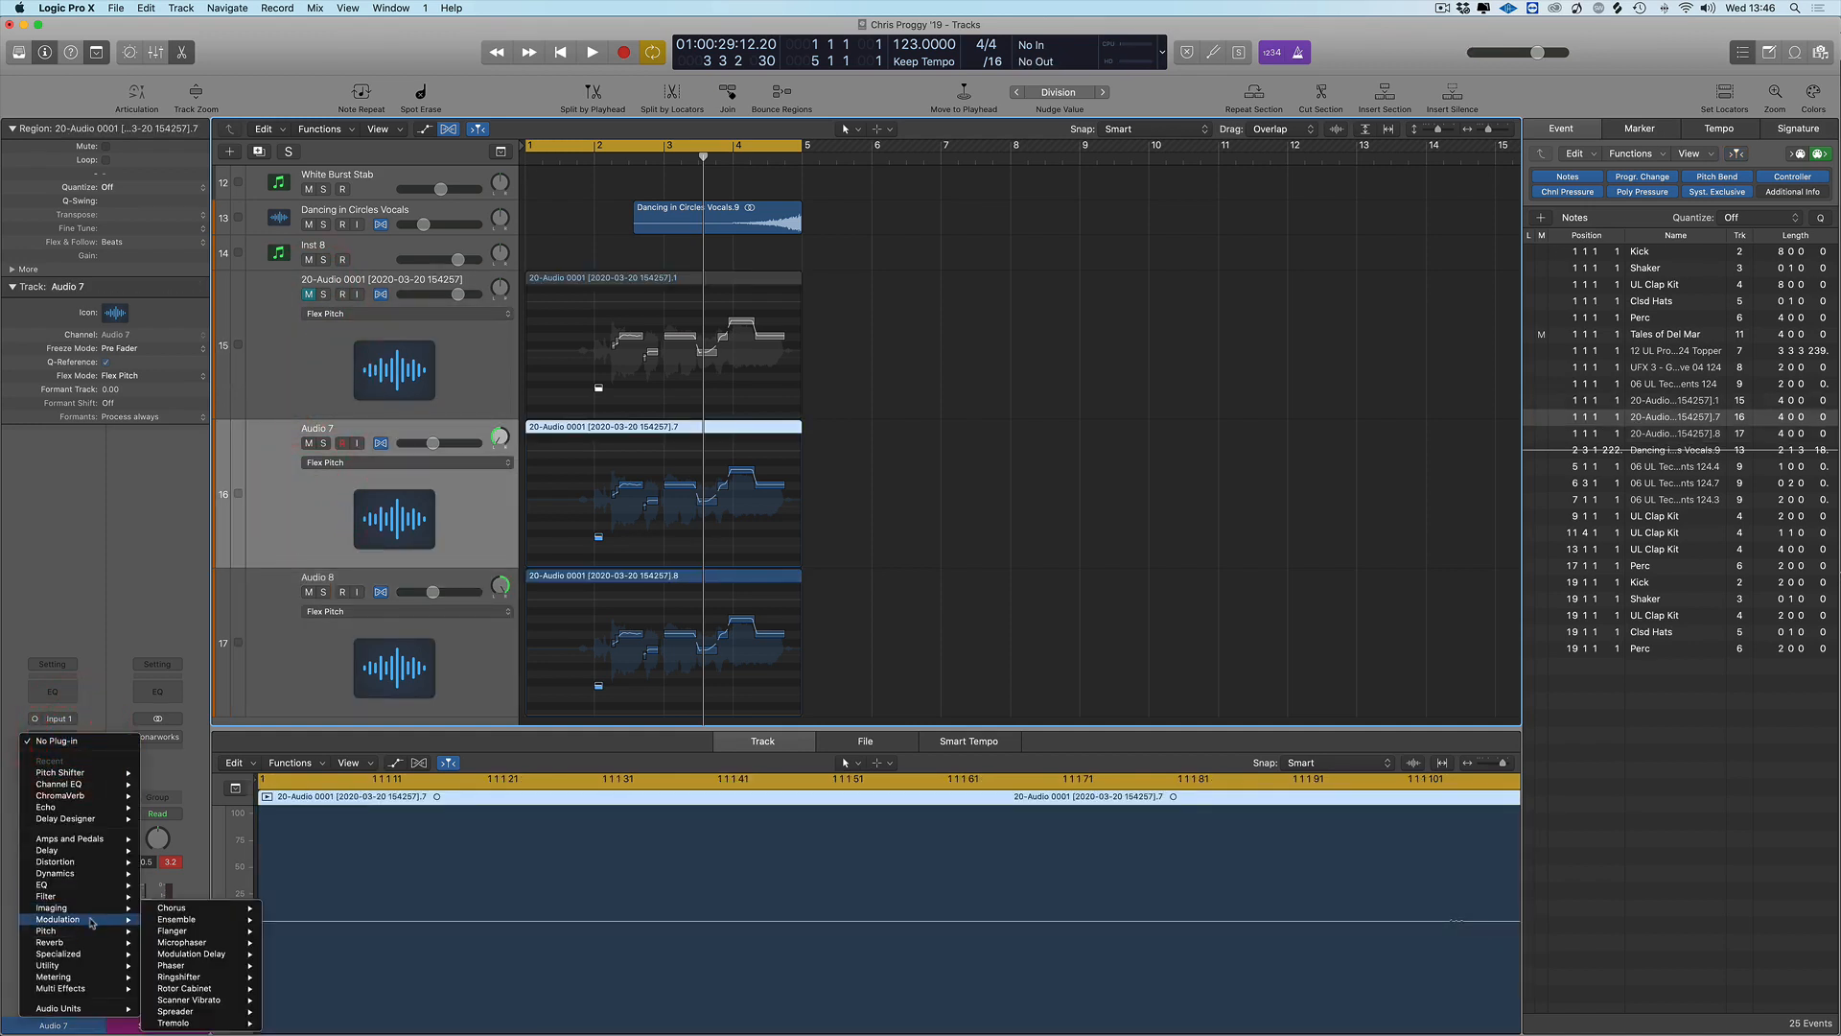
mouse_move(46, 931)
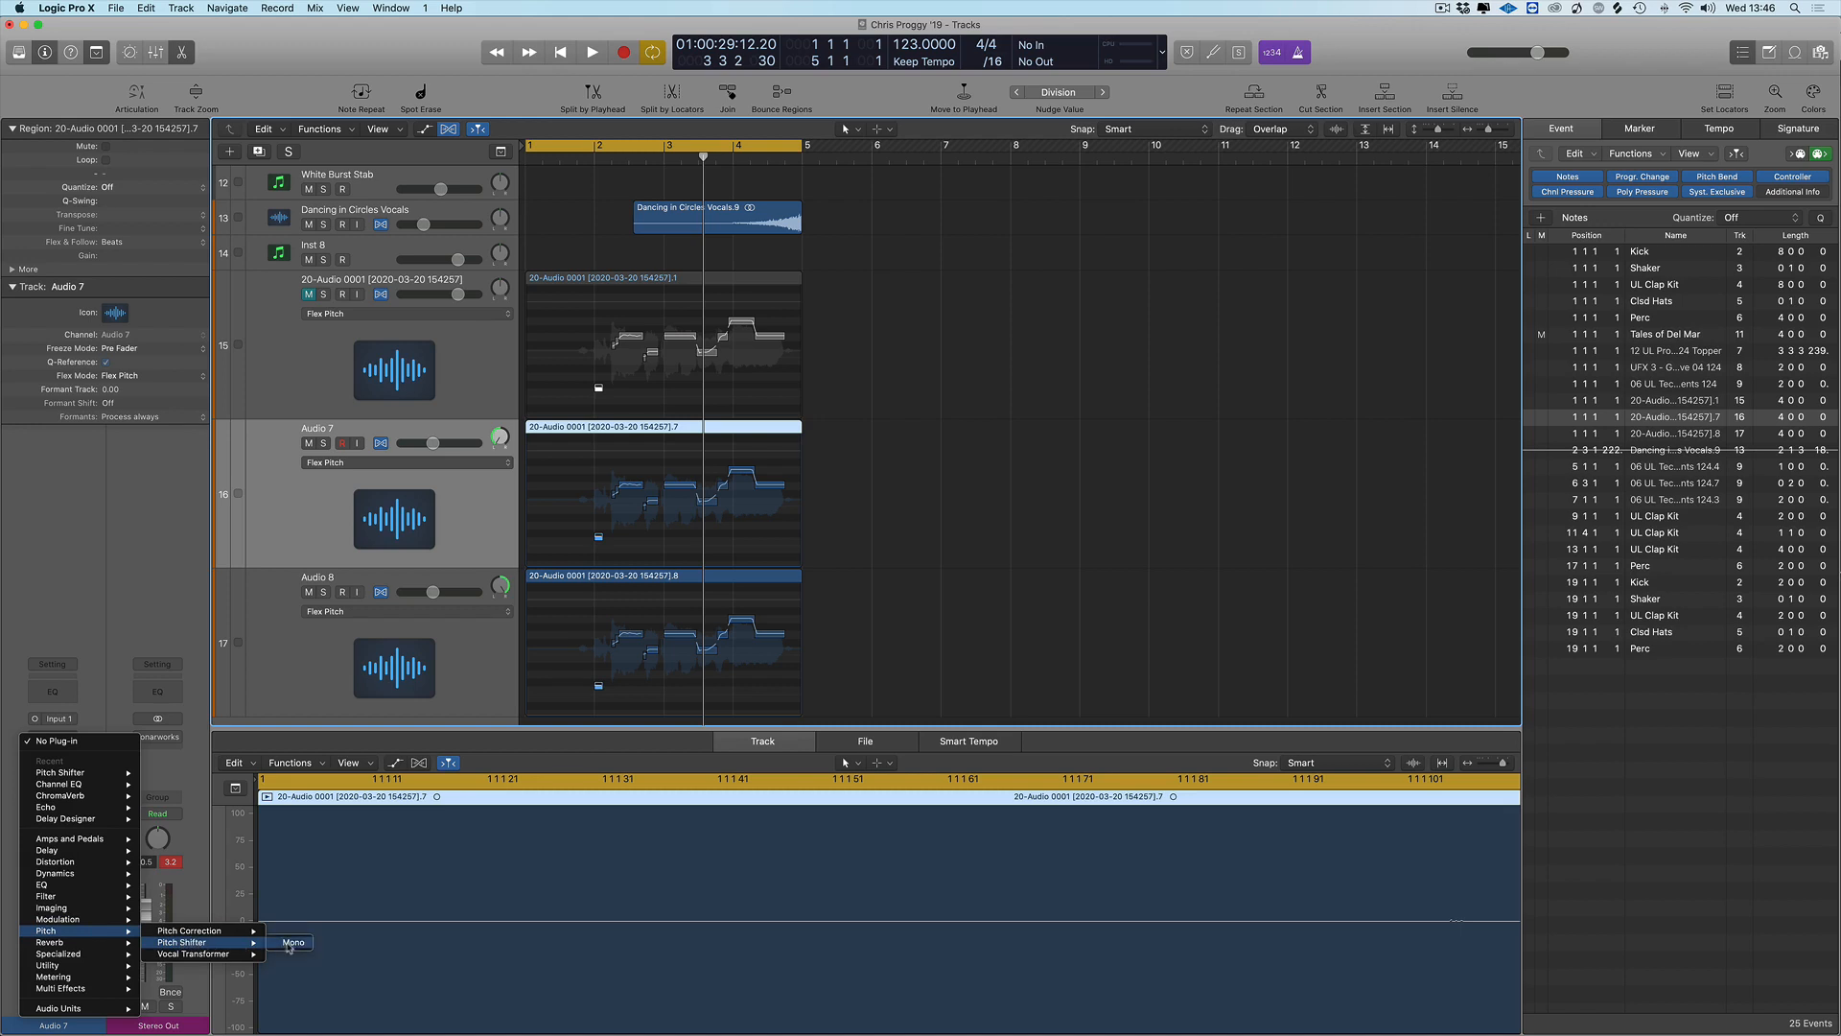
left_click(291, 943)
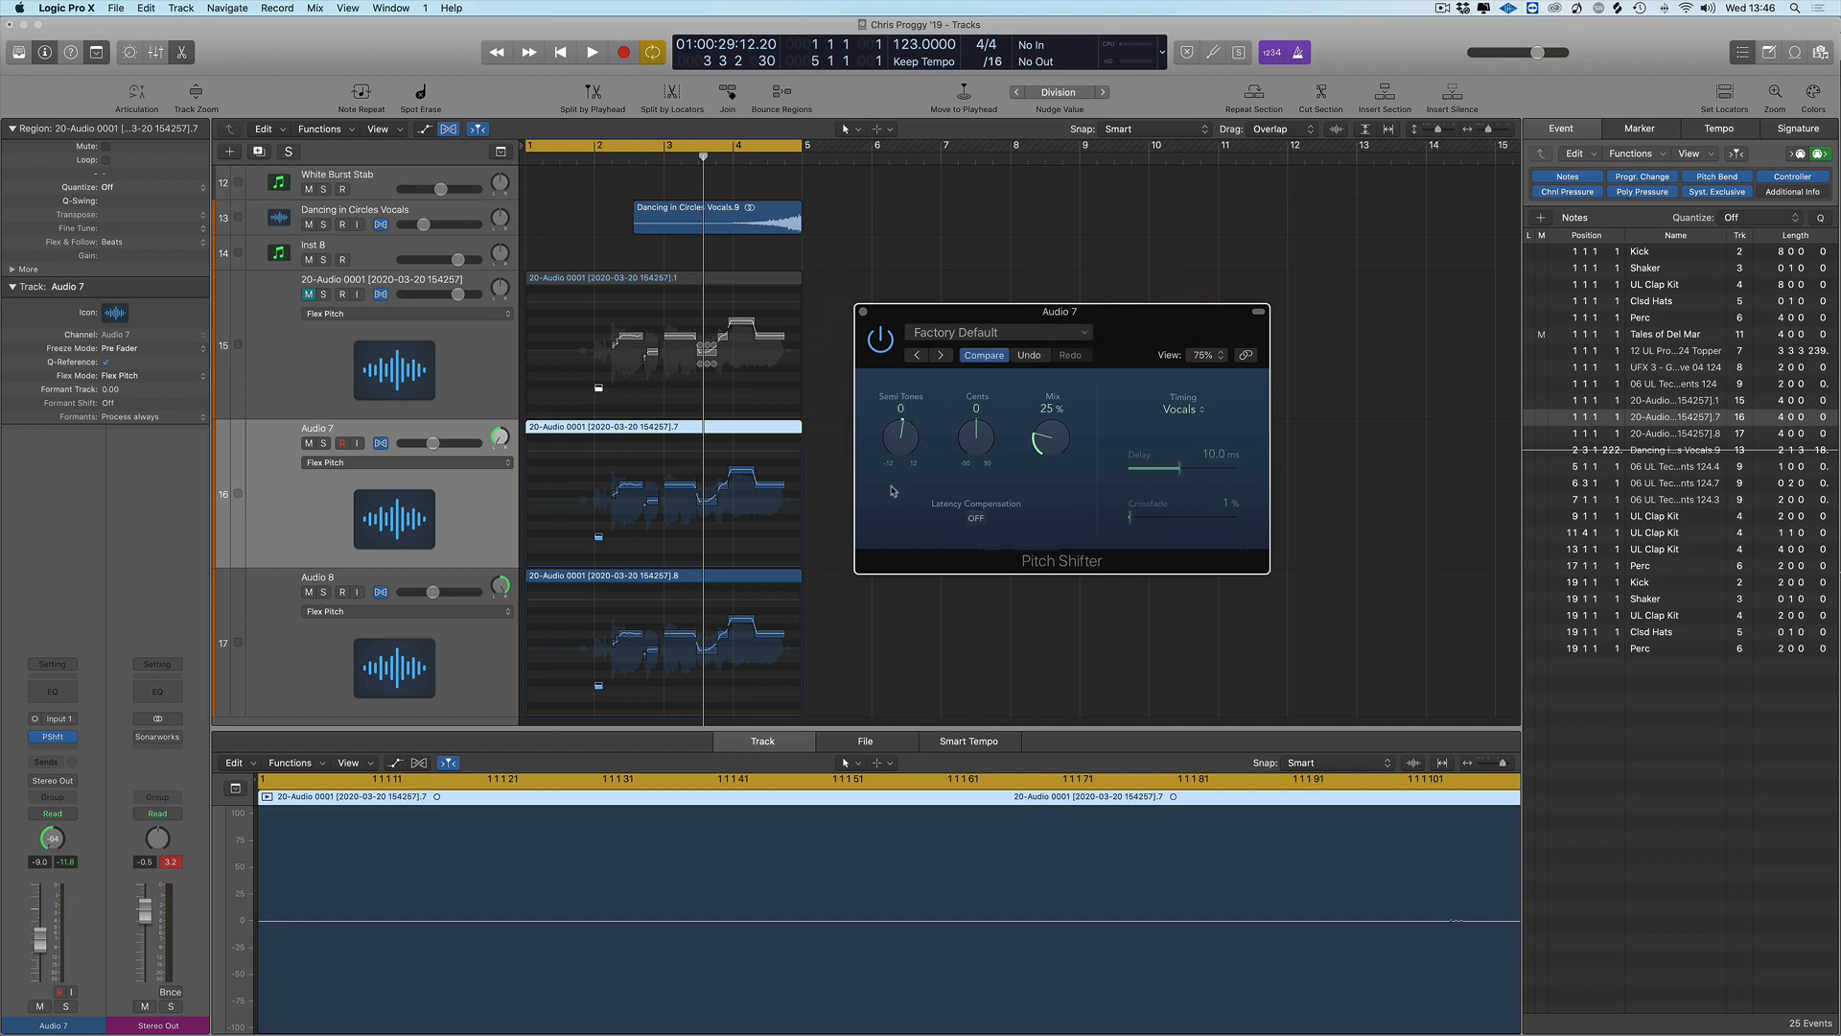
Detune Audio 7's Pitch Shifter to −14 cents with the mix at 100%
left_click_drag(974, 437, 974, 453)
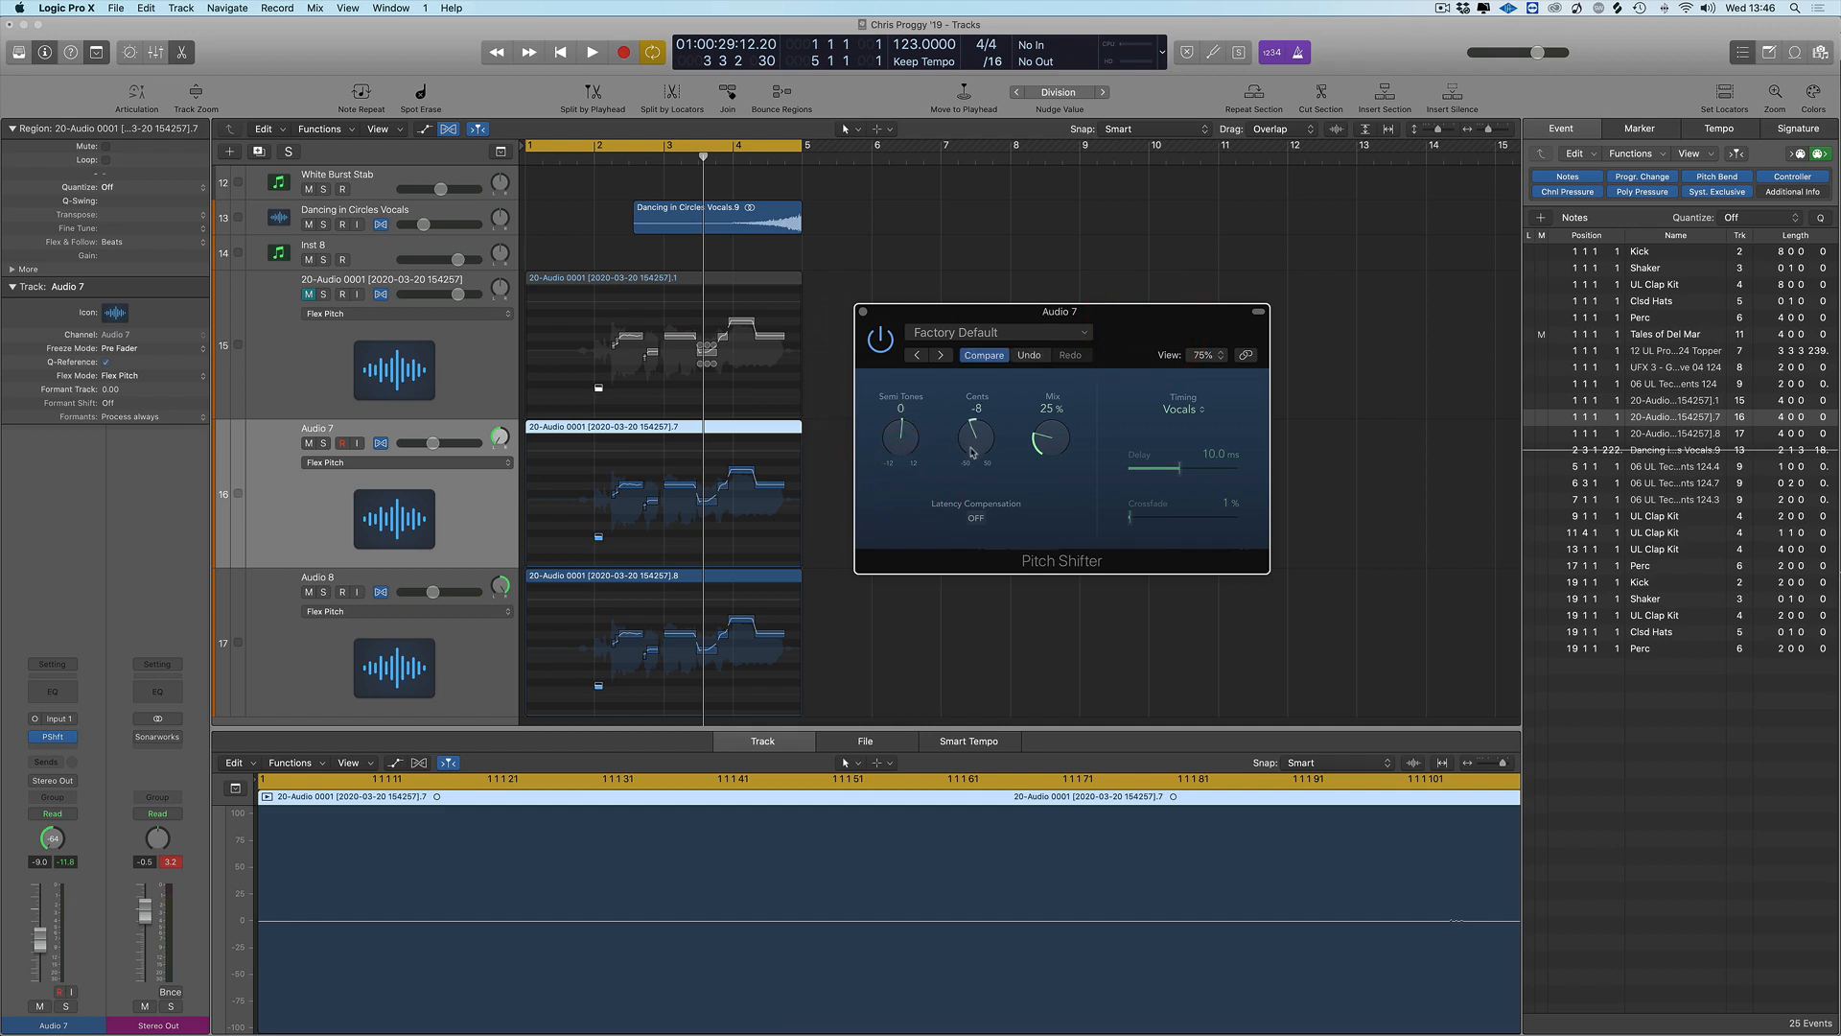
left_click_drag(974, 441, 974, 464)
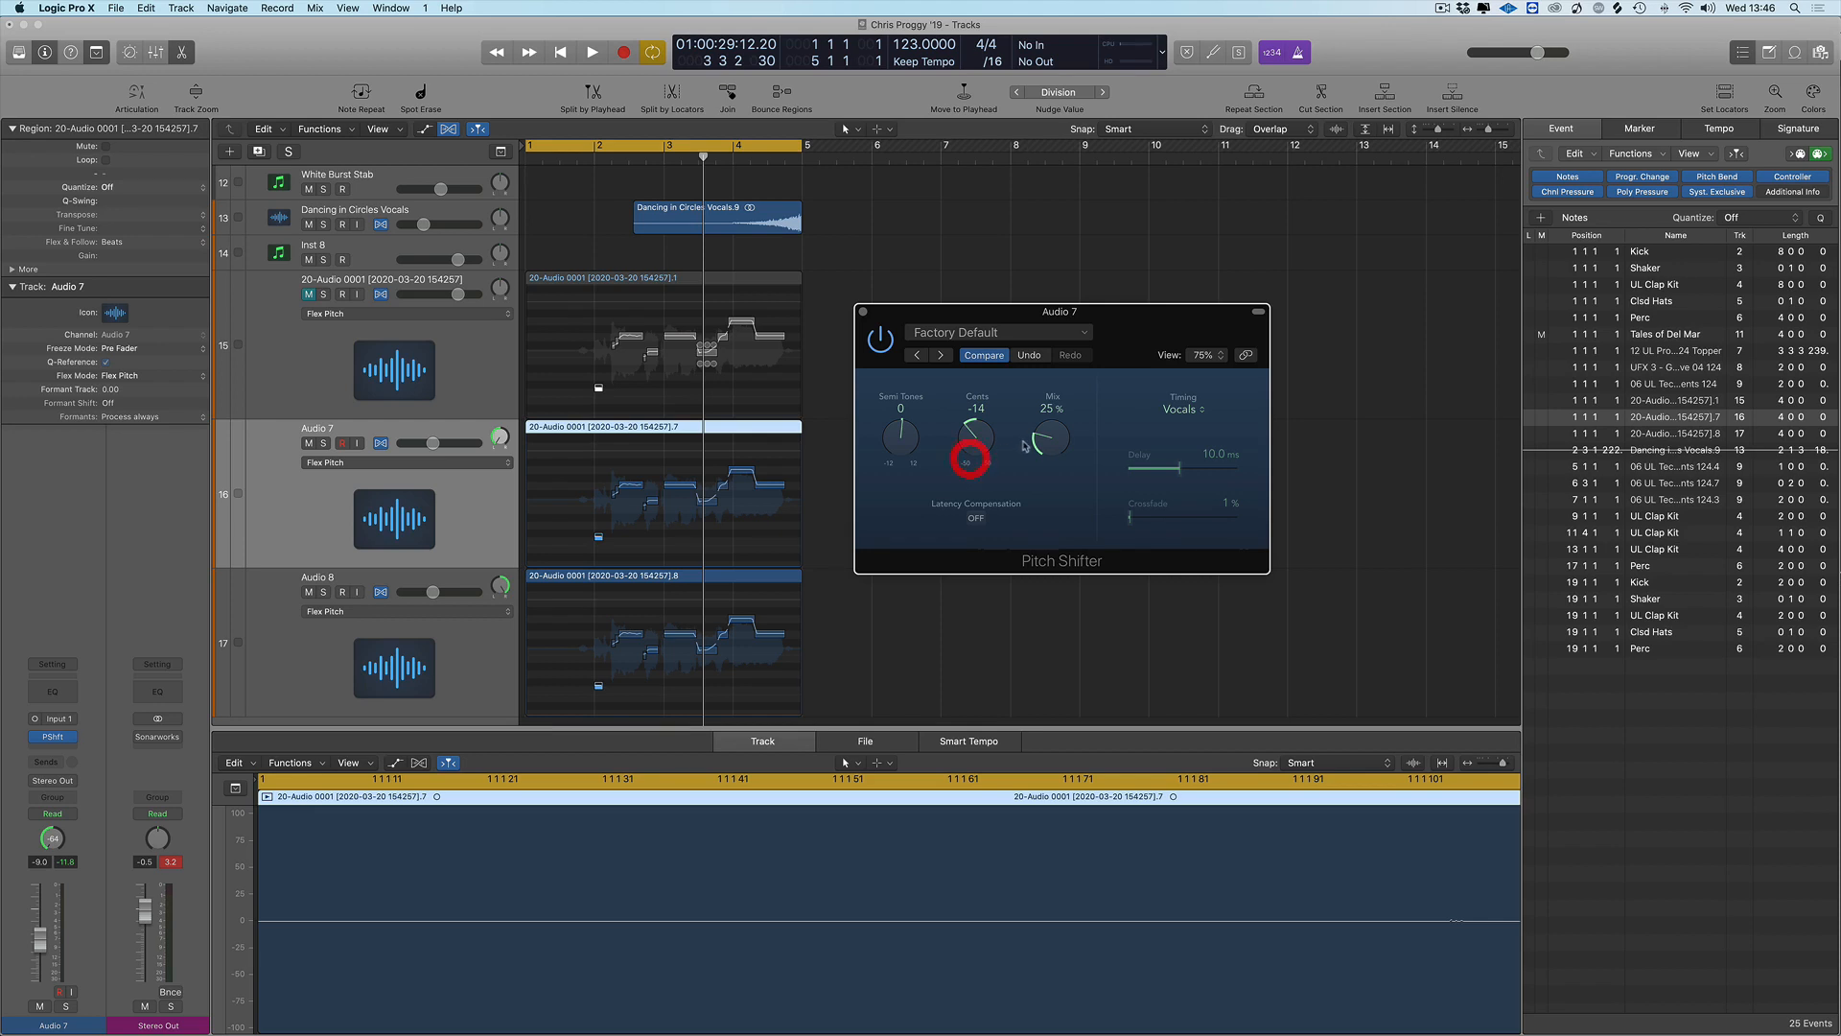
left_click_drag(1045, 437, 1051, 422)
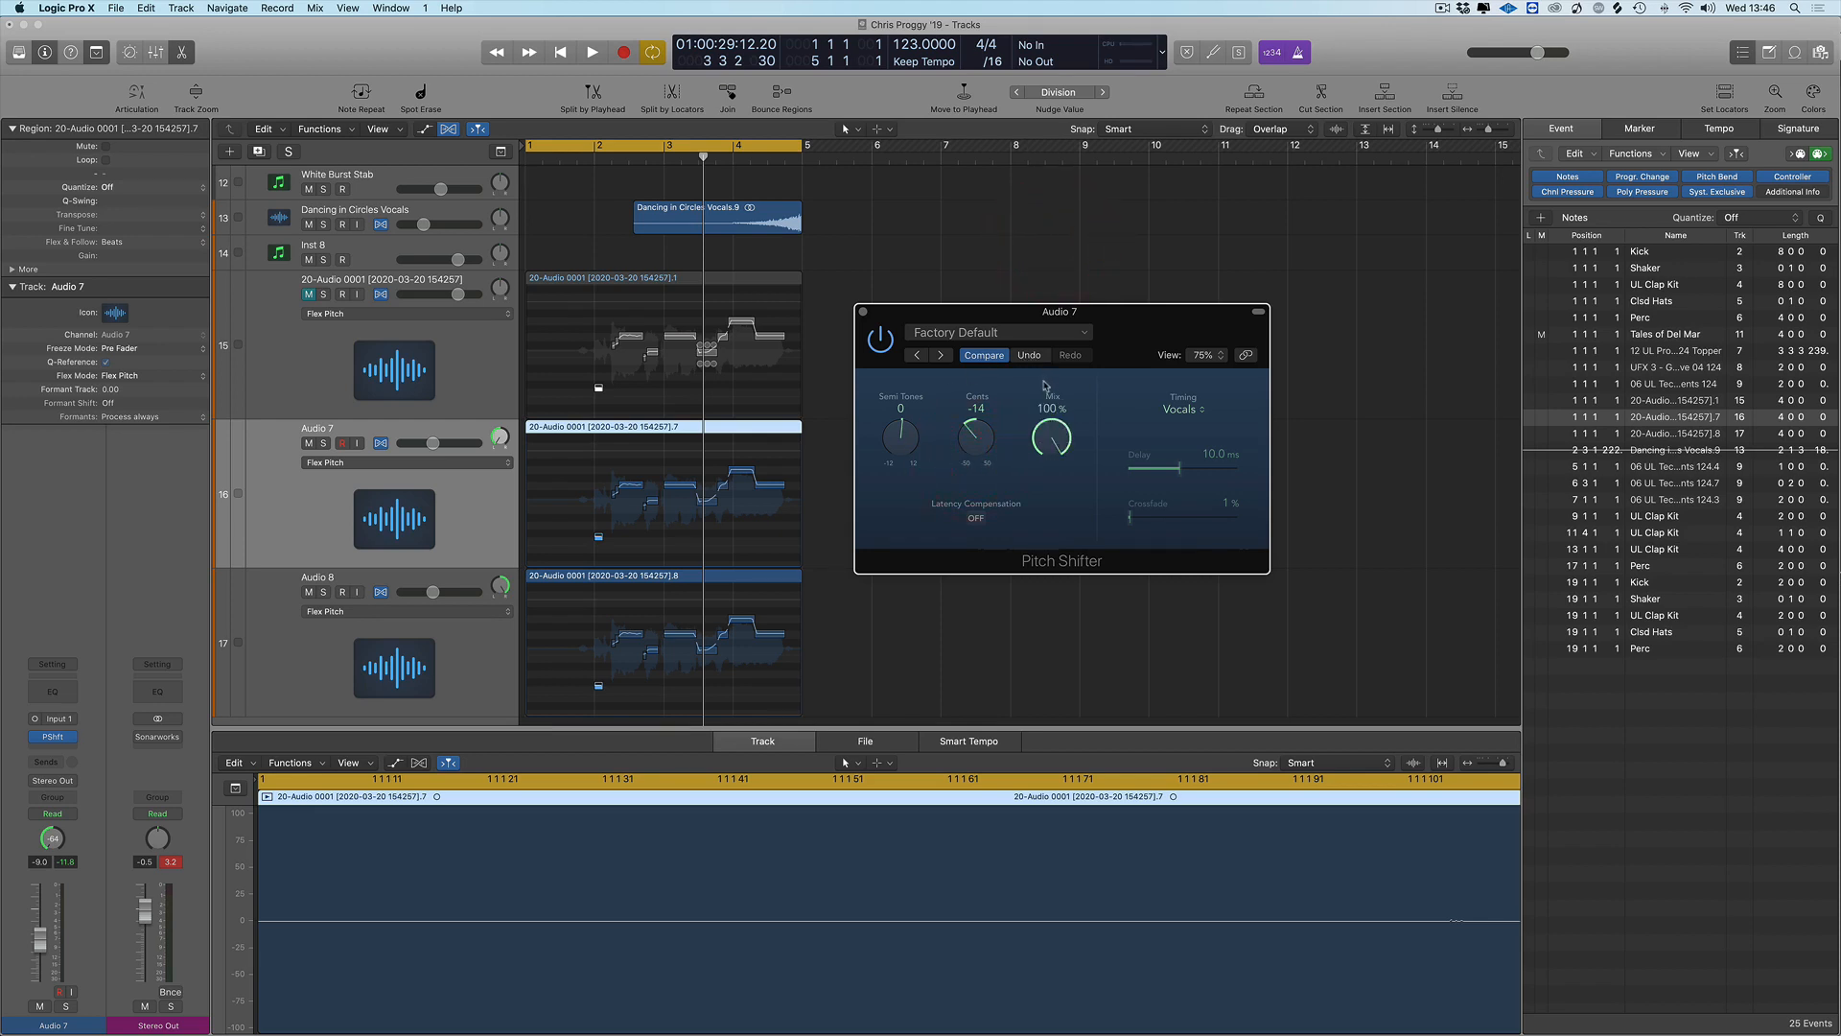
mouse_move(376, 583)
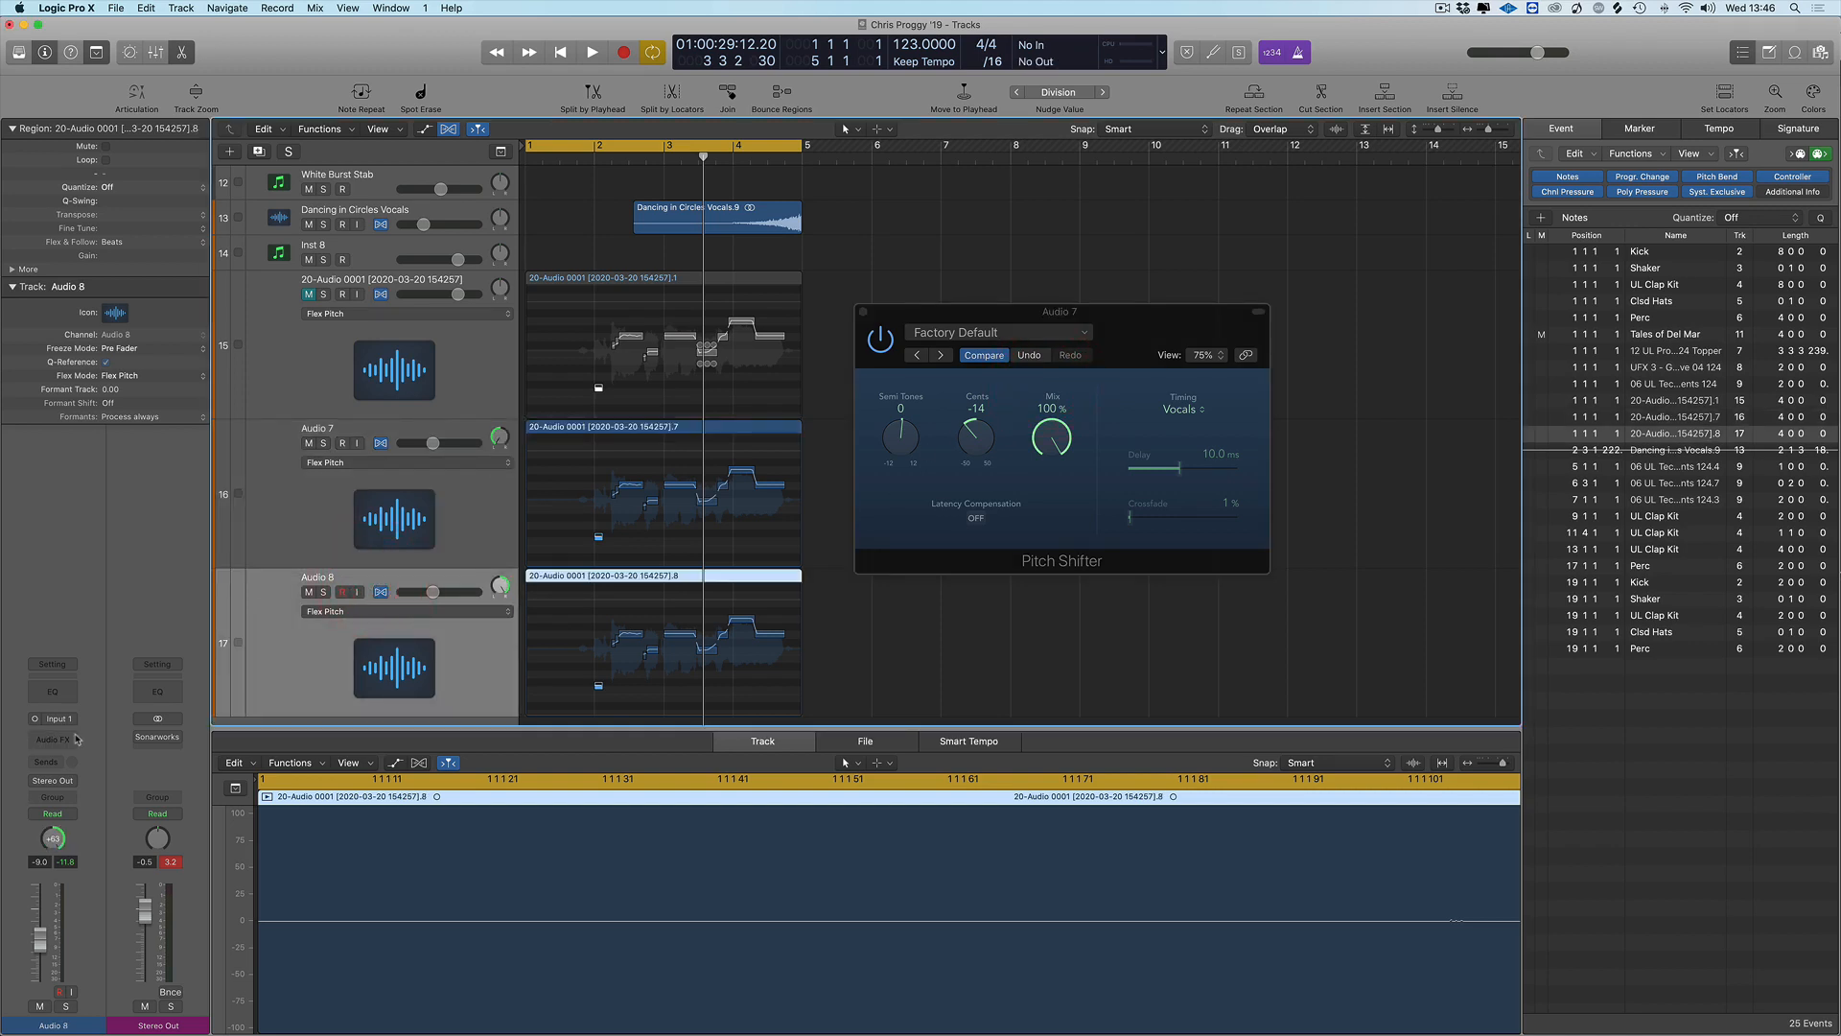
Add a Pitch Shifter to Audio 8 and audition the detuned vocals
left_click(54, 741)
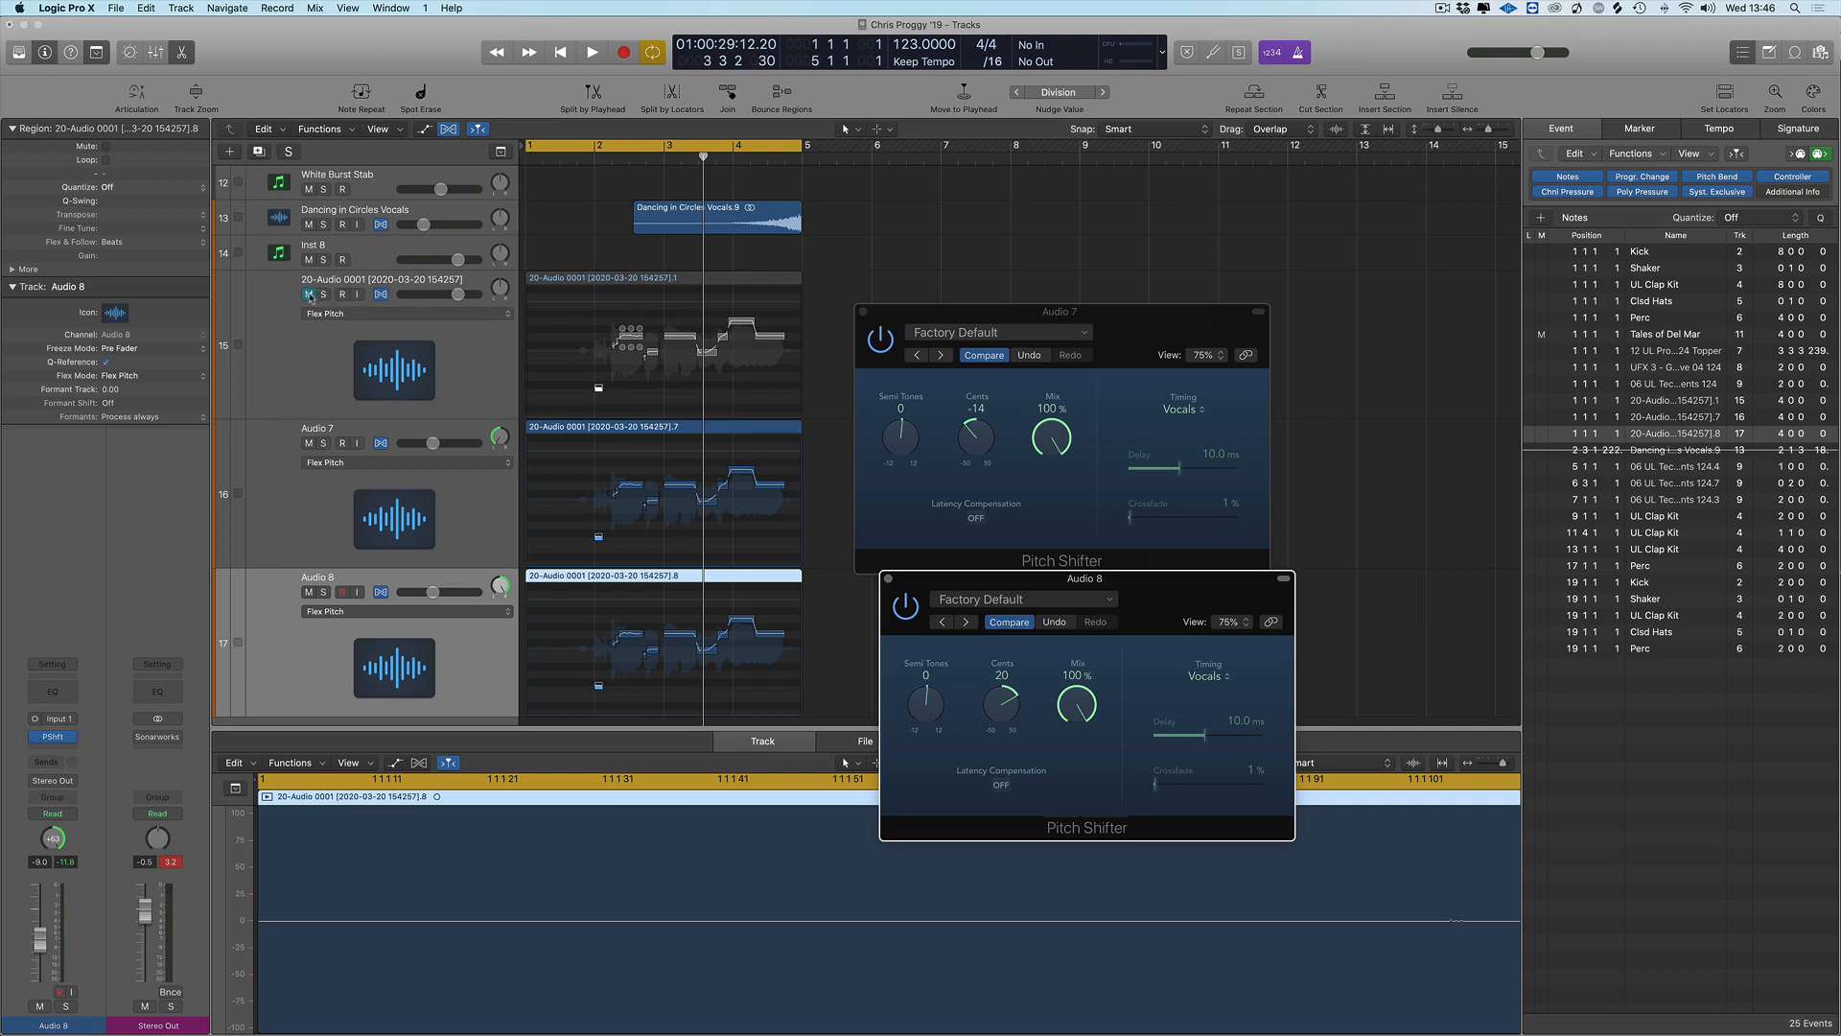
left_click(593, 51)
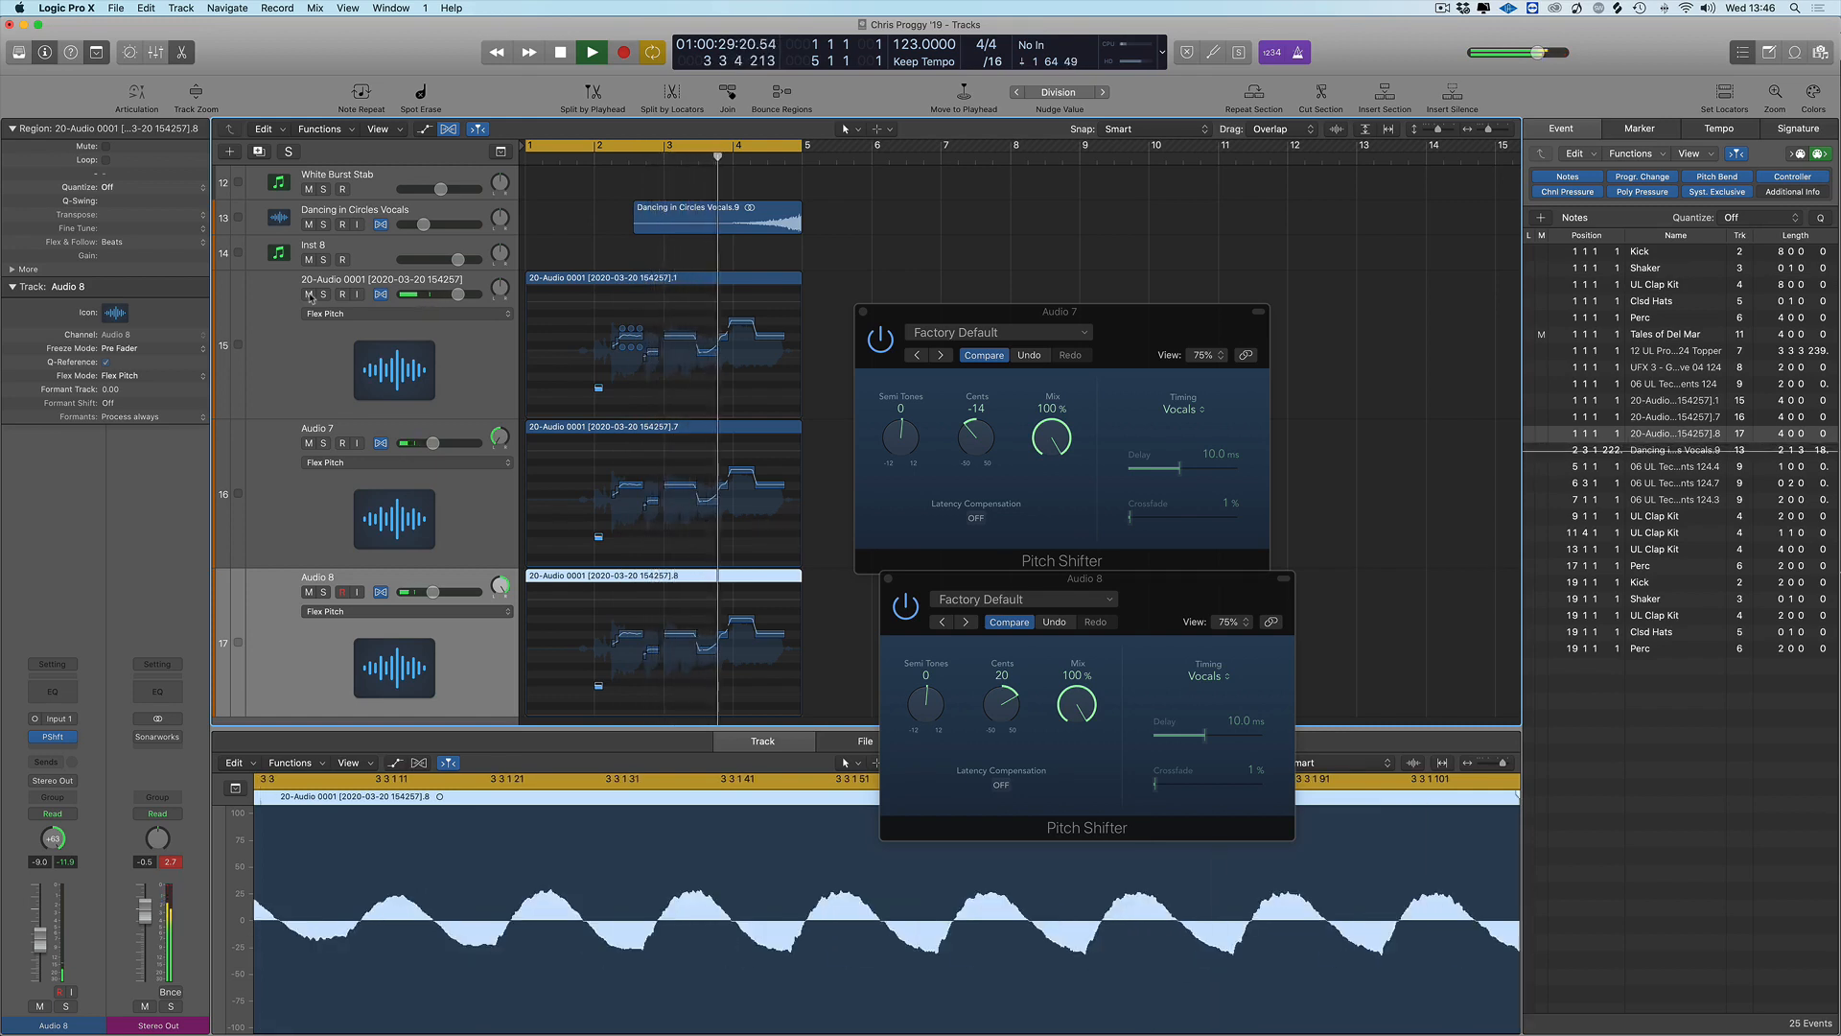
left_click(558, 52)
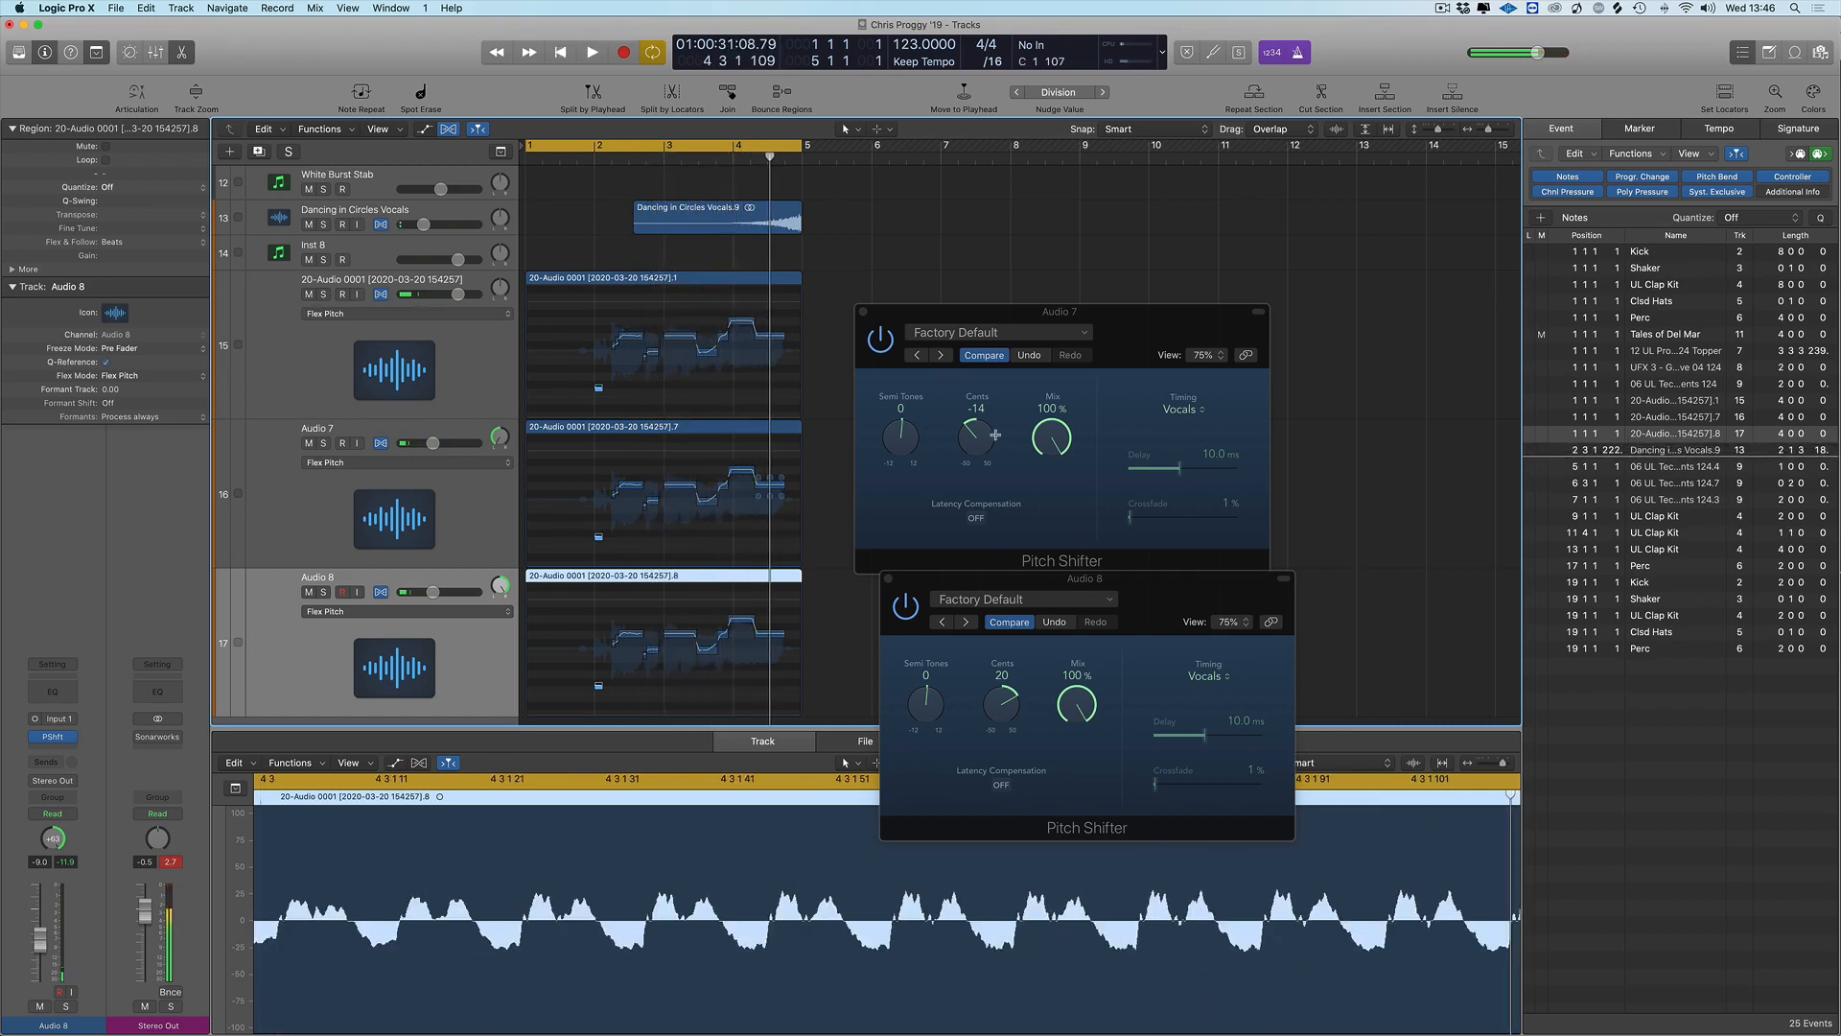
Fine-tune Audio 7's detune to −19 cents and play back the result
left_click_drag(1001, 698, 1001, 687)
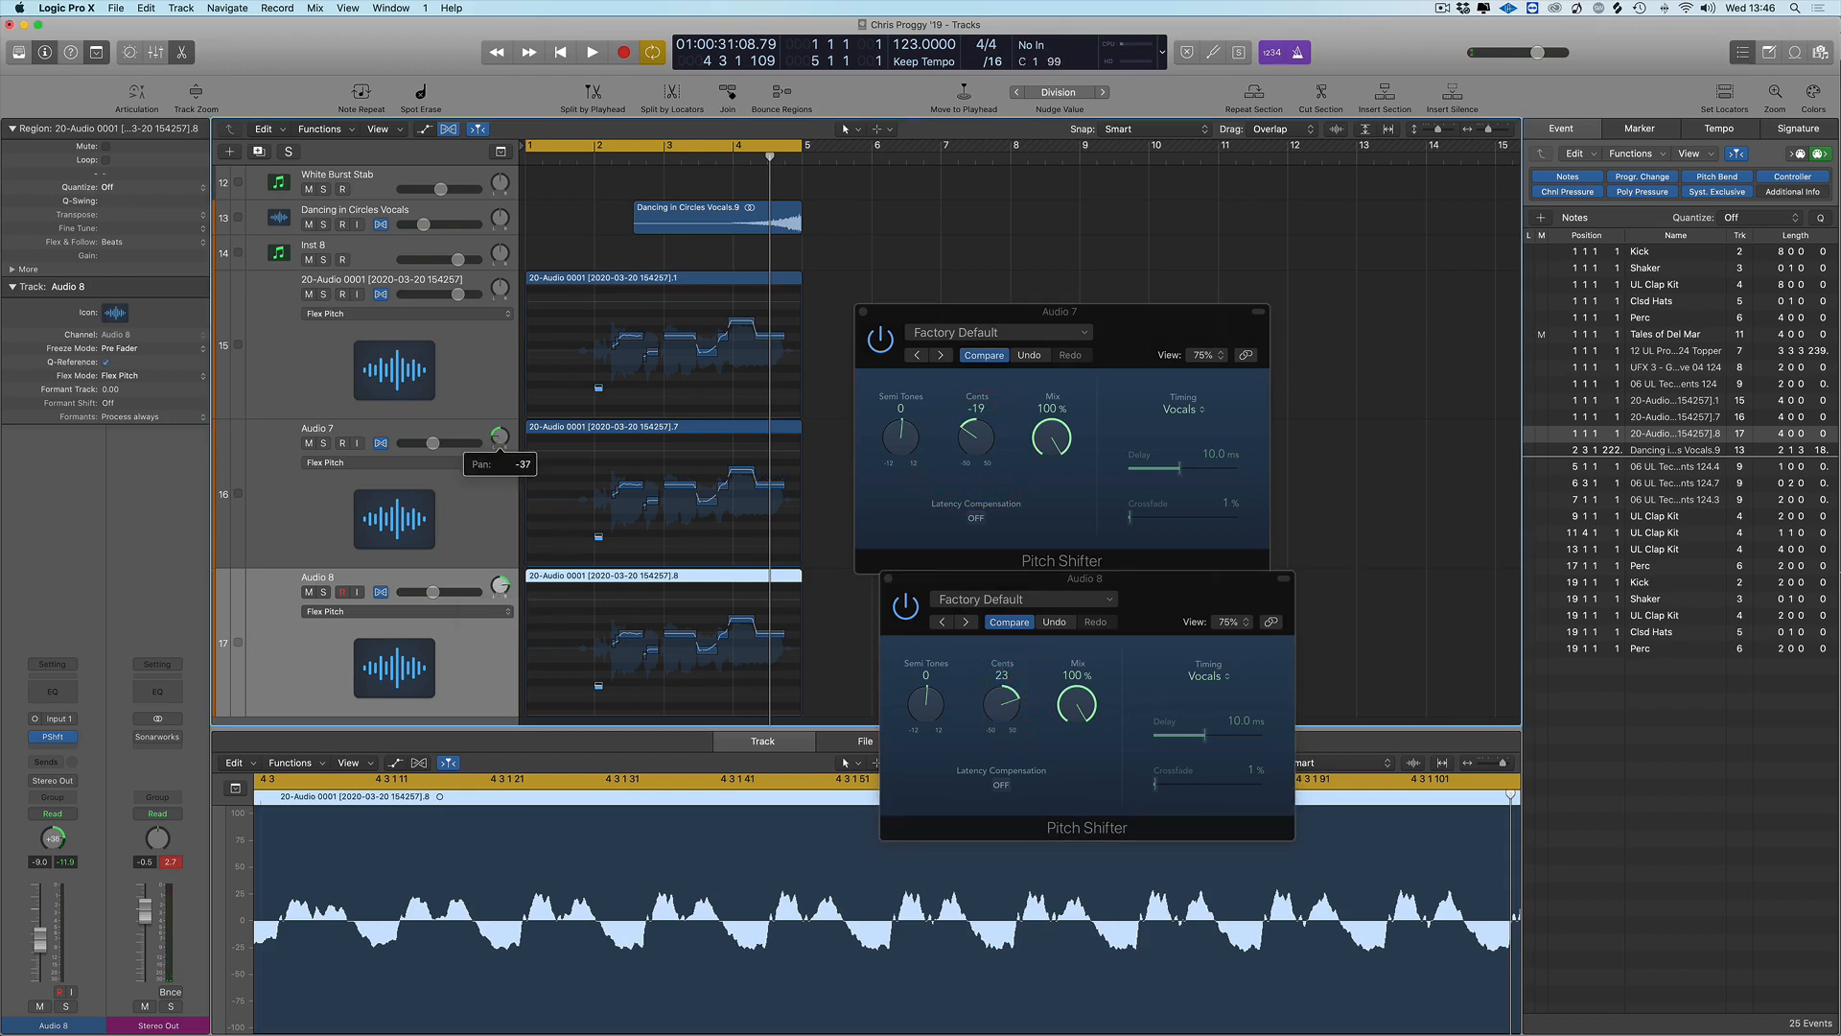
left_click(592, 52)
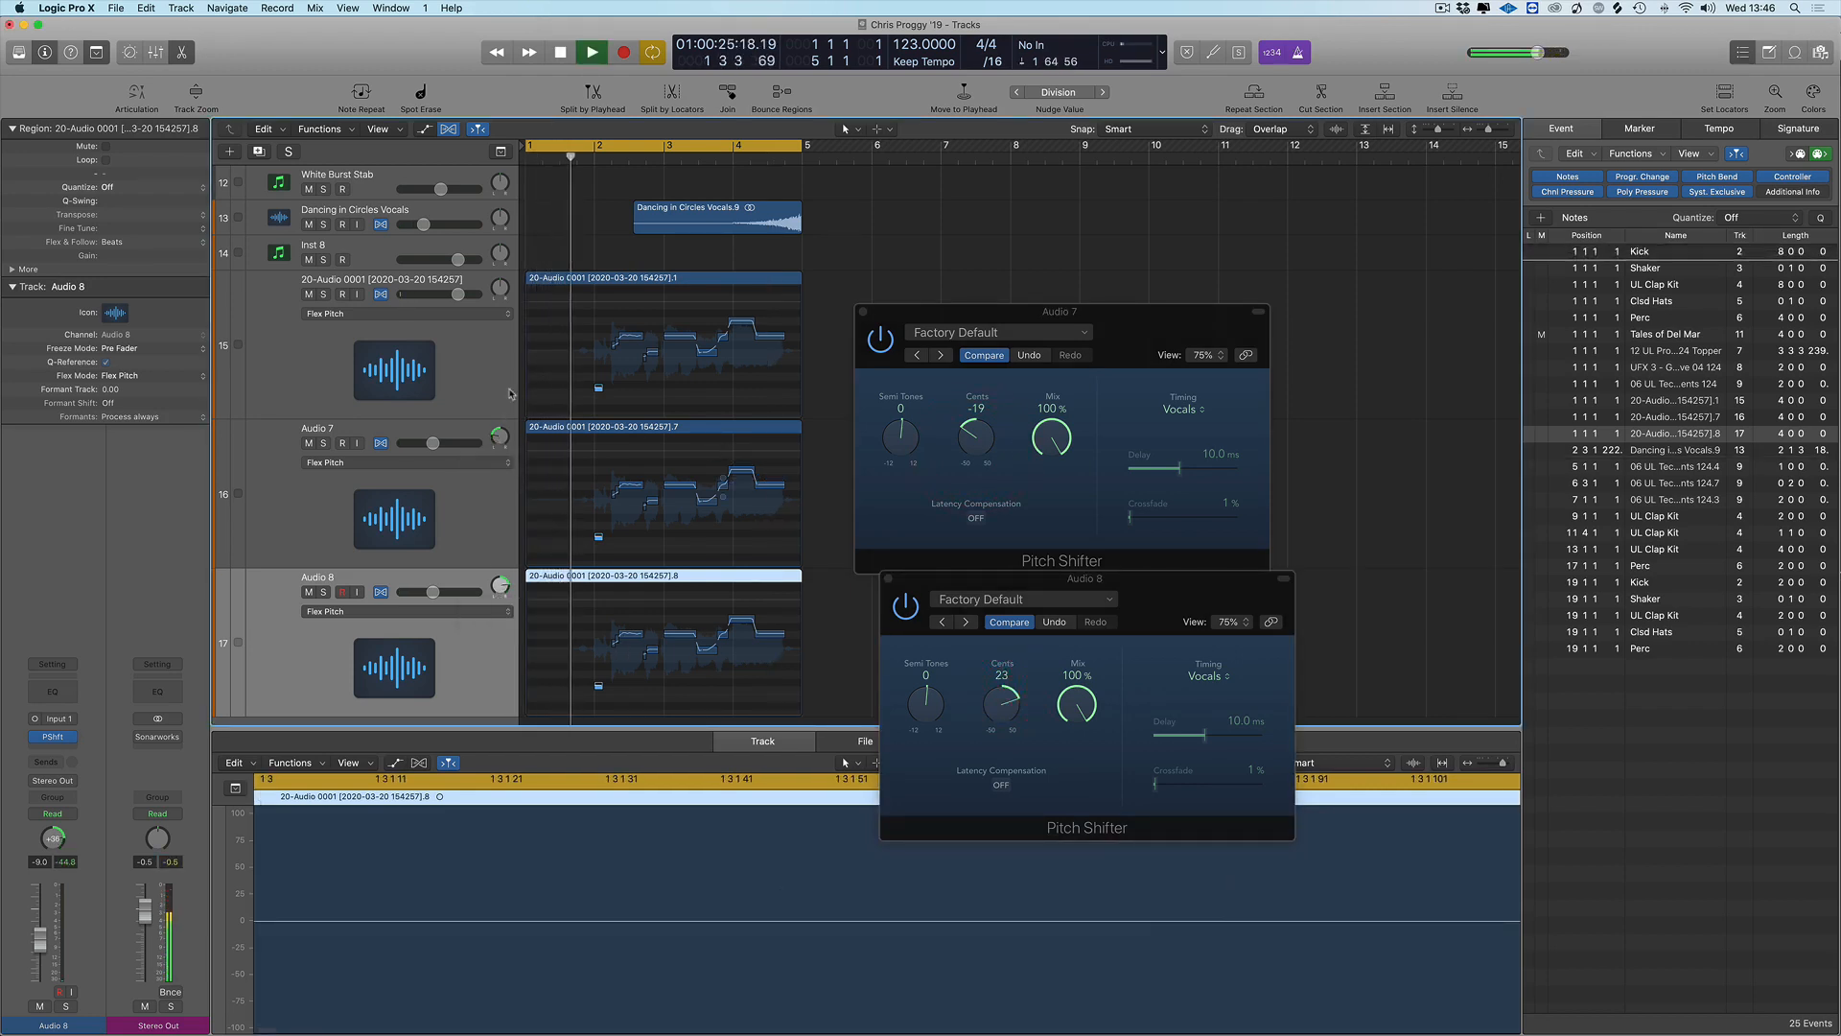
left_click(591, 52)
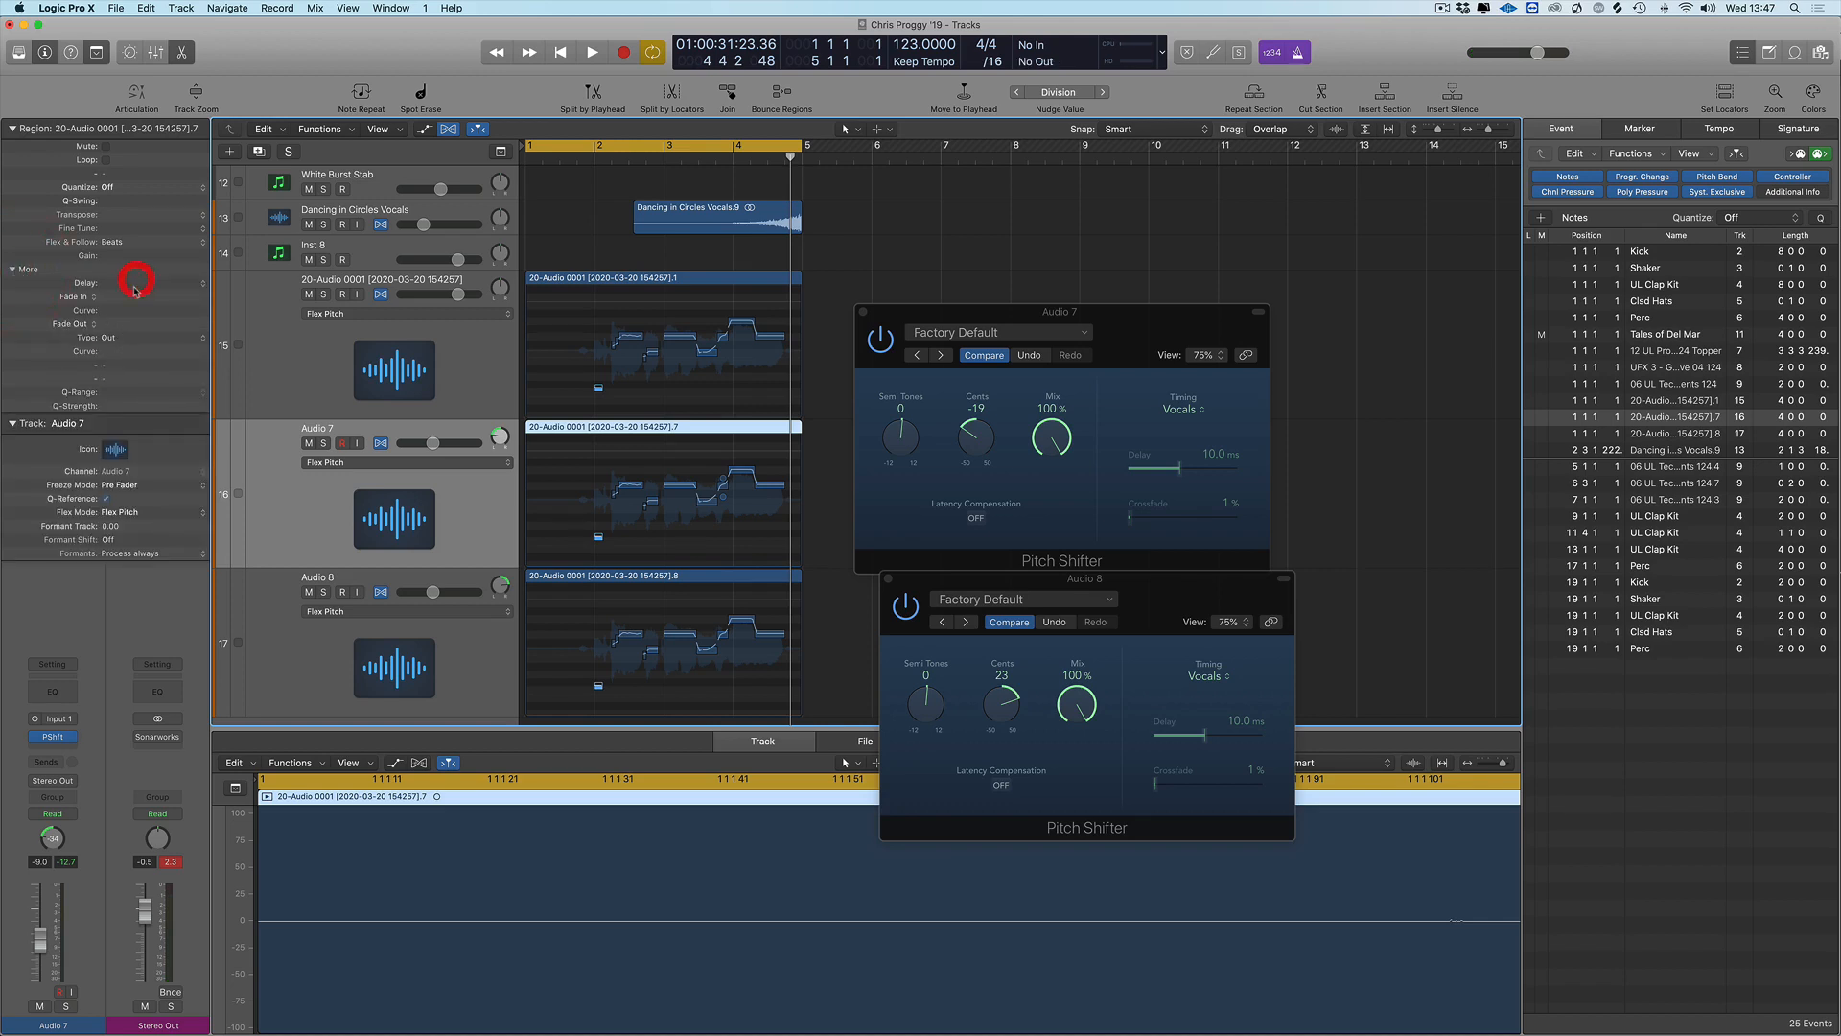
Delay Audio 8's vocal region by −117 ticks and audition the offset copies
left_click_drag(134, 281, 134, 265)
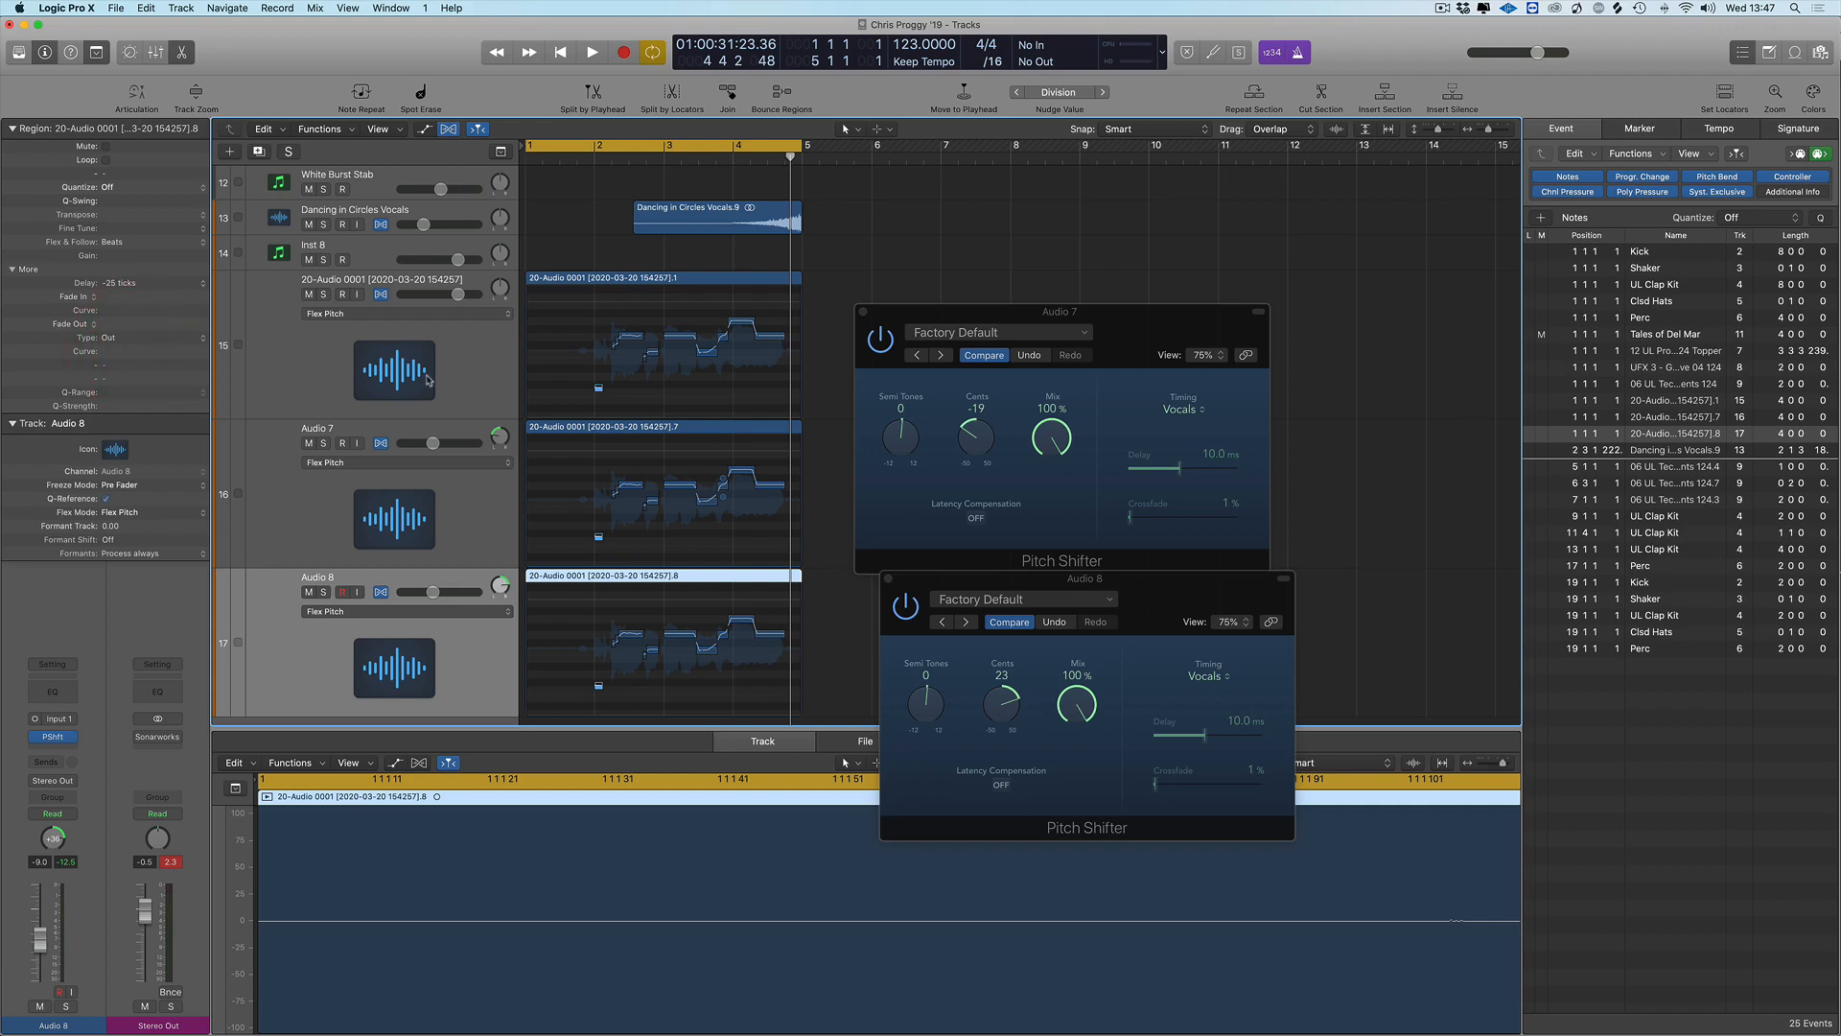
mouse_move(426, 380)
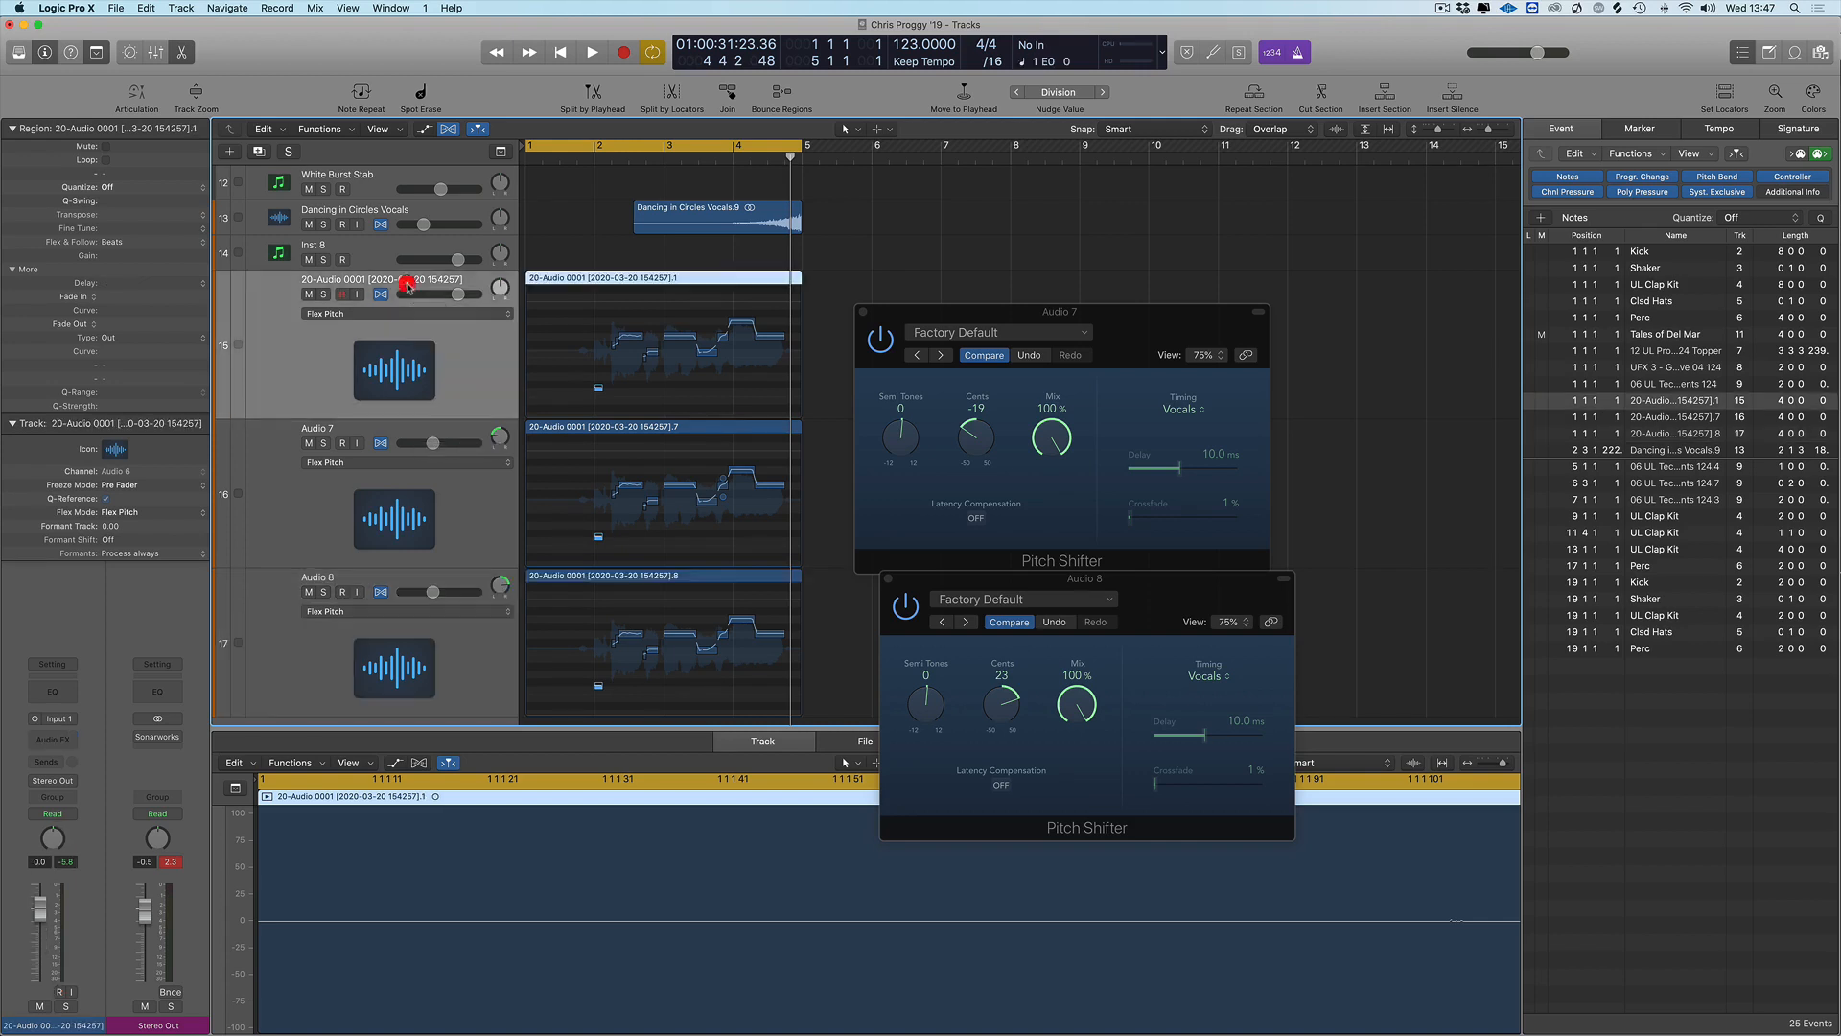
left_click(592, 52)
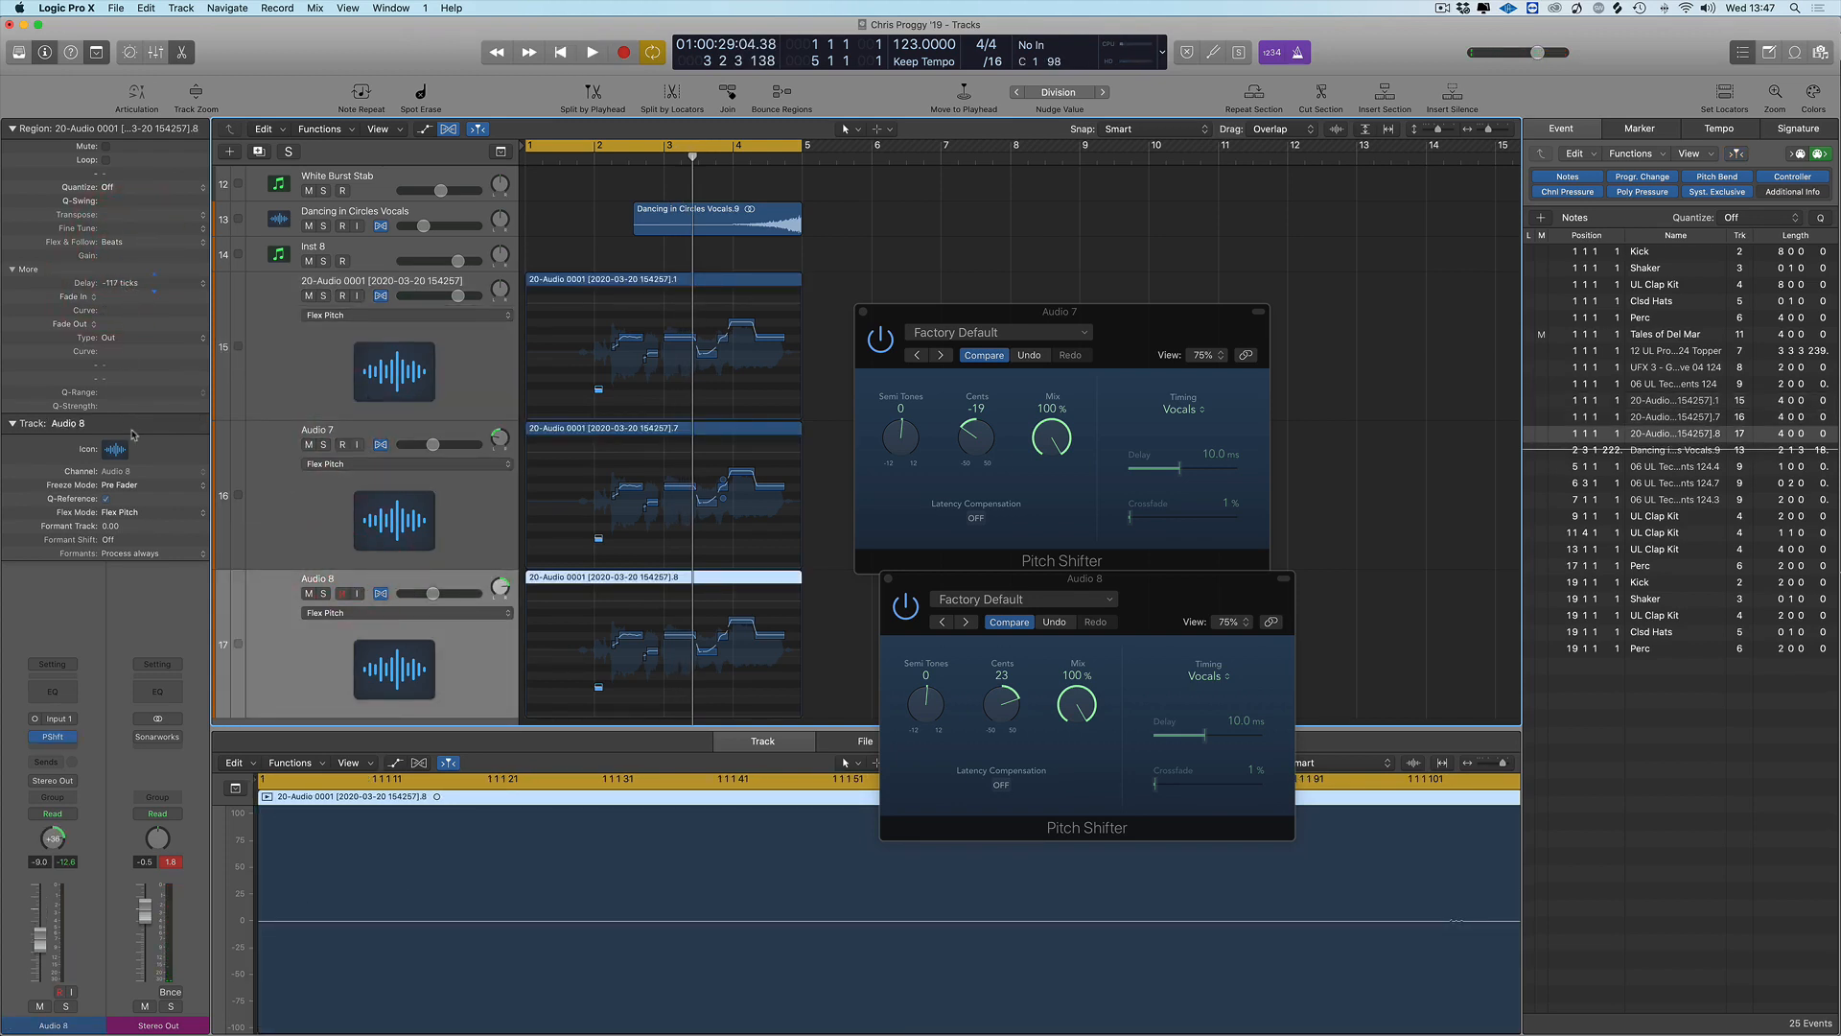
left_click(593, 51)
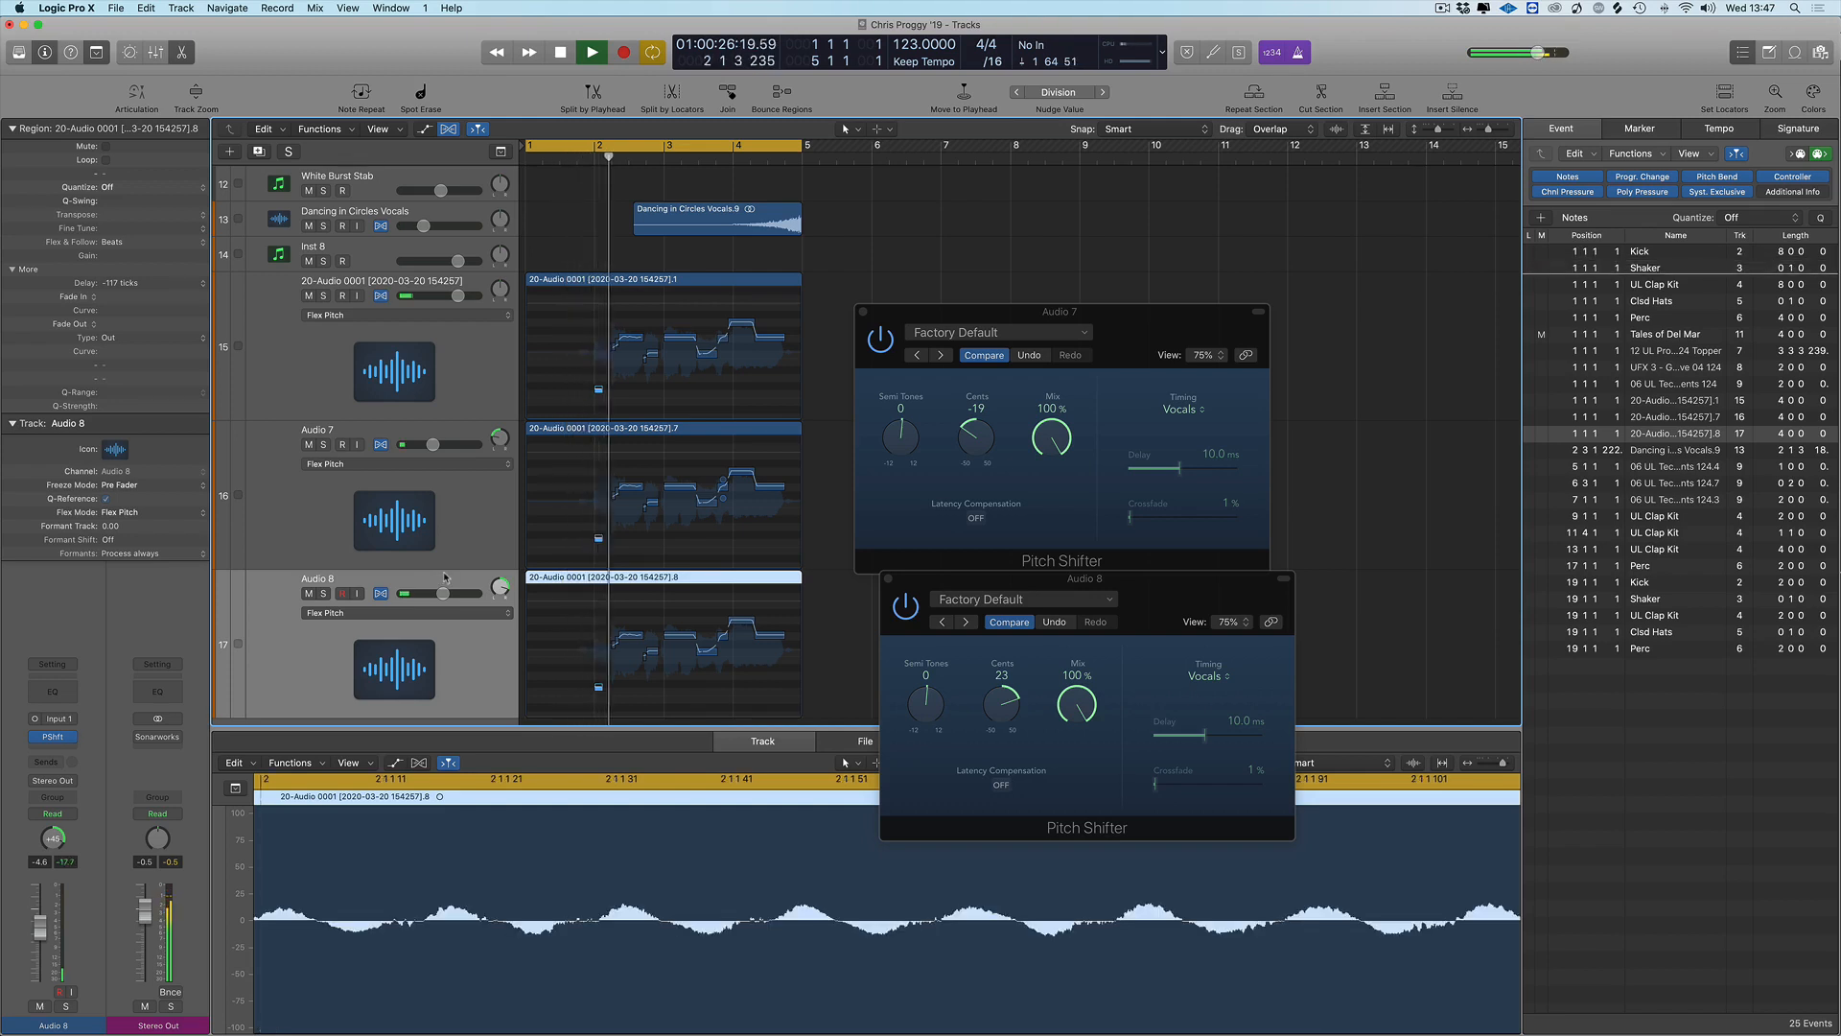
left_click(590, 52)
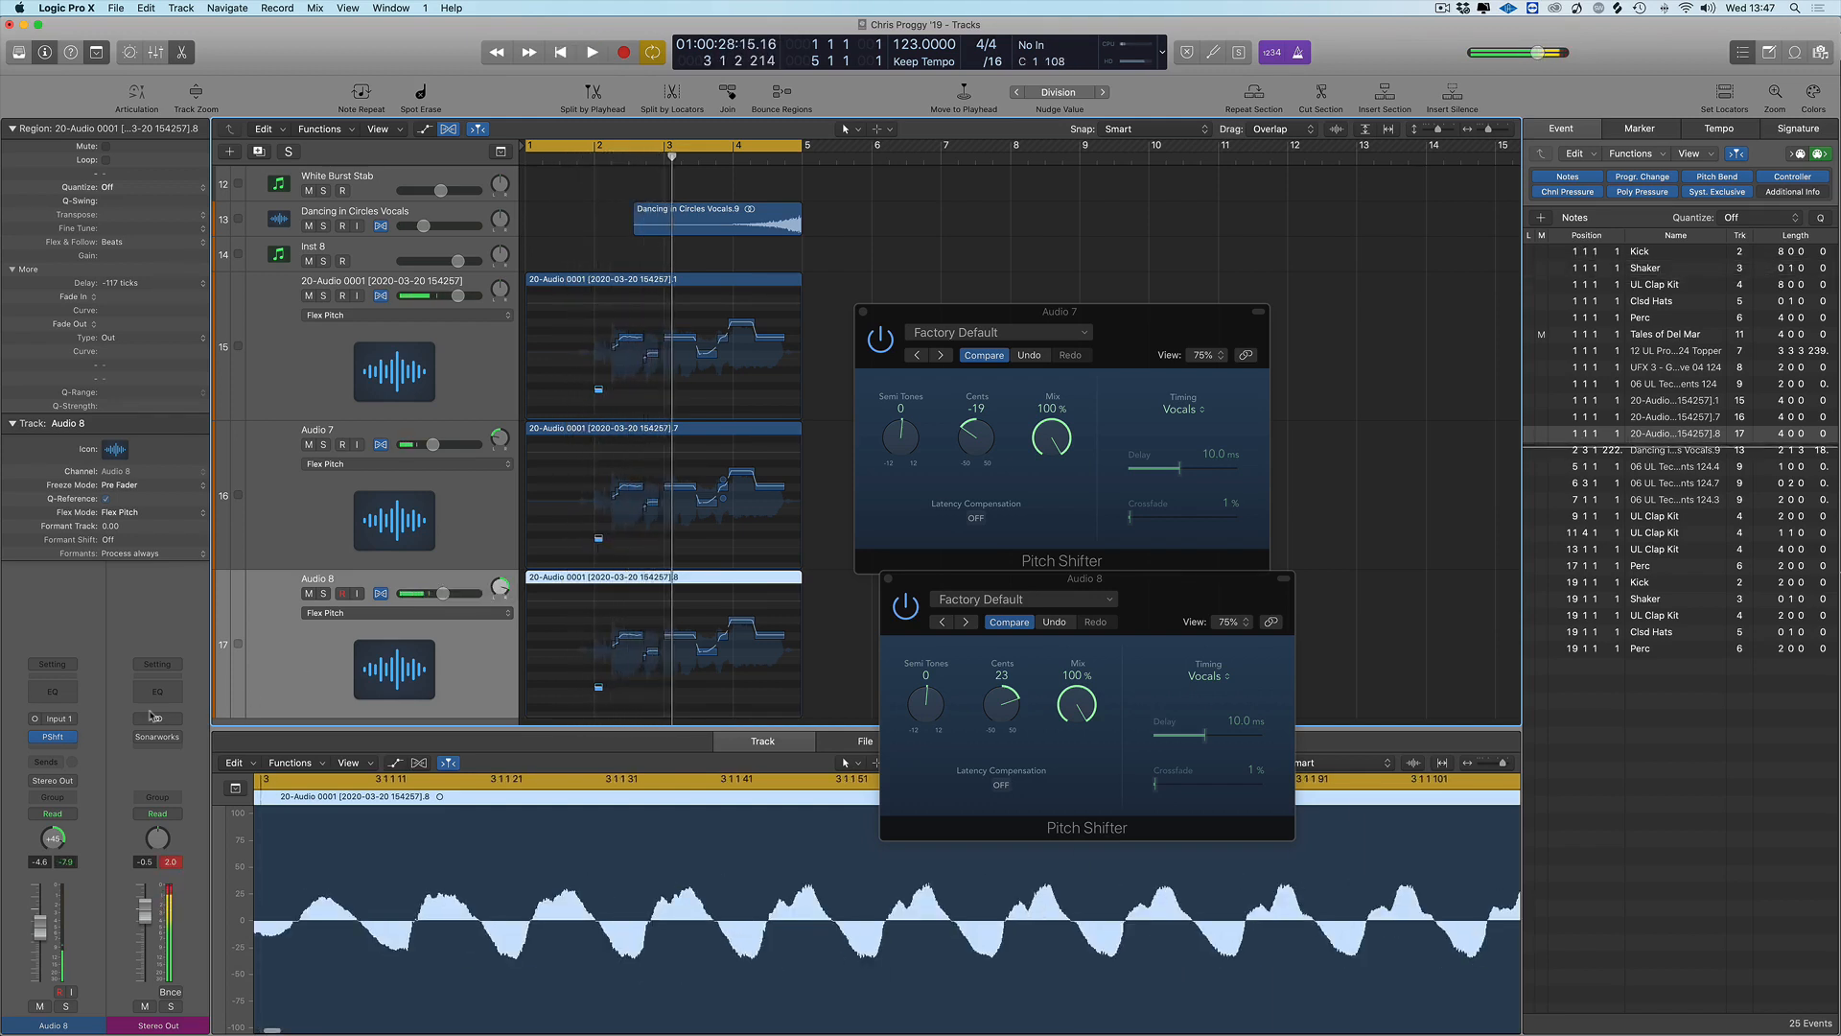
left_click(52, 737)
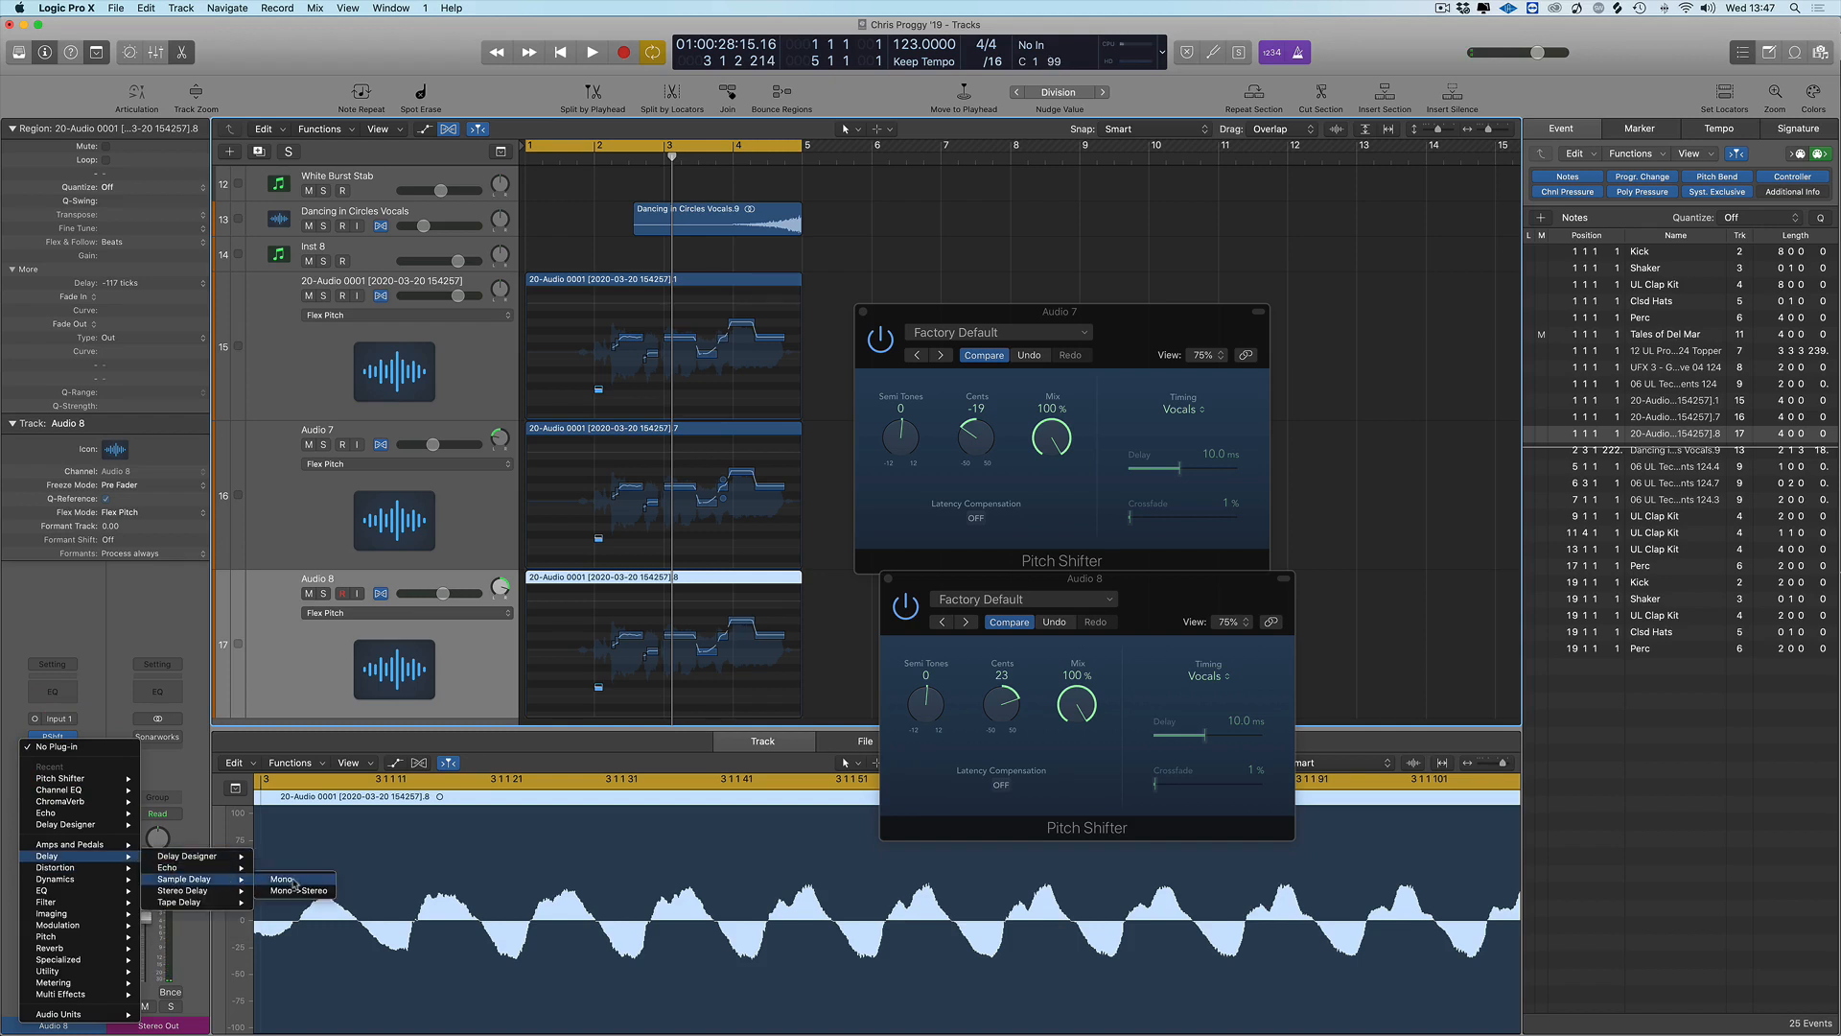
Insert a mono Sample Delay on Audio 8 set to 2742 samples and audition it soloed
left_click(281, 878)
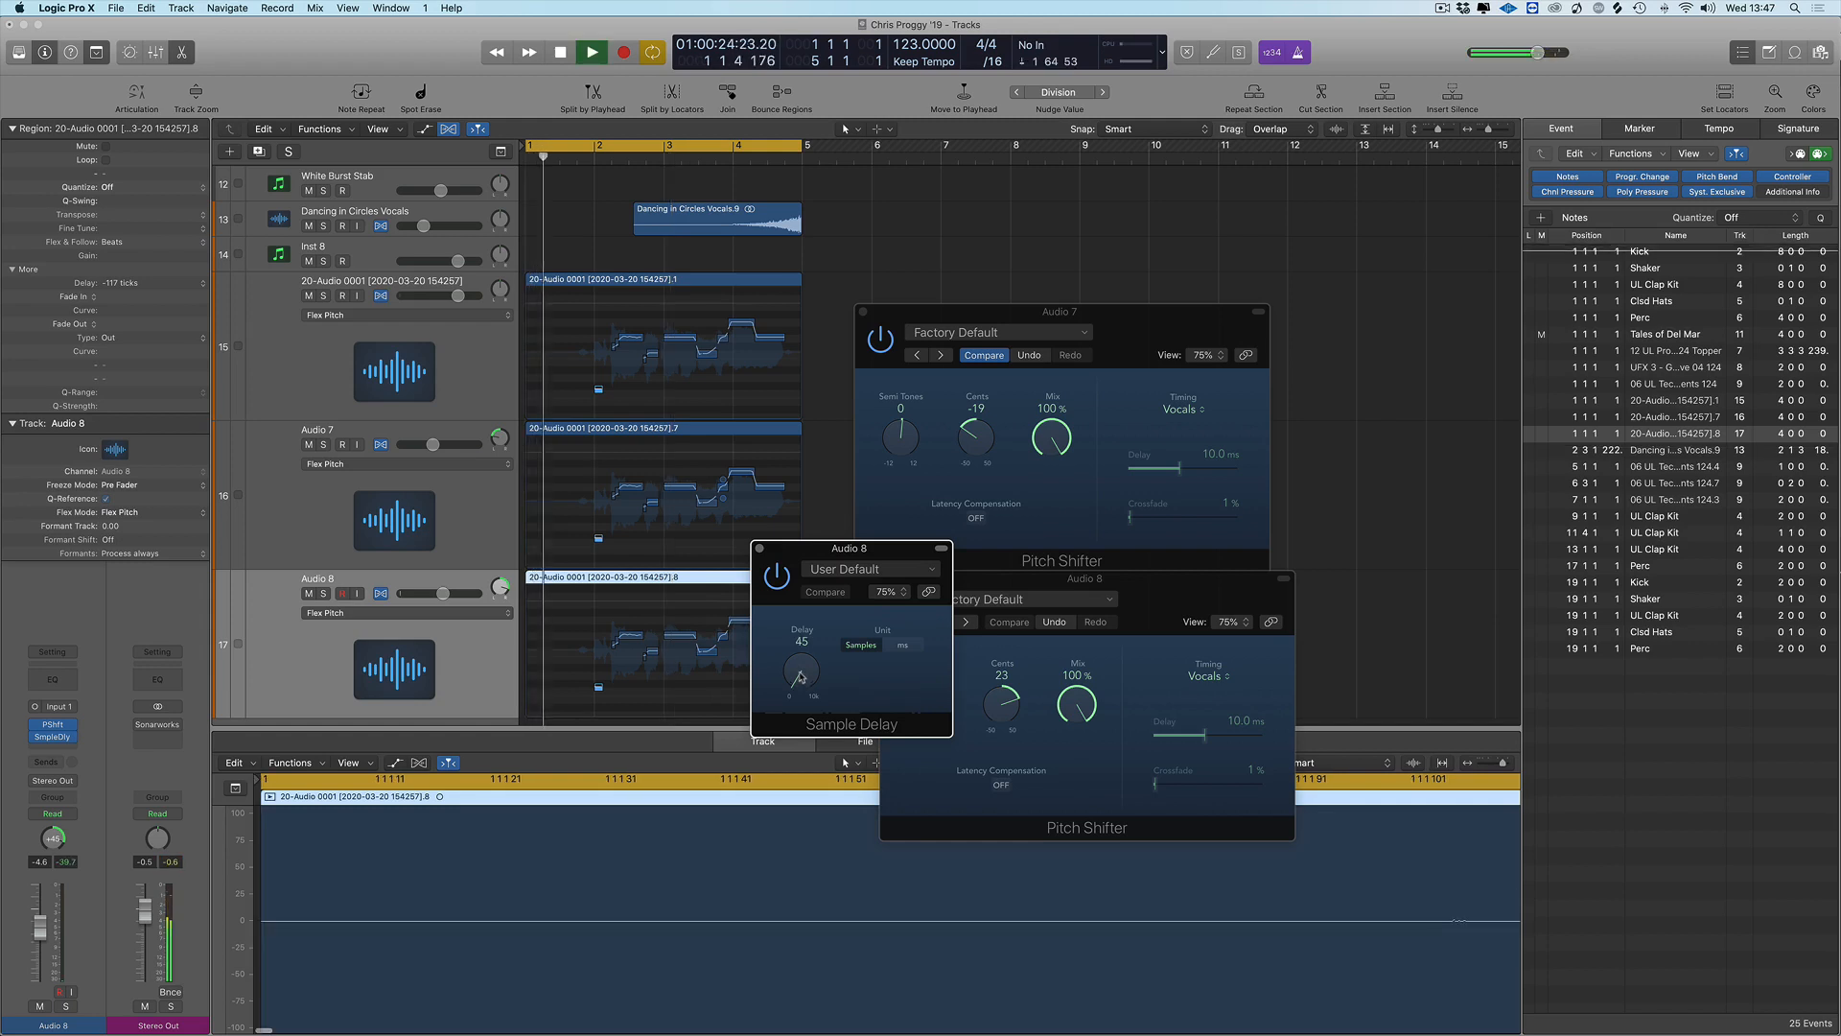
left_click_drag(801, 673, 809, 658)
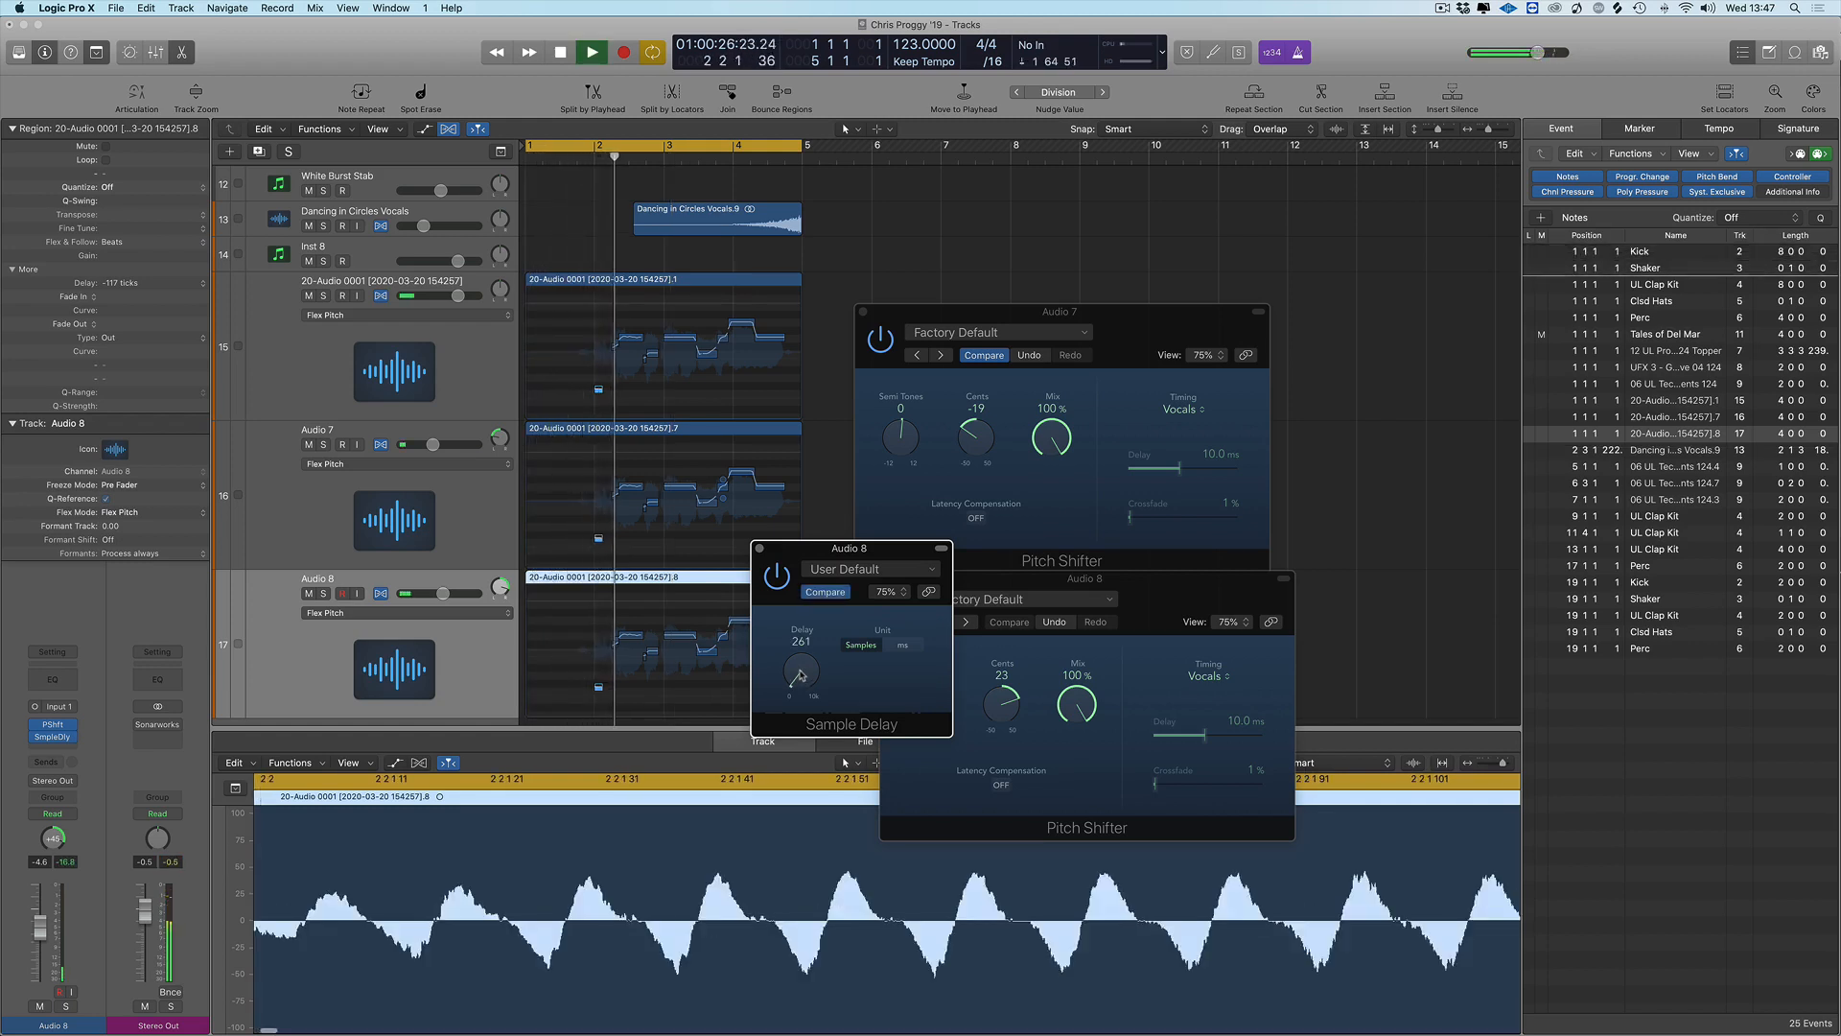
left_click_drag(800, 672, 809, 652)
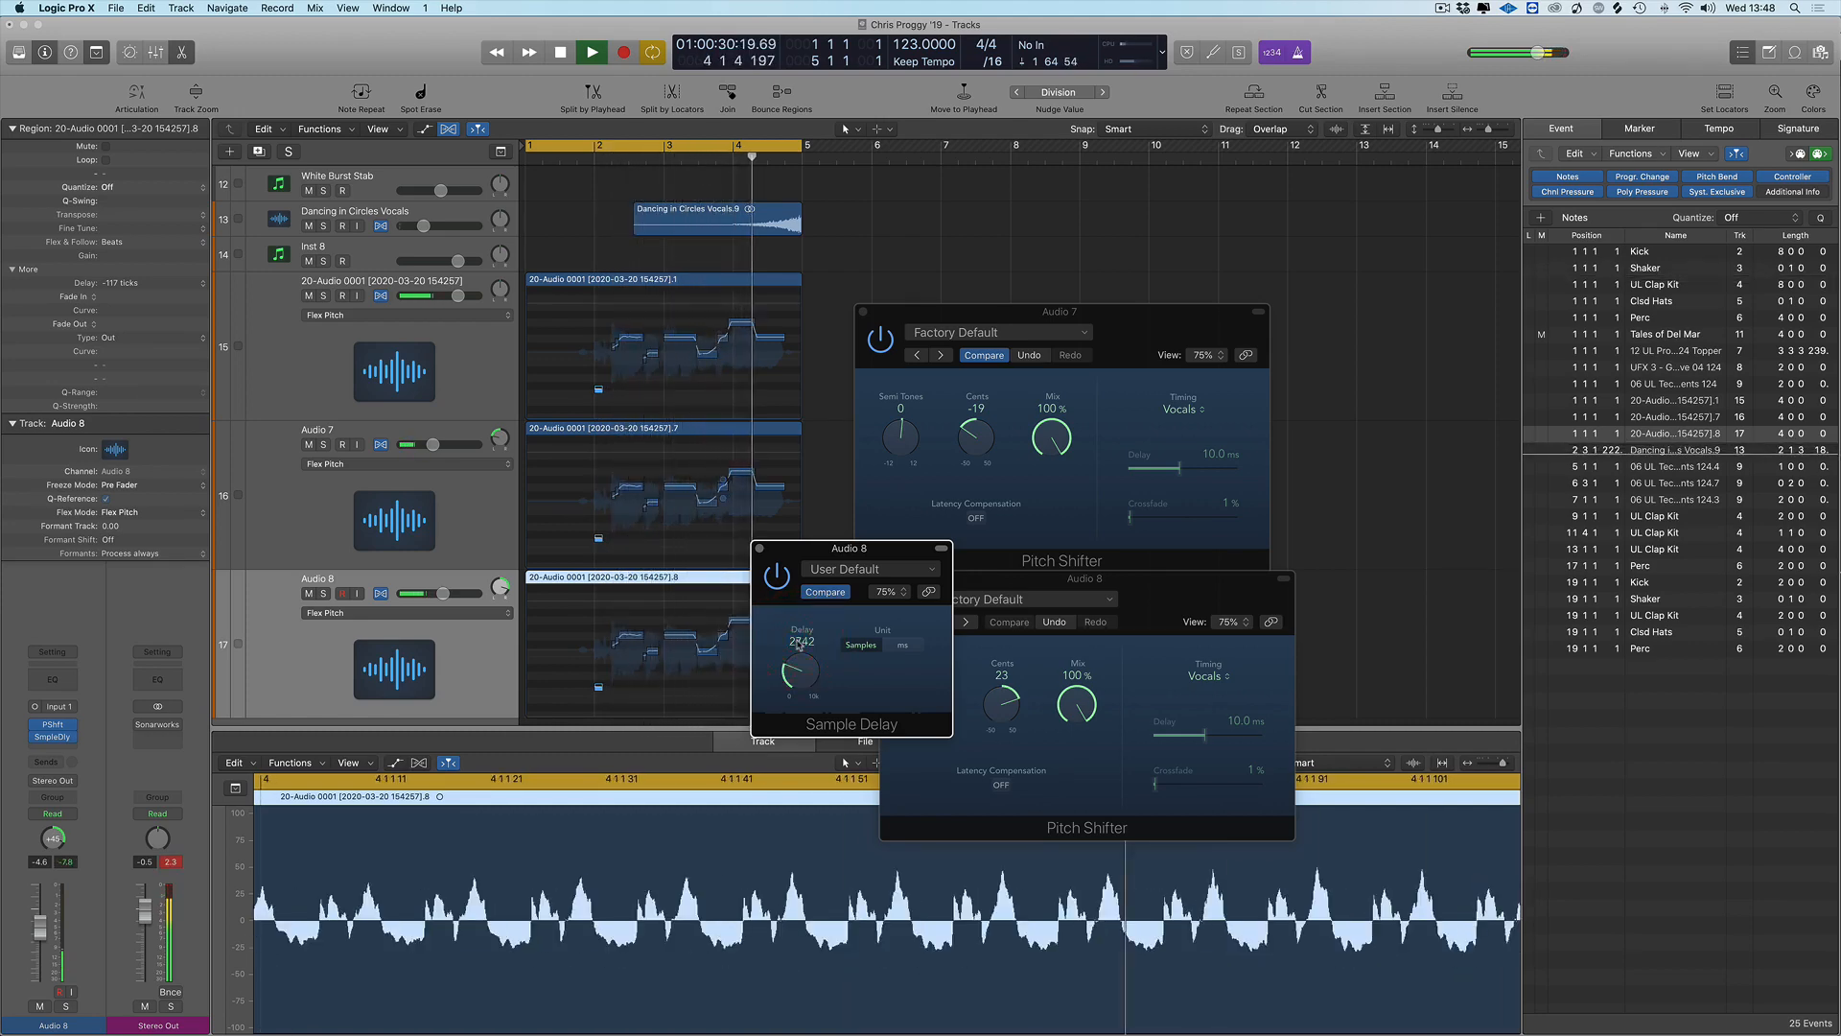
left_click(591, 49)
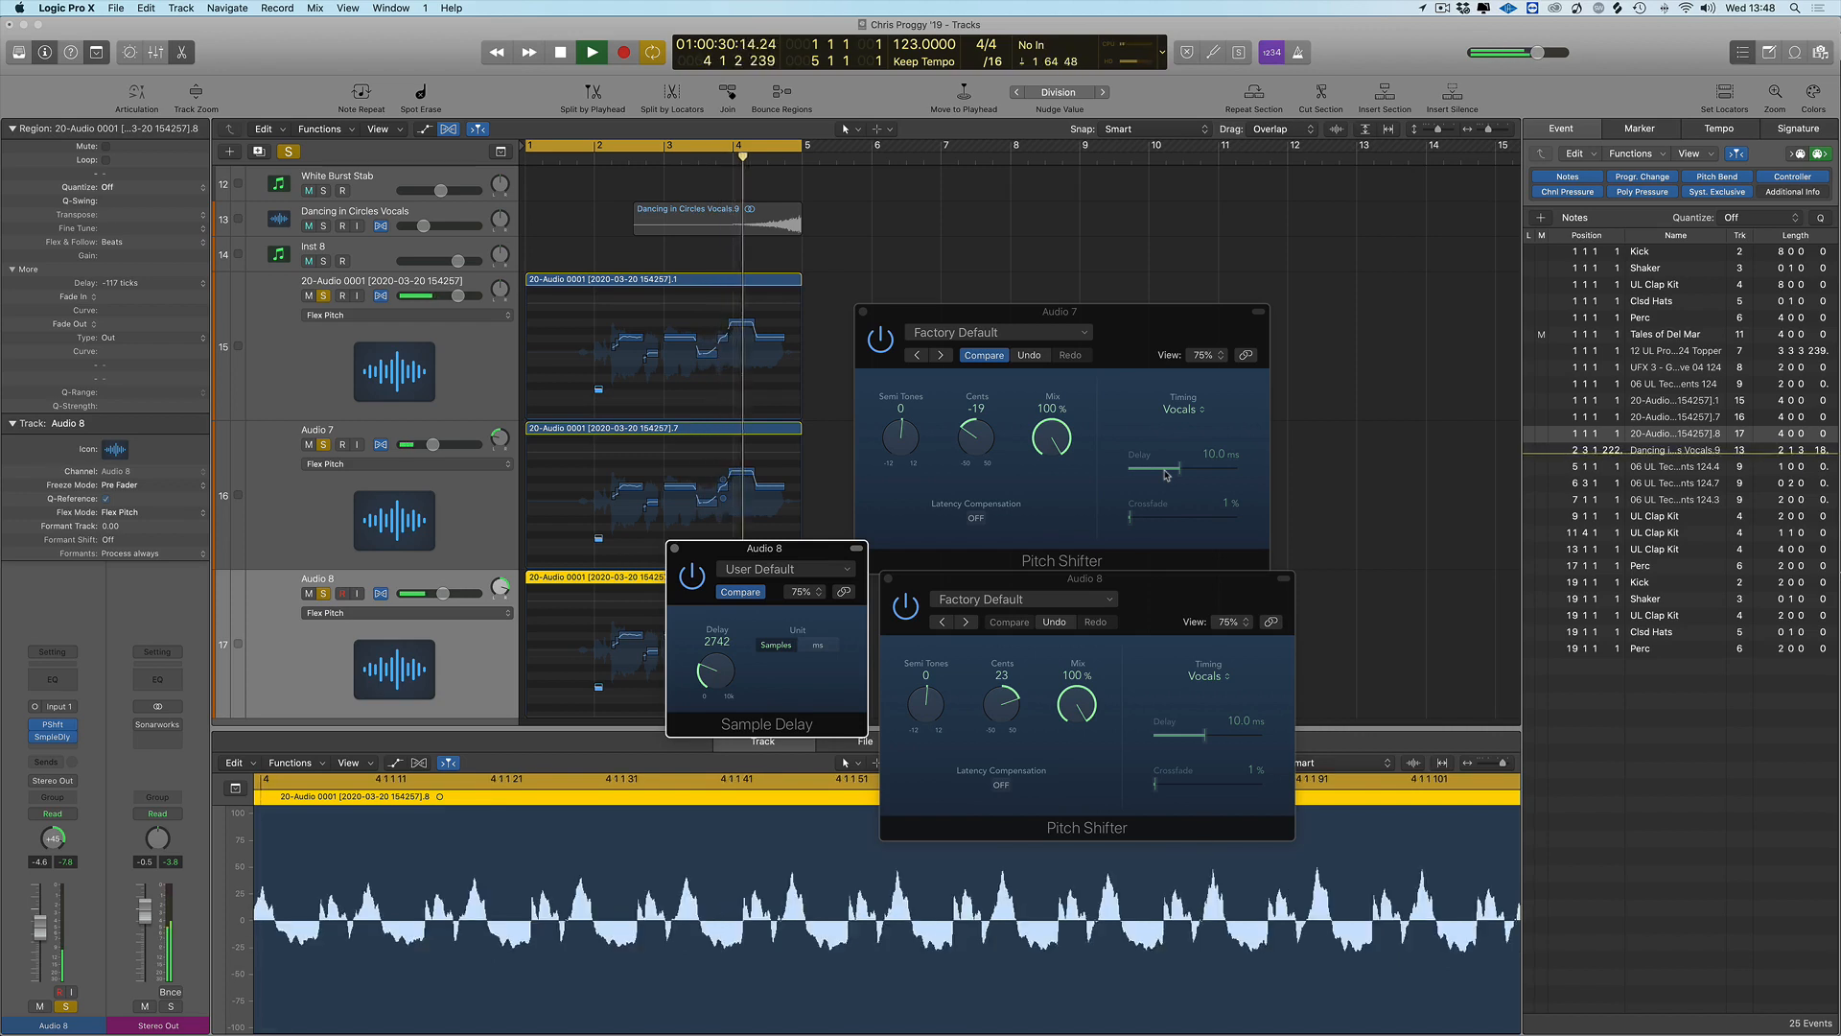
left_click(591, 52)
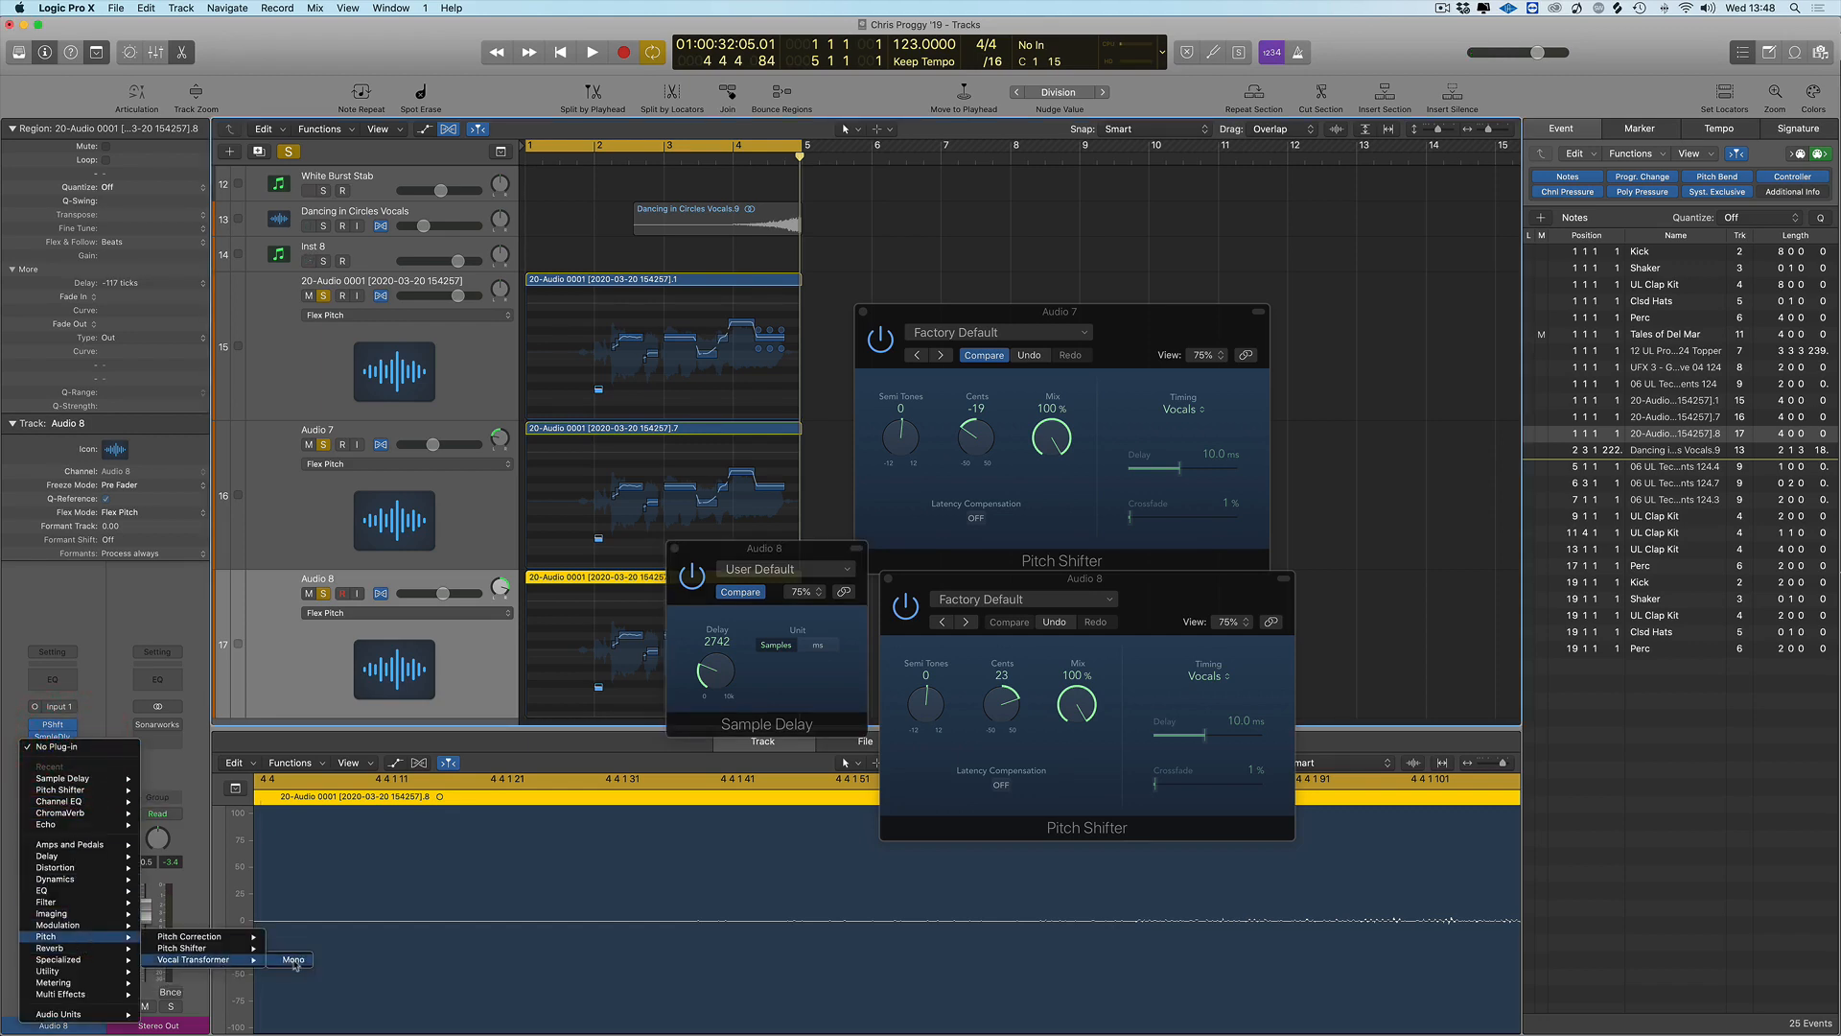
Insert mono Vocal Transformers on Audio 8 and then Audio 7
left_click(291, 959)
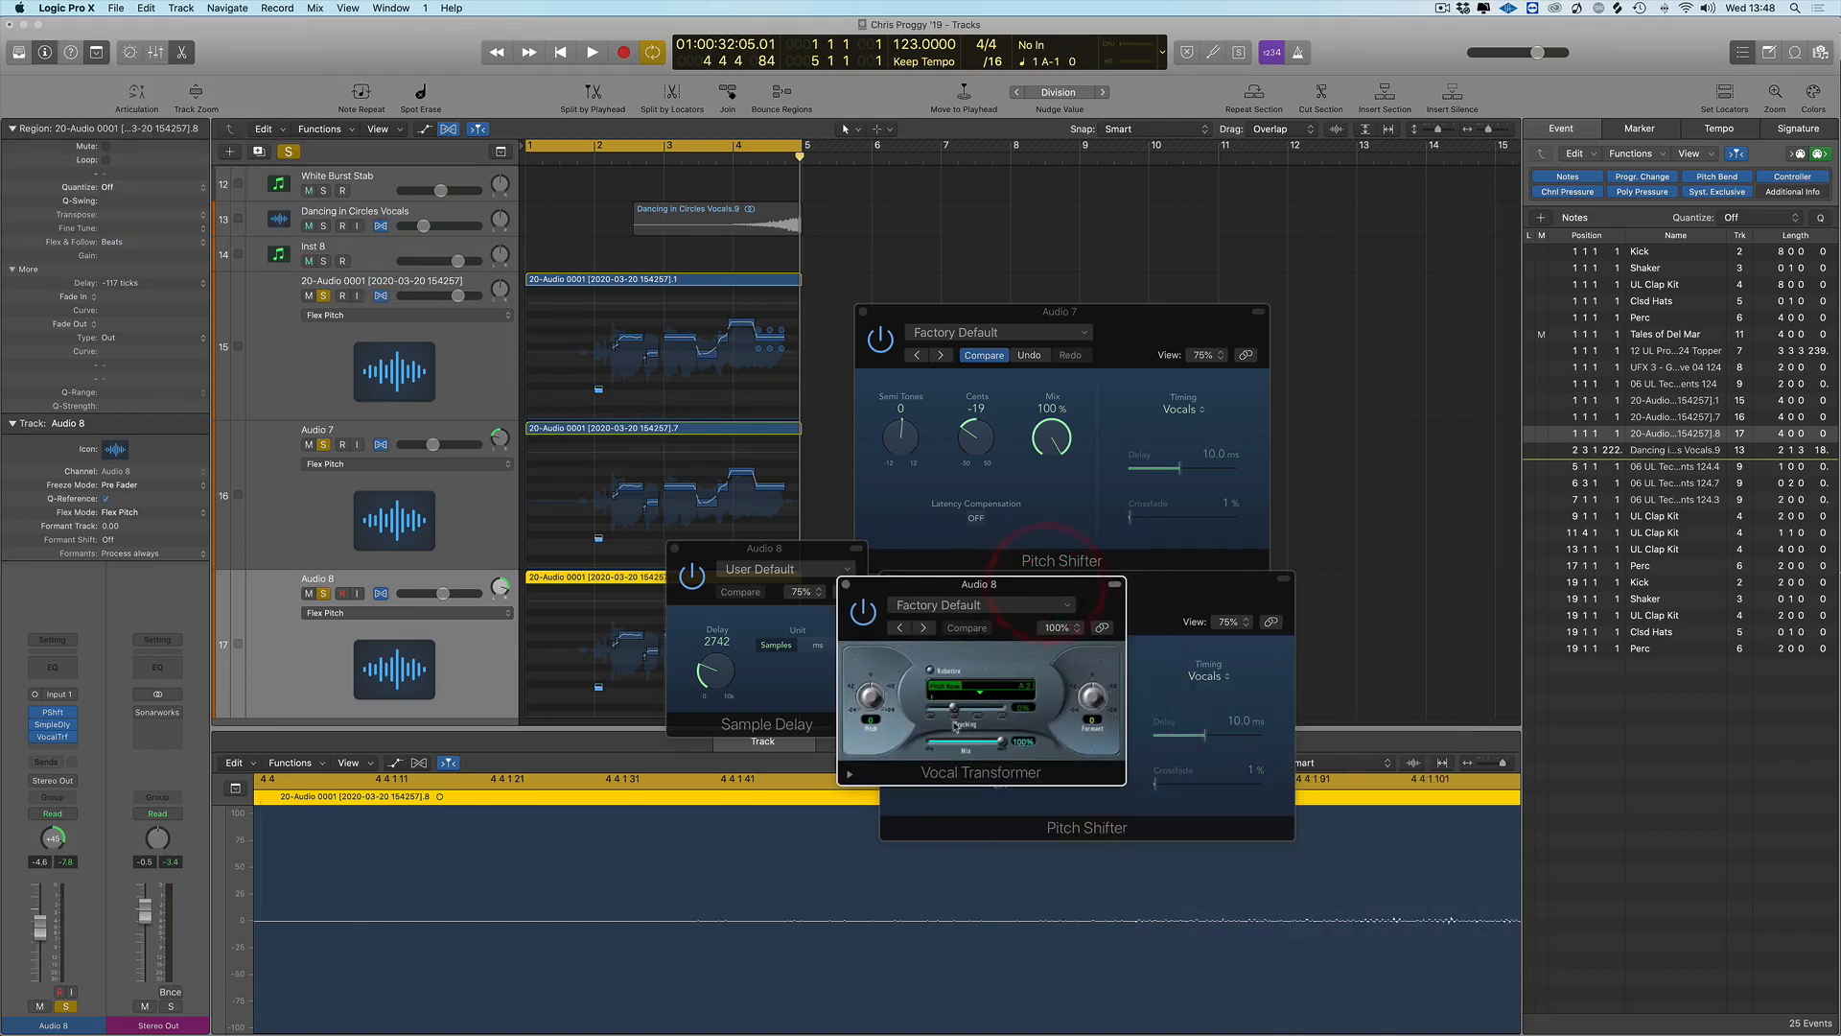
left_click(593, 51)
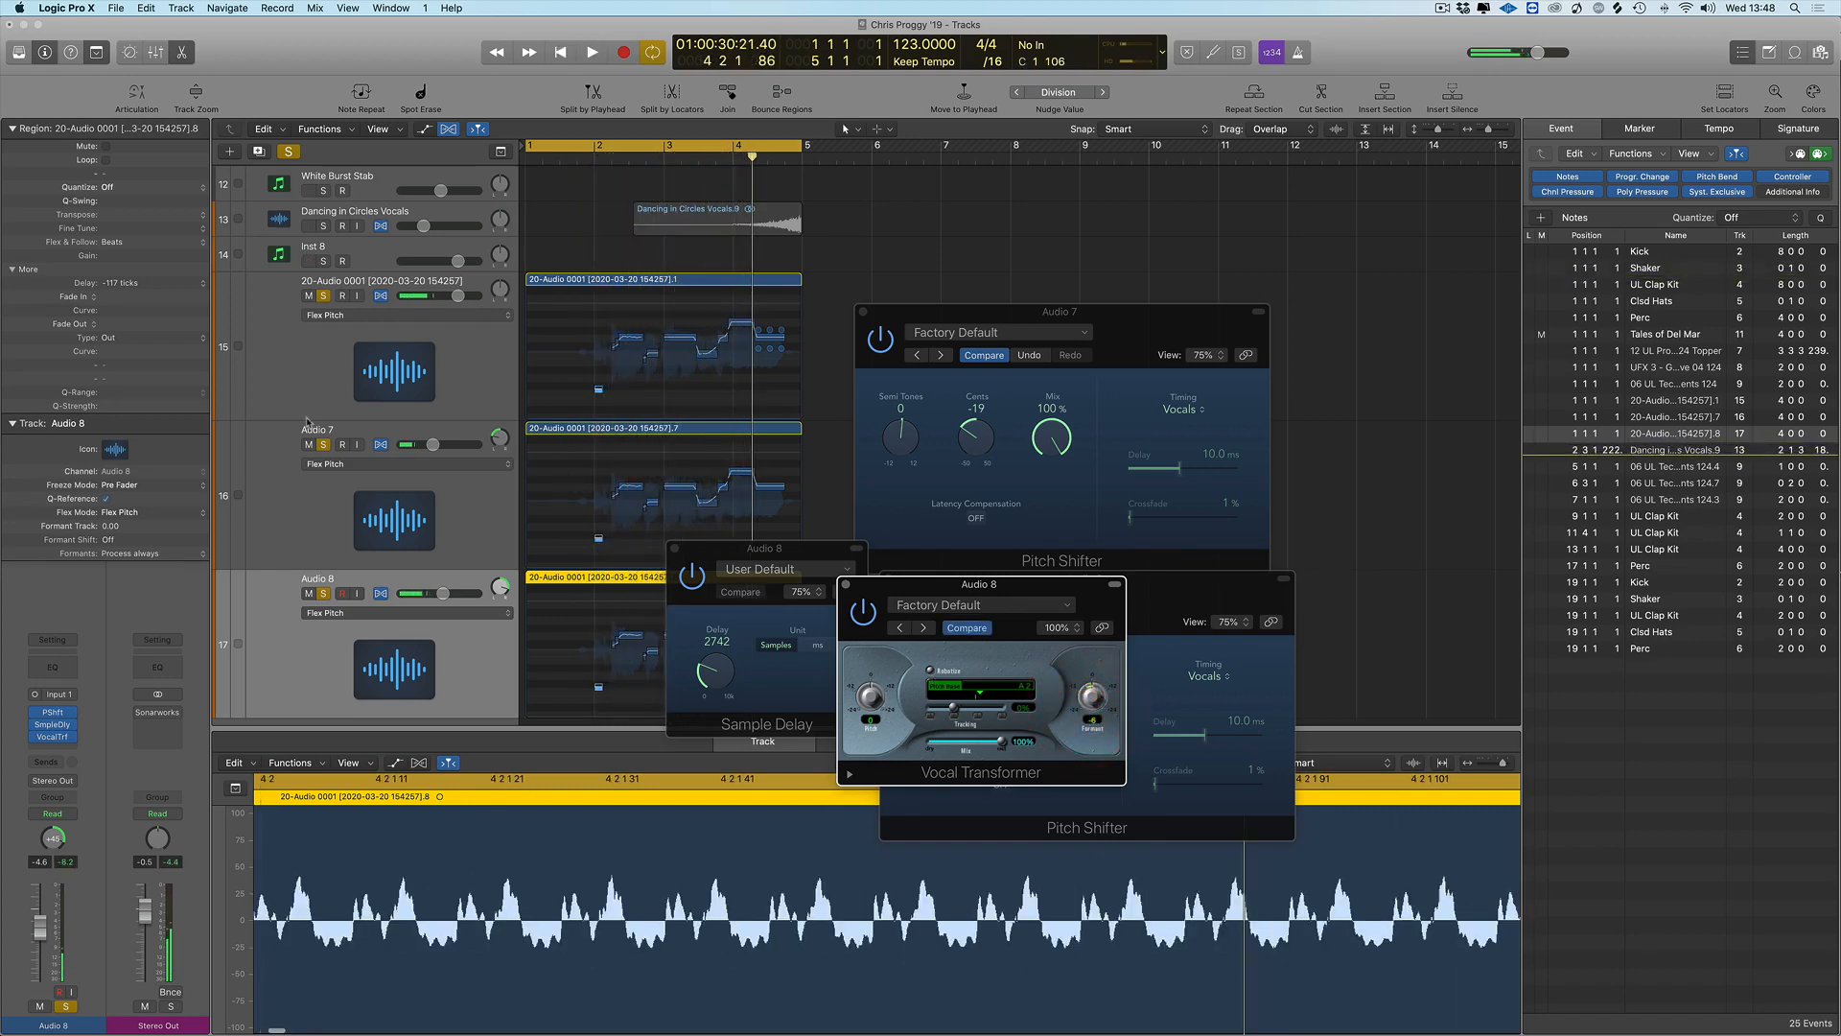
left_click(317, 428)
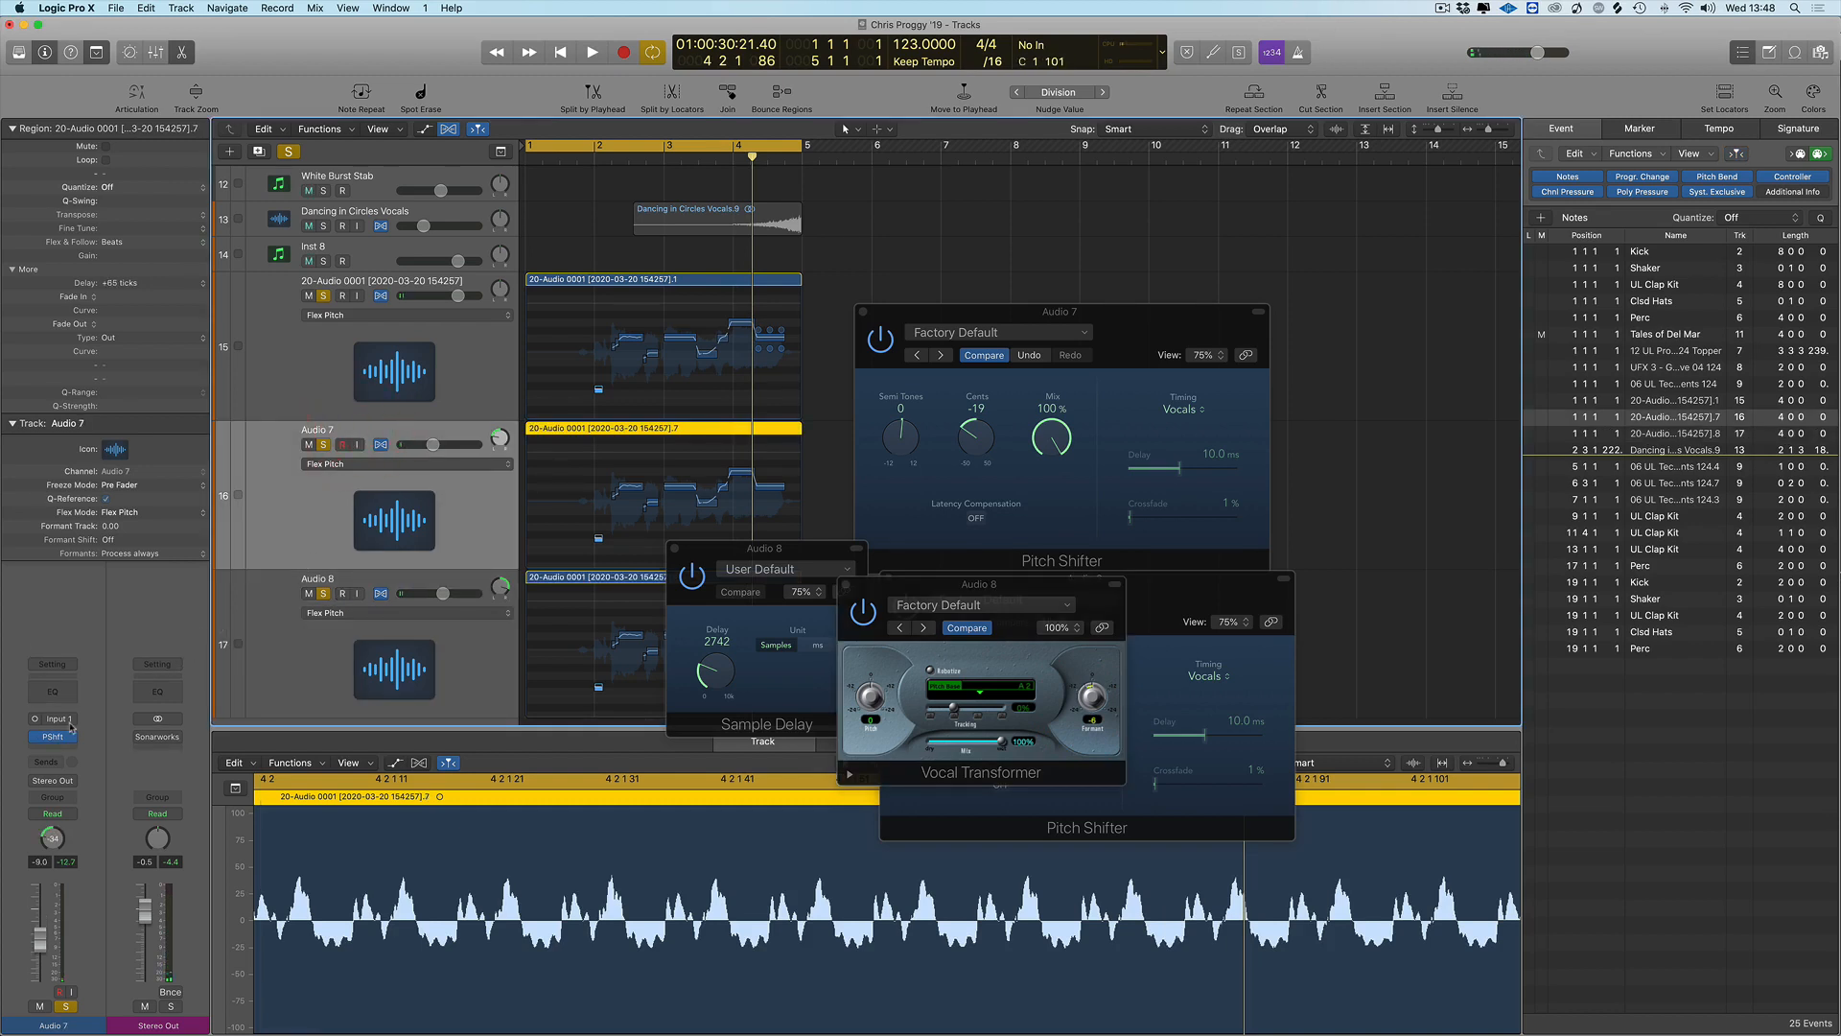
left_click(51, 736)
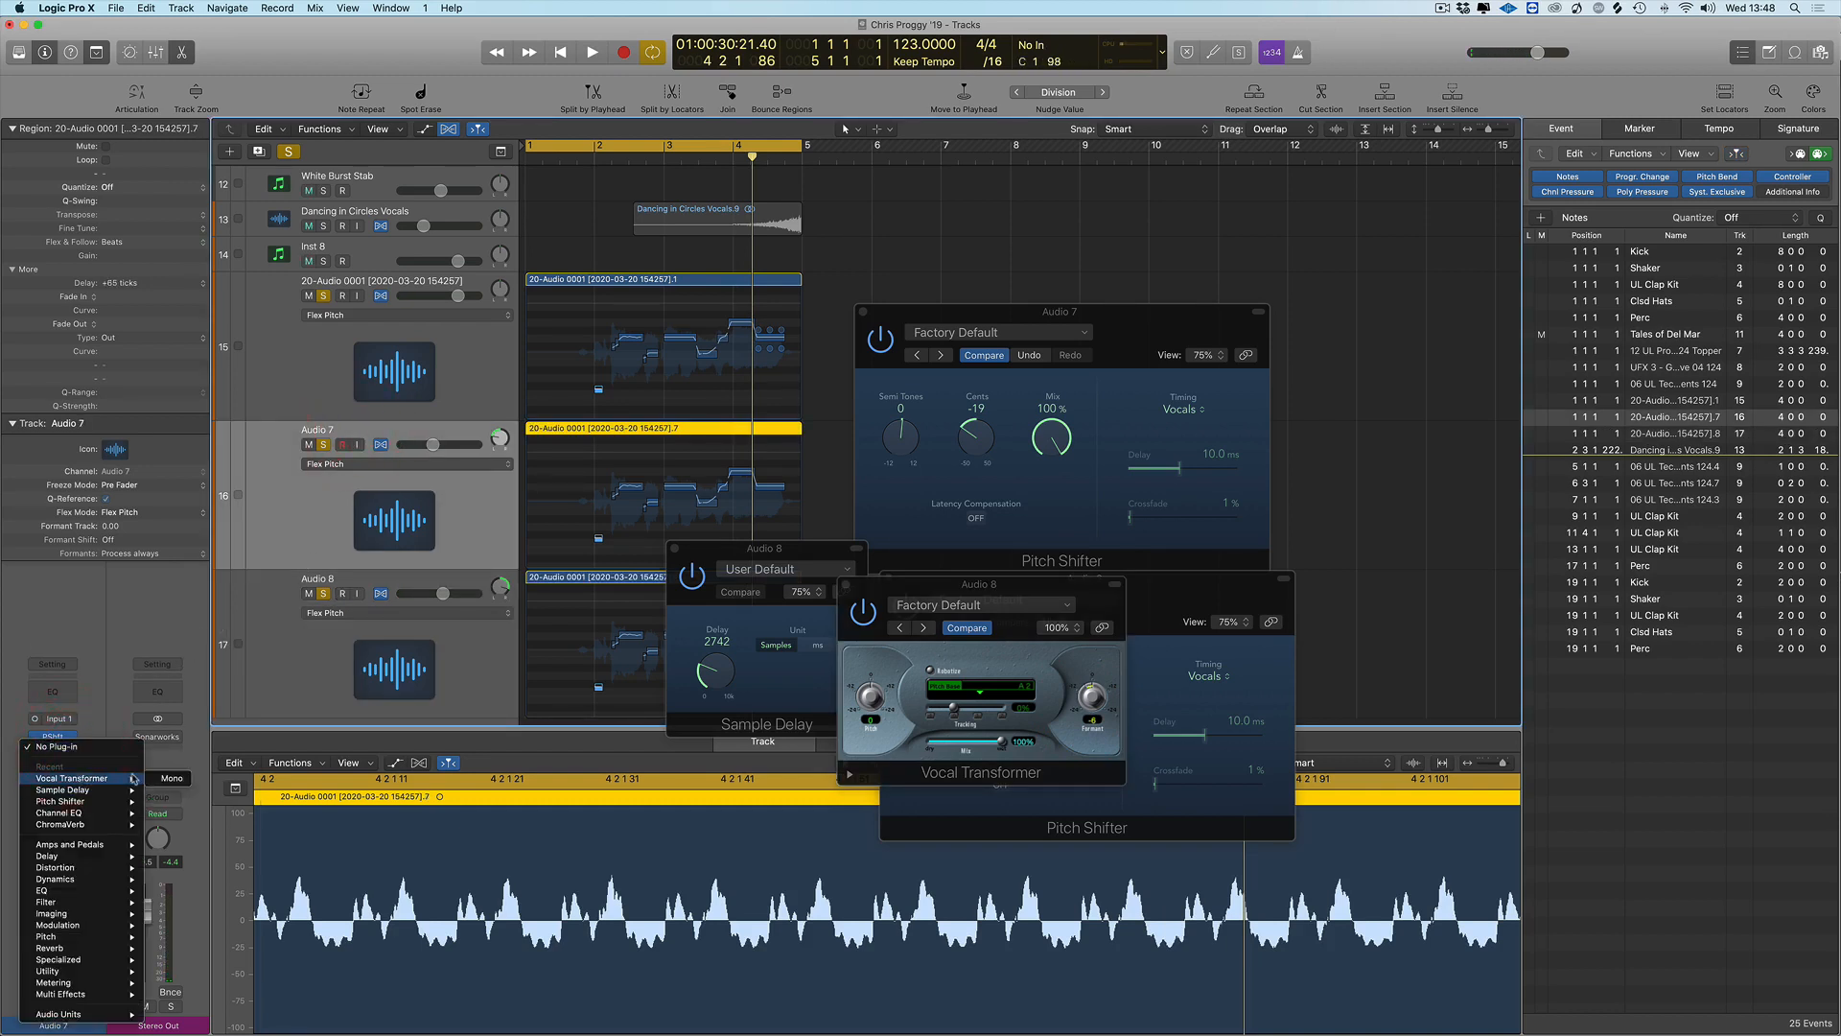
left_click(75, 776)
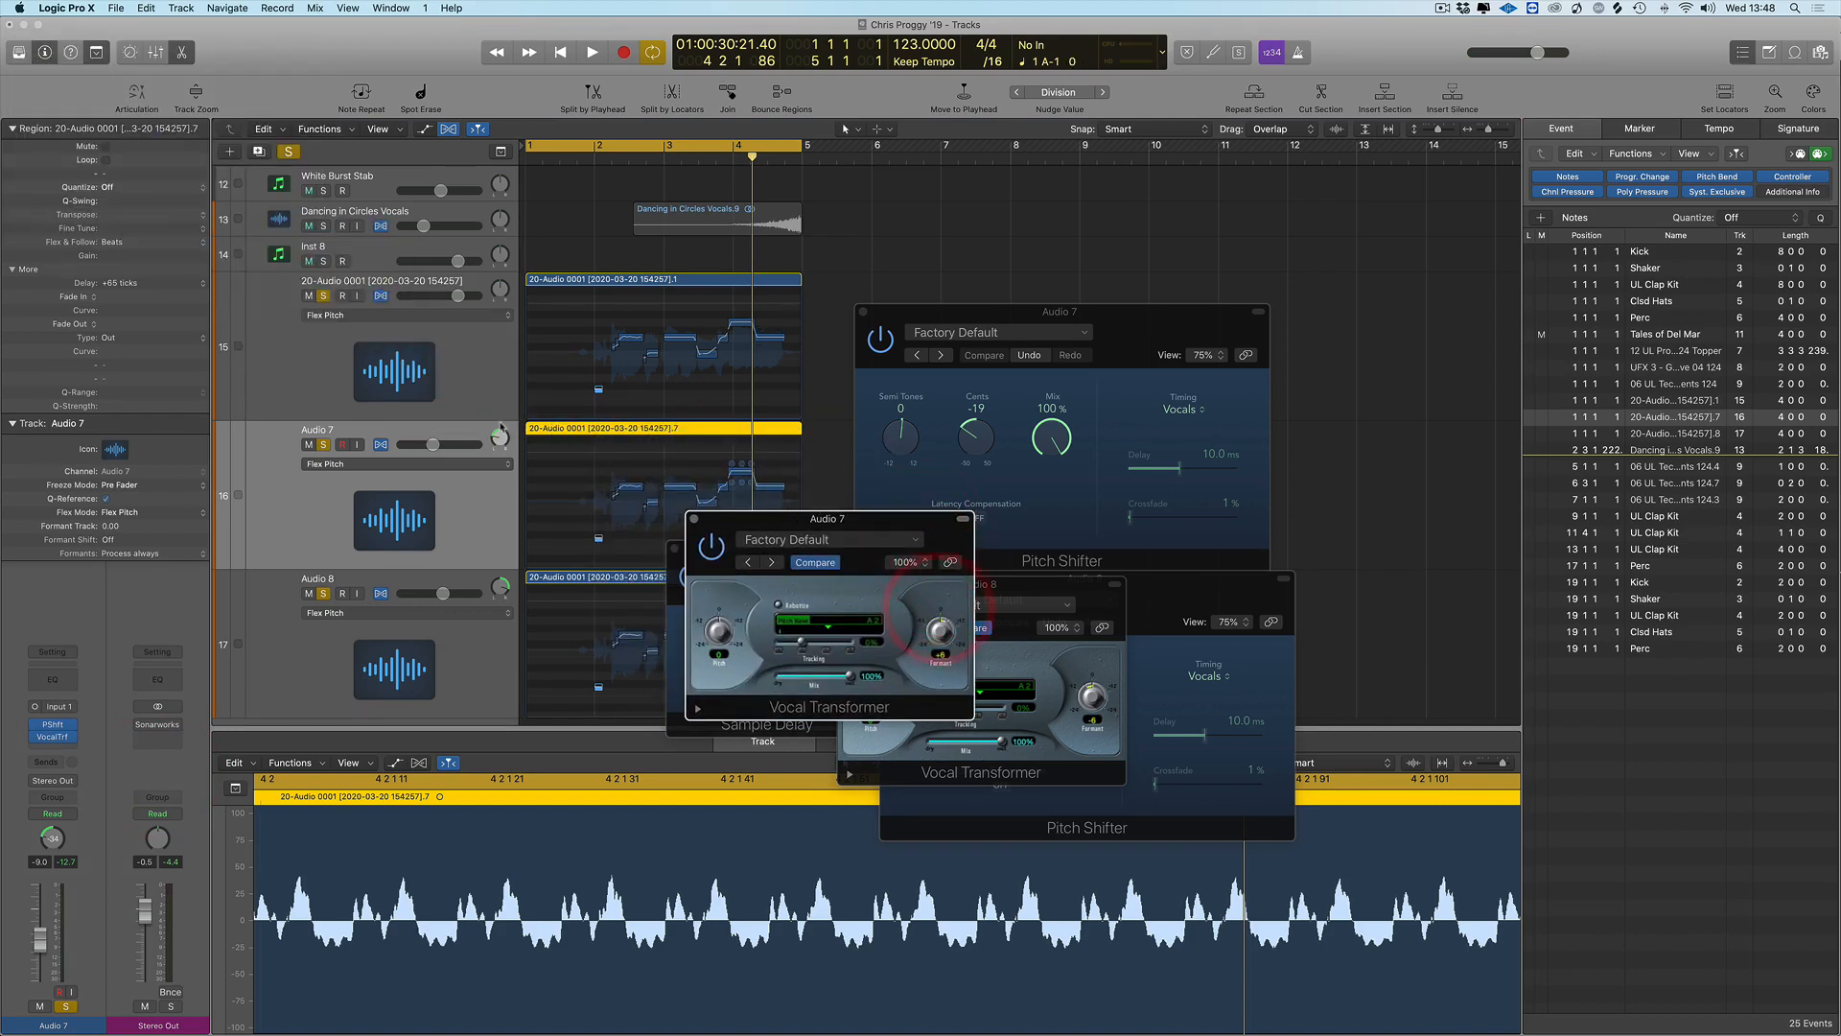
Play back the transformed vocal copies
left_click(593, 51)
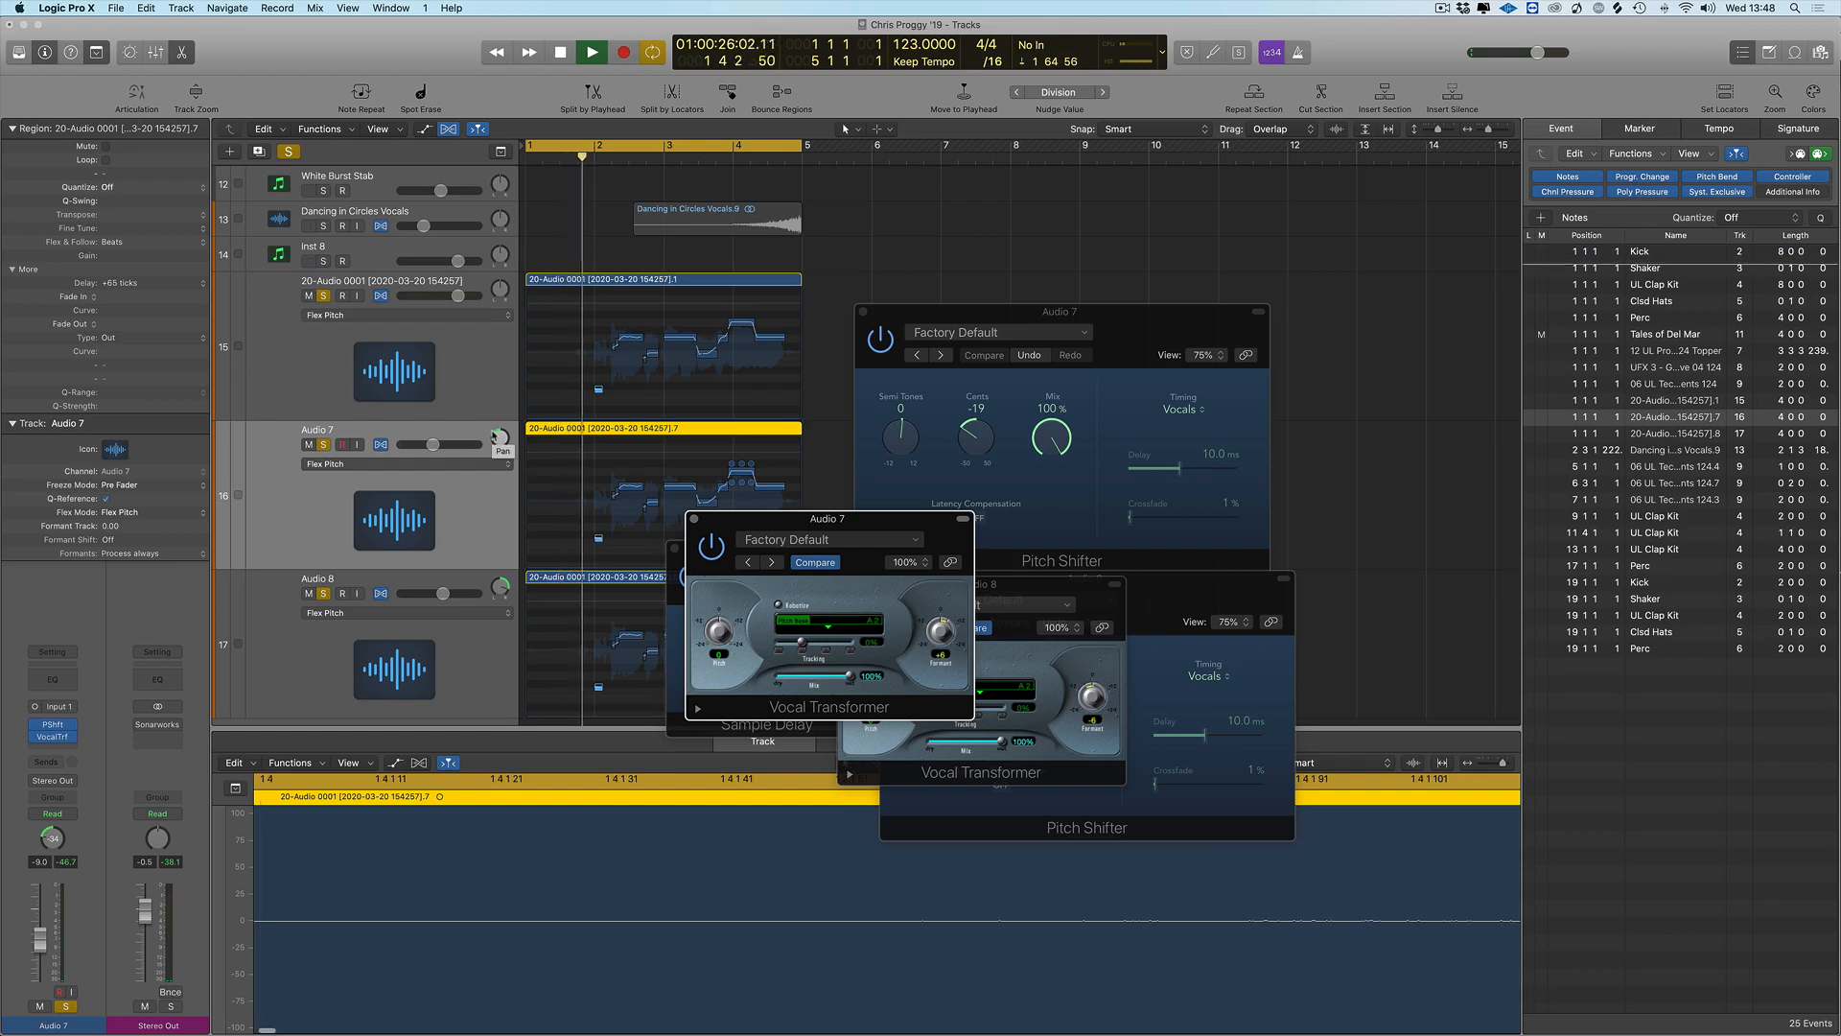
left_click(591, 52)
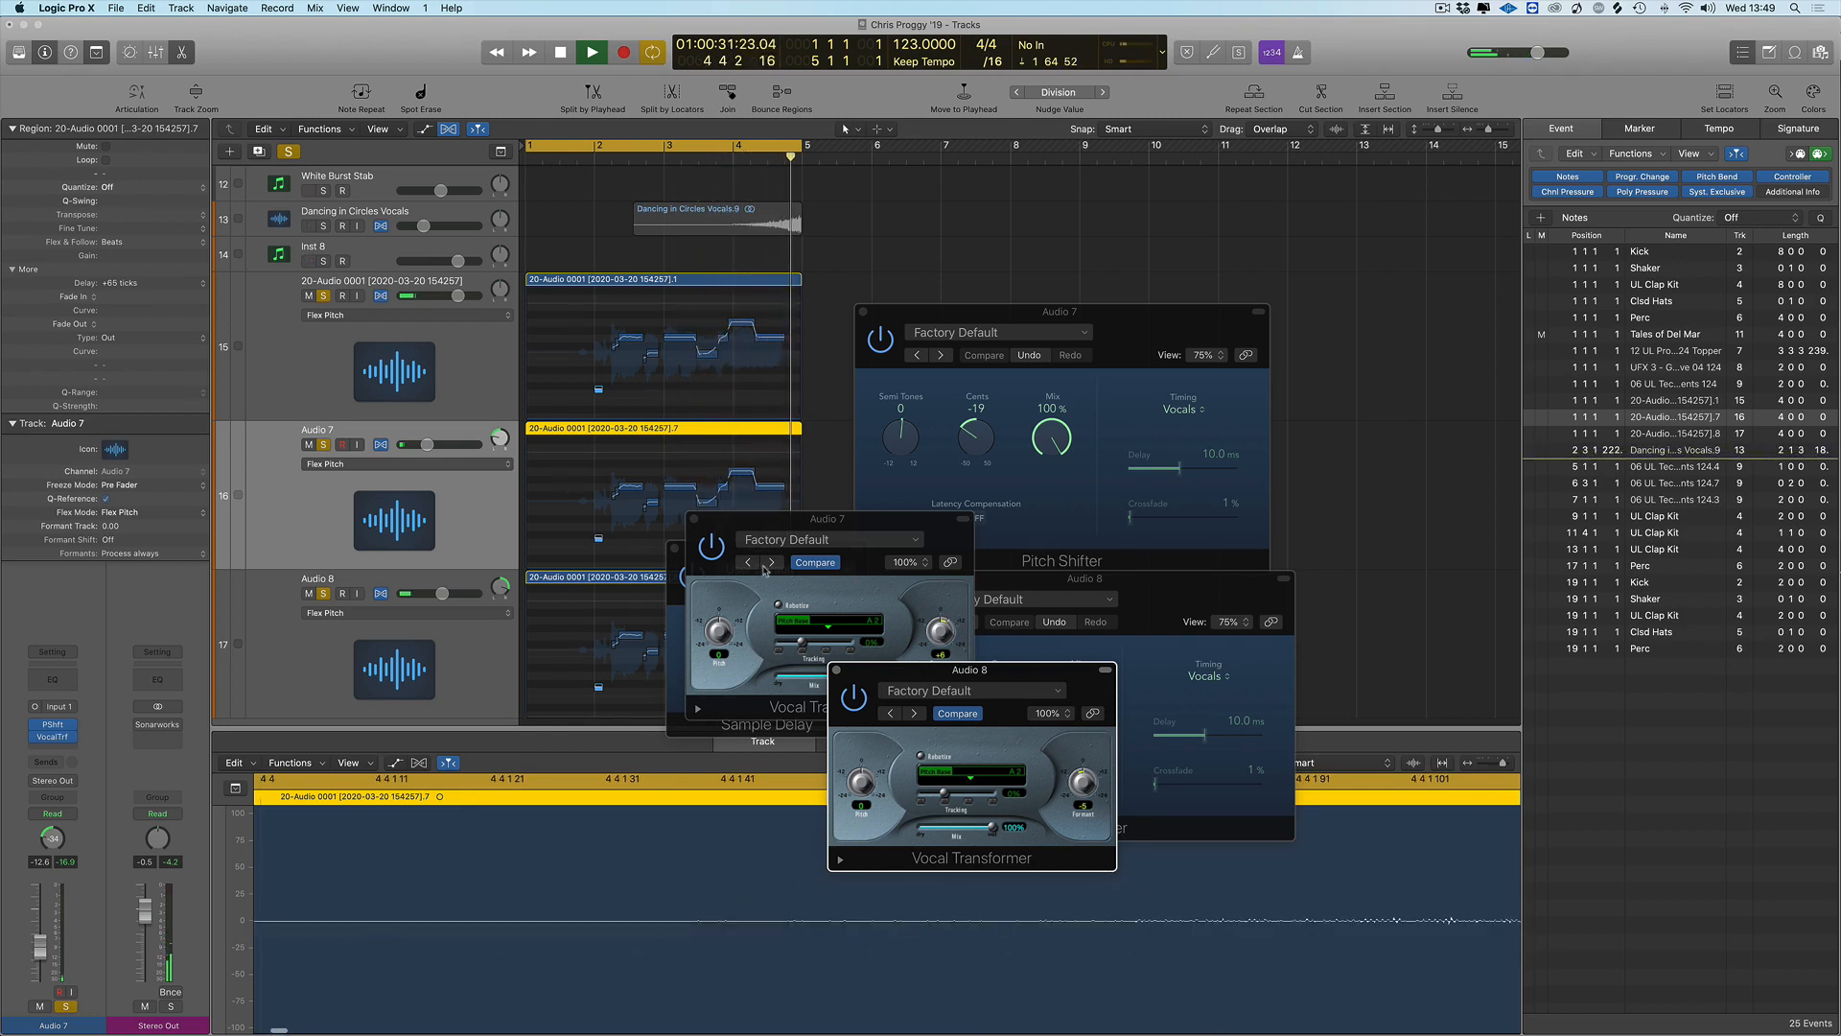
left_click(560, 52)
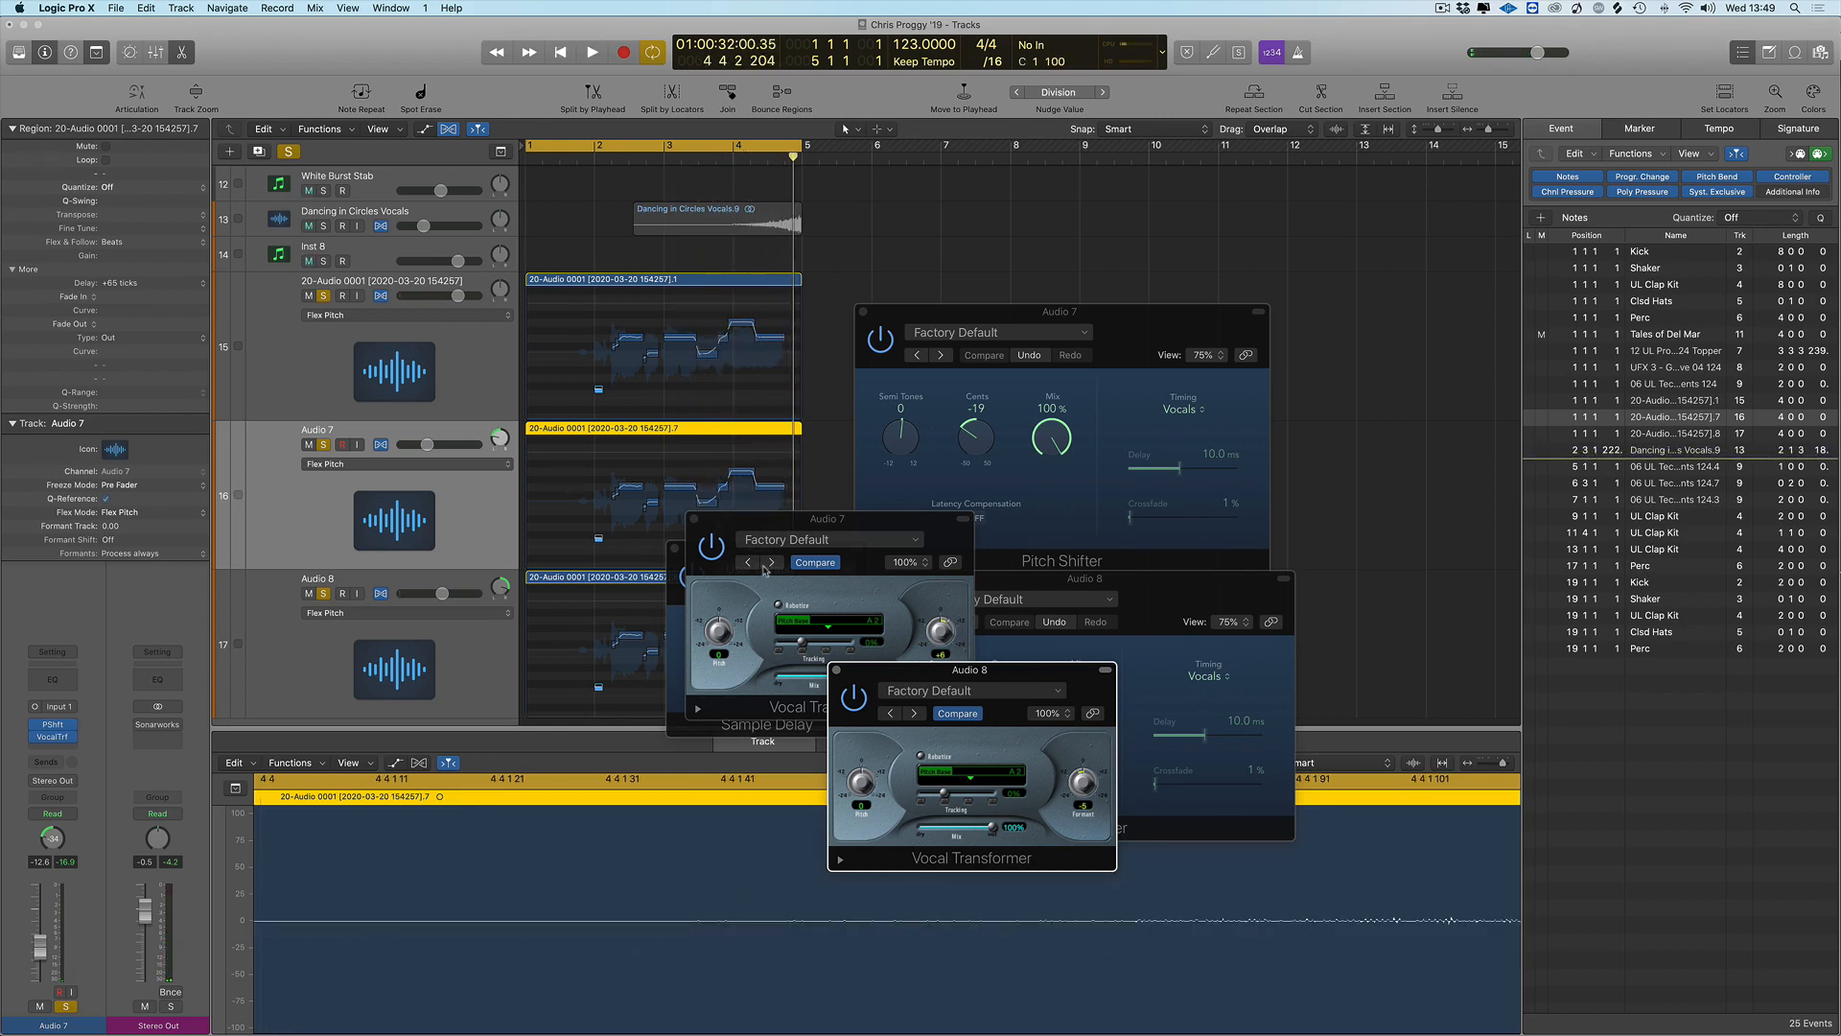